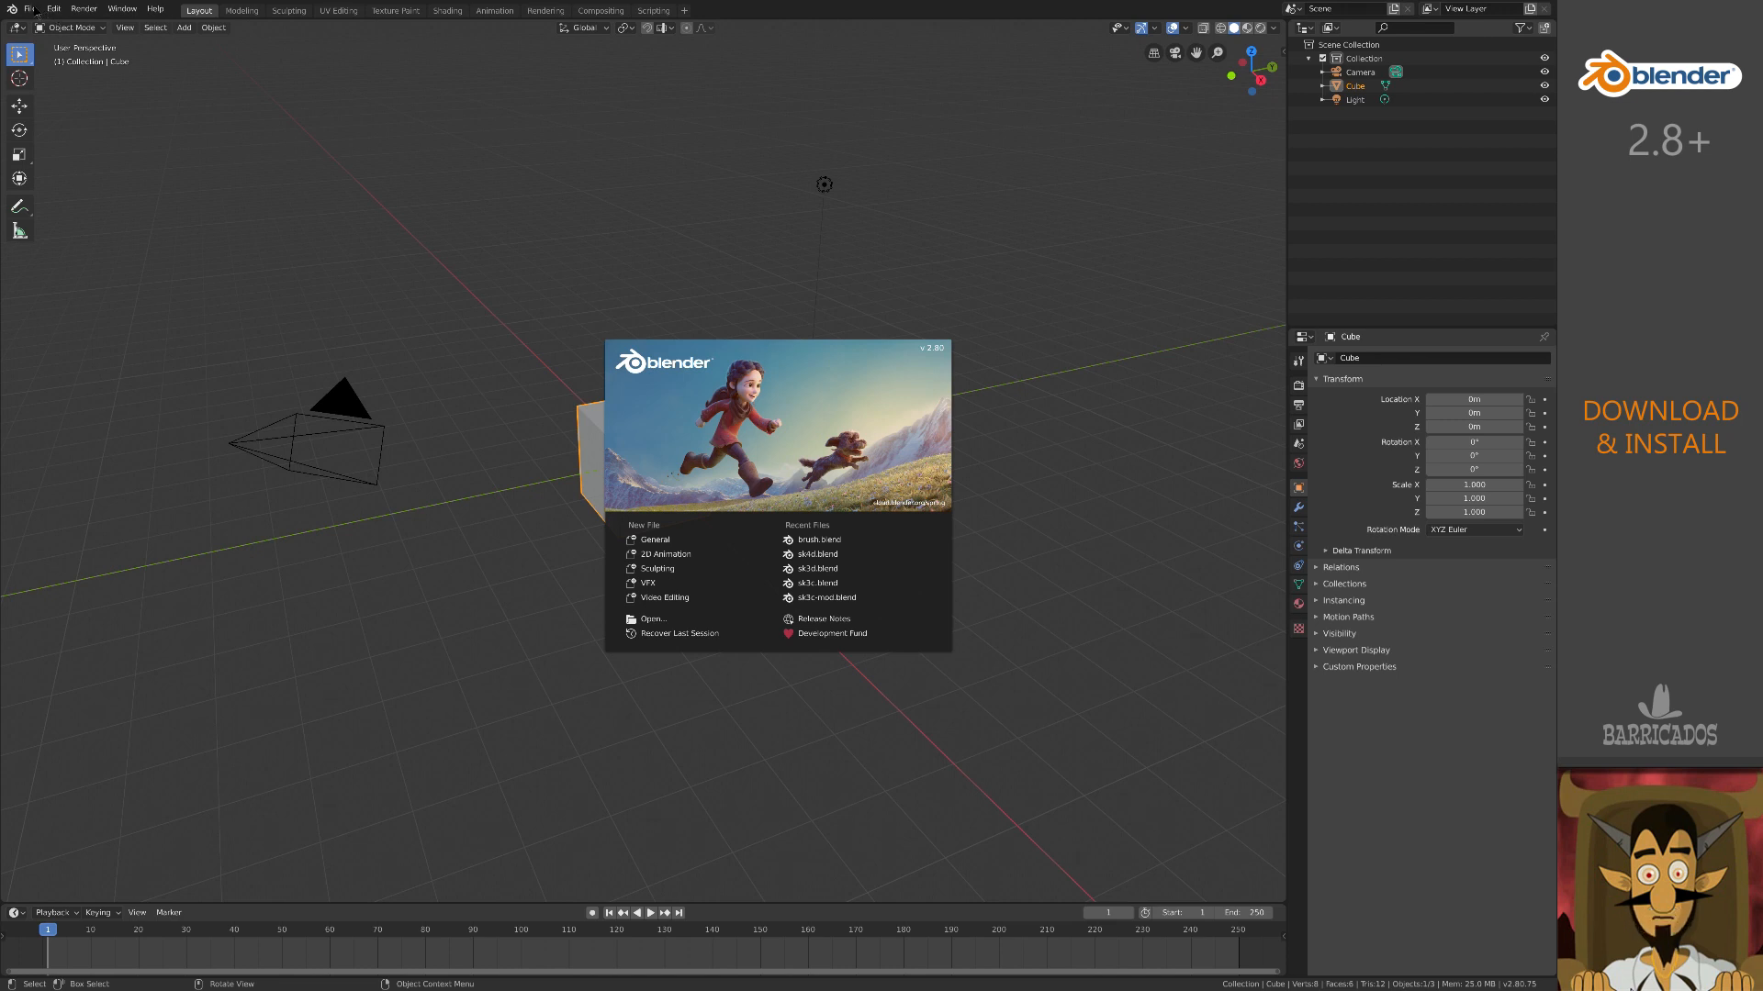
- Dismiss the splash screen and create a new 2D Animation file
click(29, 9)
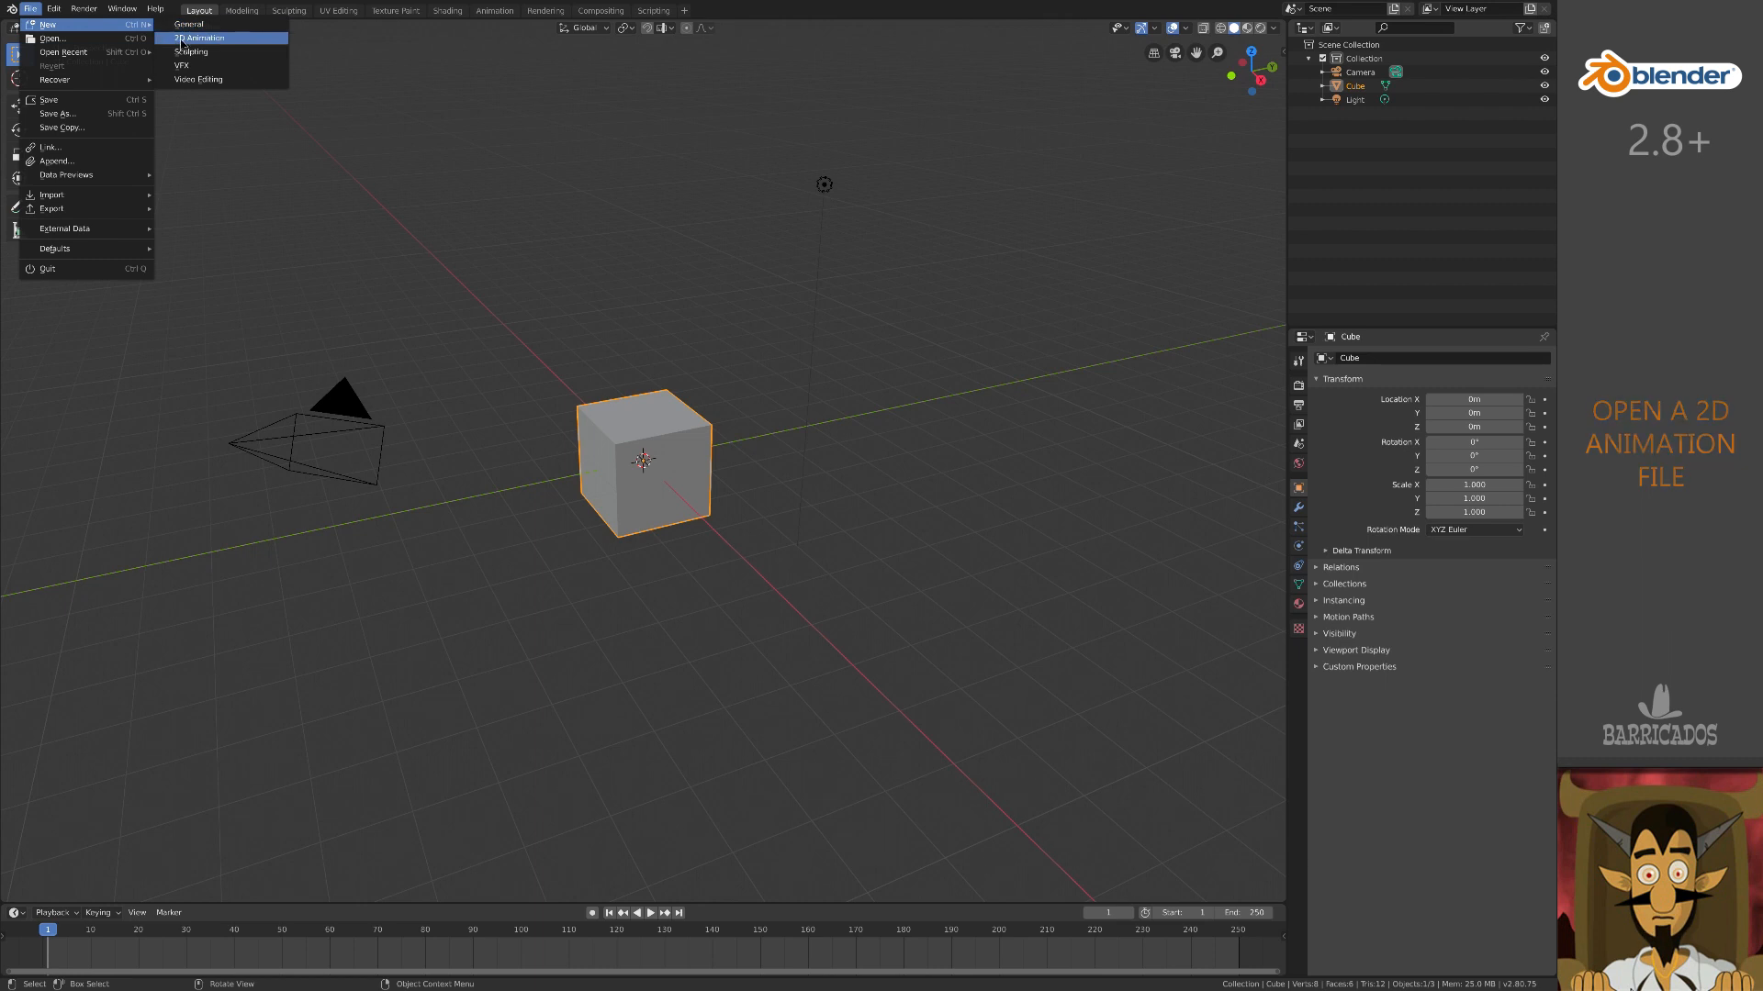
click(199, 36)
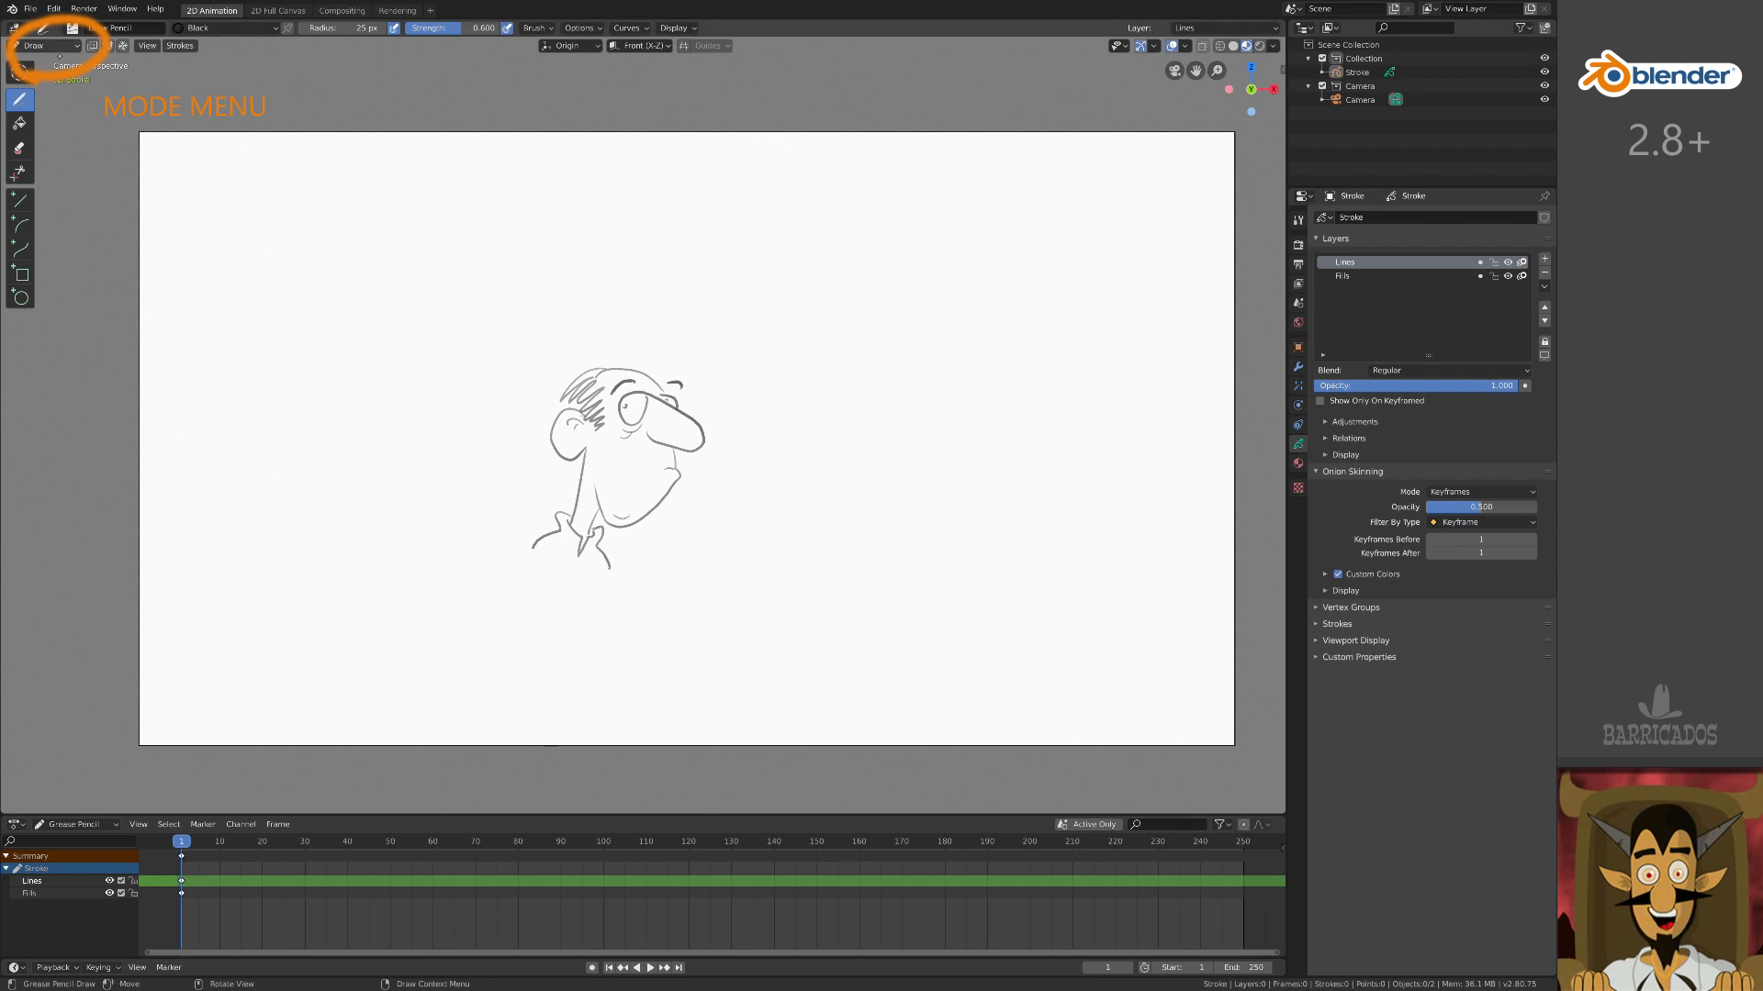
- Sculpt the hair strokes with a different sculpt brush, then return to Object Mode
click(45, 45)
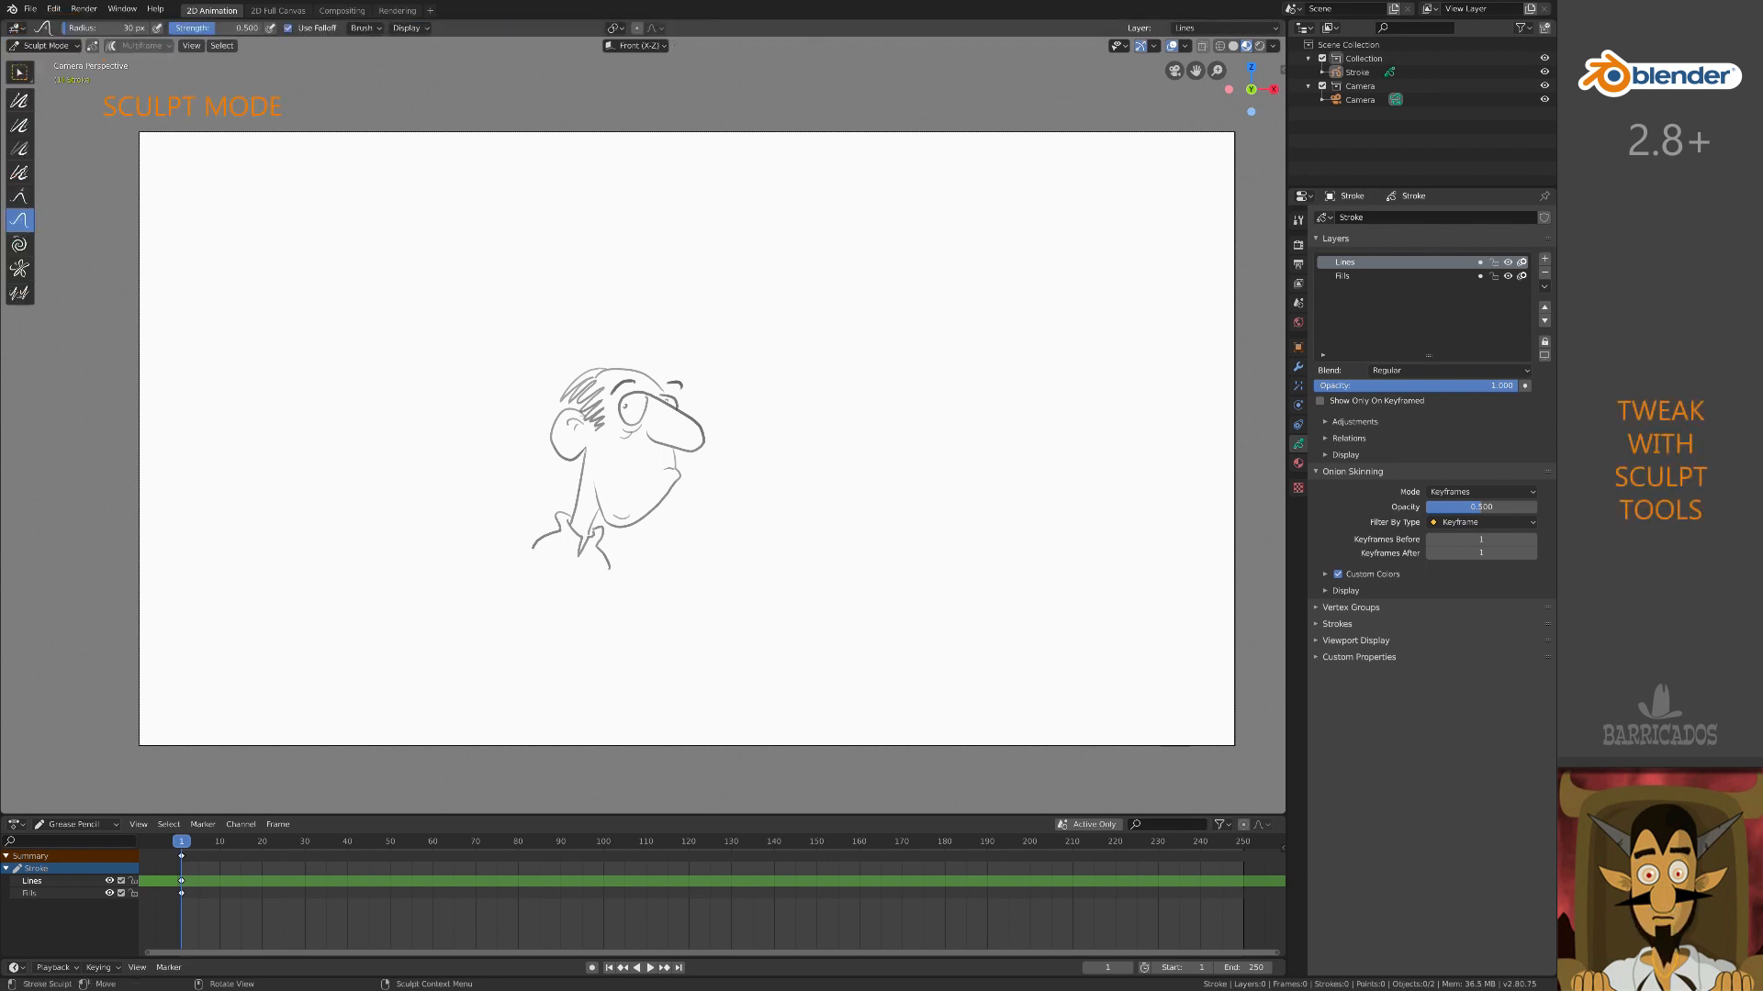
mouse_move(19, 126)
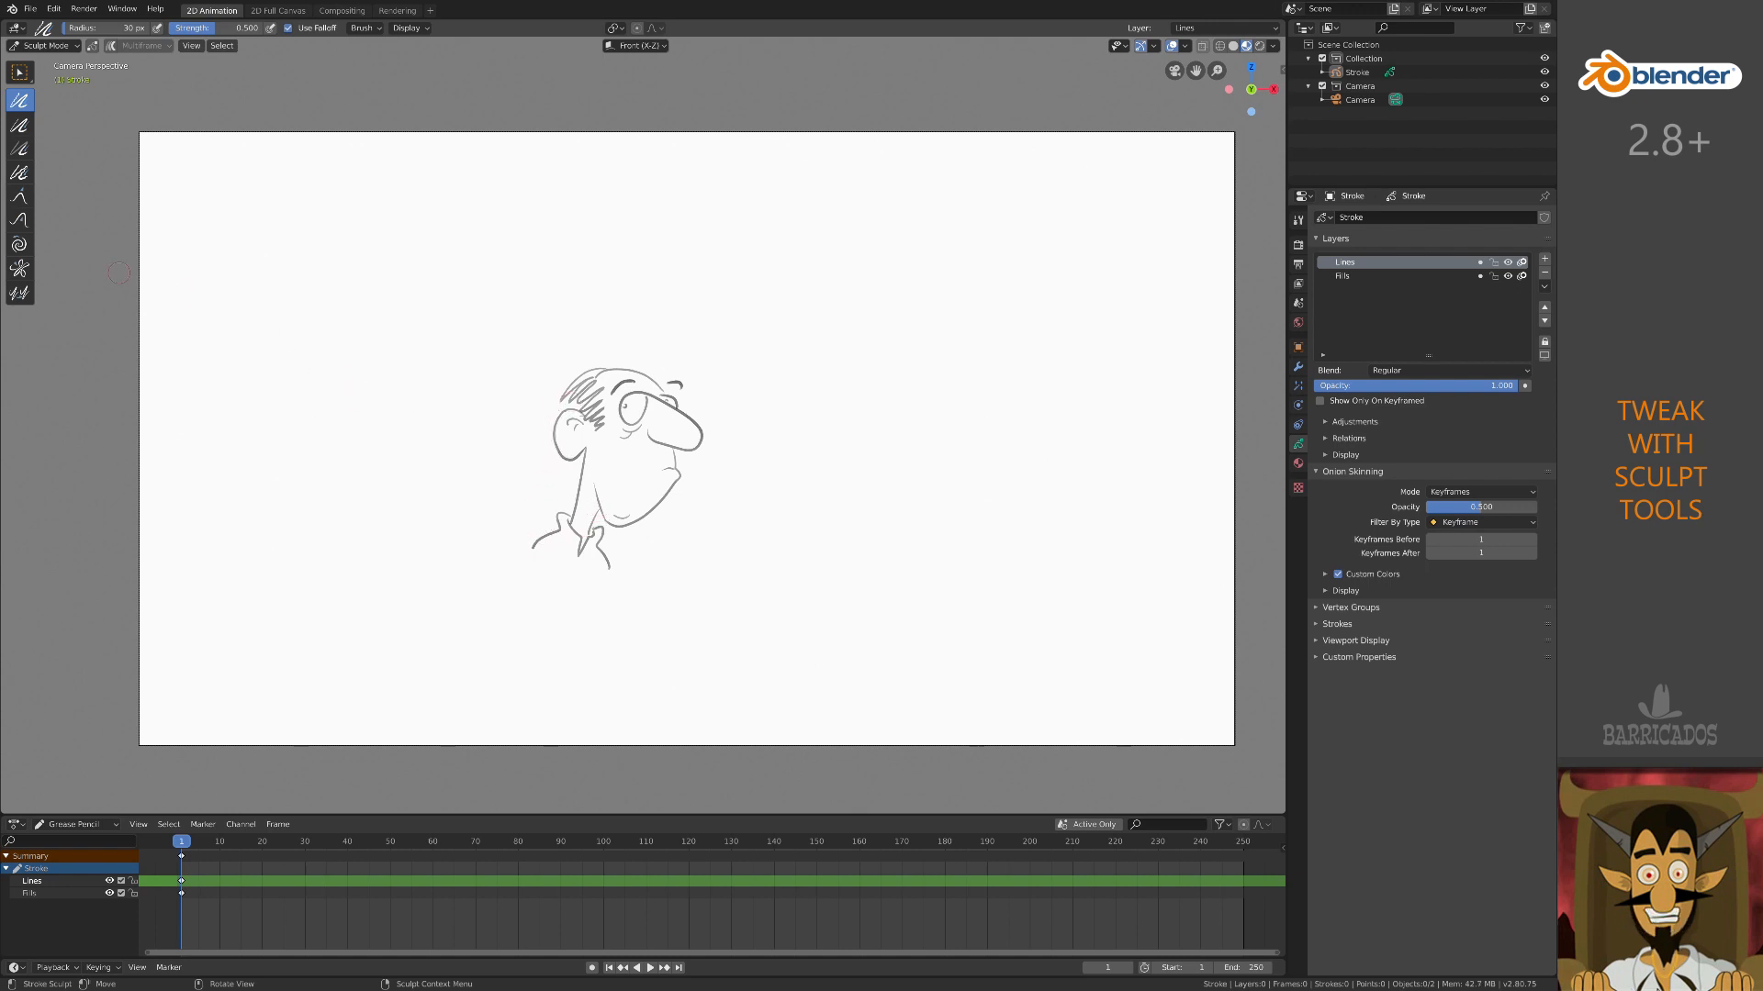
click(19, 220)
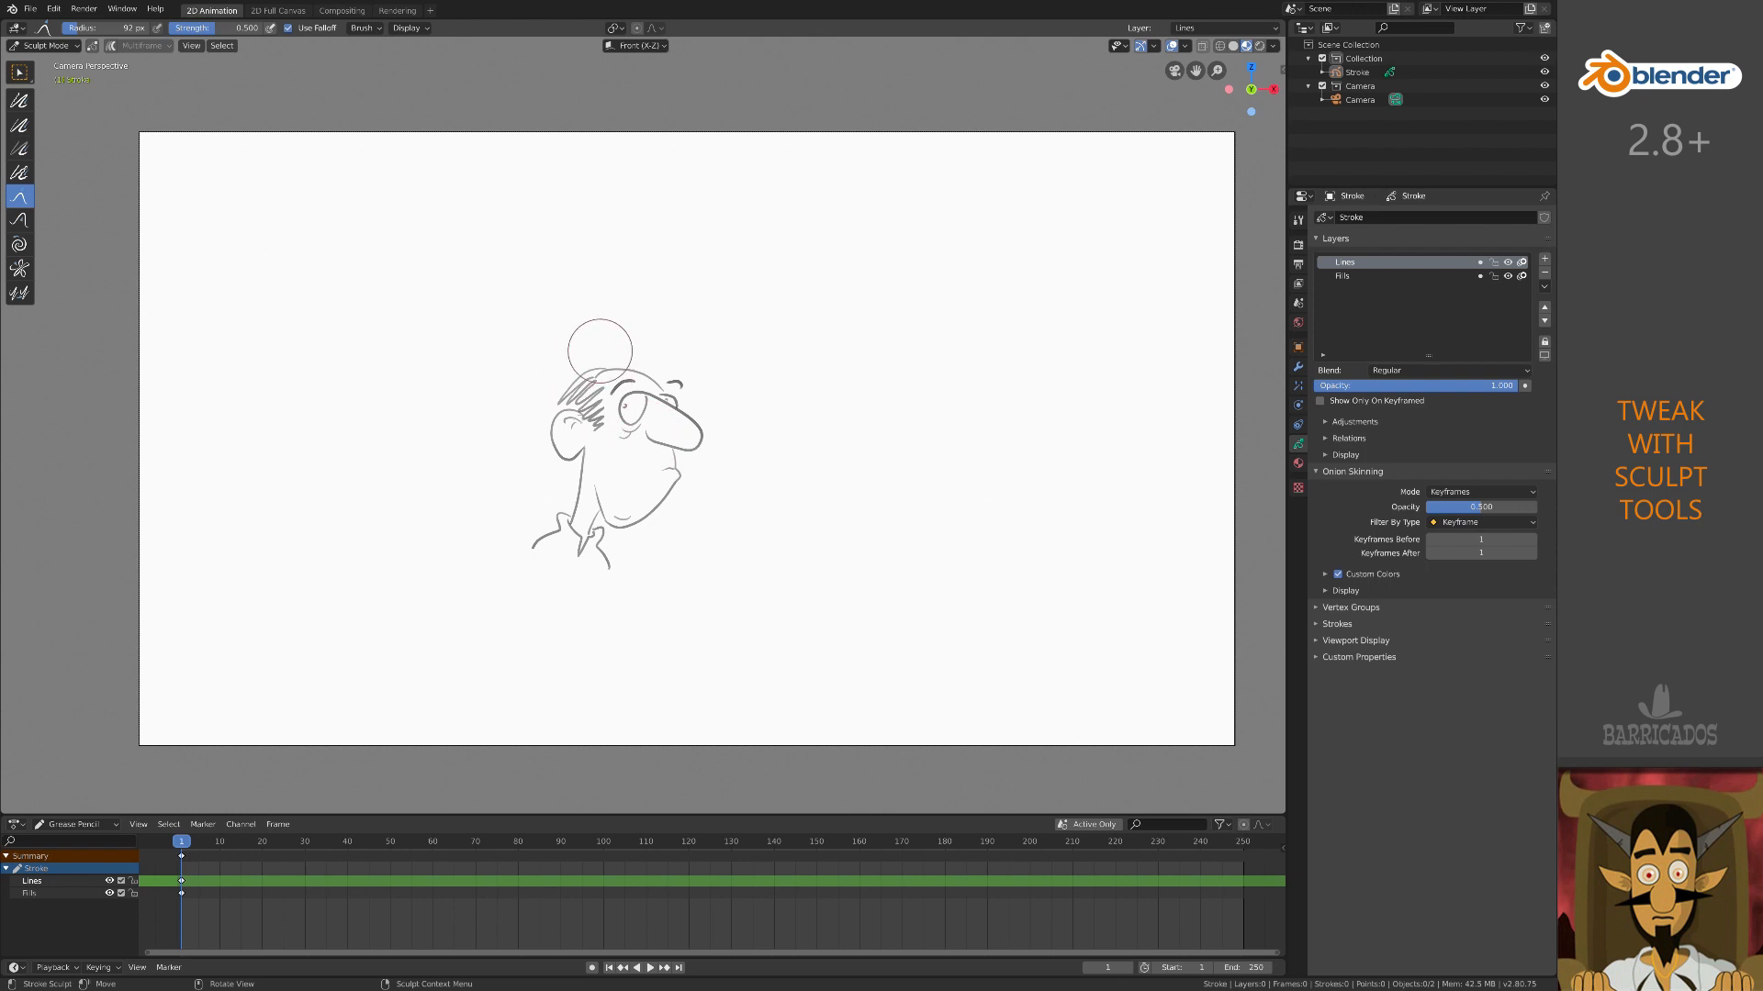
click(45, 45)
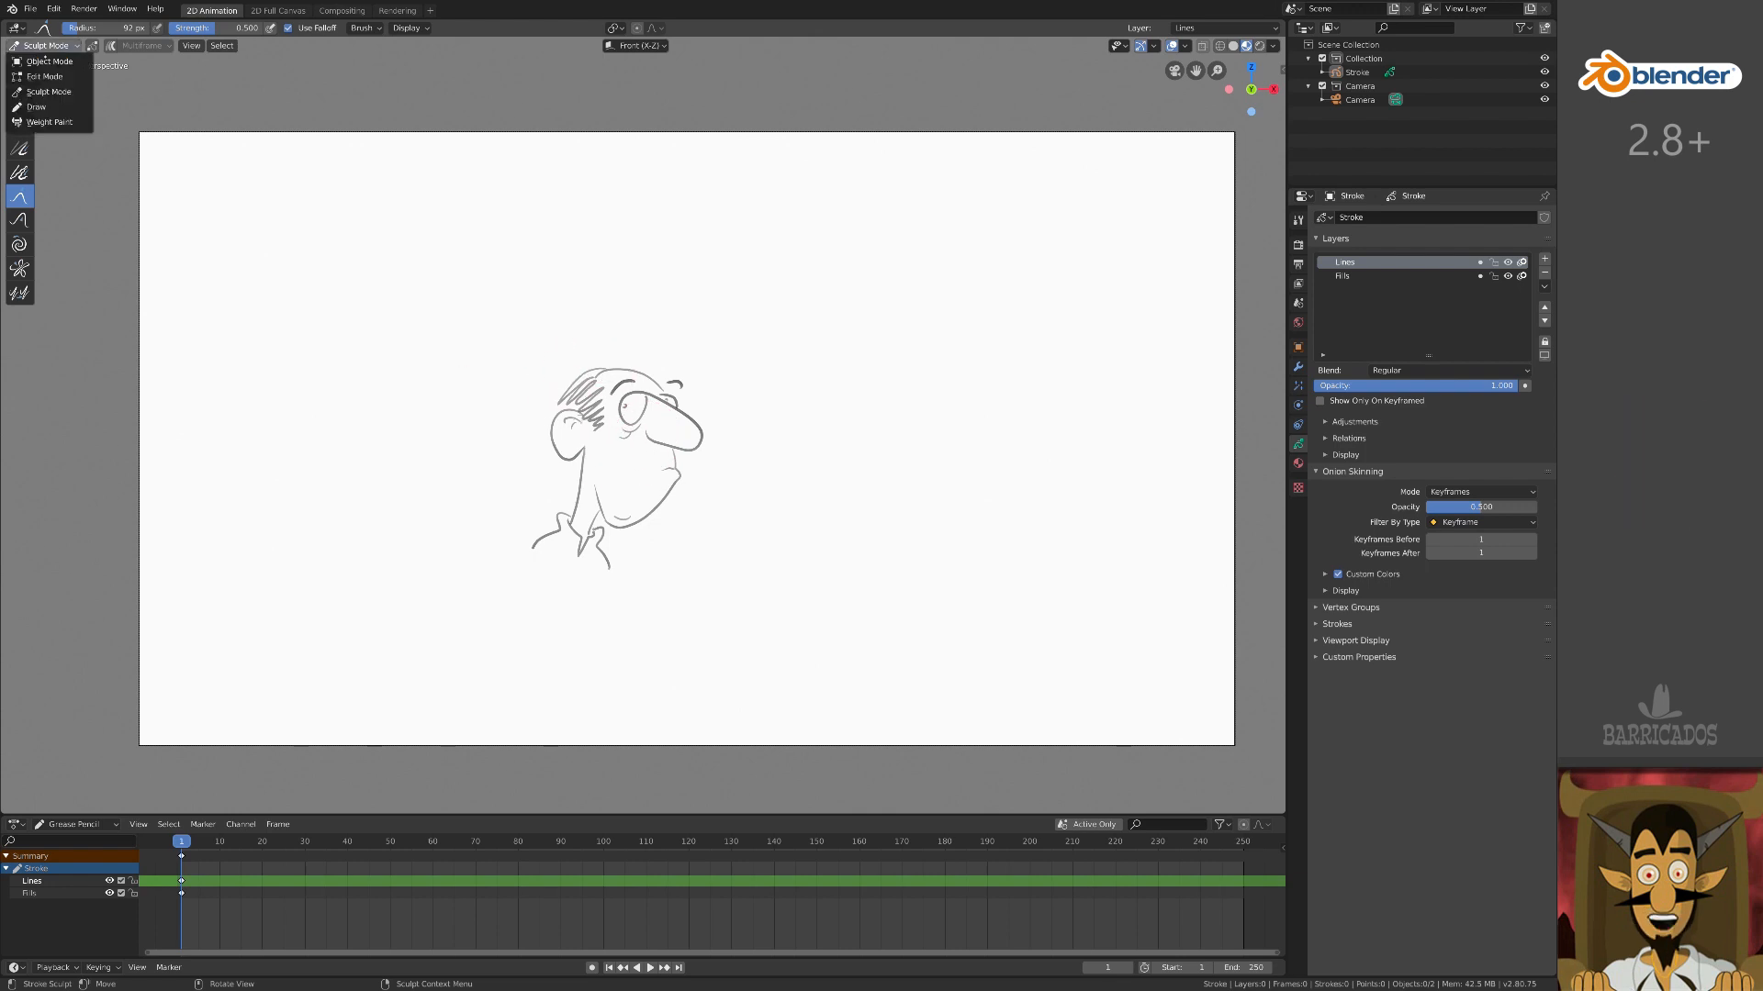
click(50, 61)
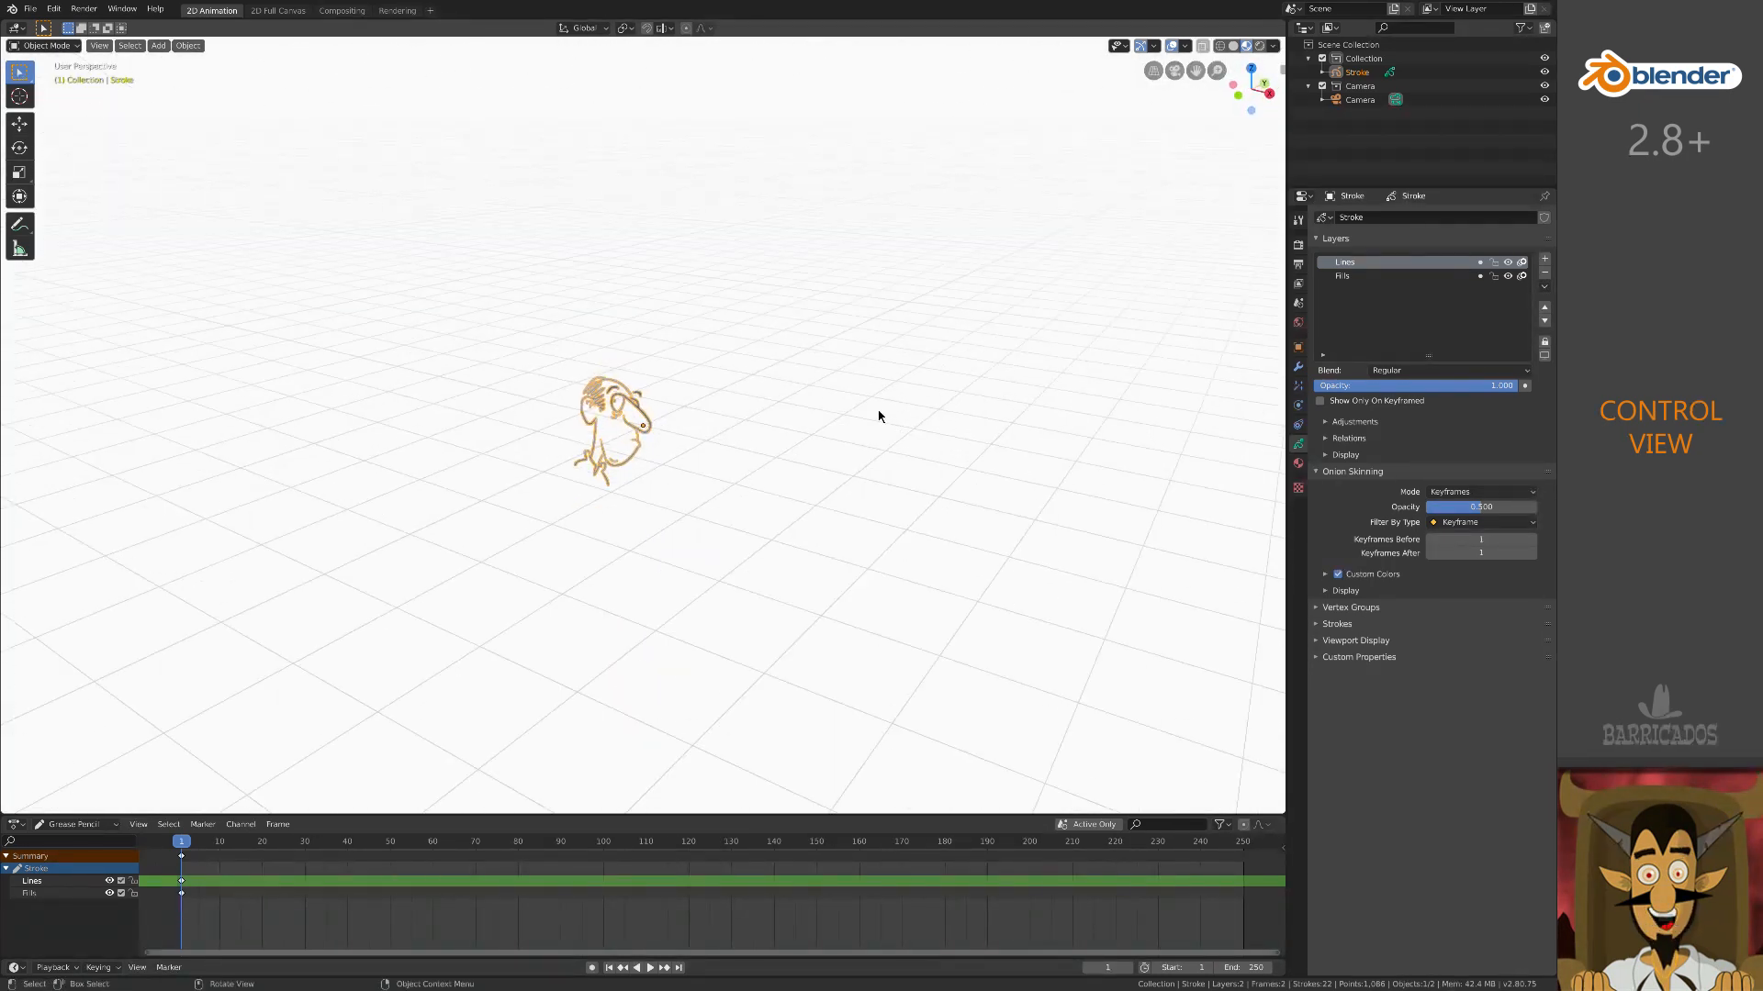
- View through the scene camera and move the chin stroke points in Edit Mode
click(98, 45)
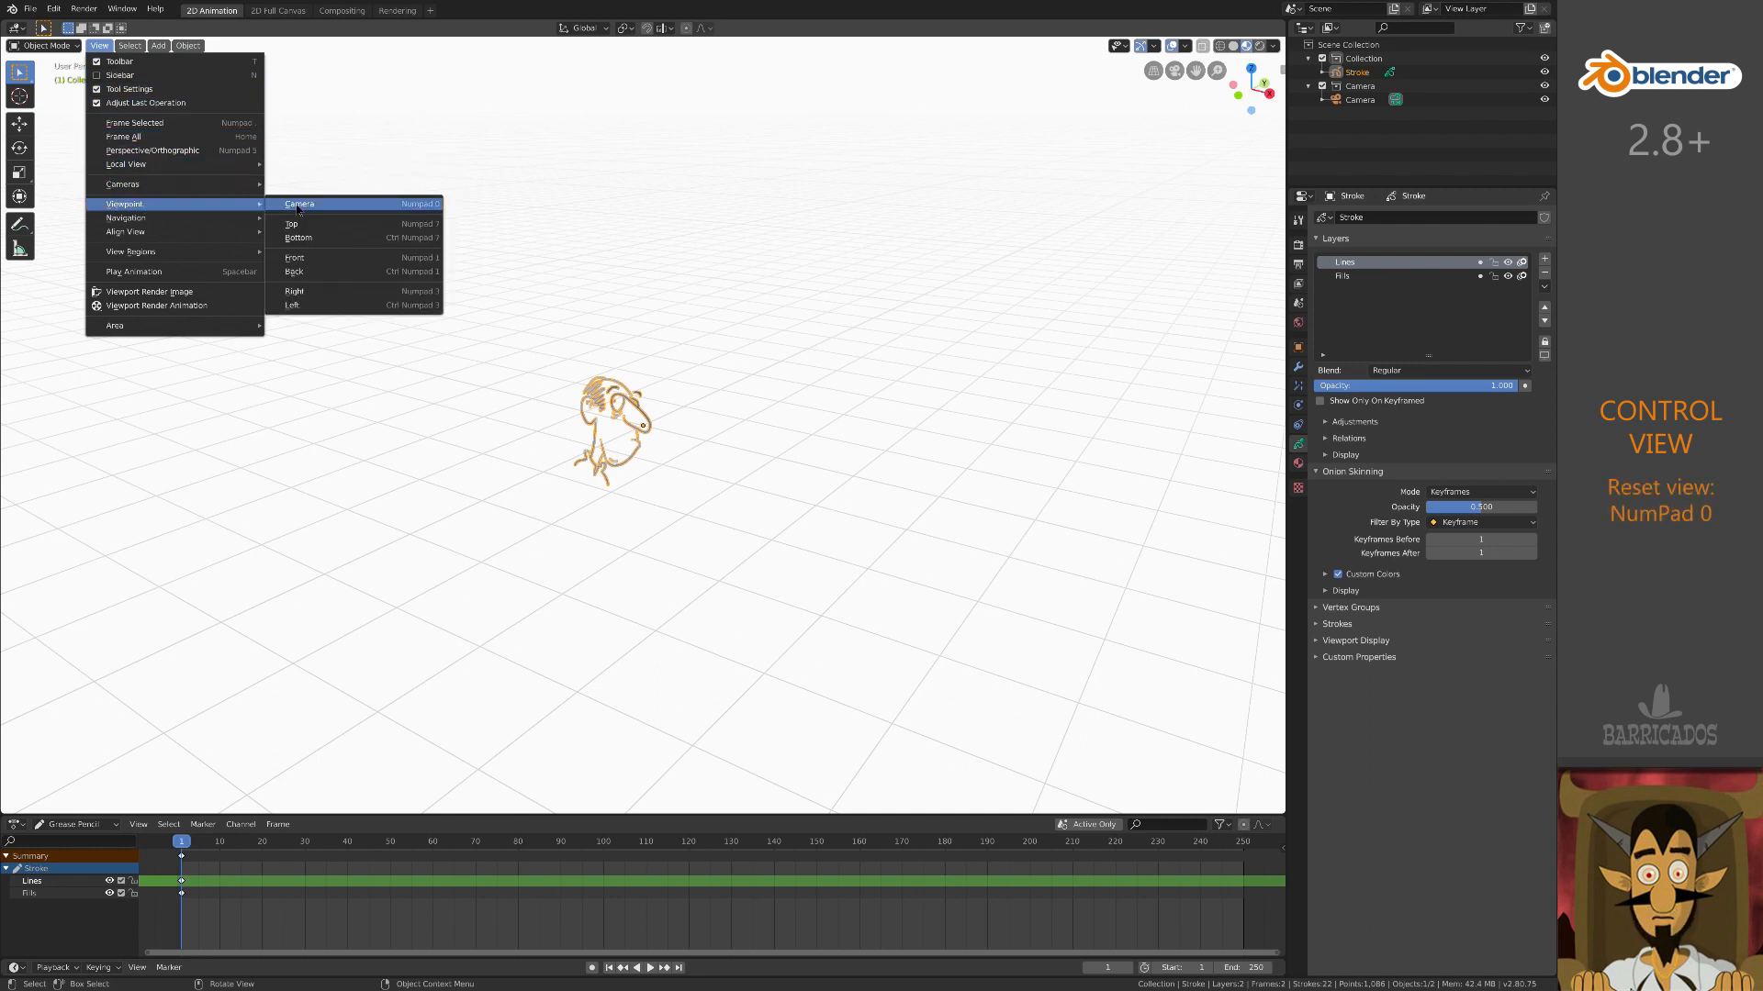
click(299, 204)
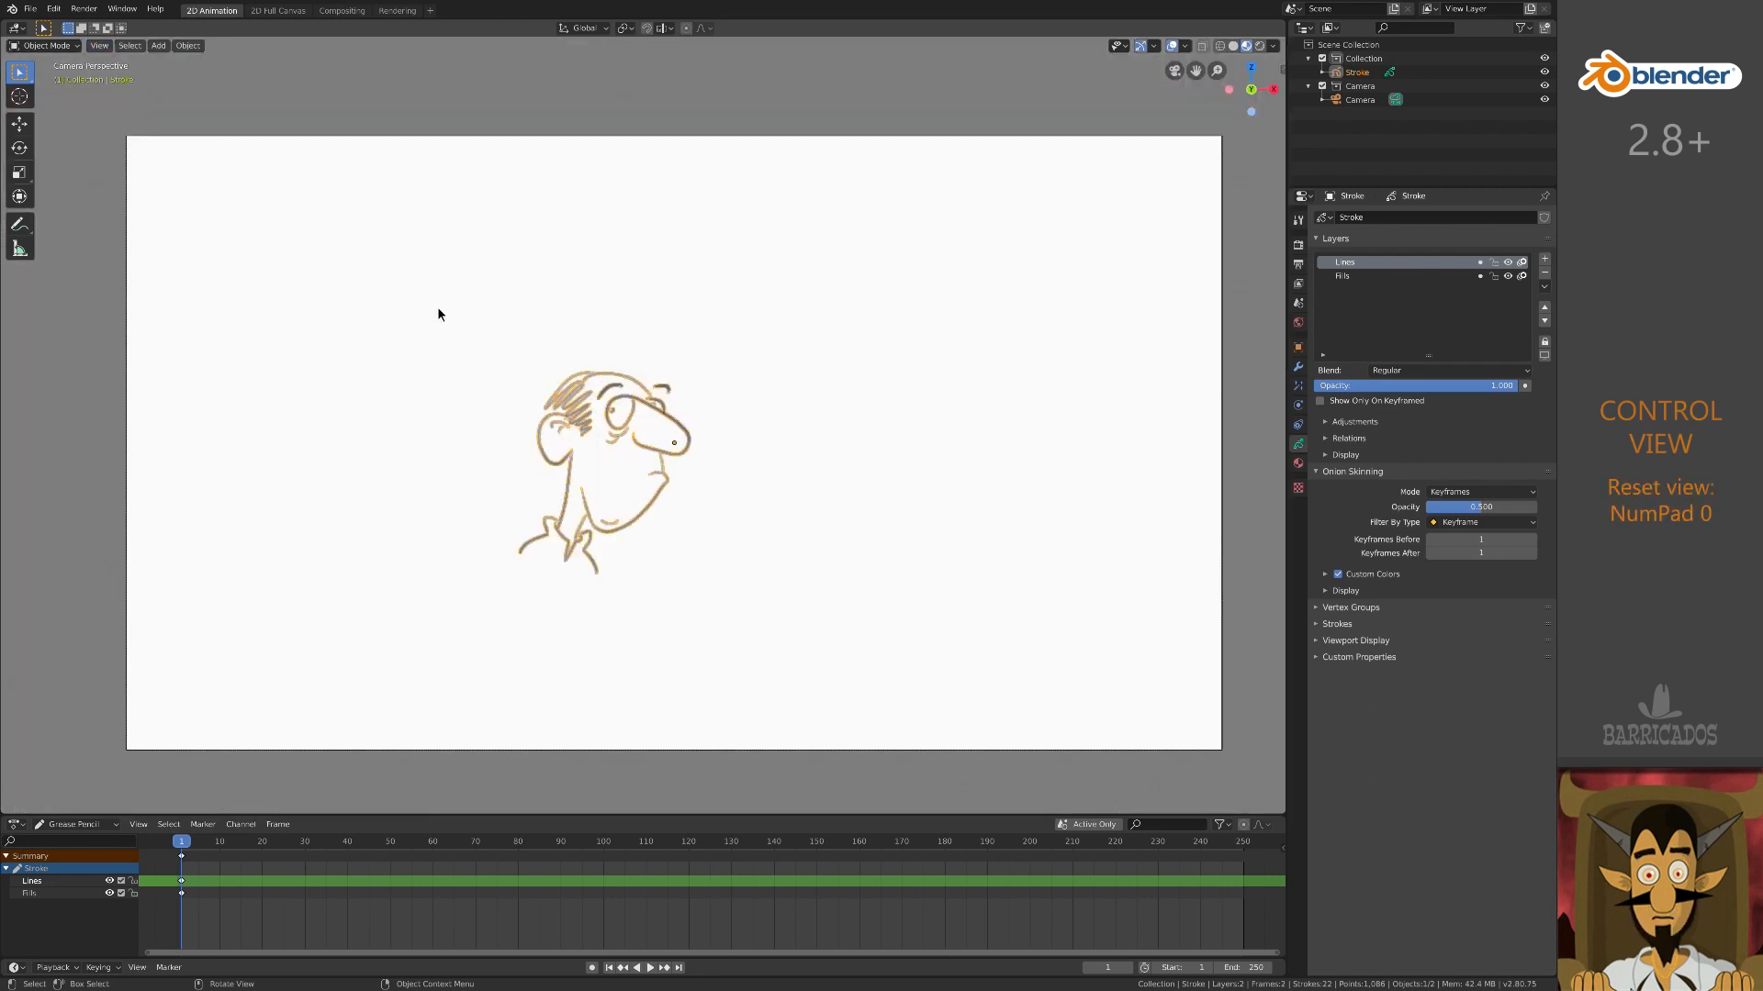
click(45, 45)
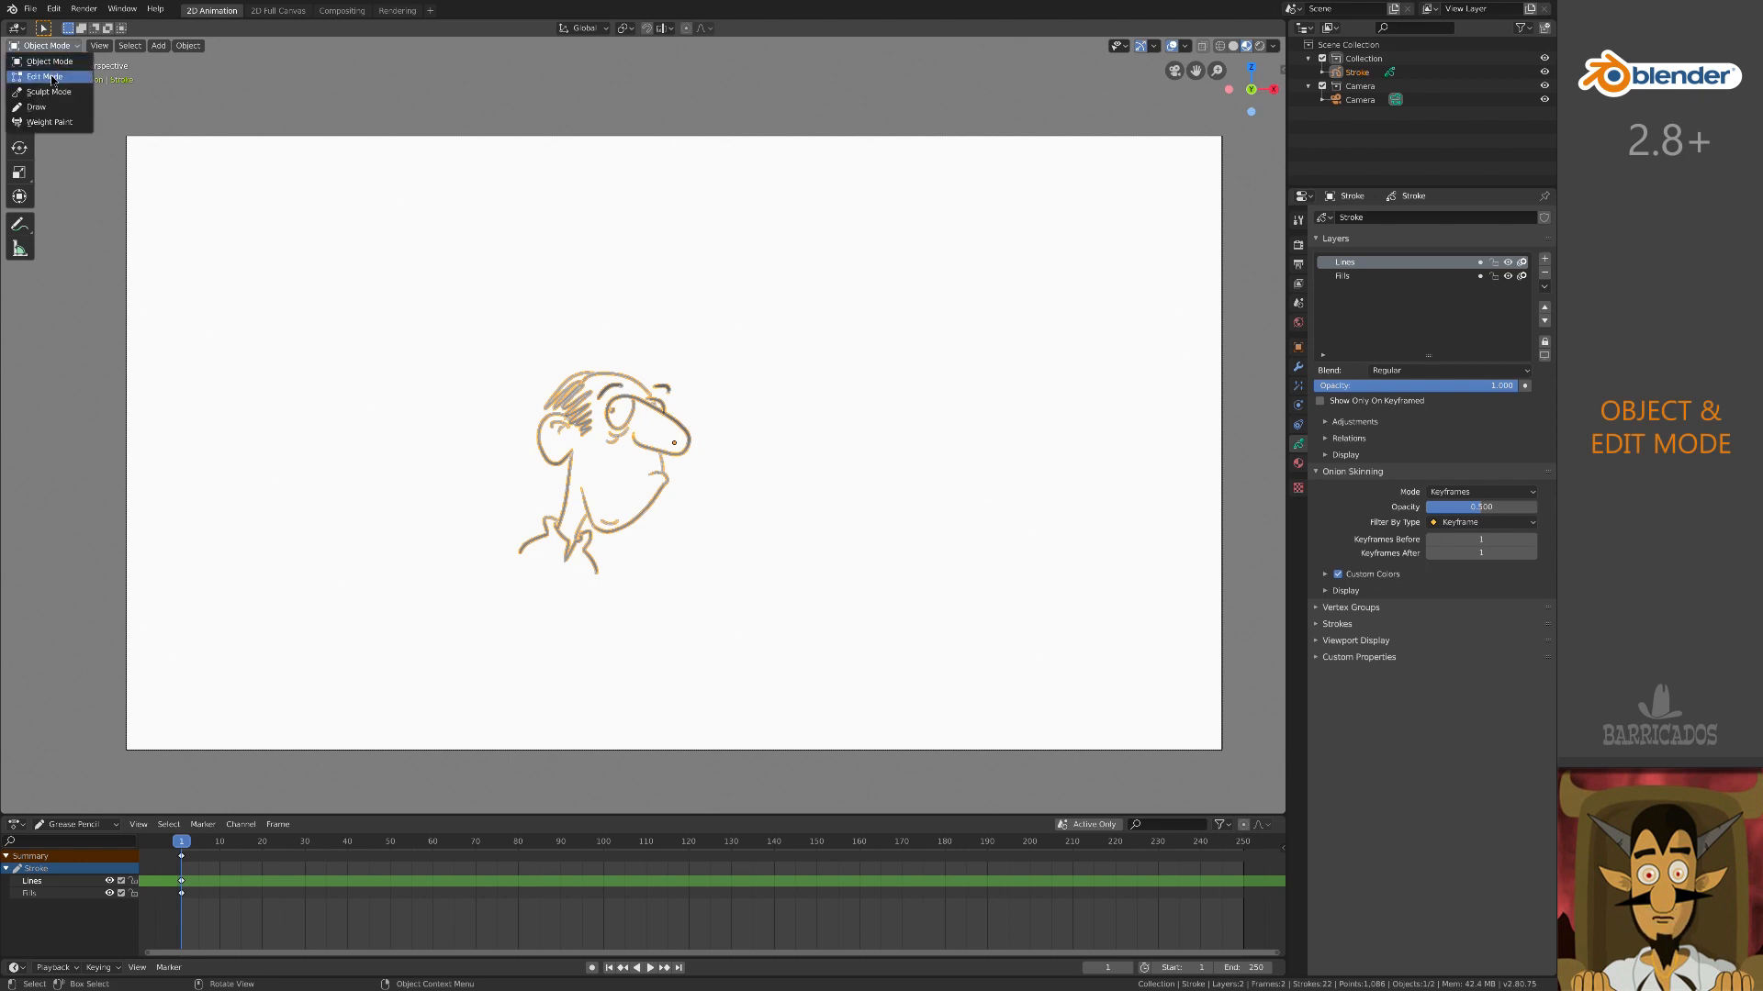
click(46, 76)
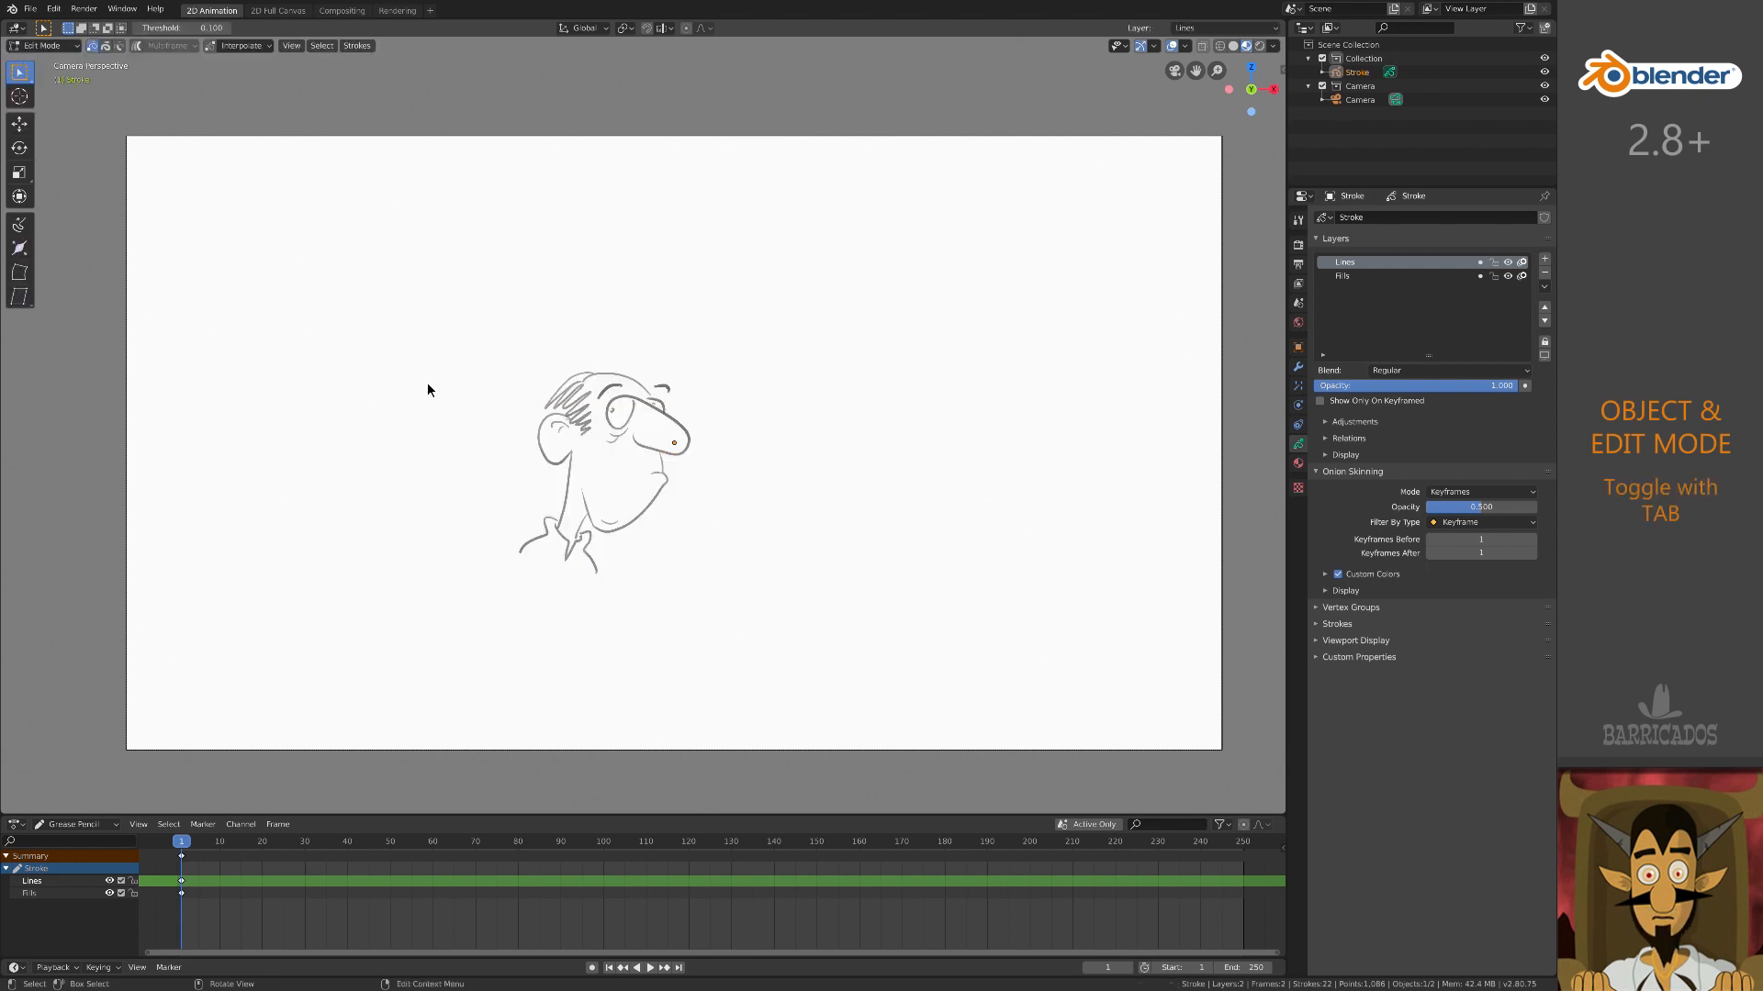
key(Tab)
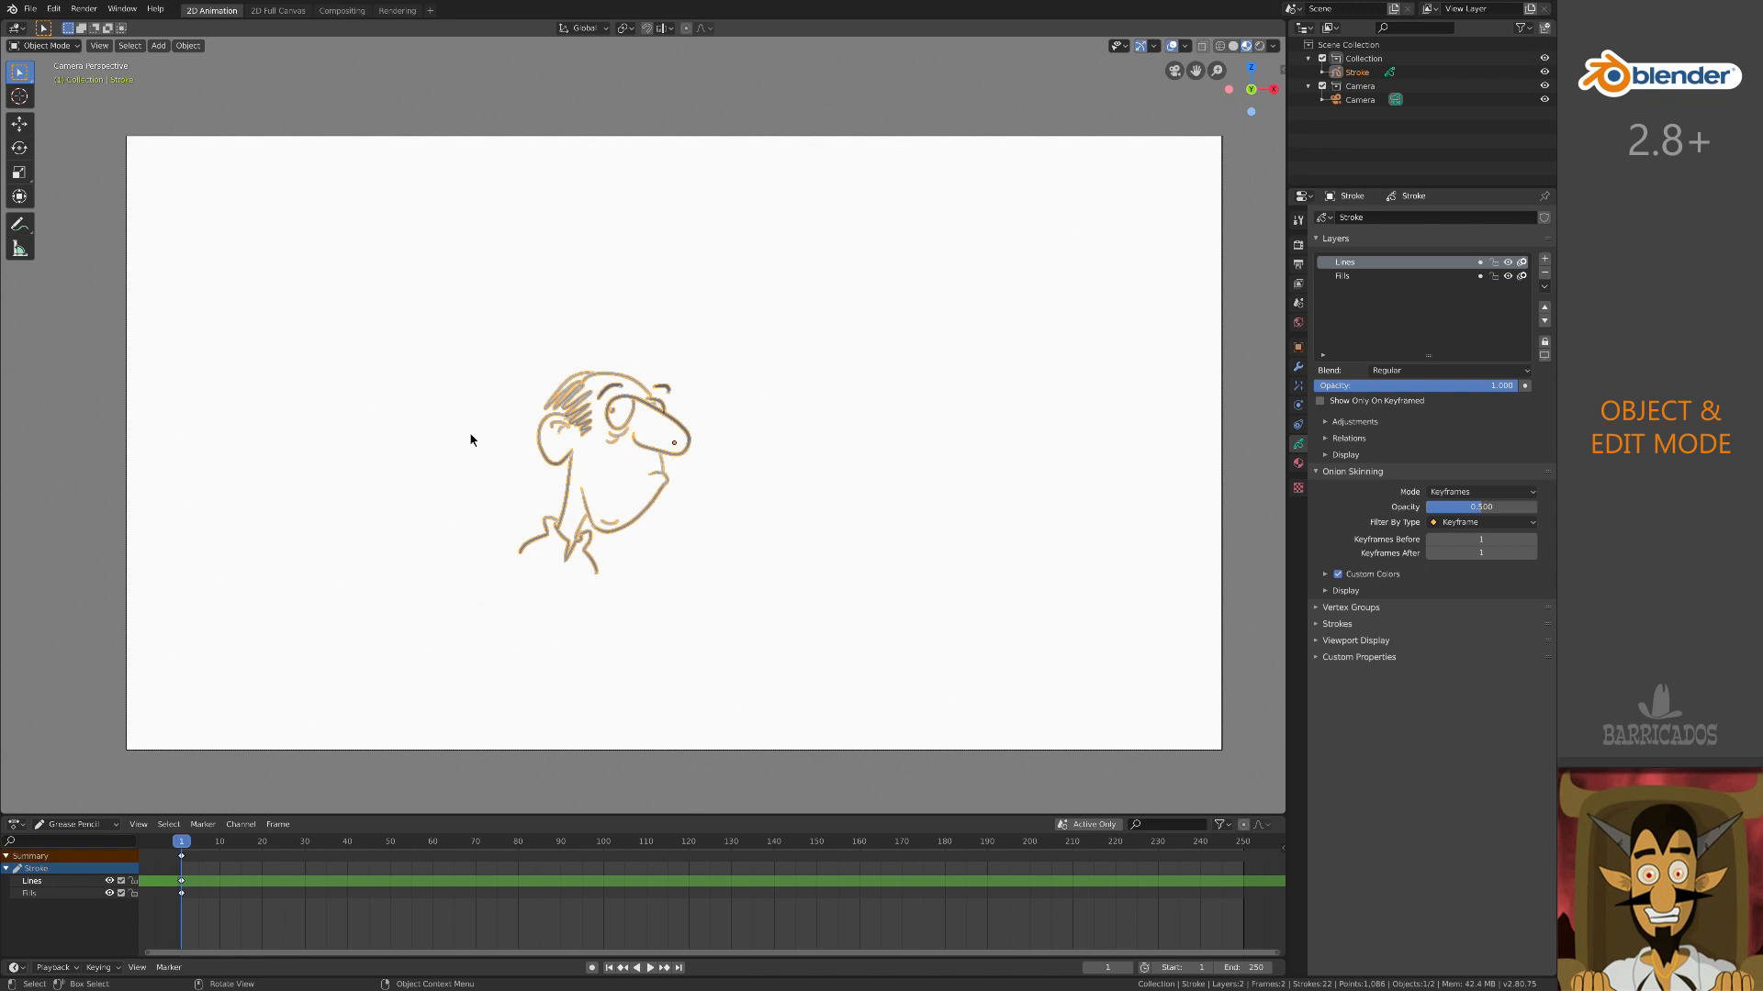
click(41, 45)
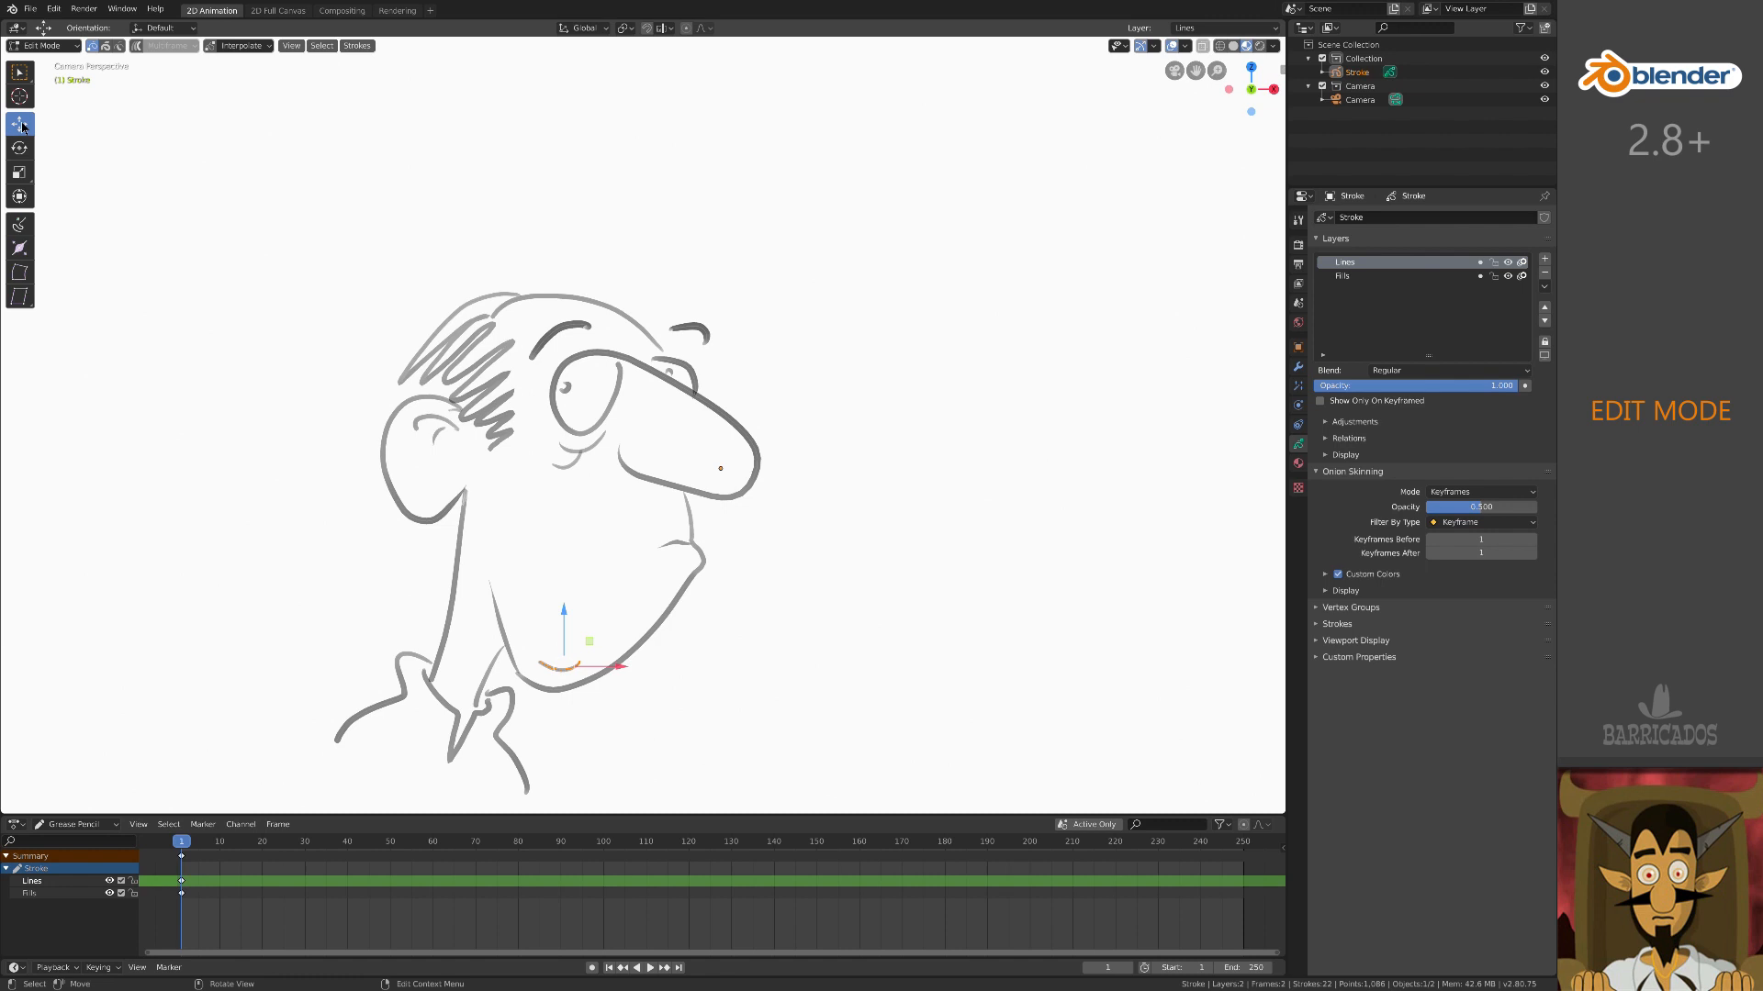
key(g)
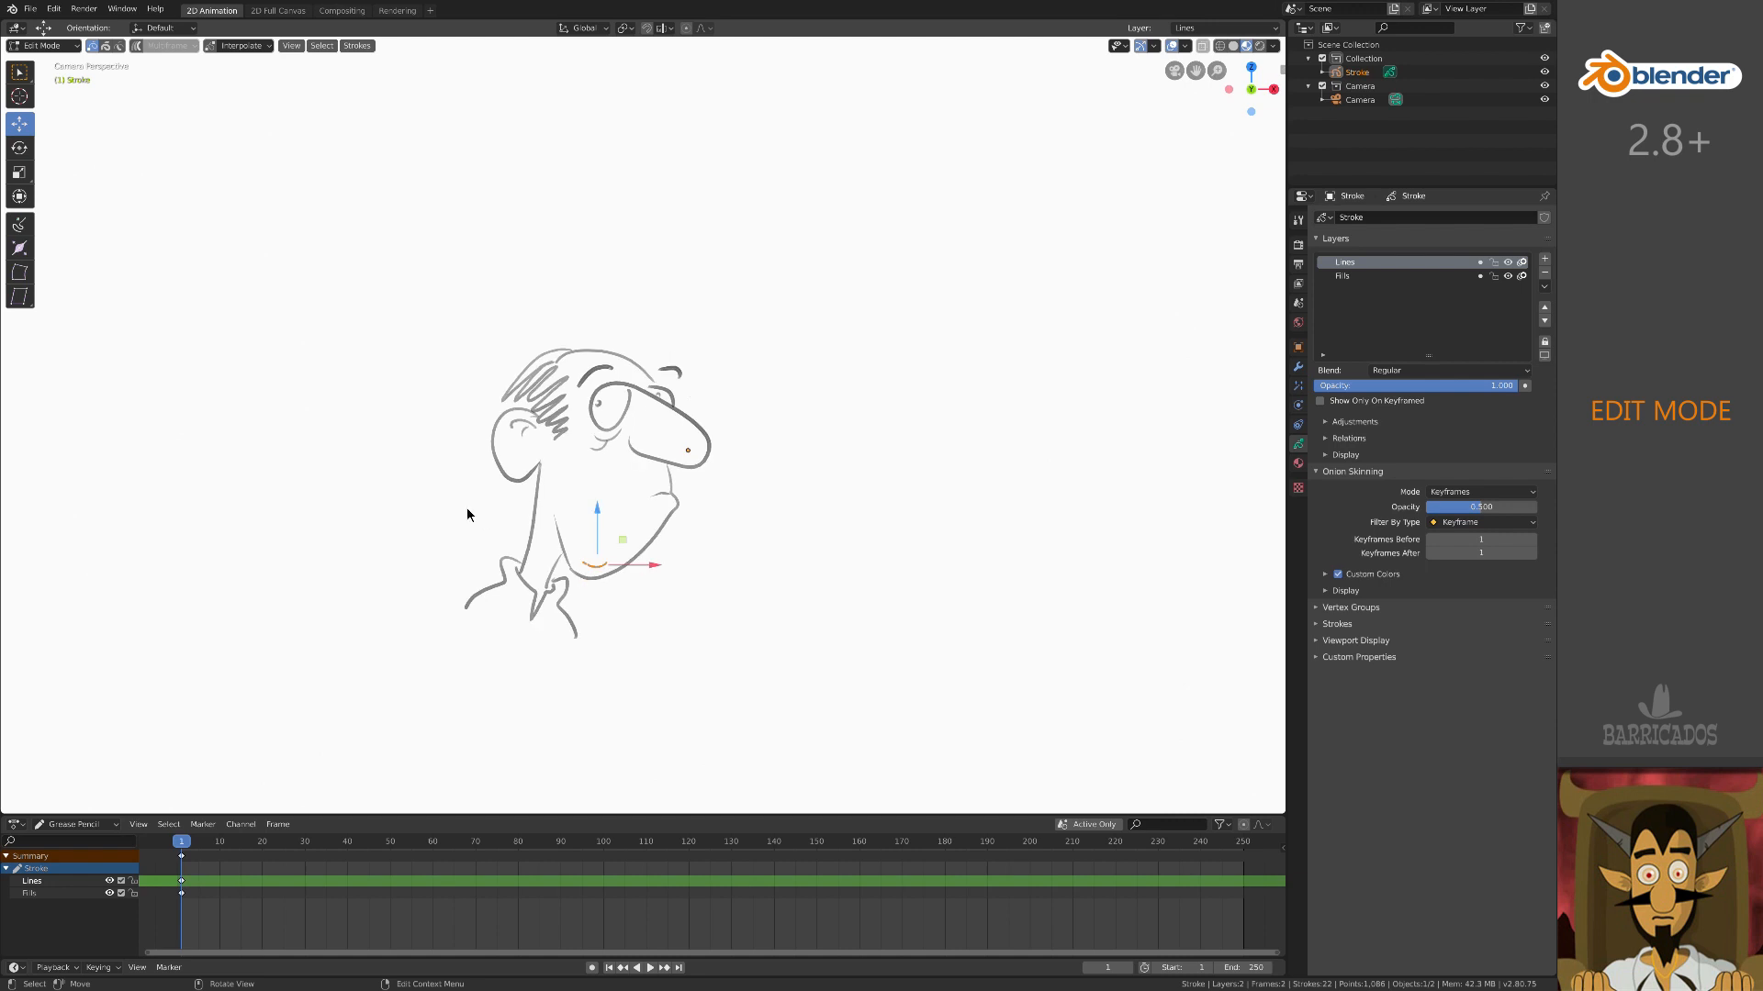
key(Tab)
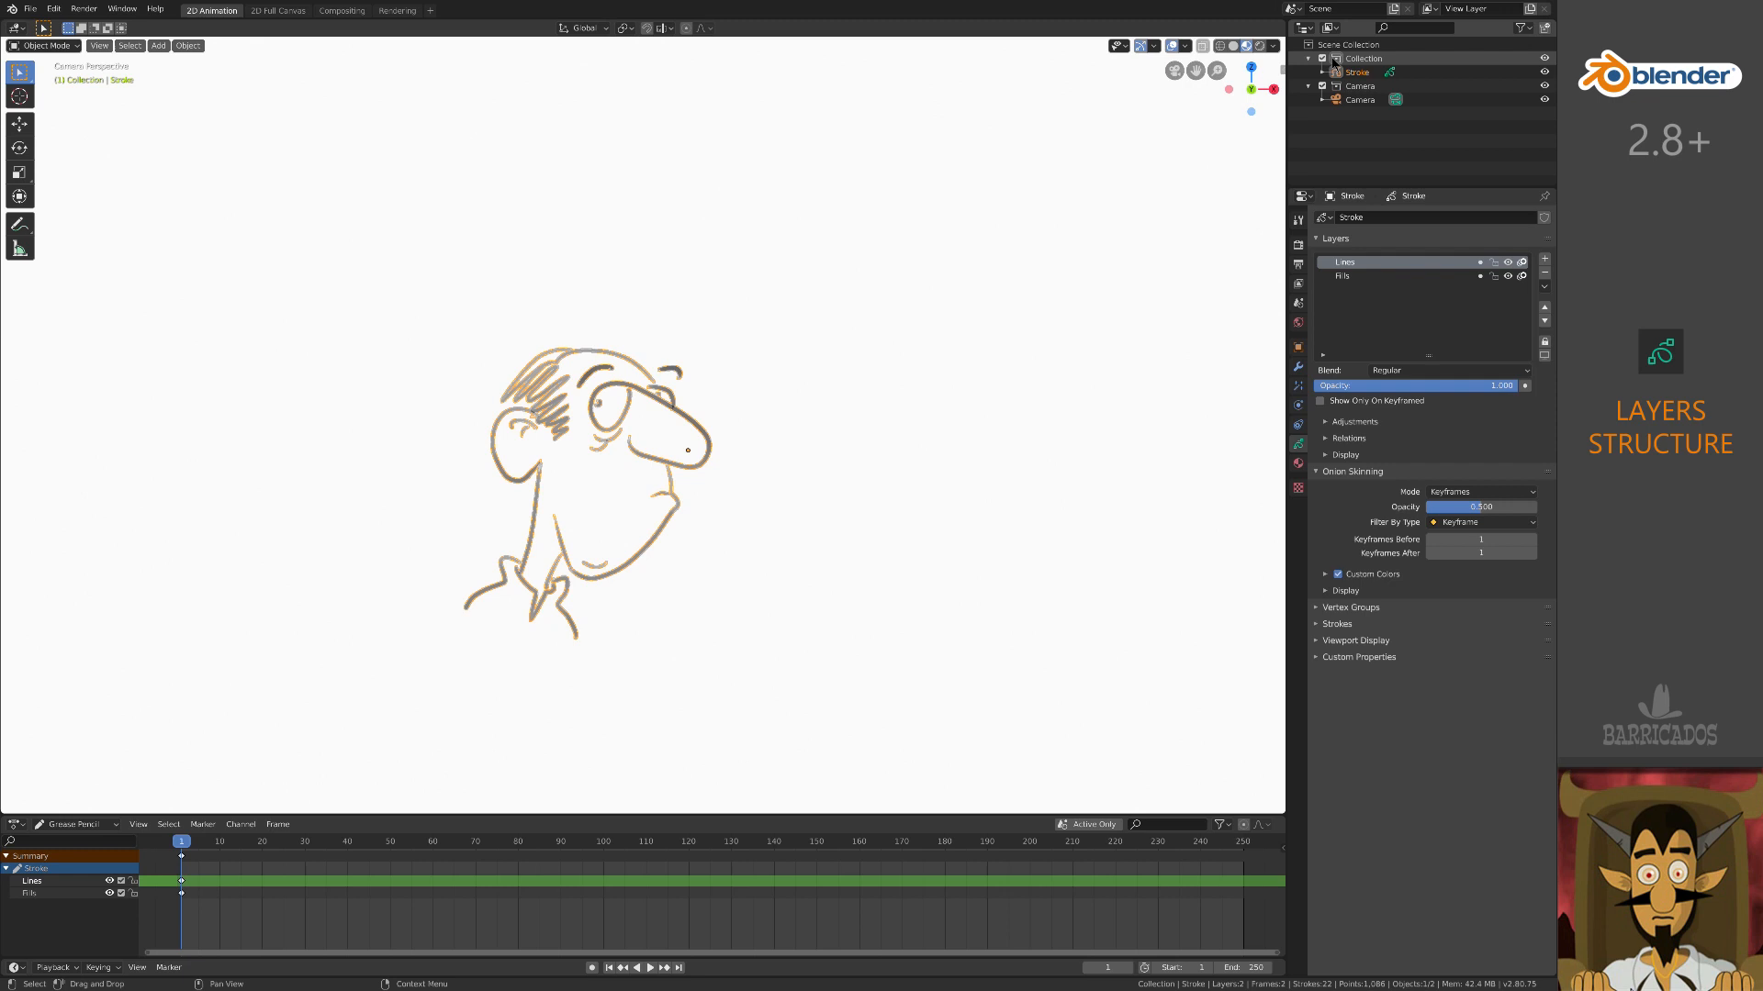
- Expand Stroke in the Outliner to show Lines and Fills layers, and go to frame 10
click(1323, 70)
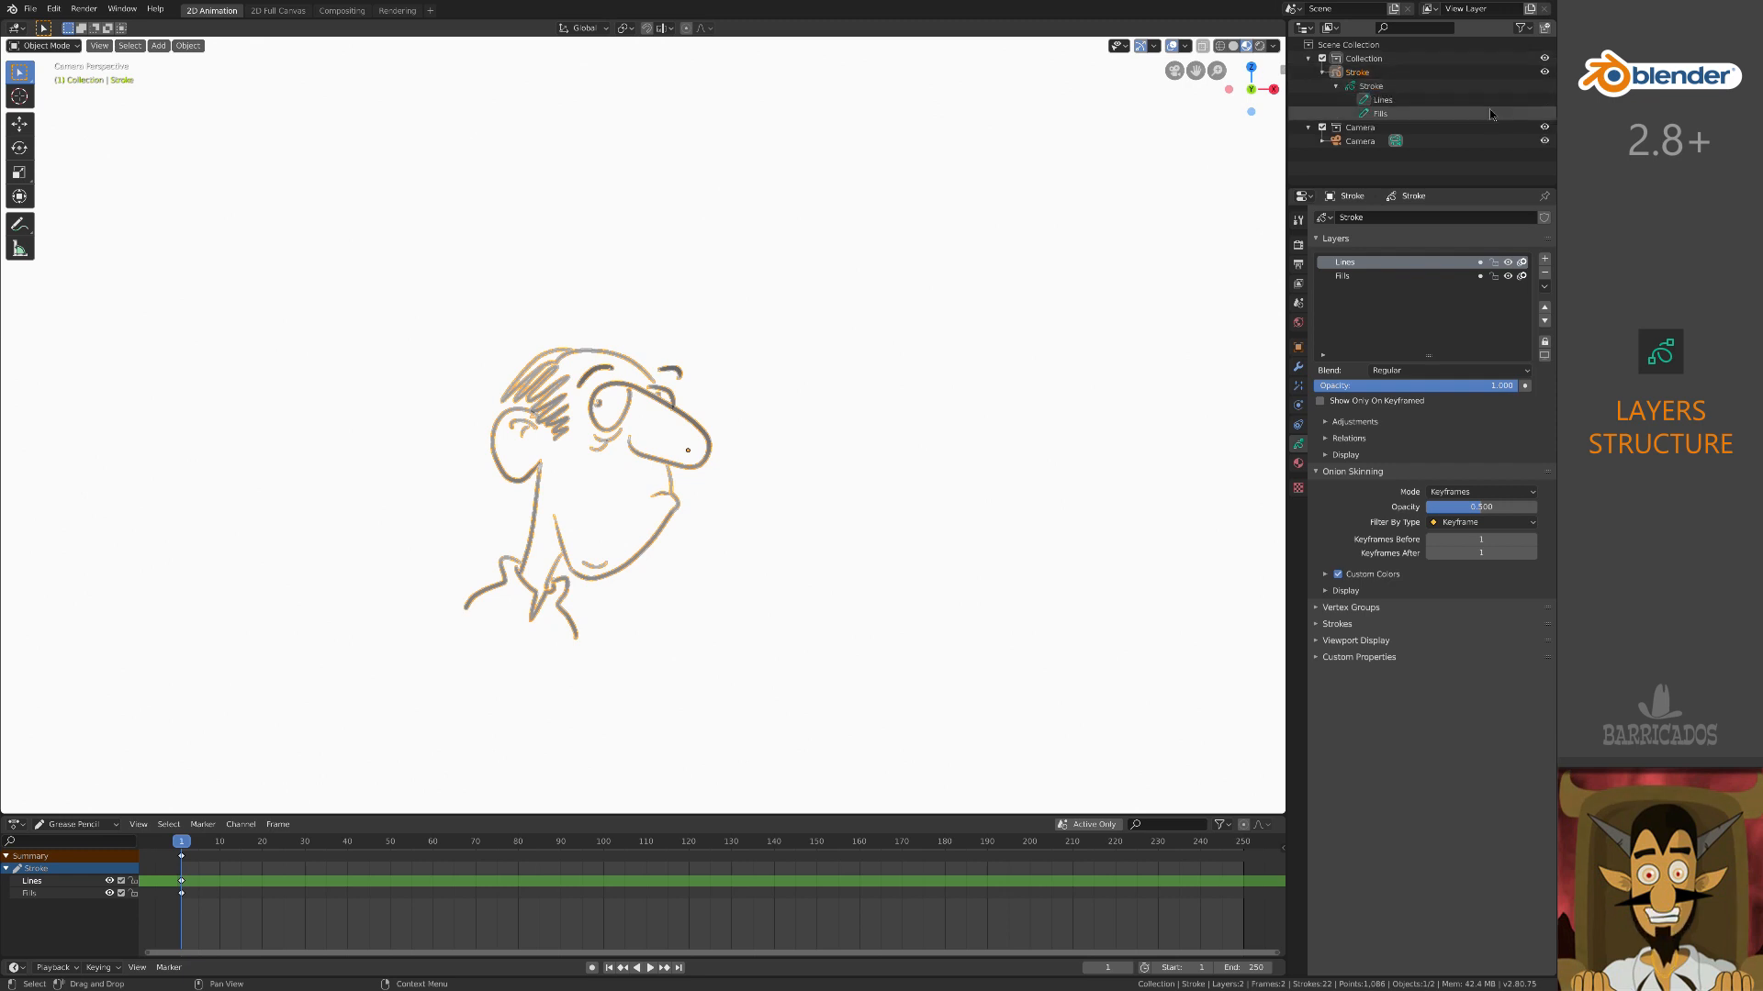
click(1381, 99)
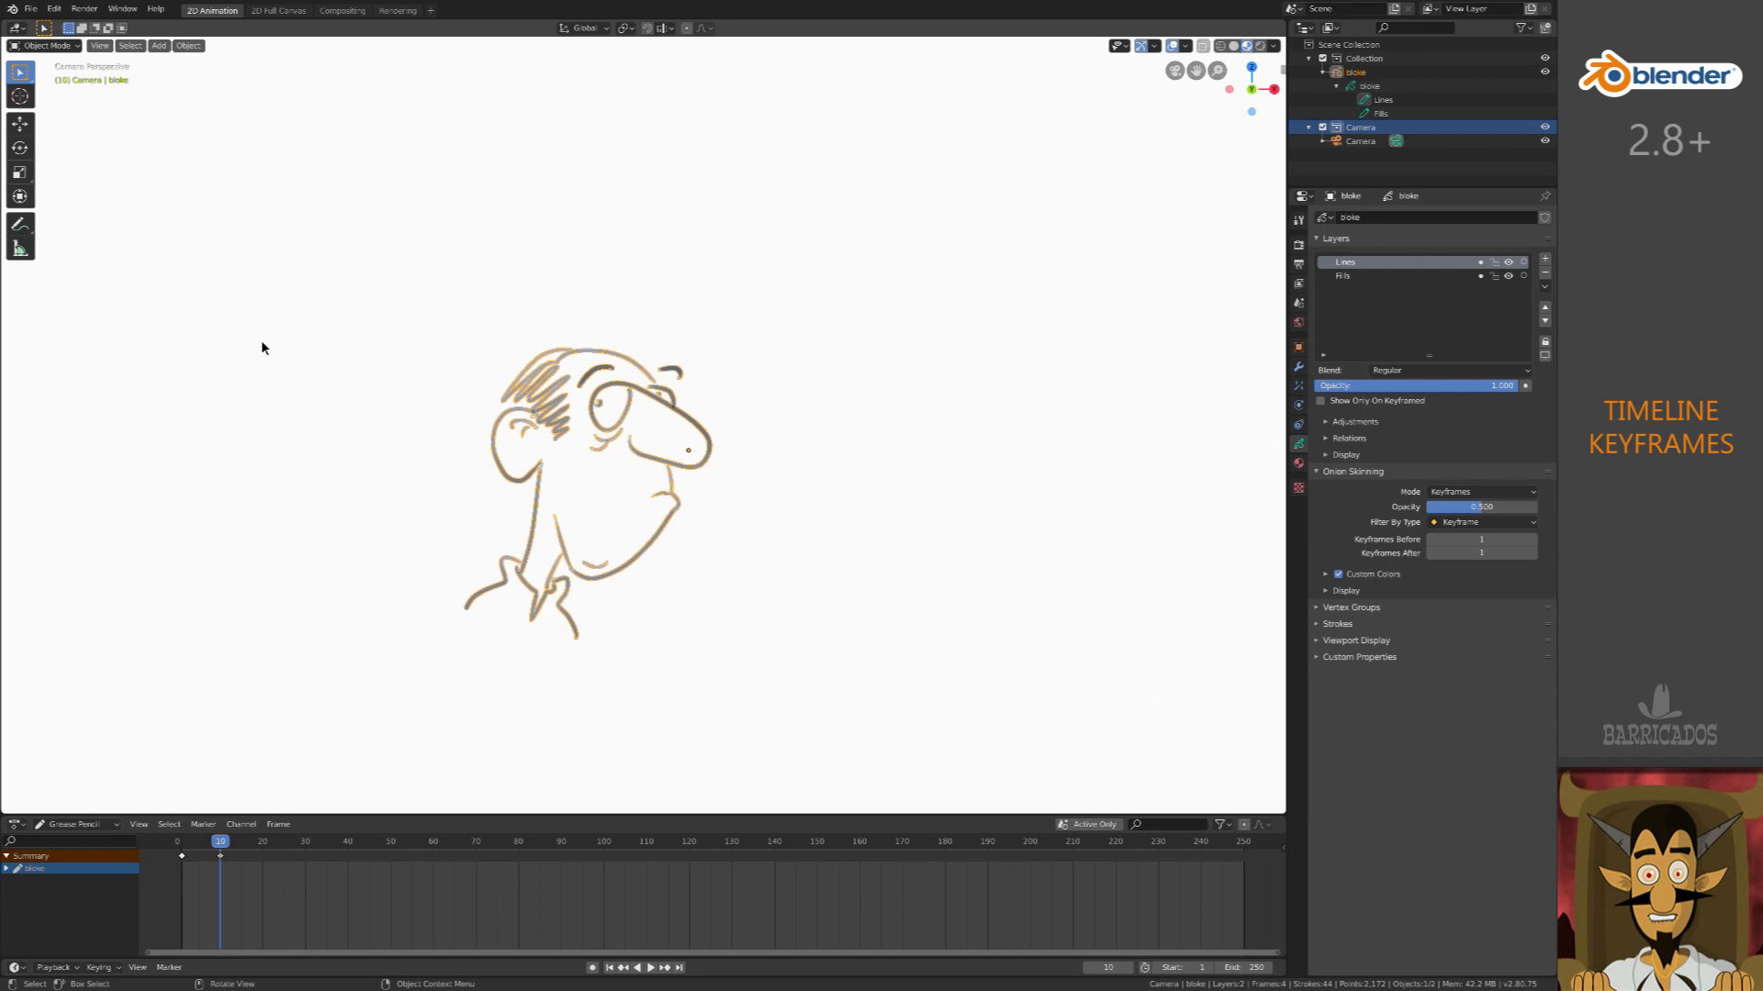
- Enable the Onion Skin overlay from Draw mode, then enter Sculpt Mode at frame 10
click(45, 45)
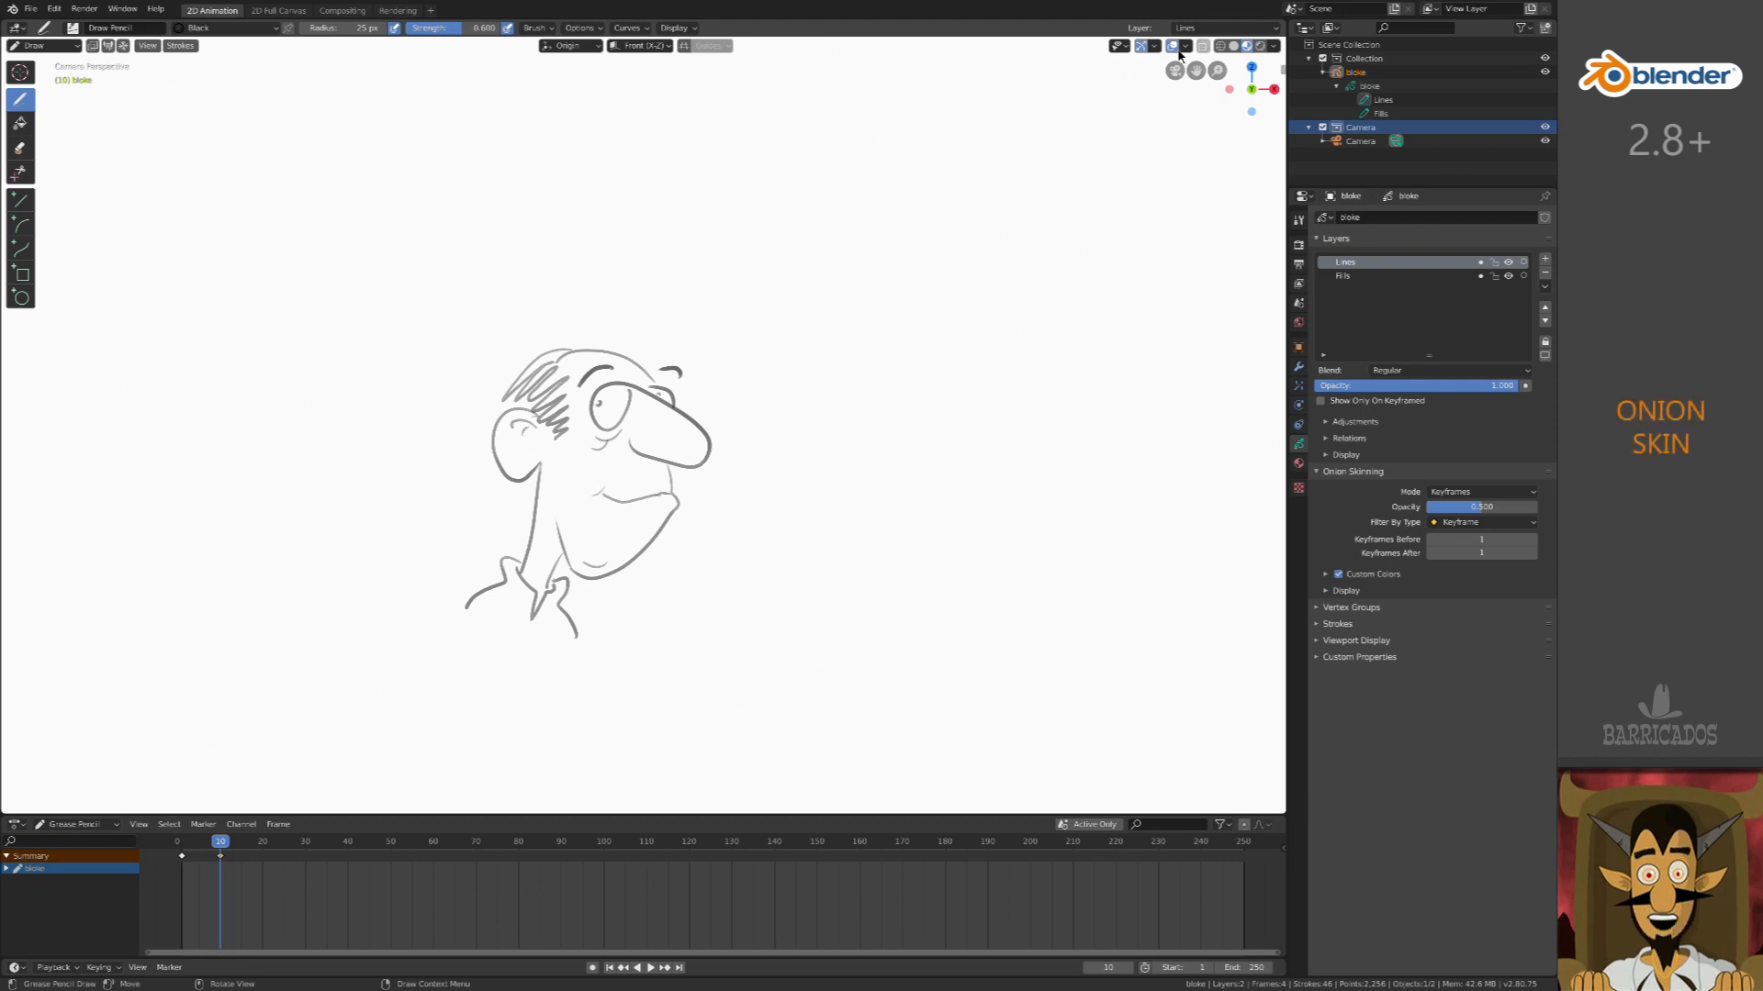
click(1182, 45)
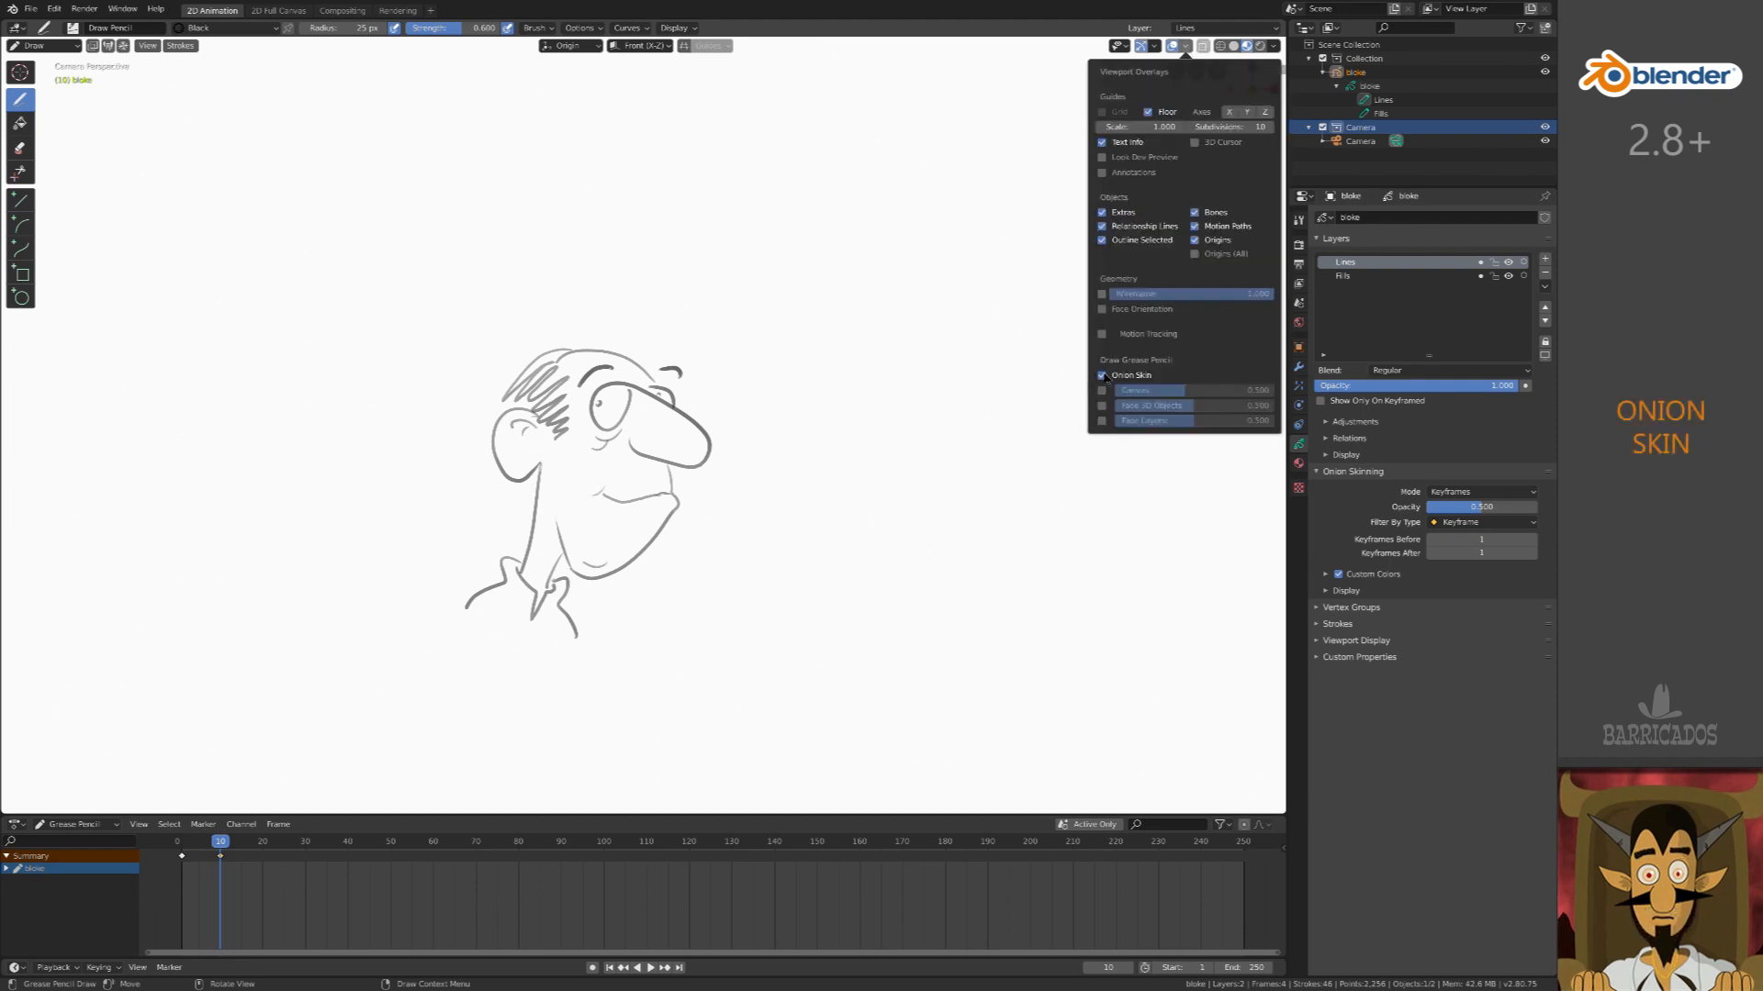
click(1182, 46)
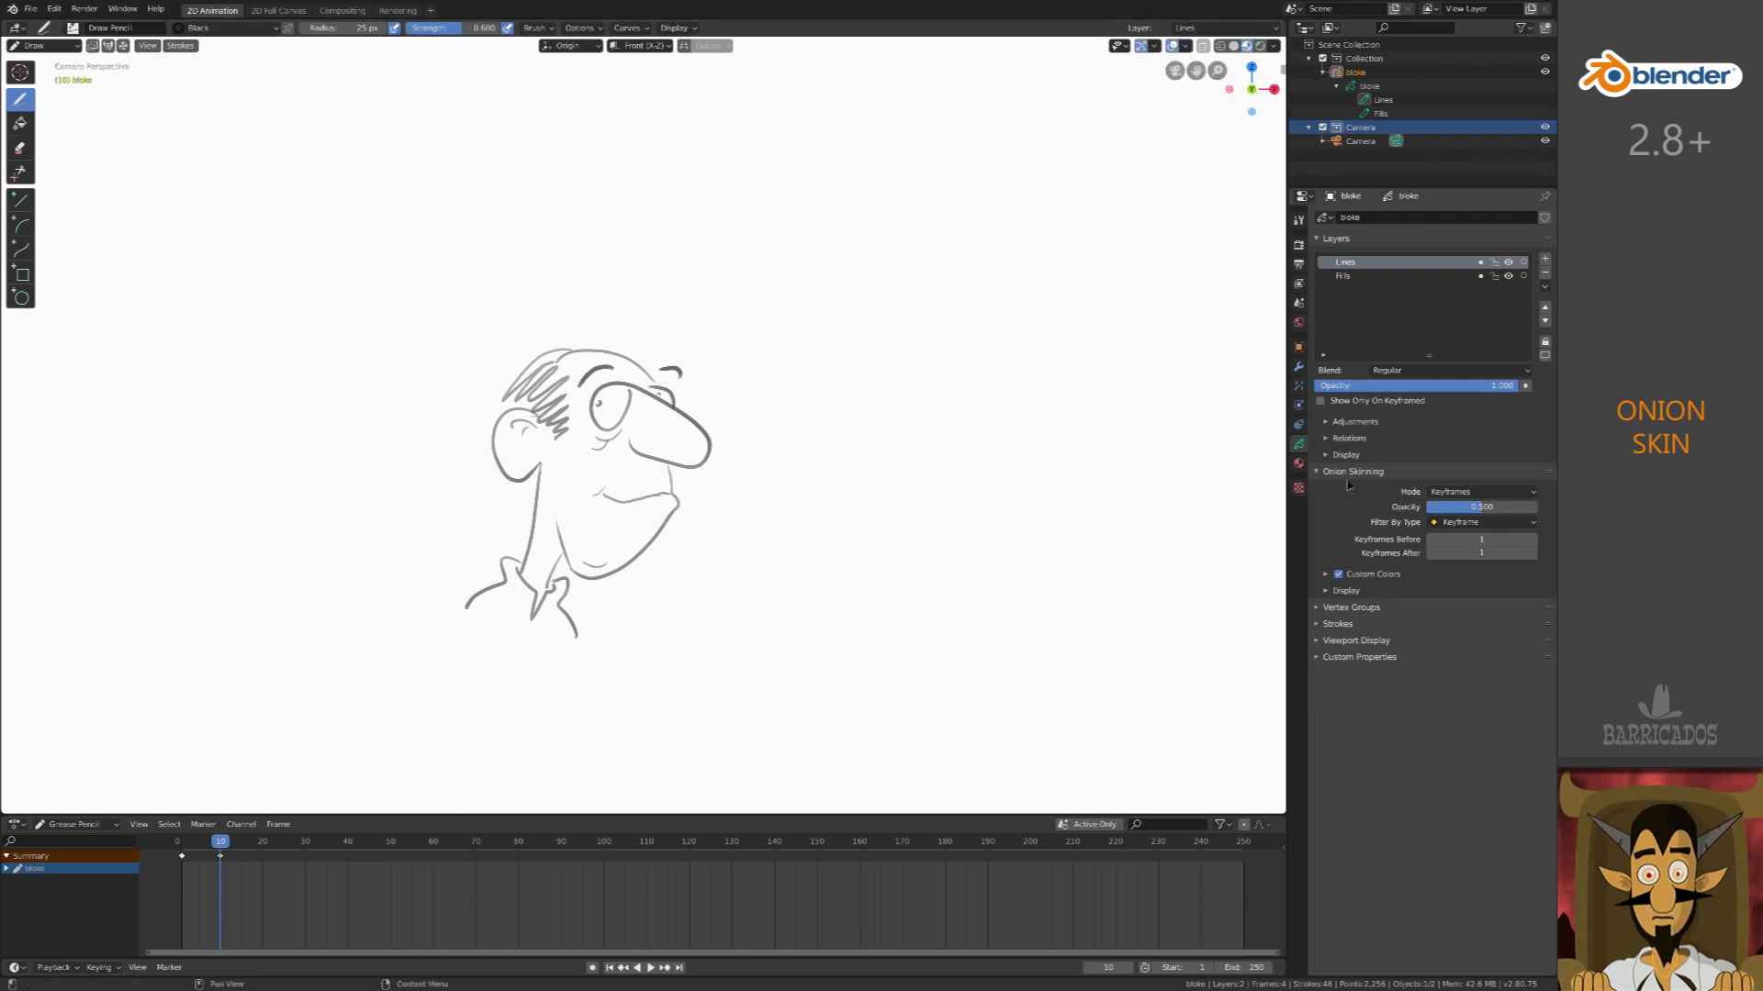
mouse_move(1481, 539)
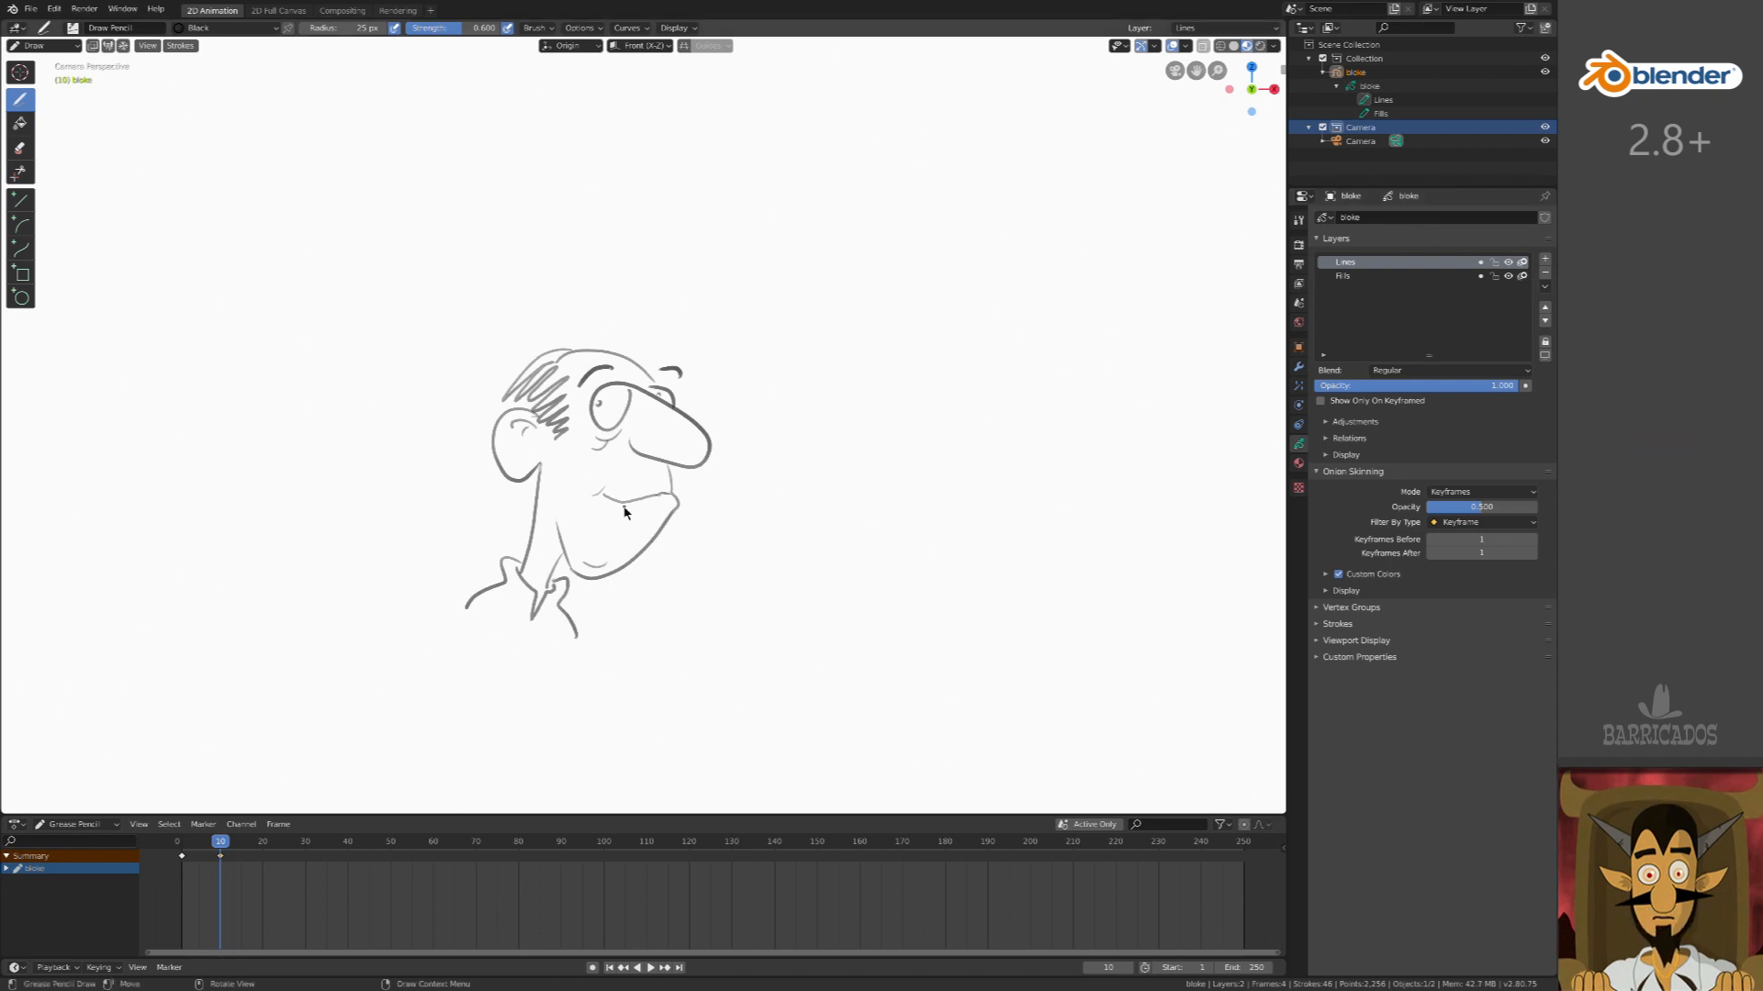
click(34, 29)
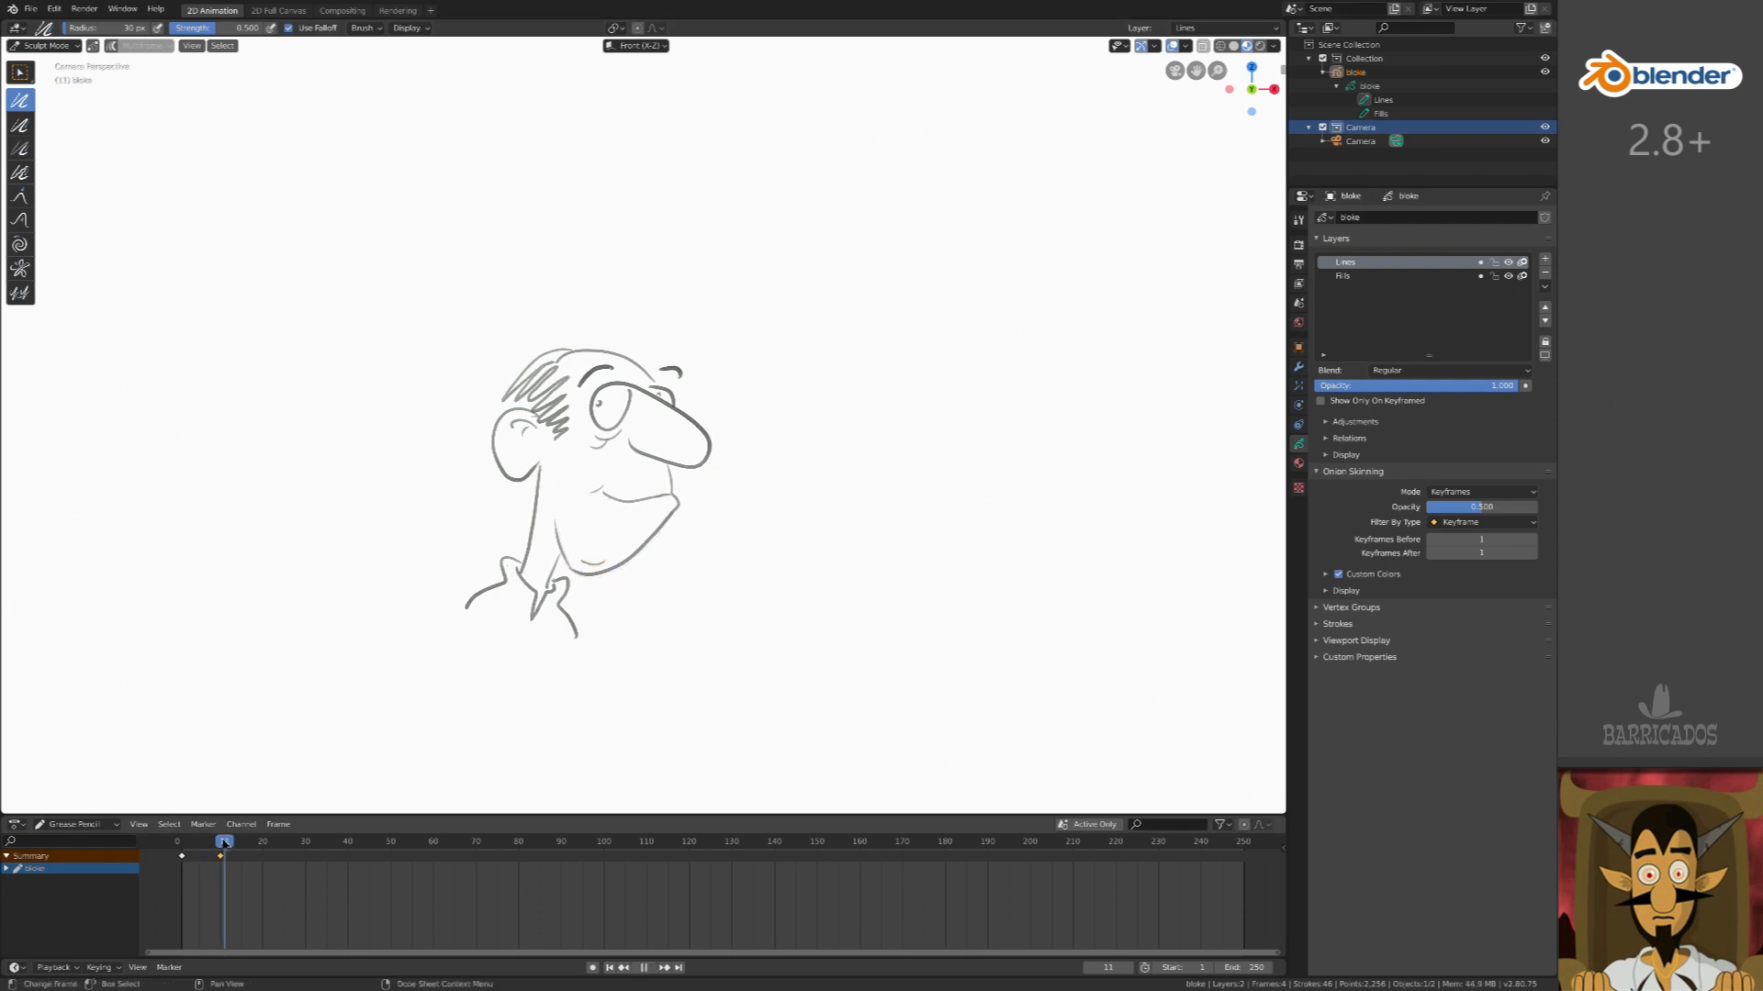
click(220, 841)
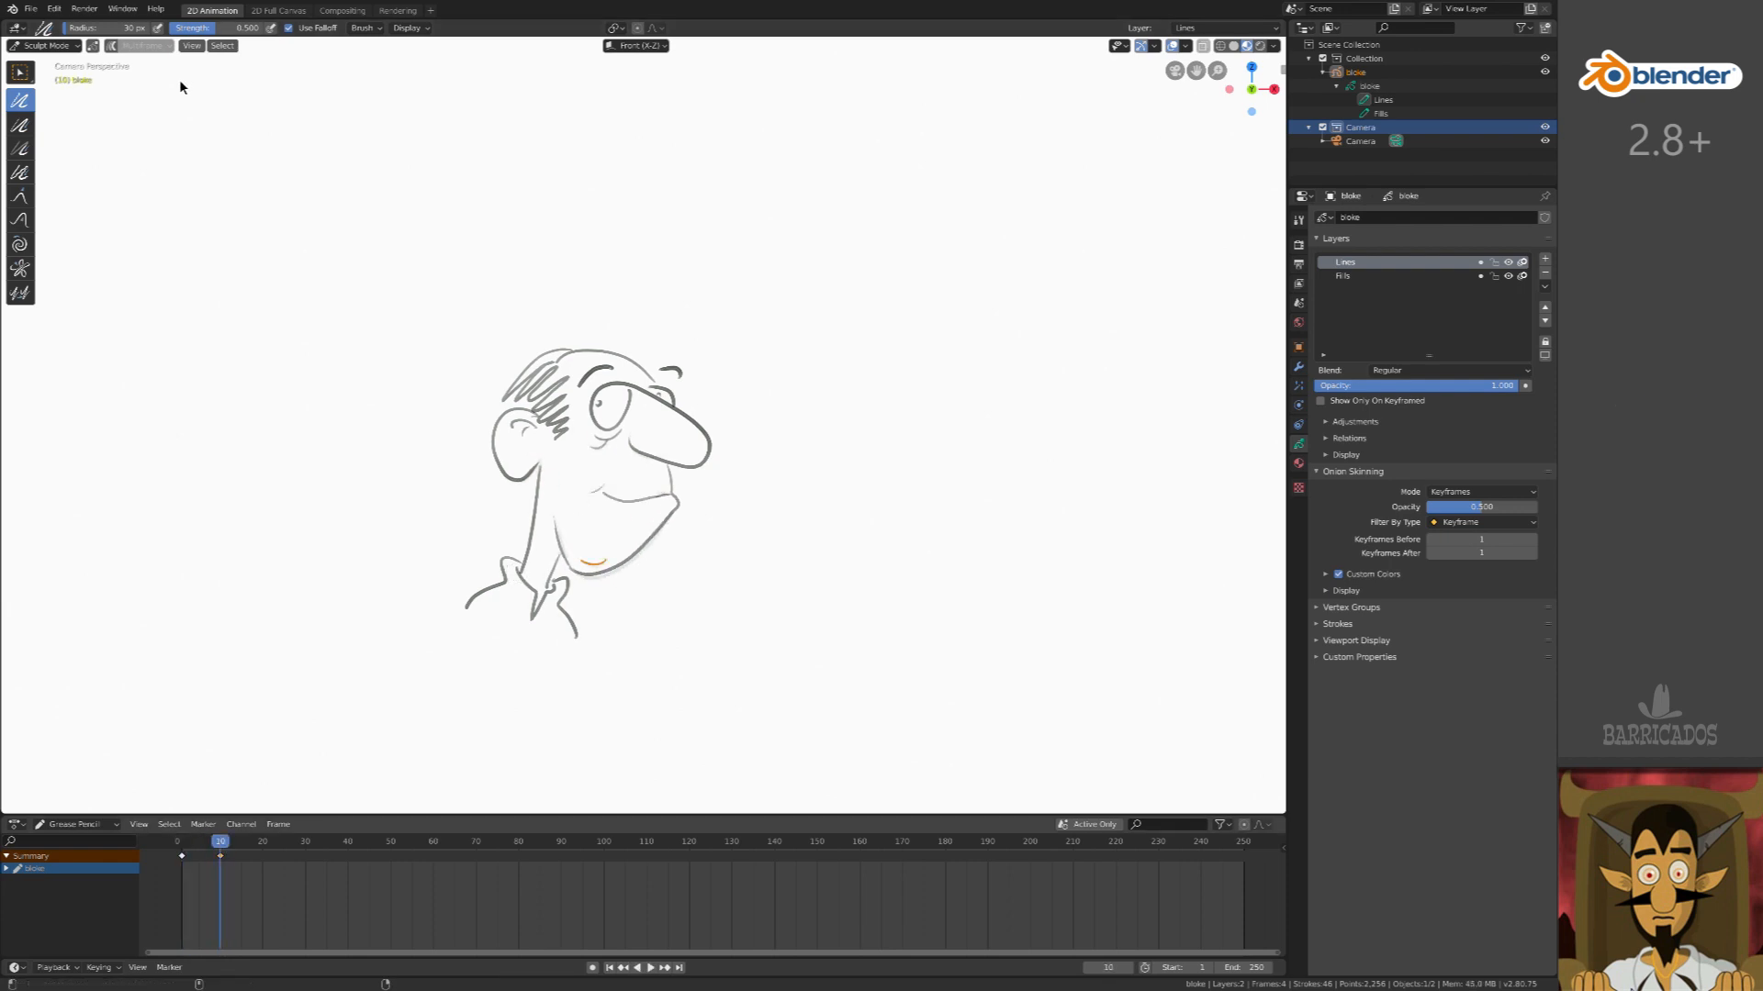
- Move the eyebrow stroke points in Edit Mode and box-select more head strokes
click(45, 45)
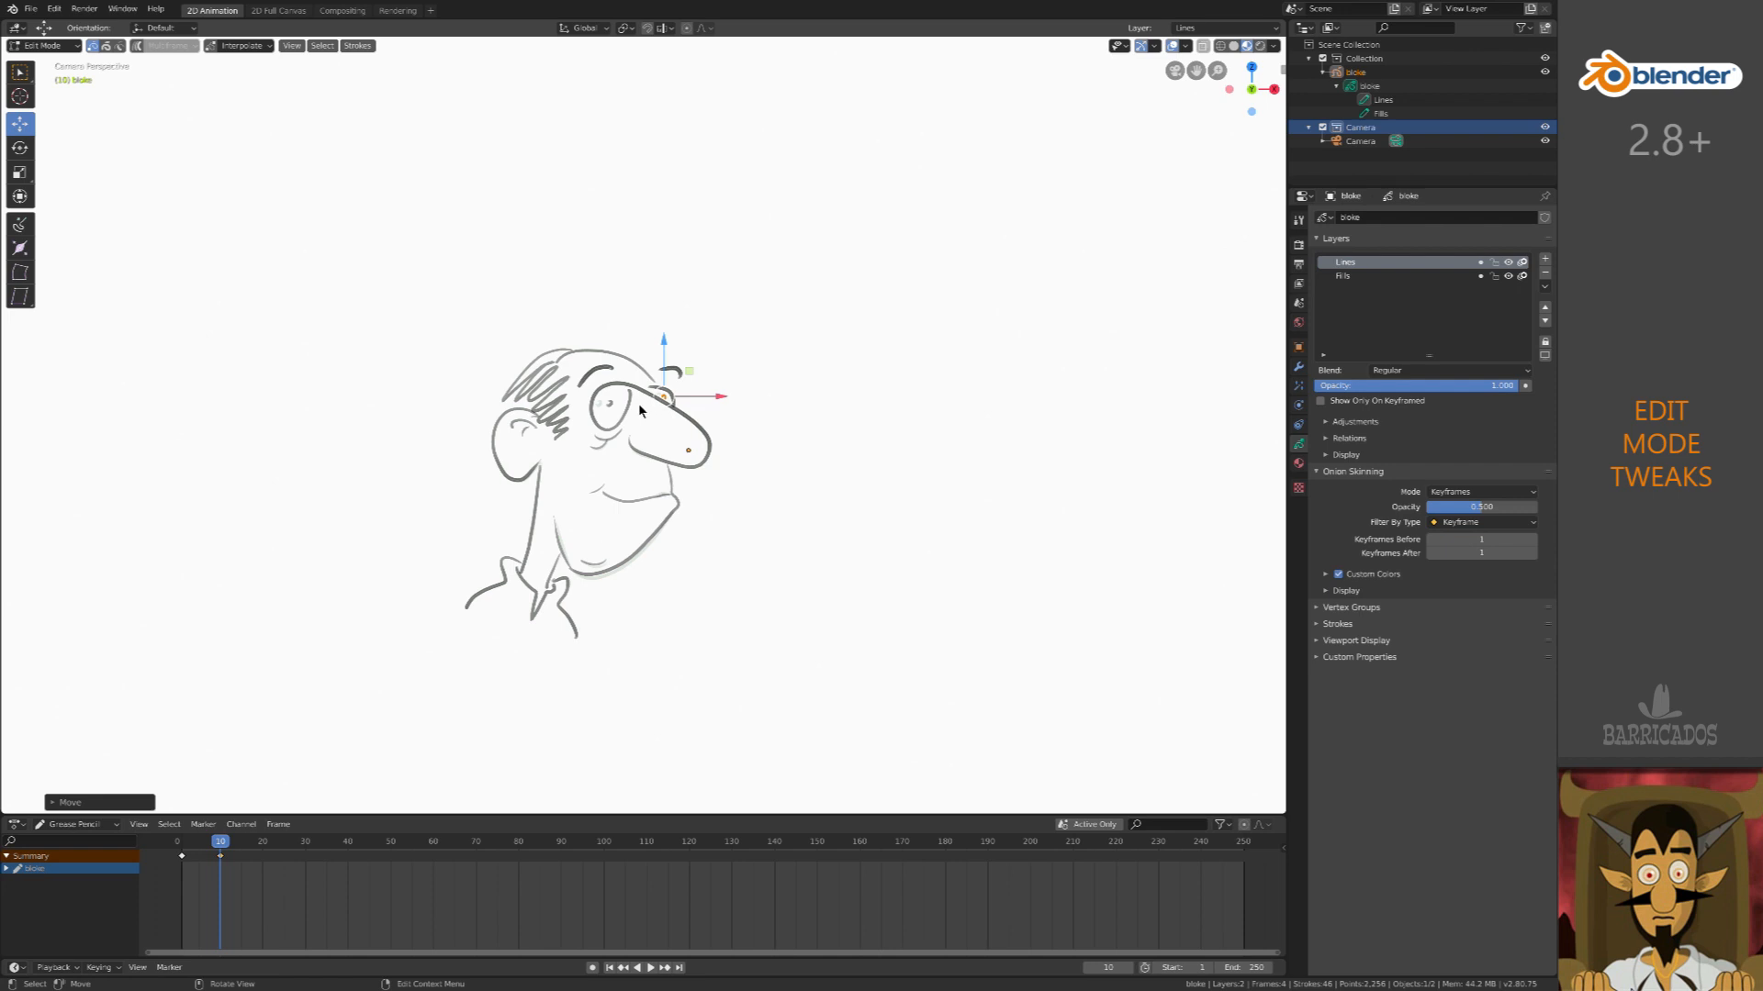
click(43, 46)
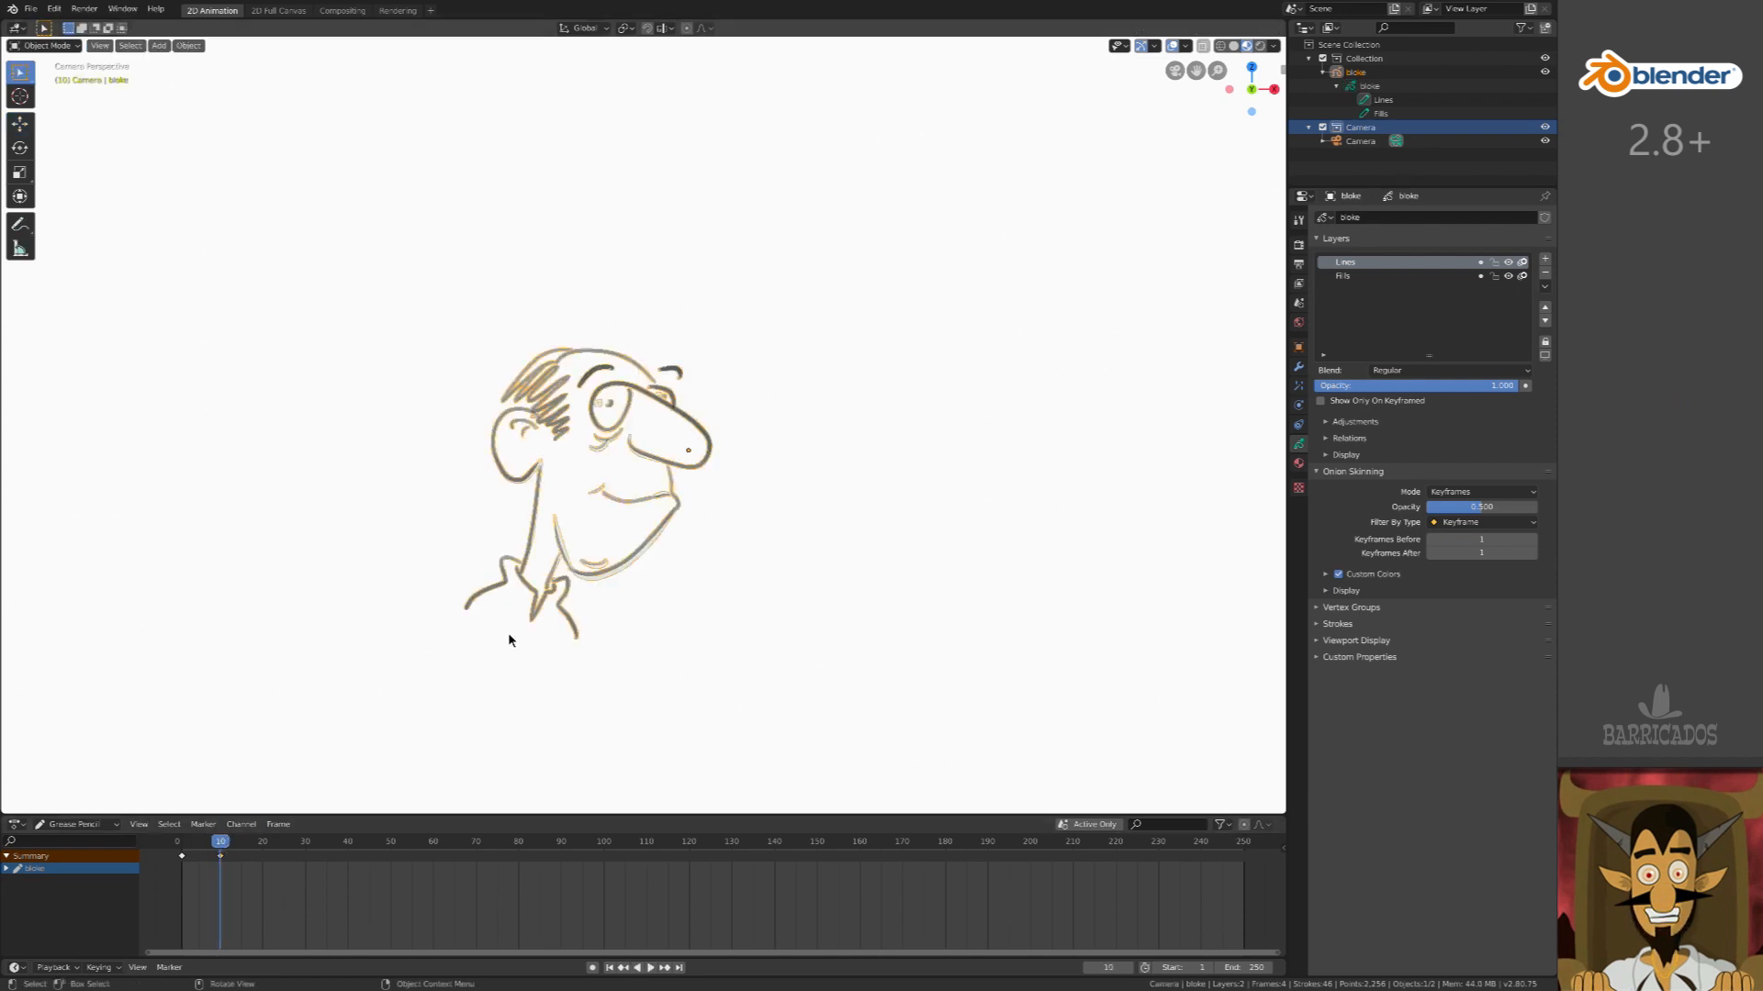
key(Tab)
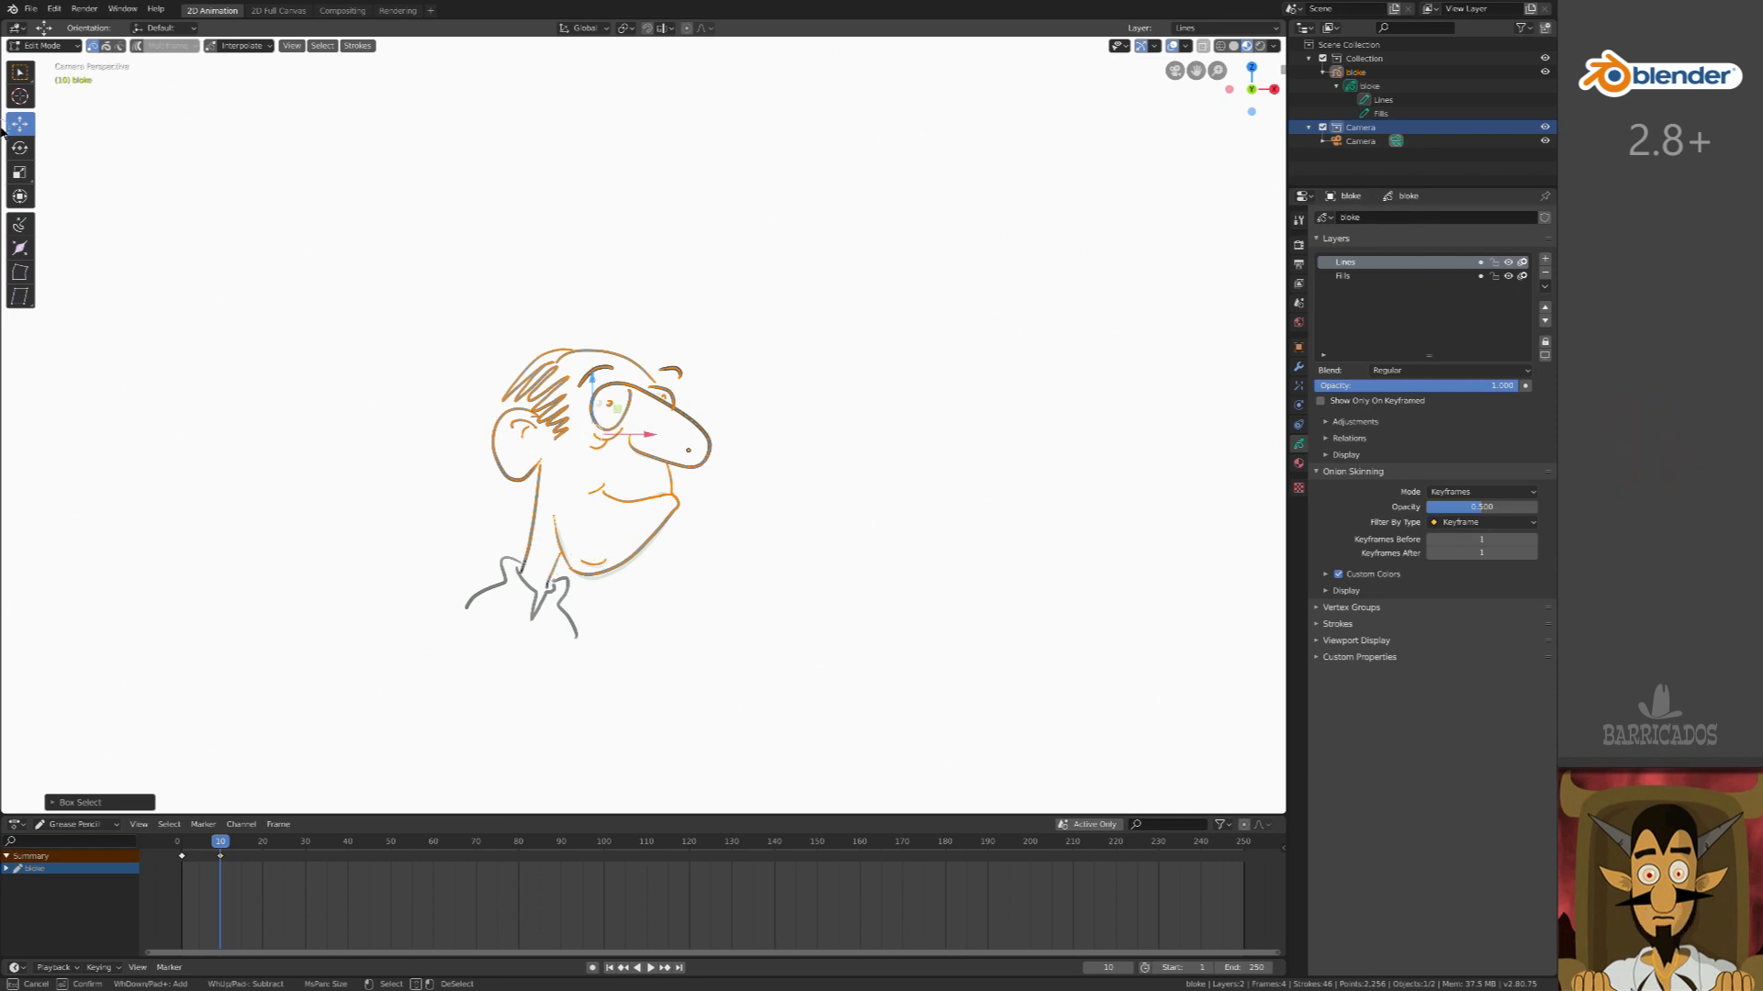
click(19, 172)
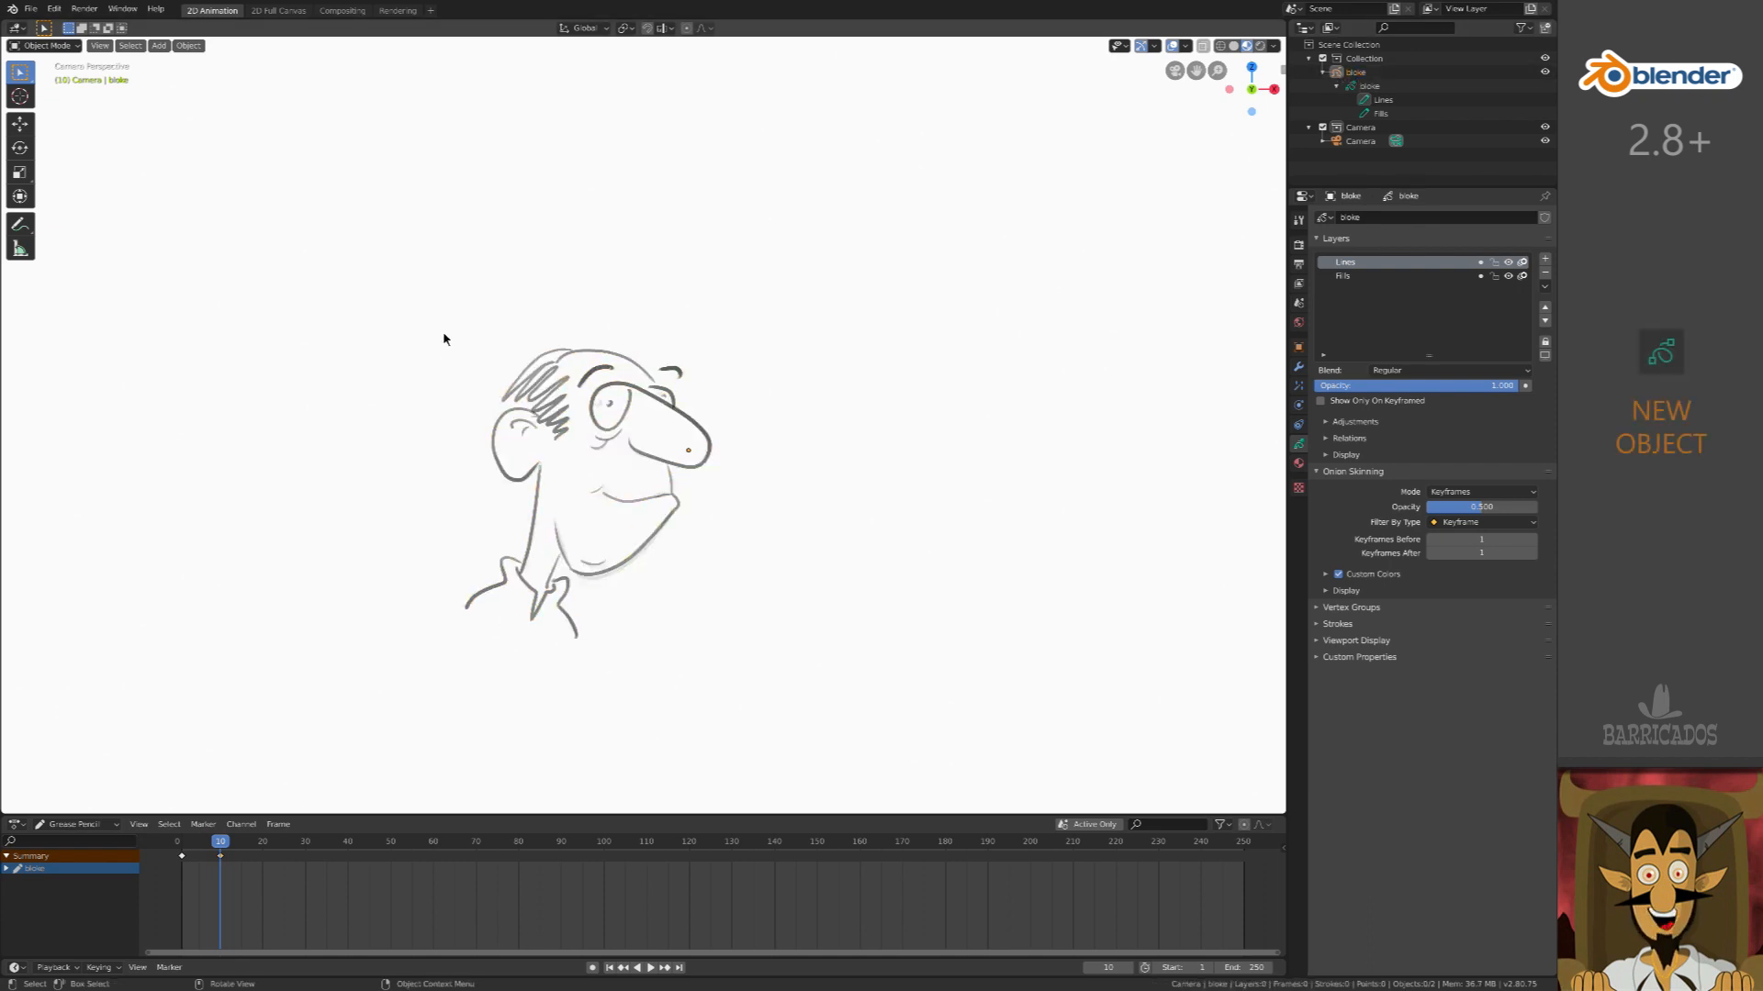
- Add a Grease Pencil stroke, sculpt it into a cloud, and rename it 'cloud'
click(159, 45)
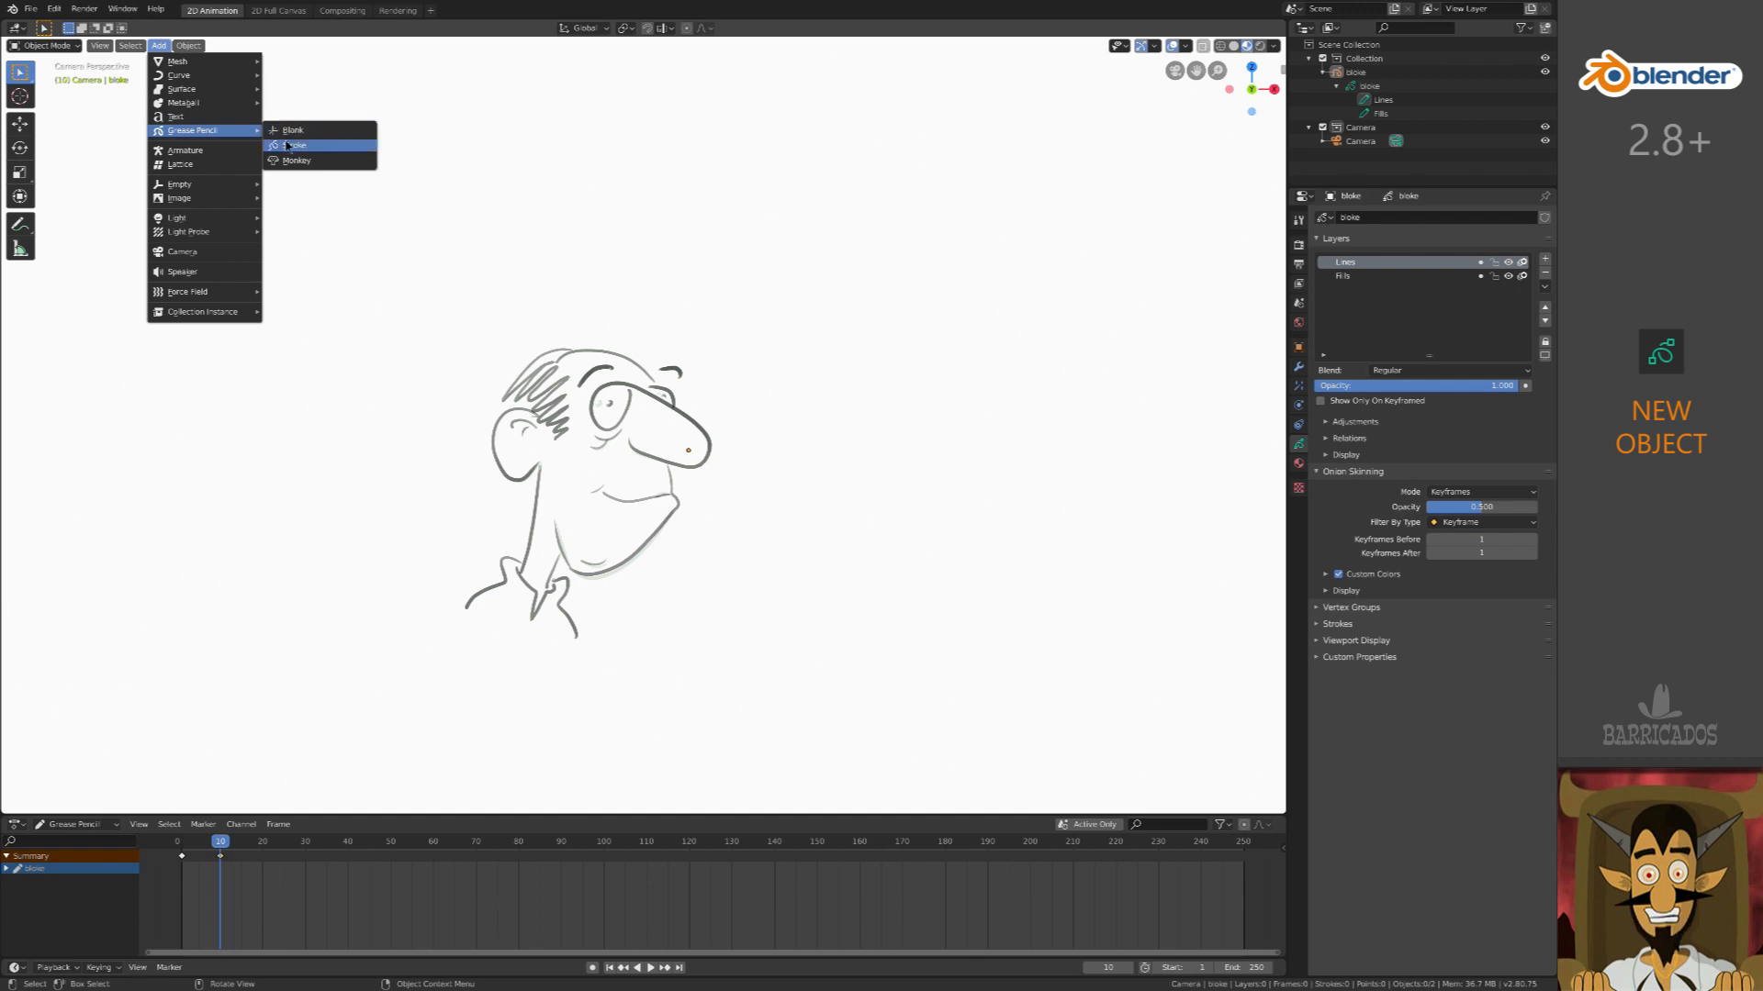
click(295, 144)
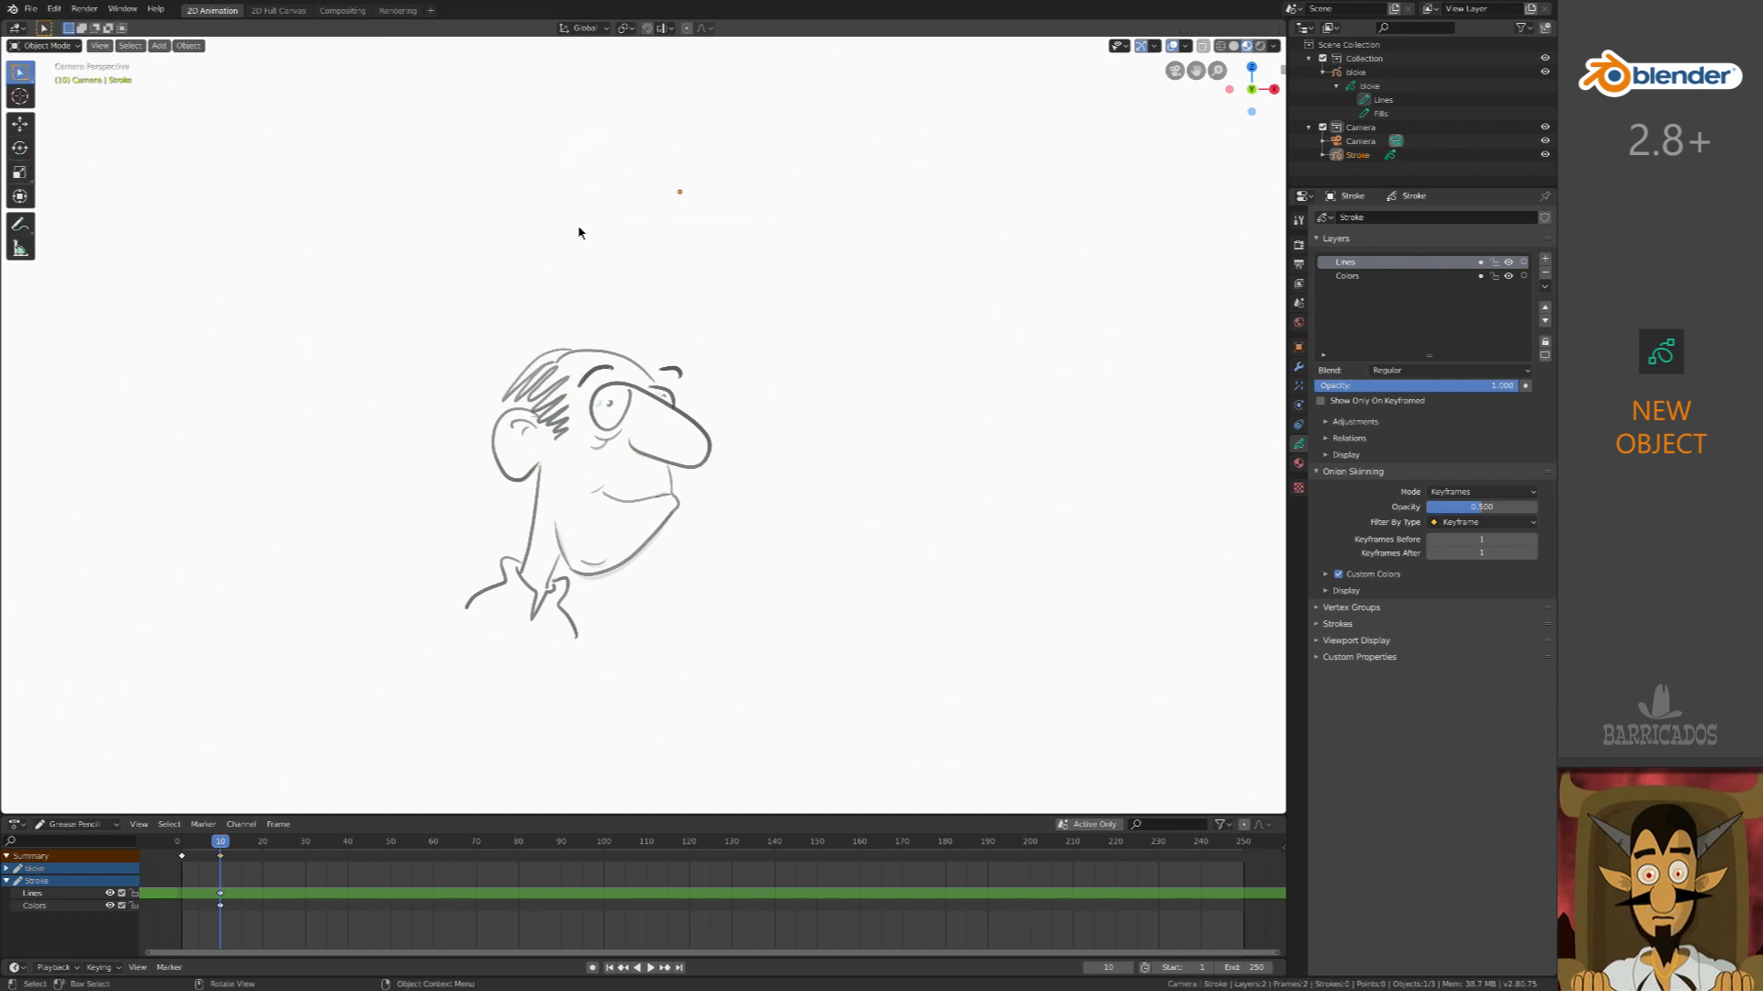
click(47, 45)
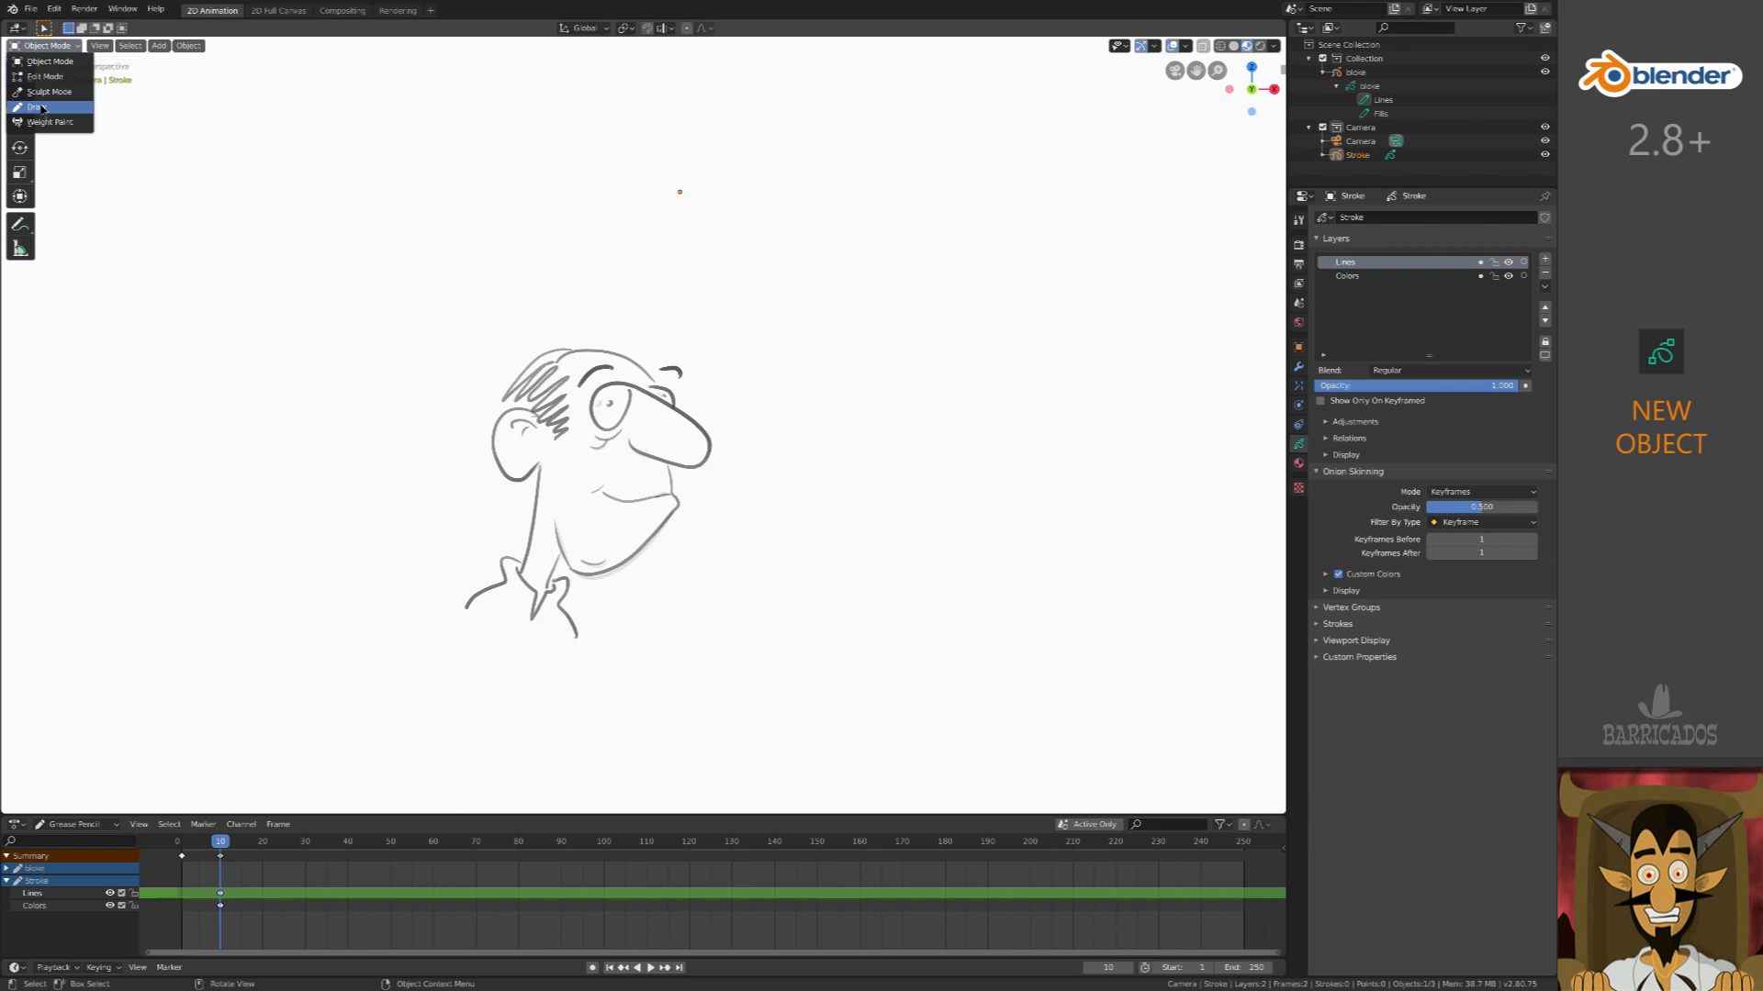
click(35, 106)
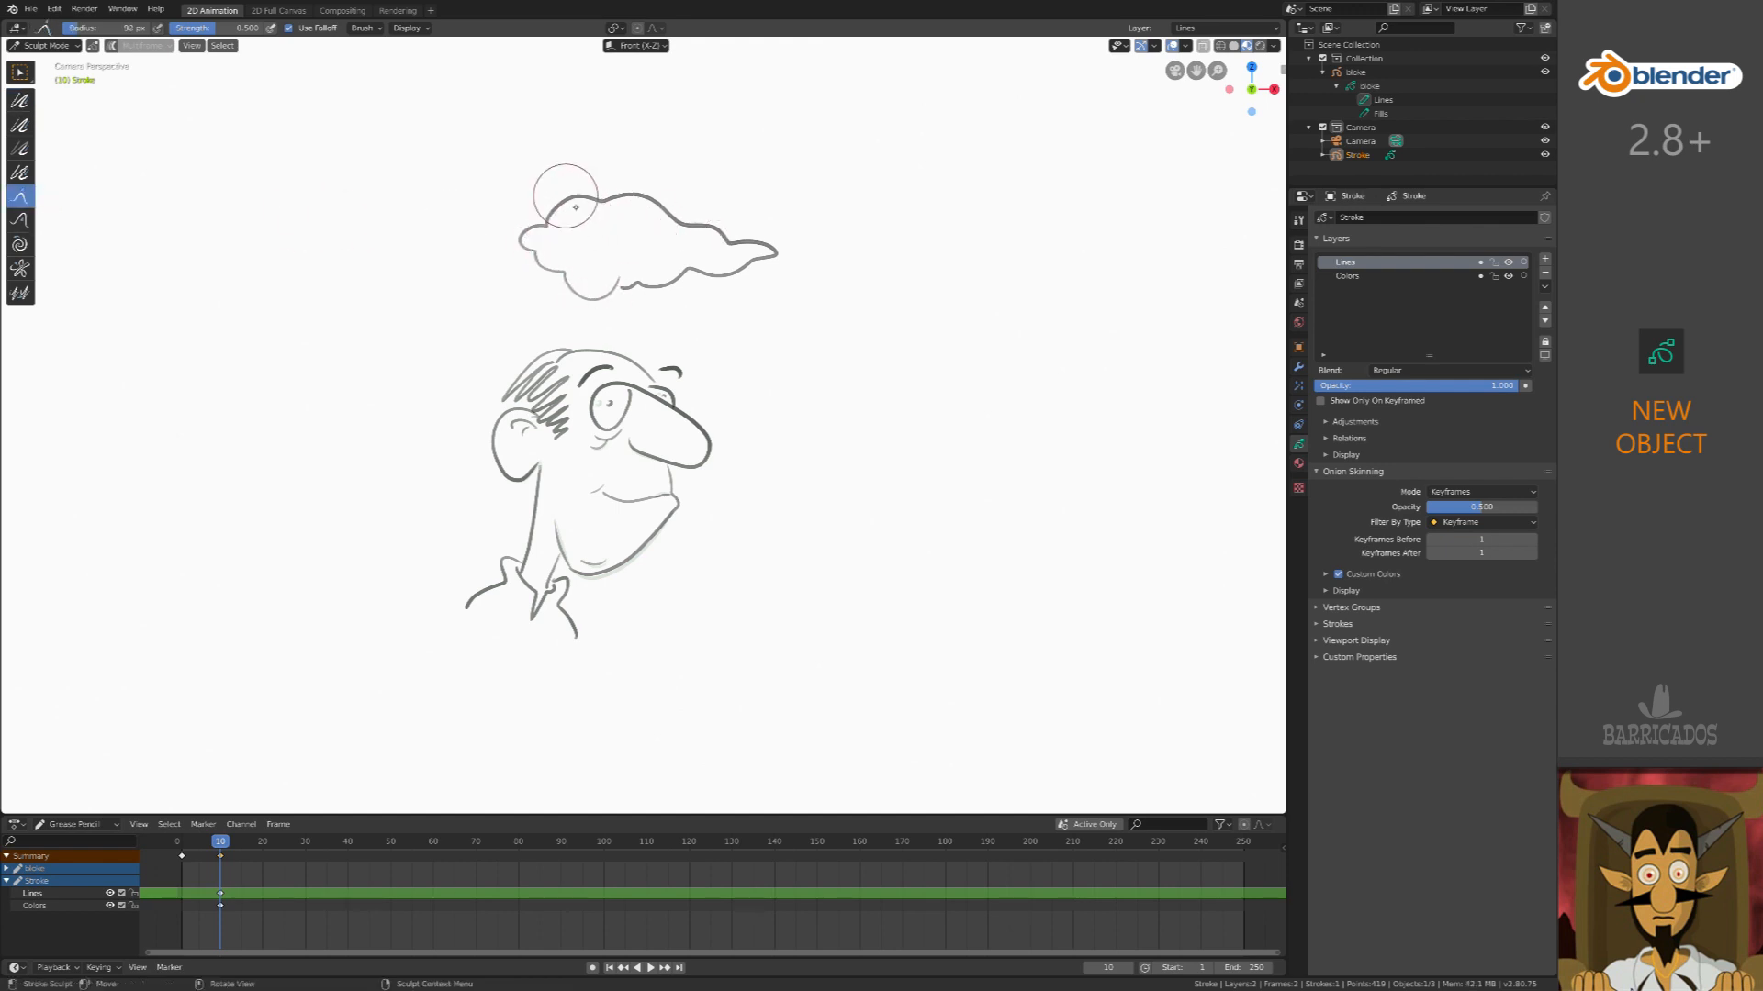
drag(576, 207, 643, 272)
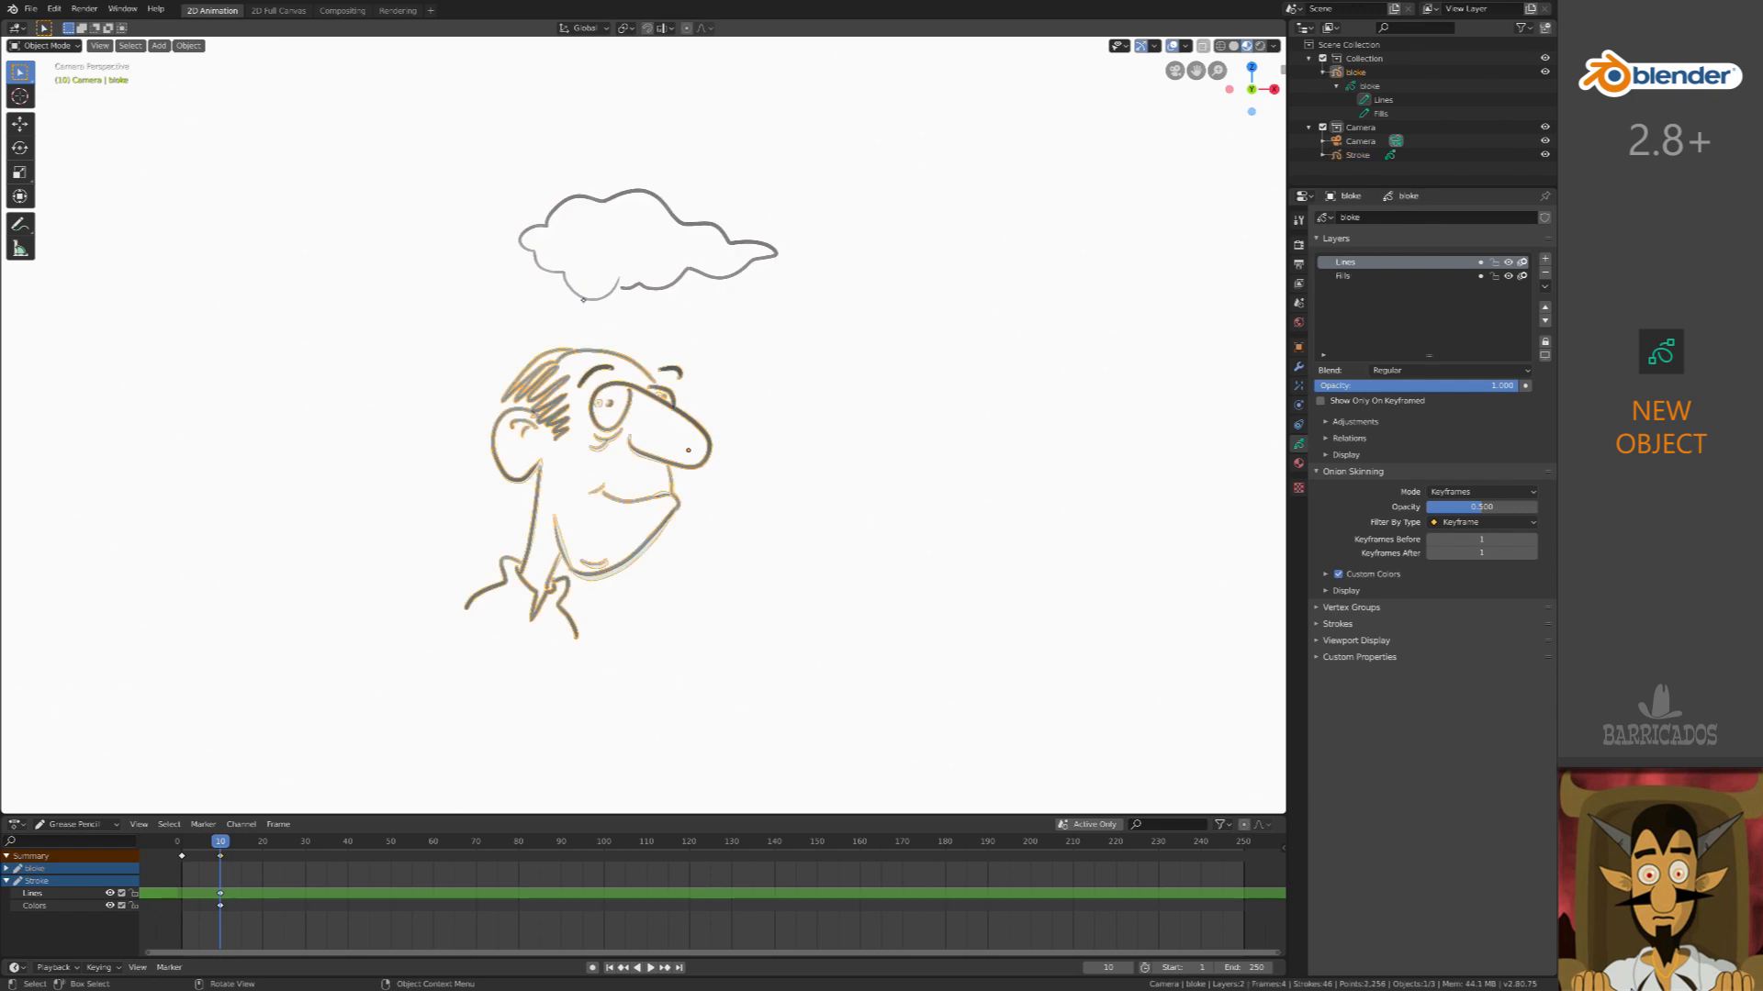
click(1356, 154)
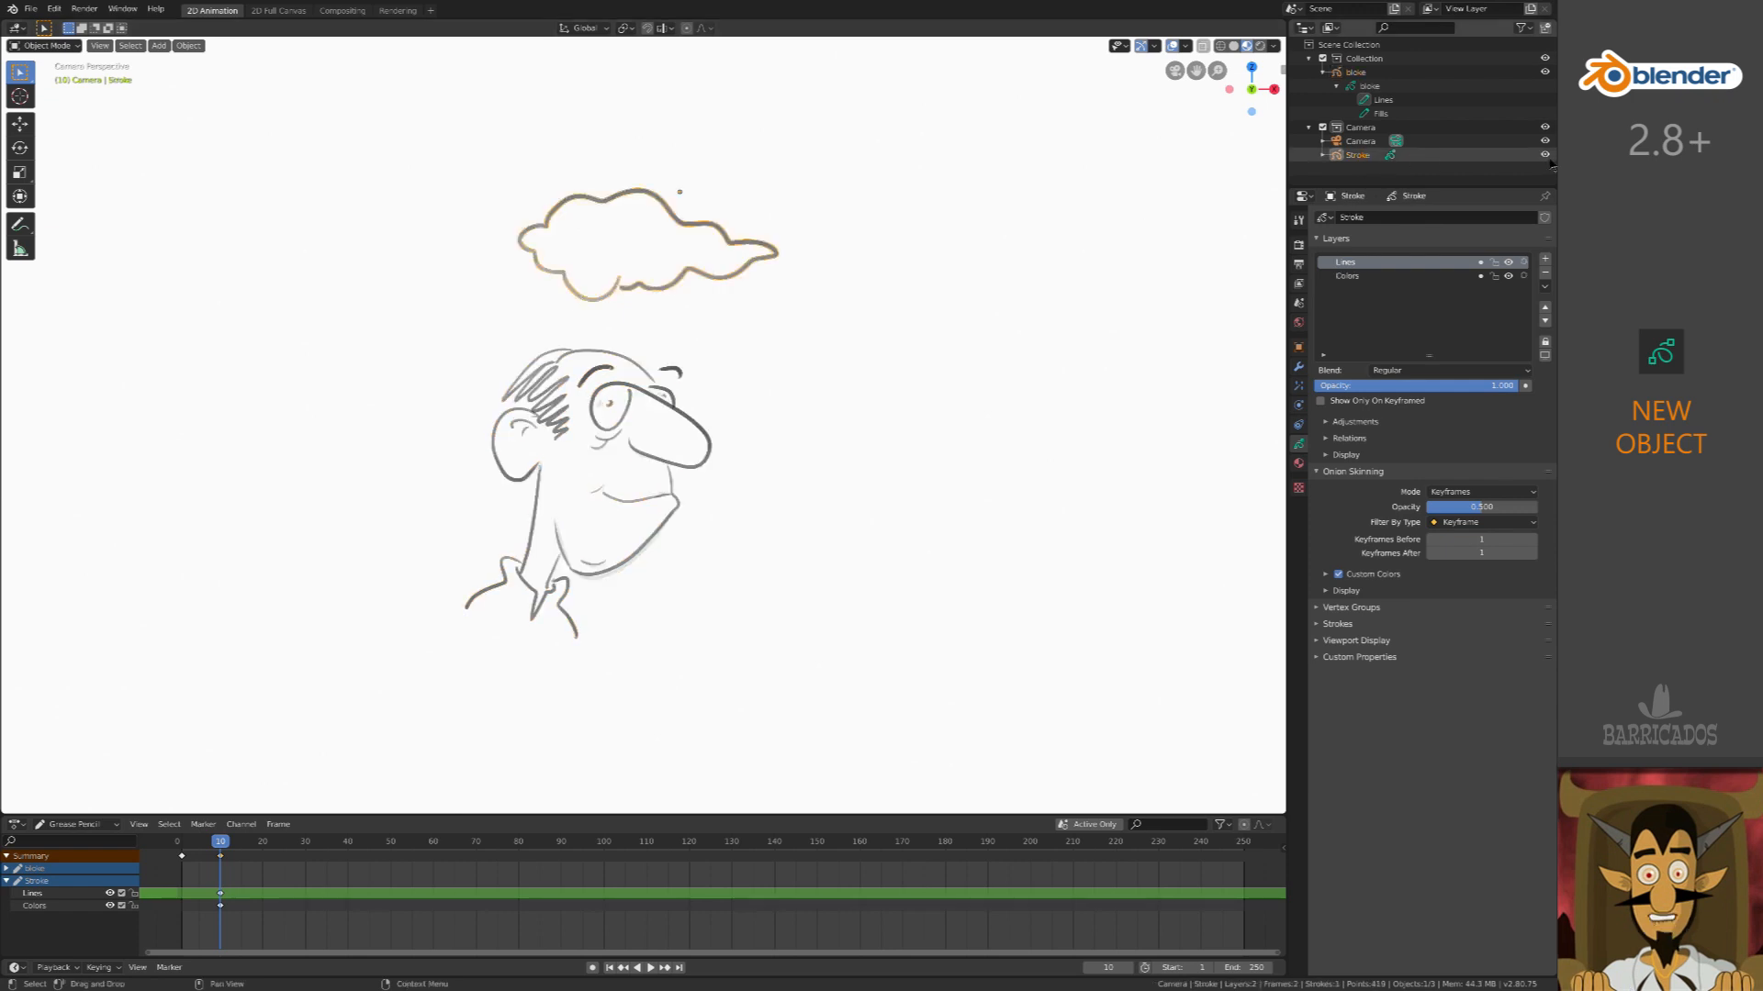
click(1357, 154)
text(cloud)
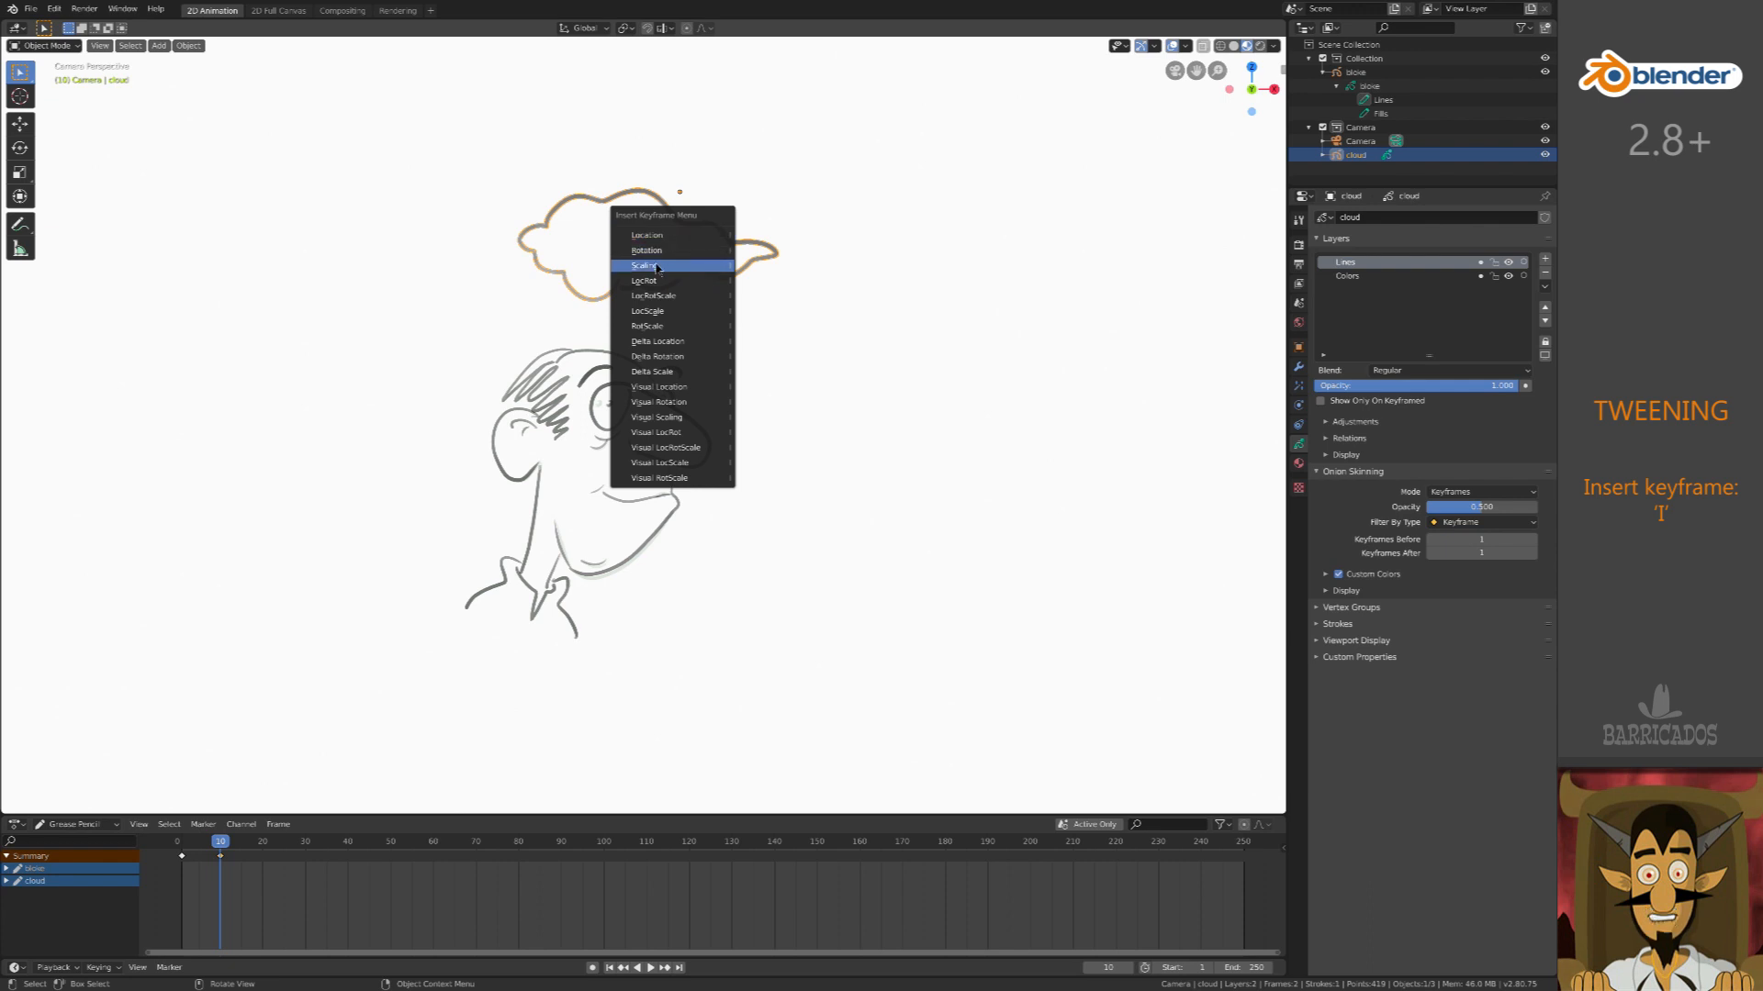
mouse_move(653, 296)
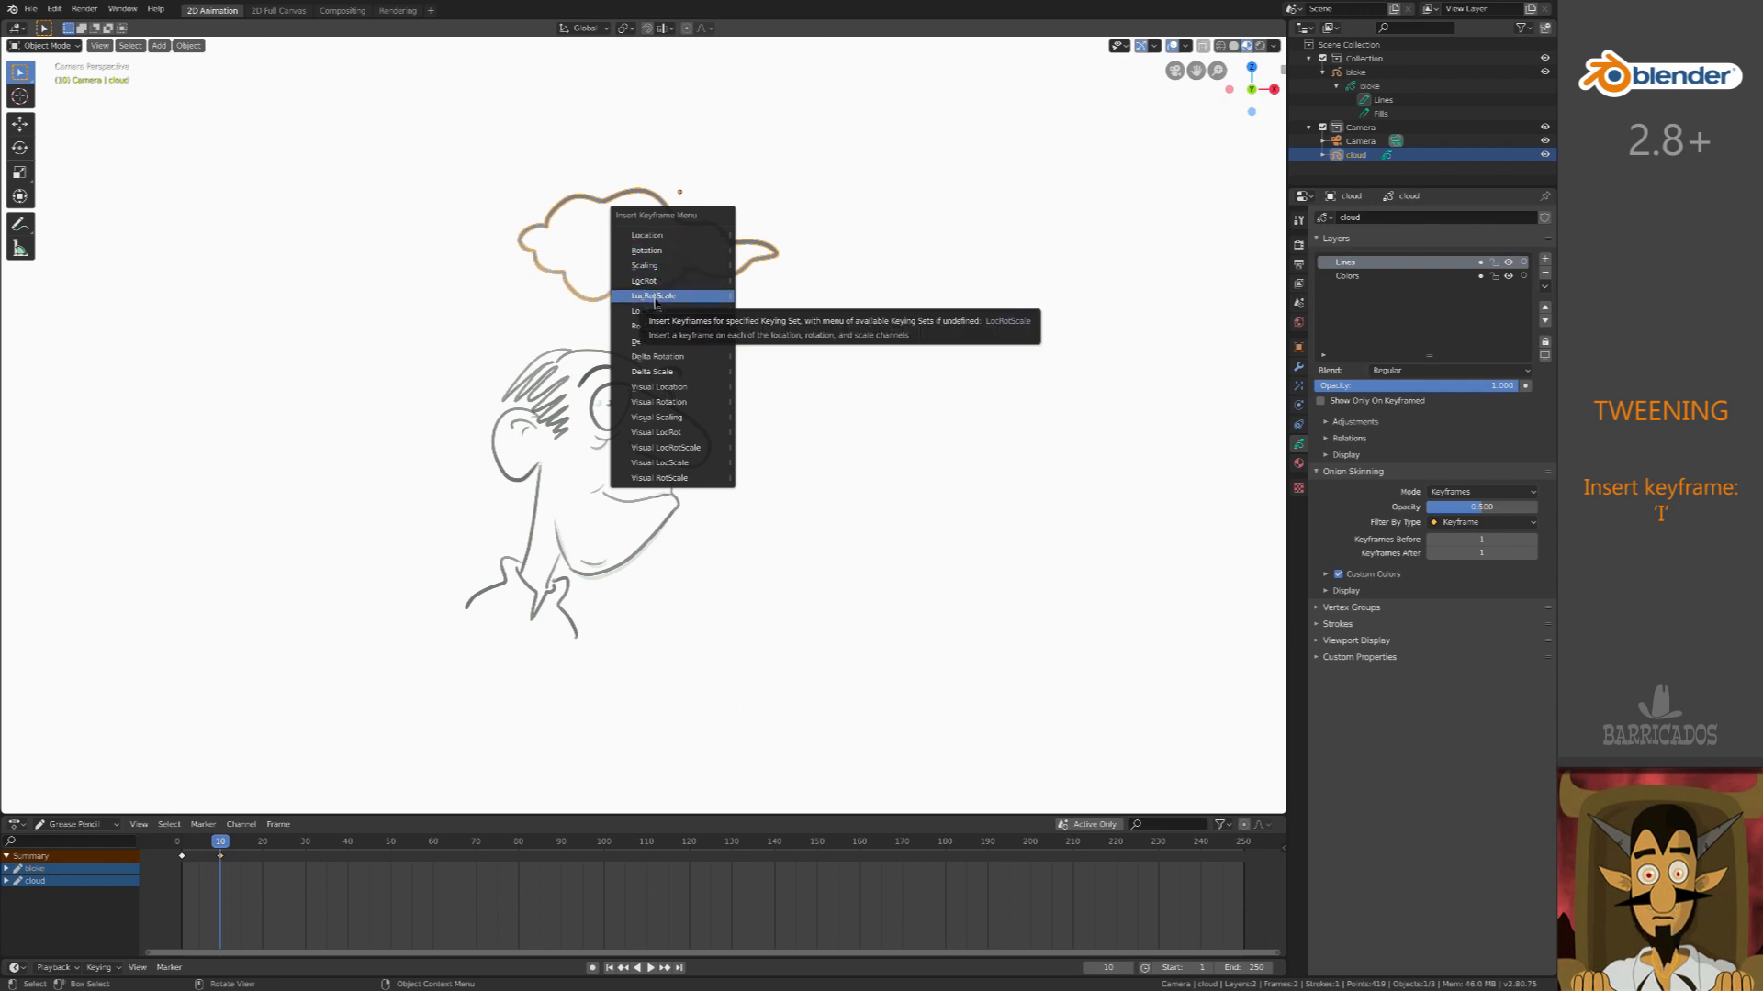
- Keyframe the cloud's LocRotScale at frames 10 and 30 and preview the drift
click(655, 295)
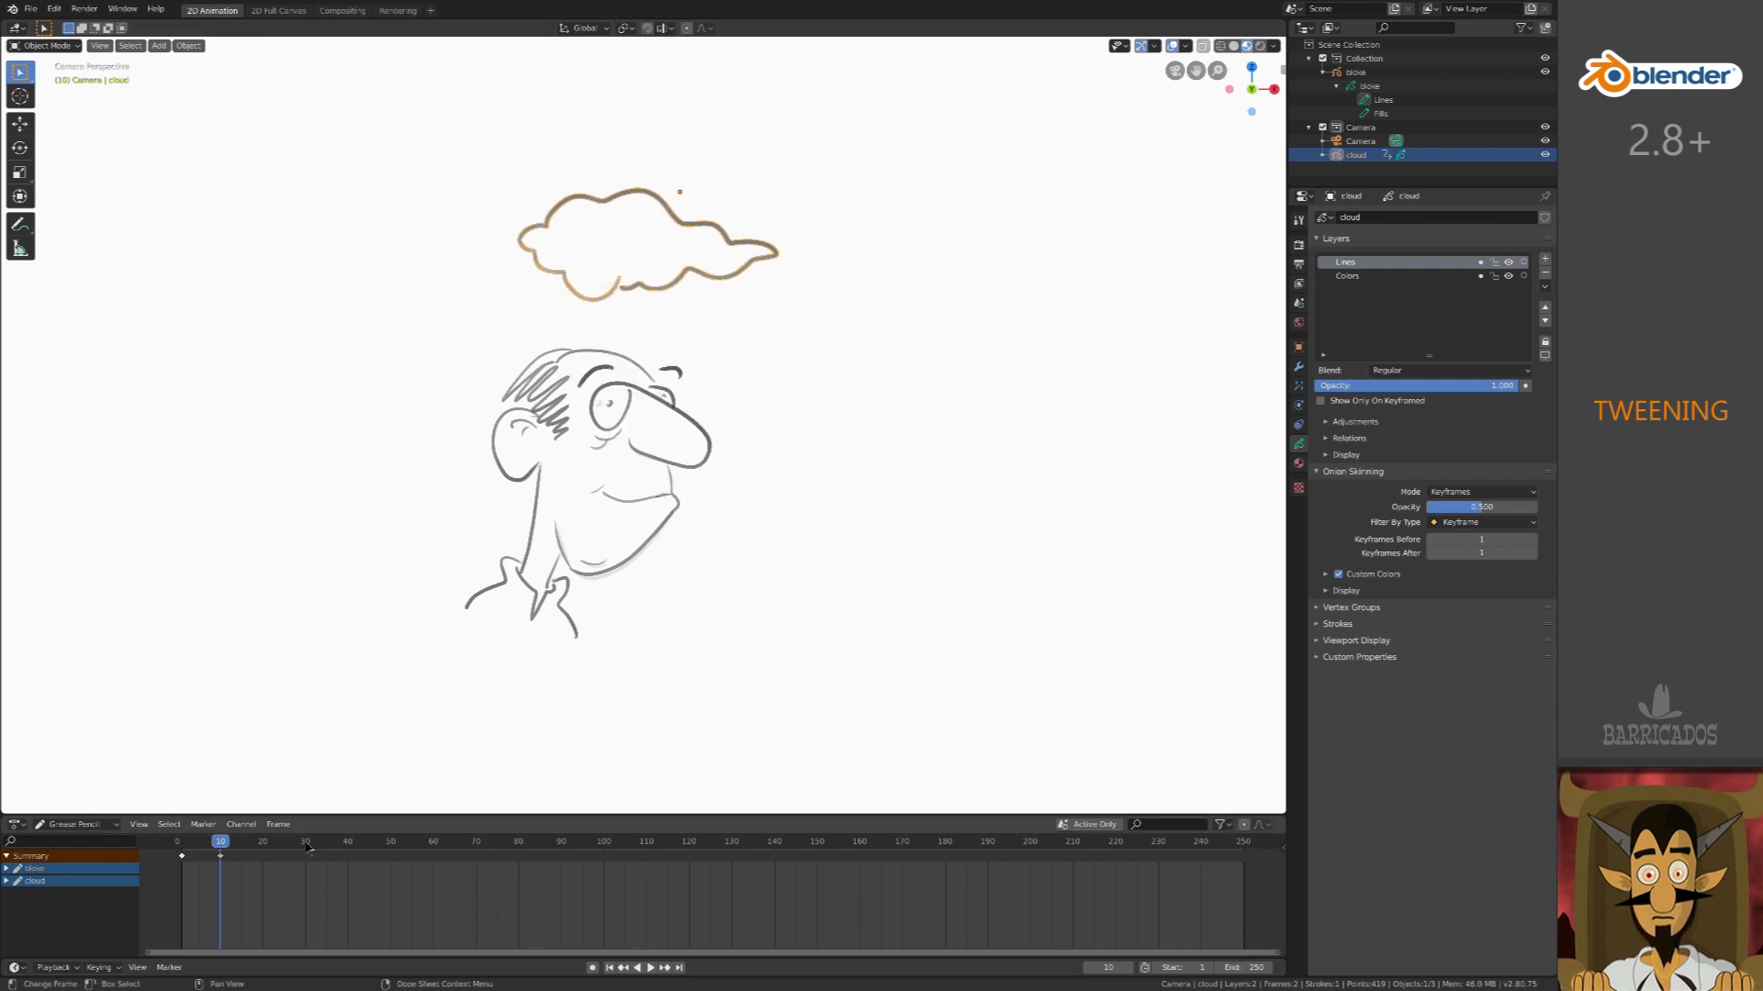
click(305, 841)
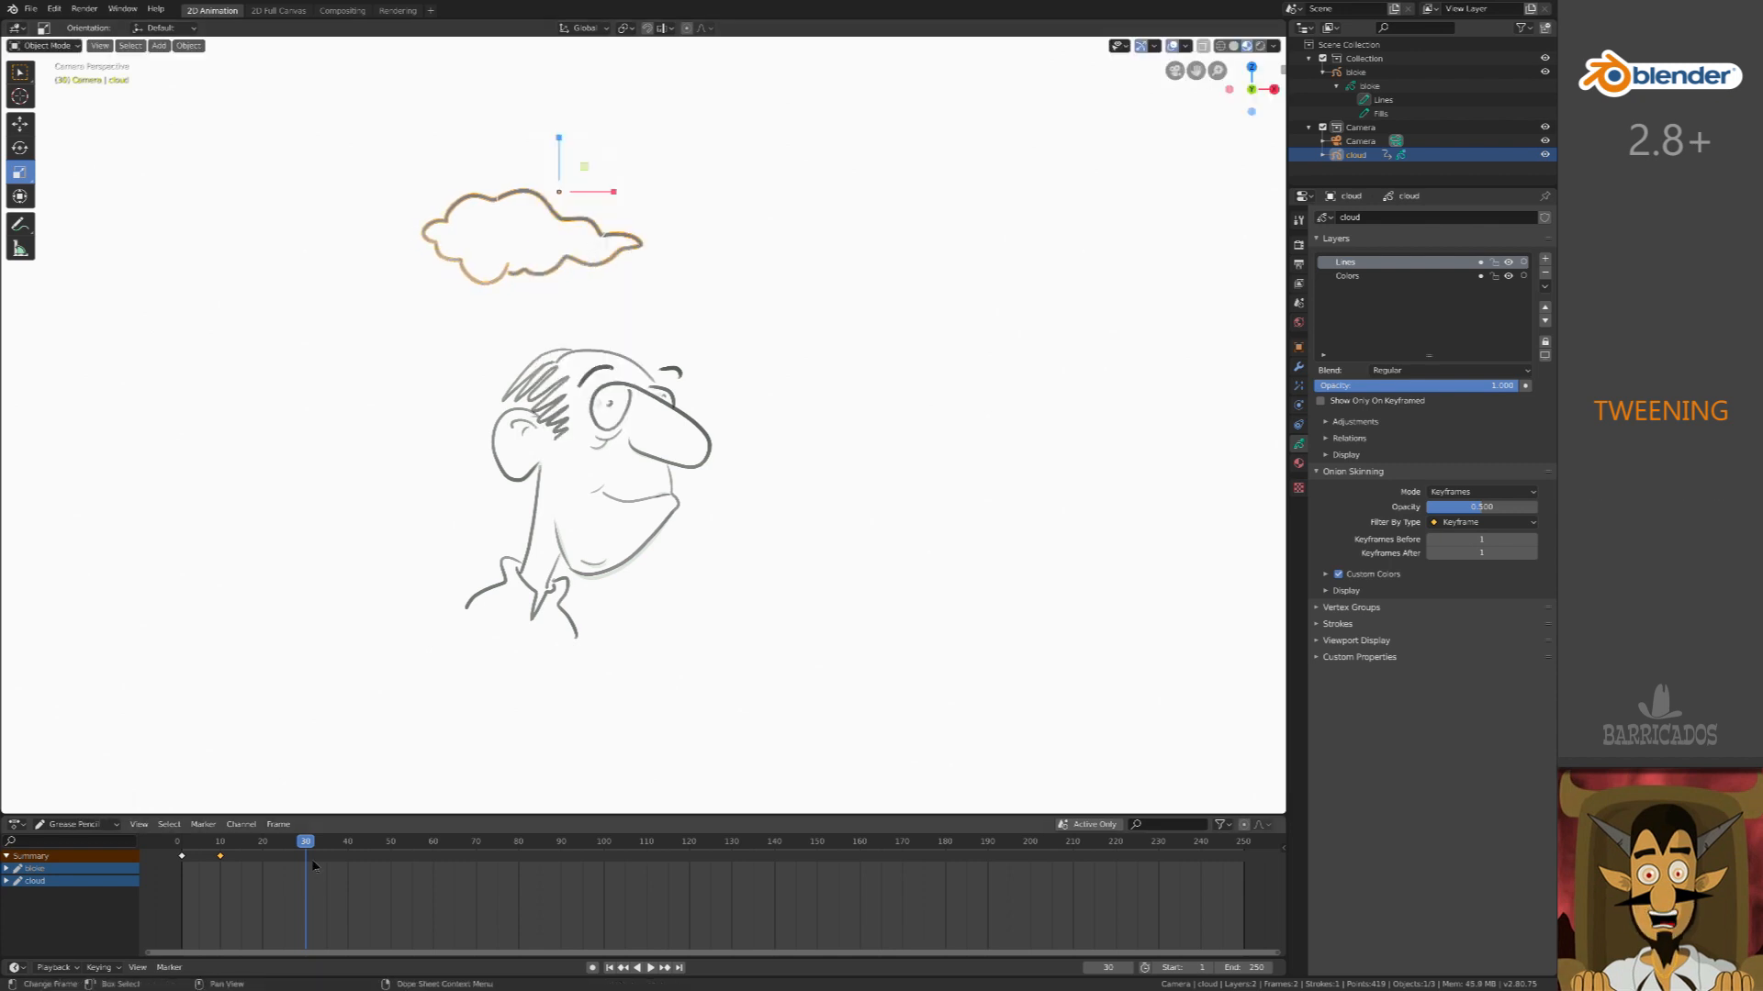
click(649, 966)
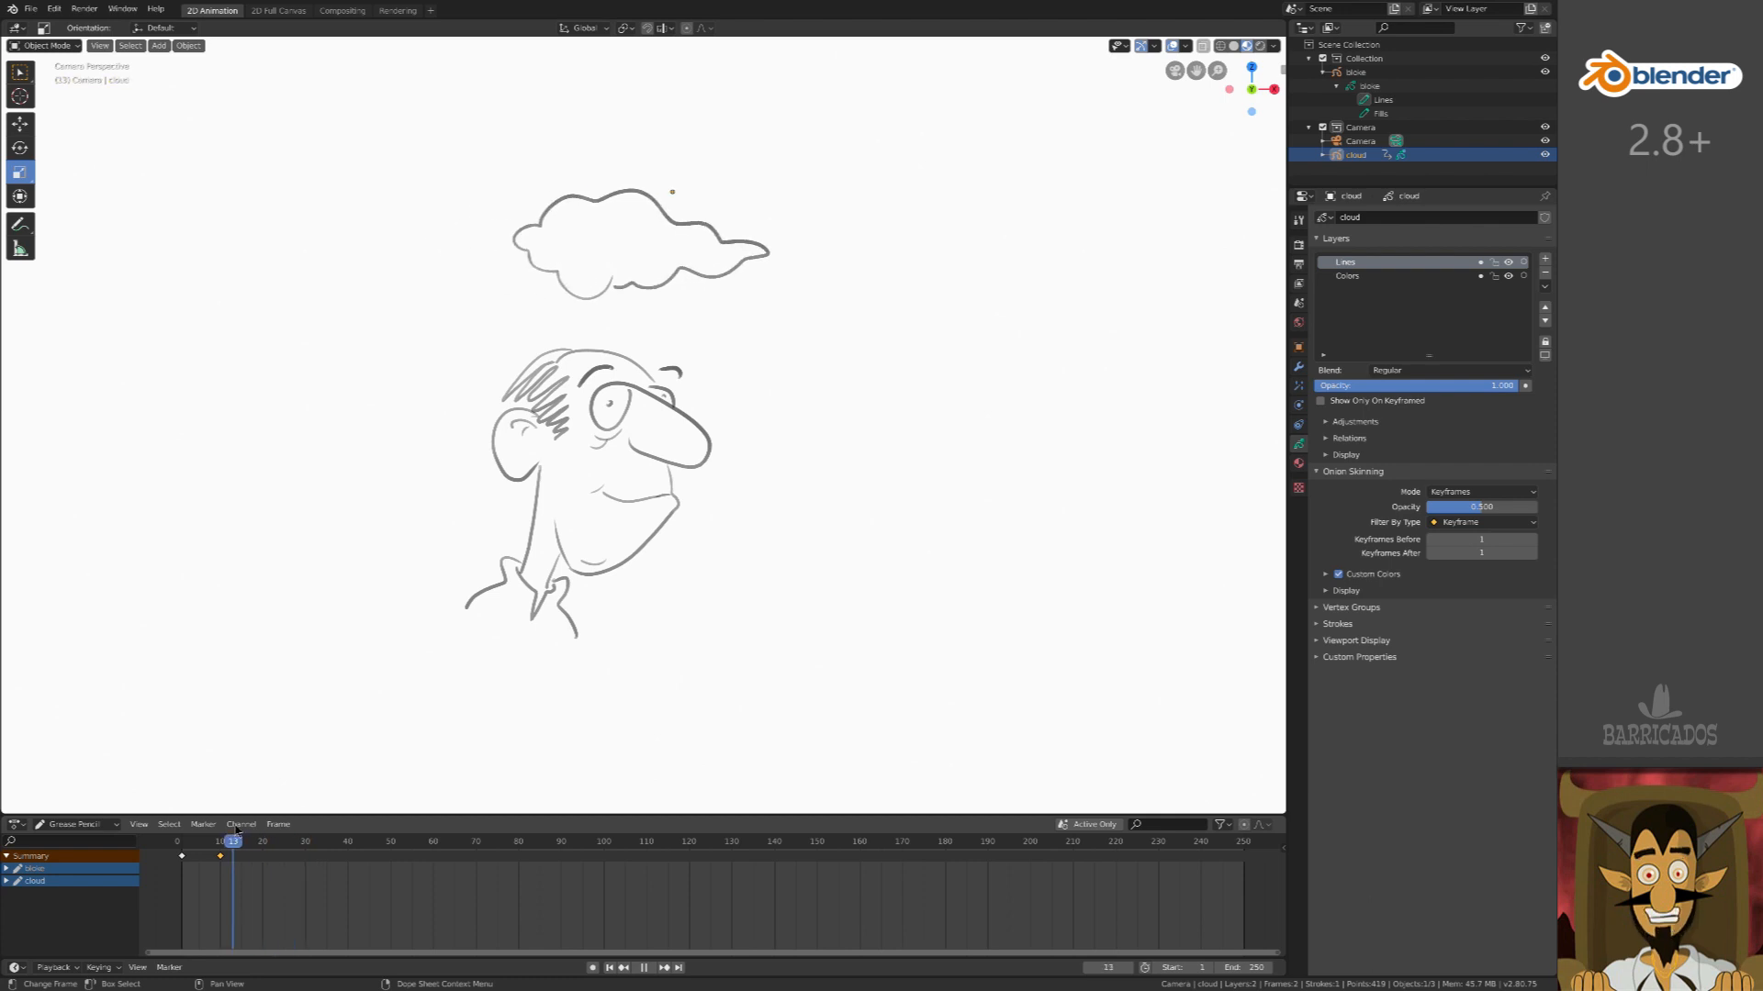
click(305, 841)
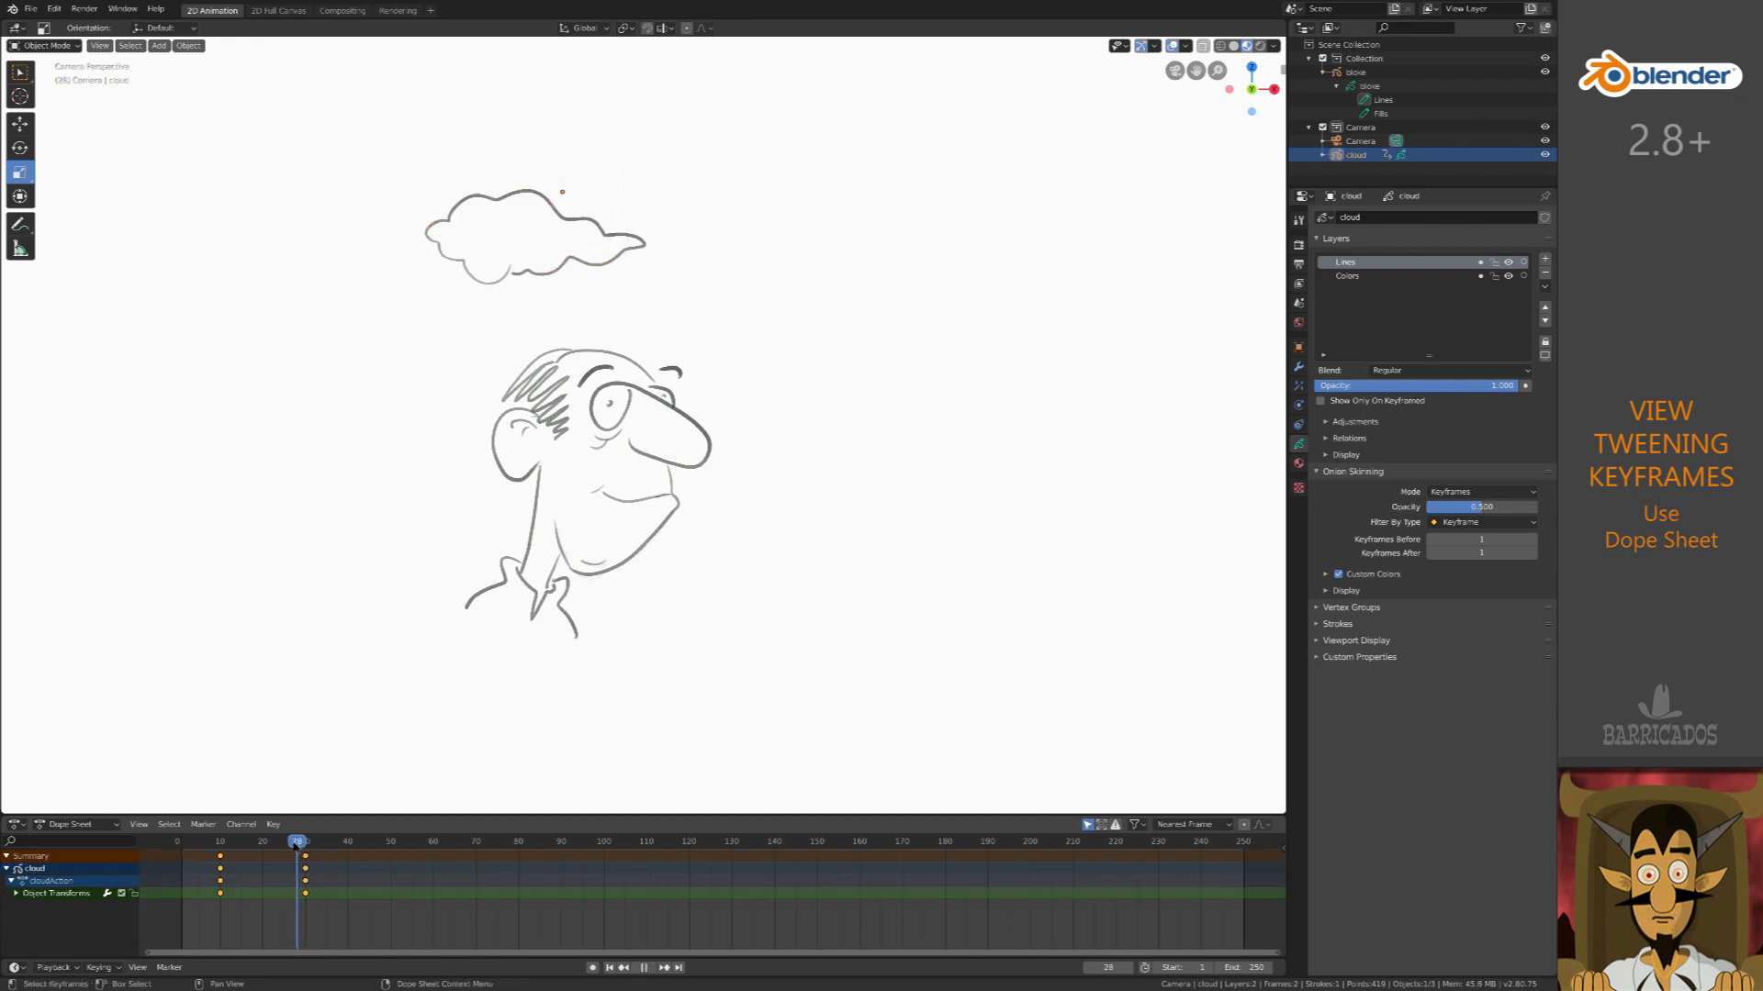
click(284, 841)
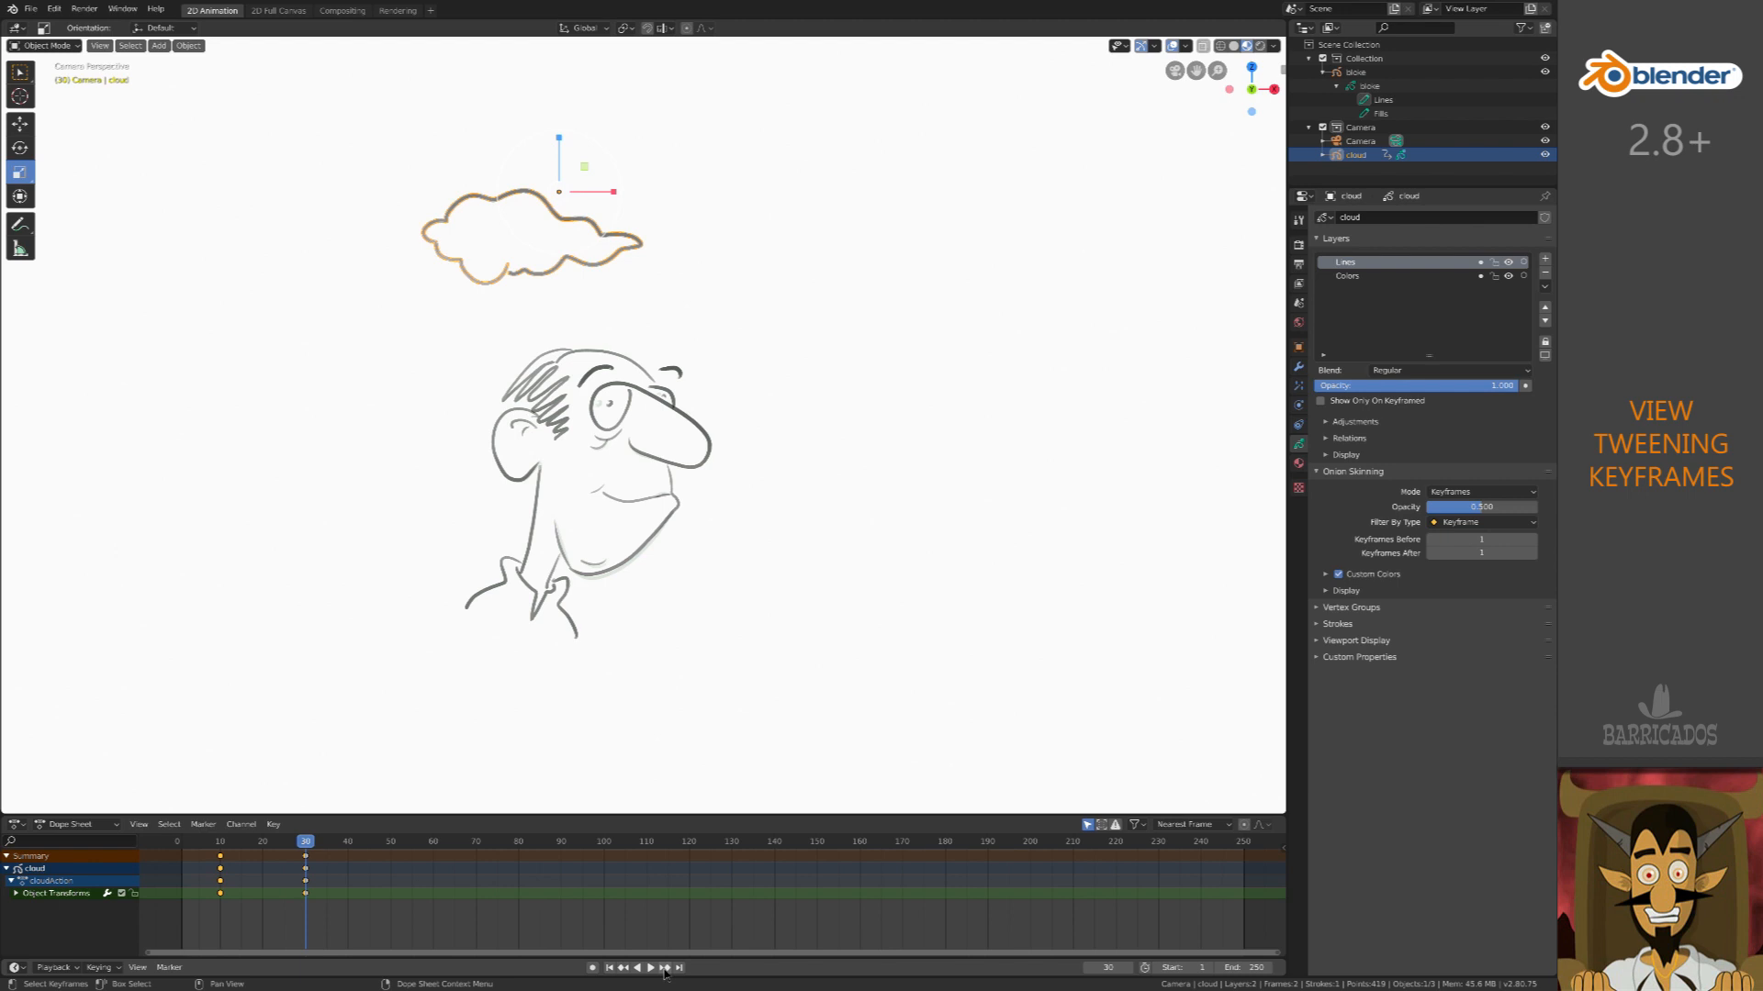
click(621, 966)
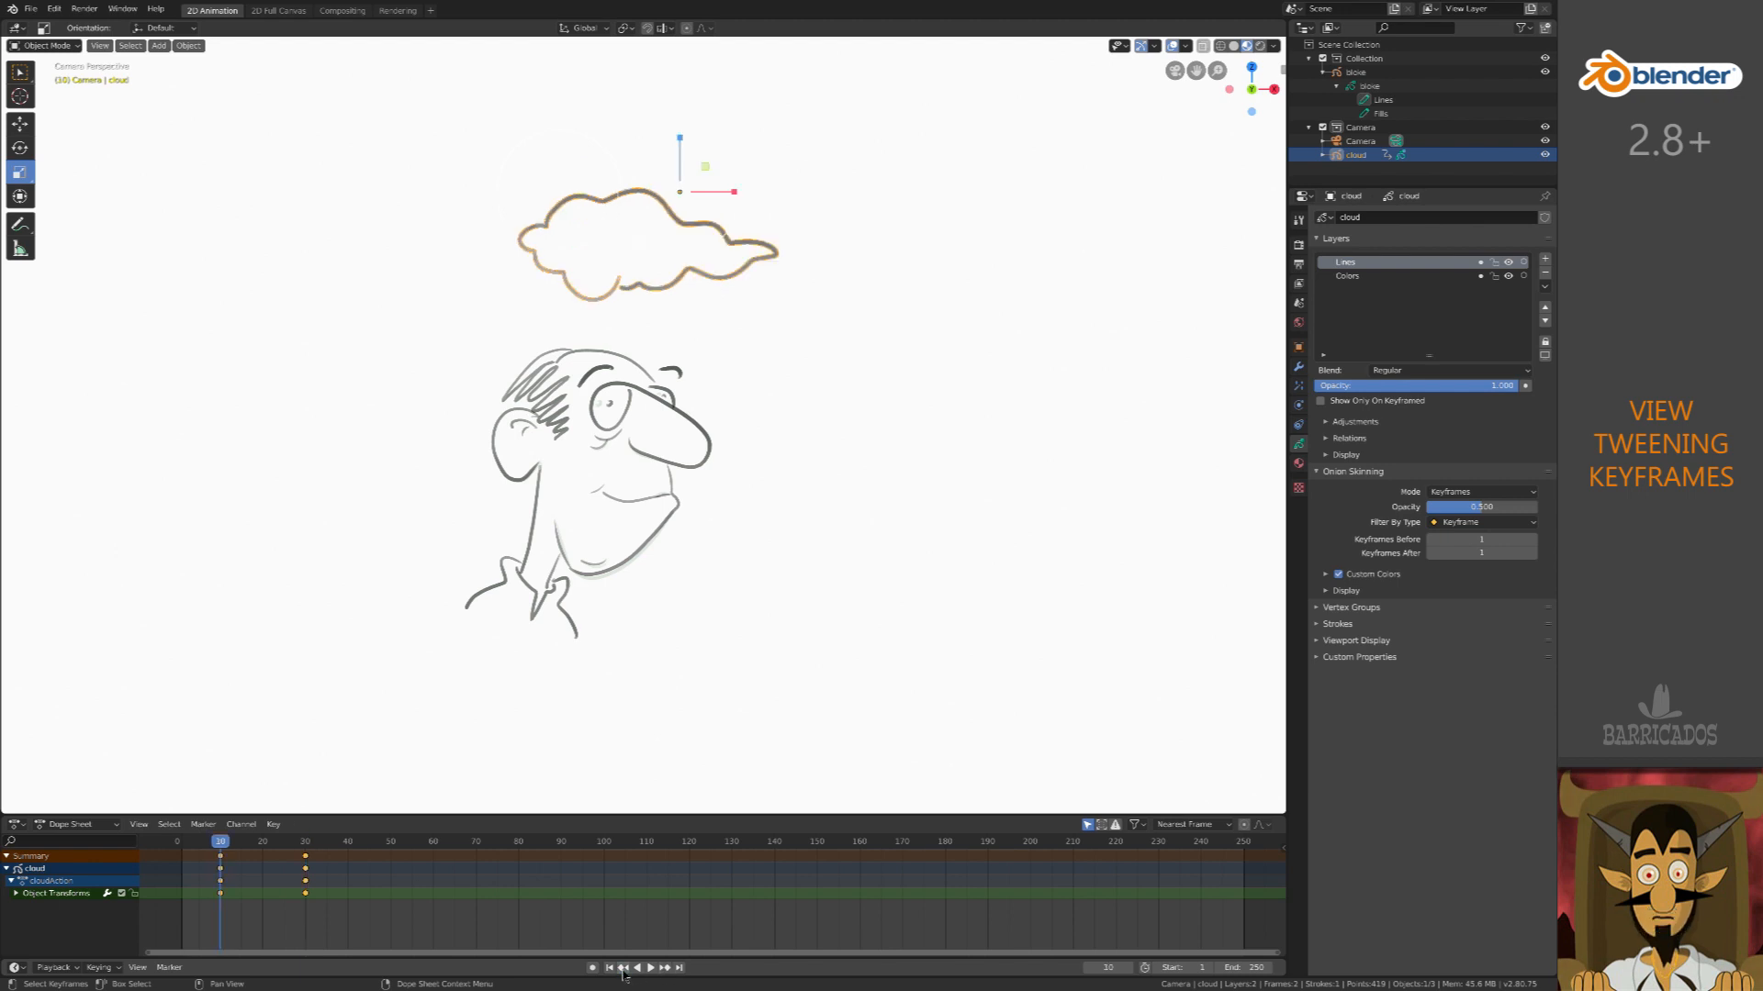
- Switch the timeline back to Grease Pencil frames and hide the cloud
click(67, 825)
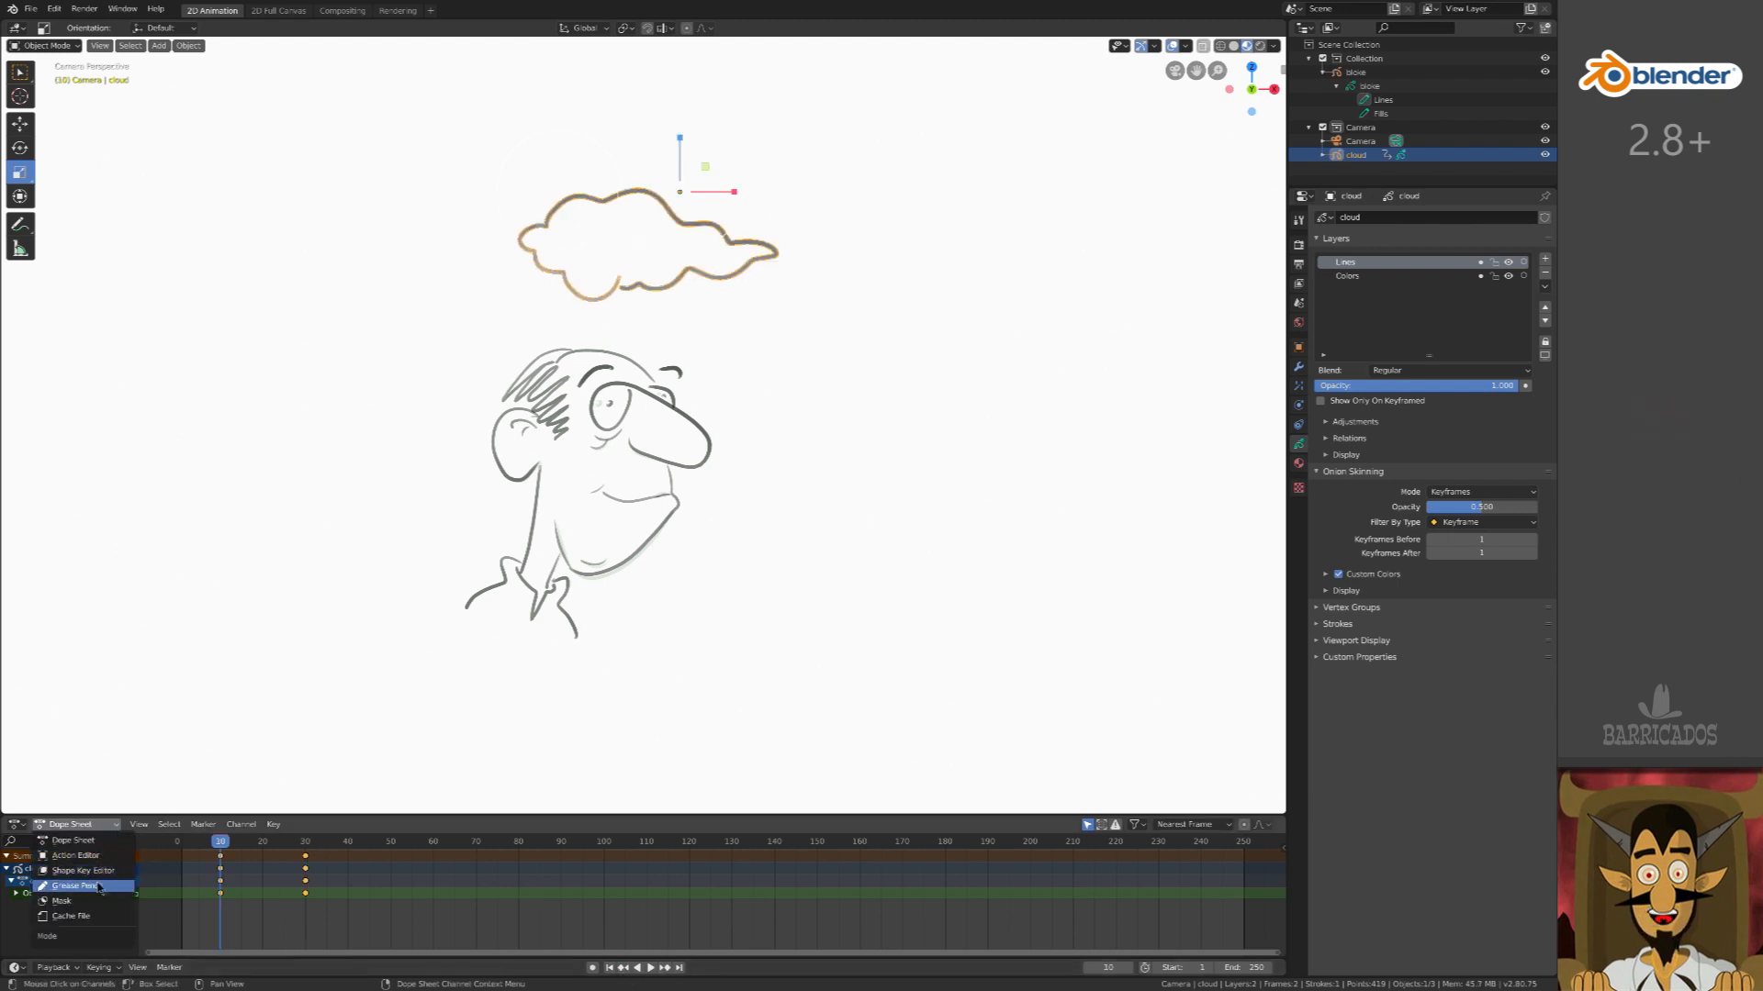
click(74, 886)
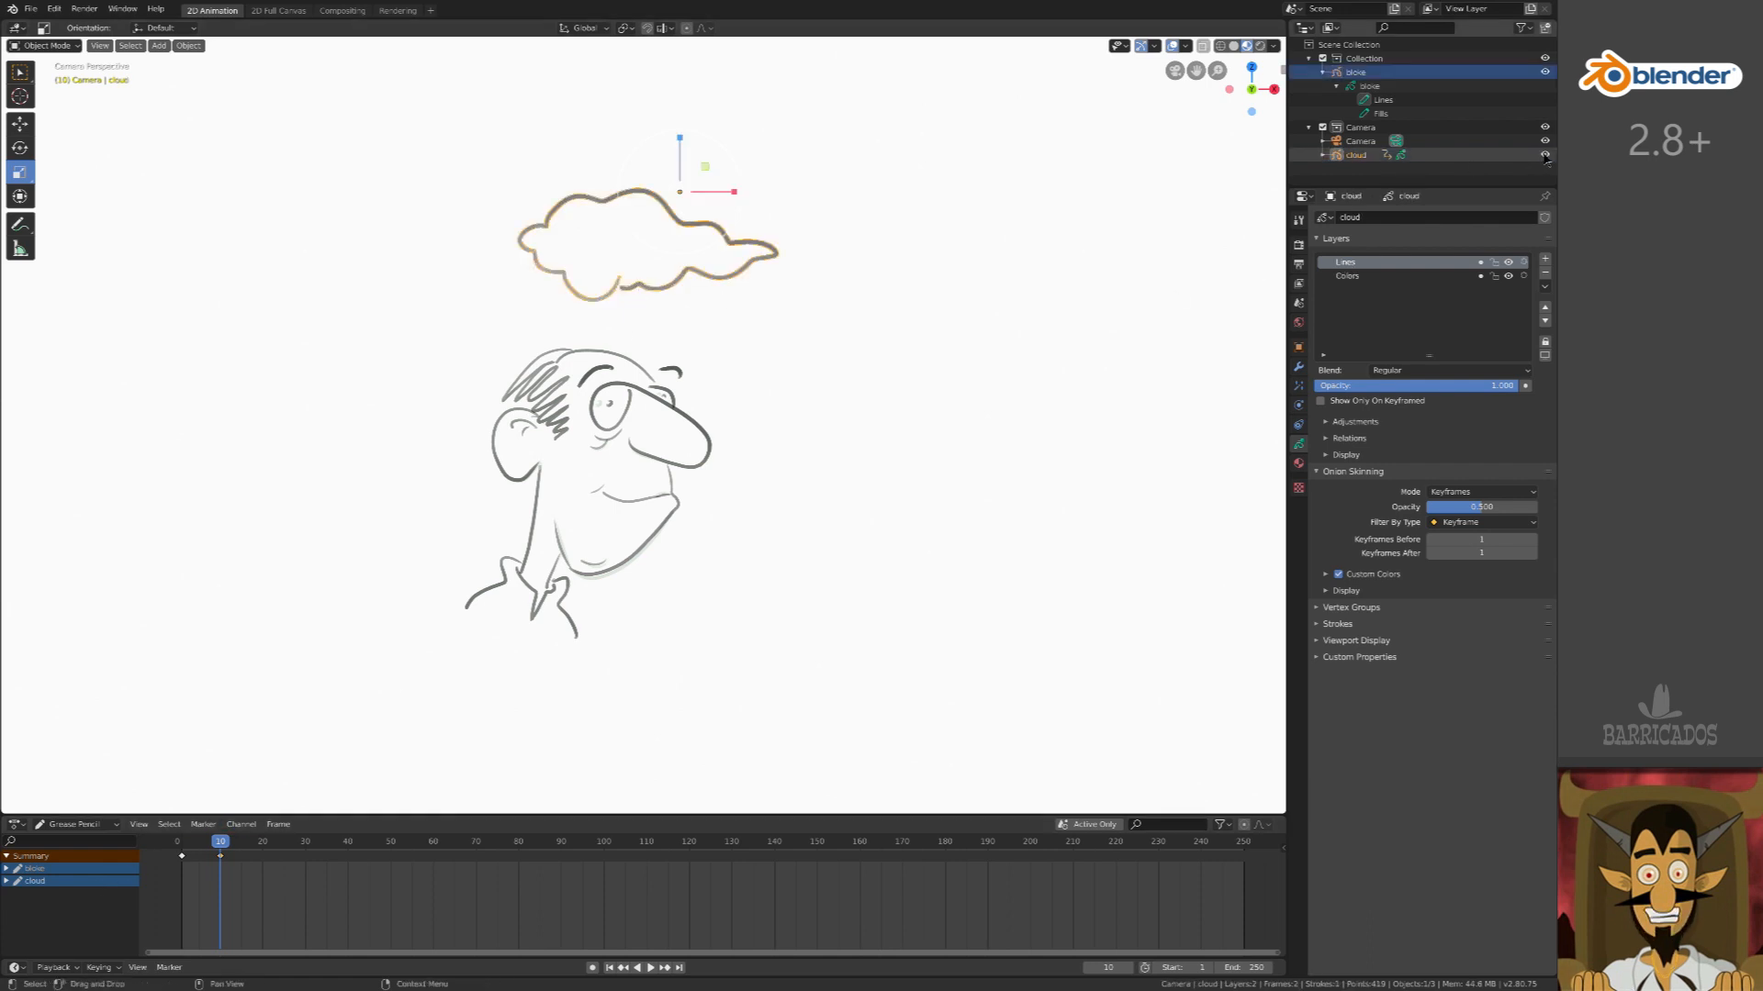
click(181, 856)
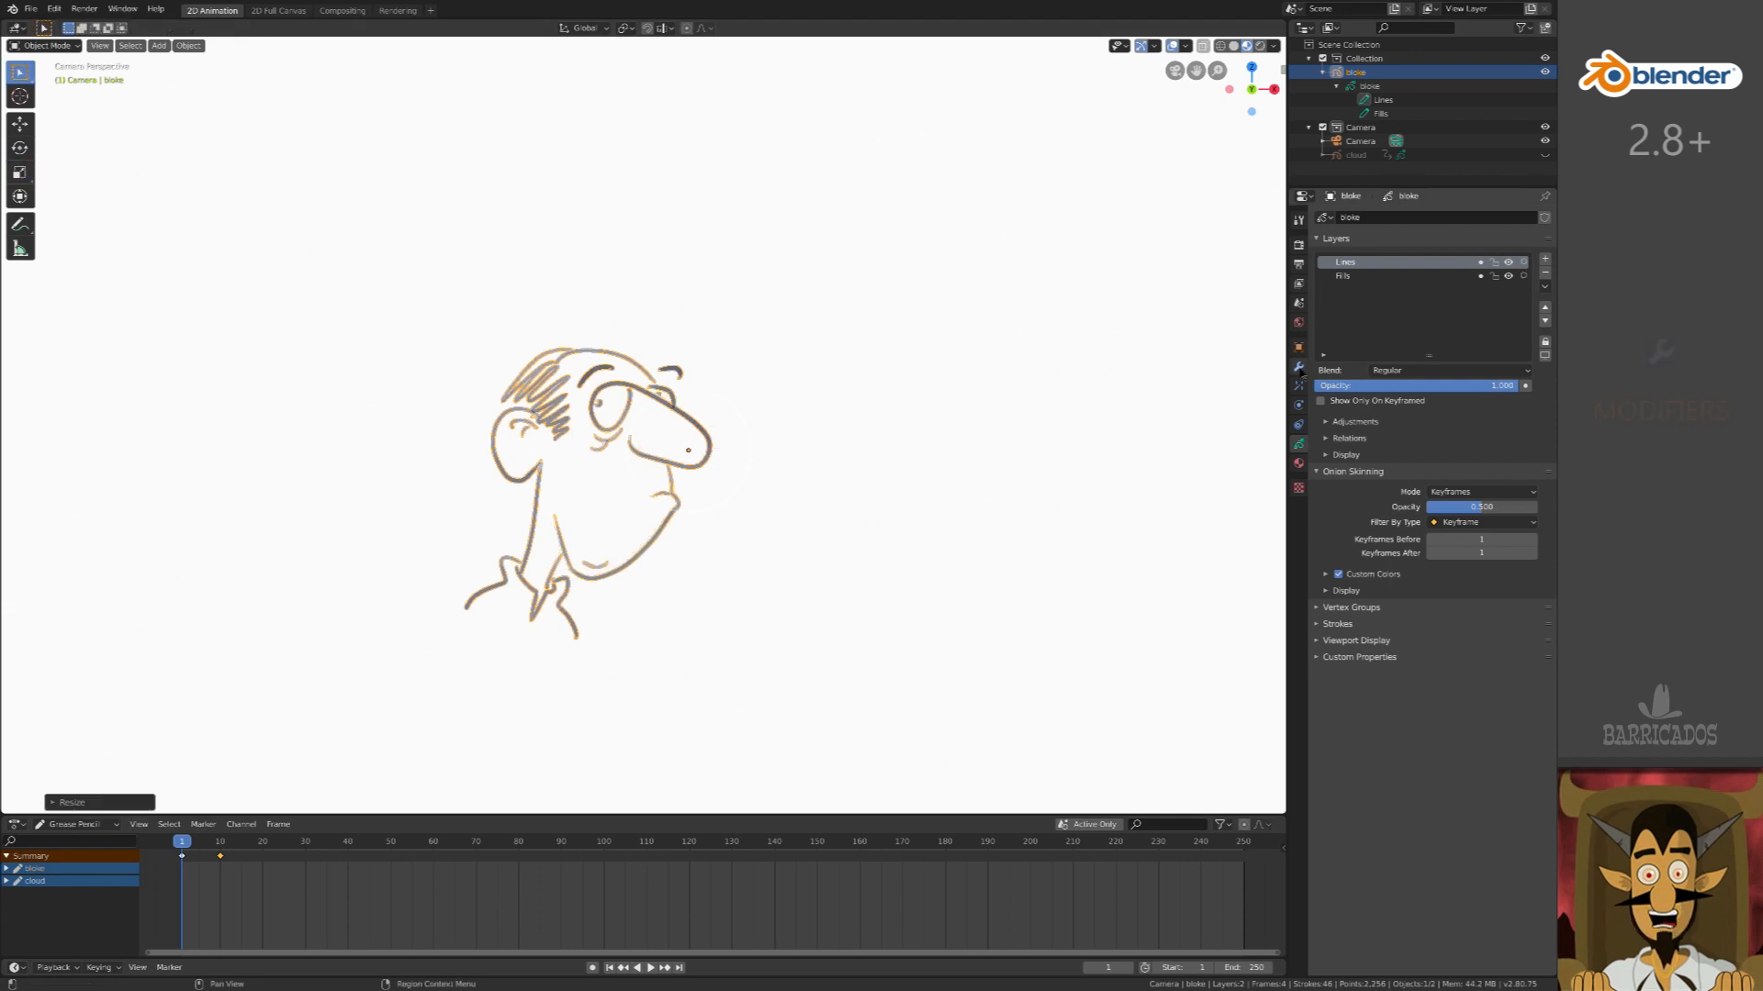
- Add an Opacity modifier to the head's grease pencil object
click(1297, 367)
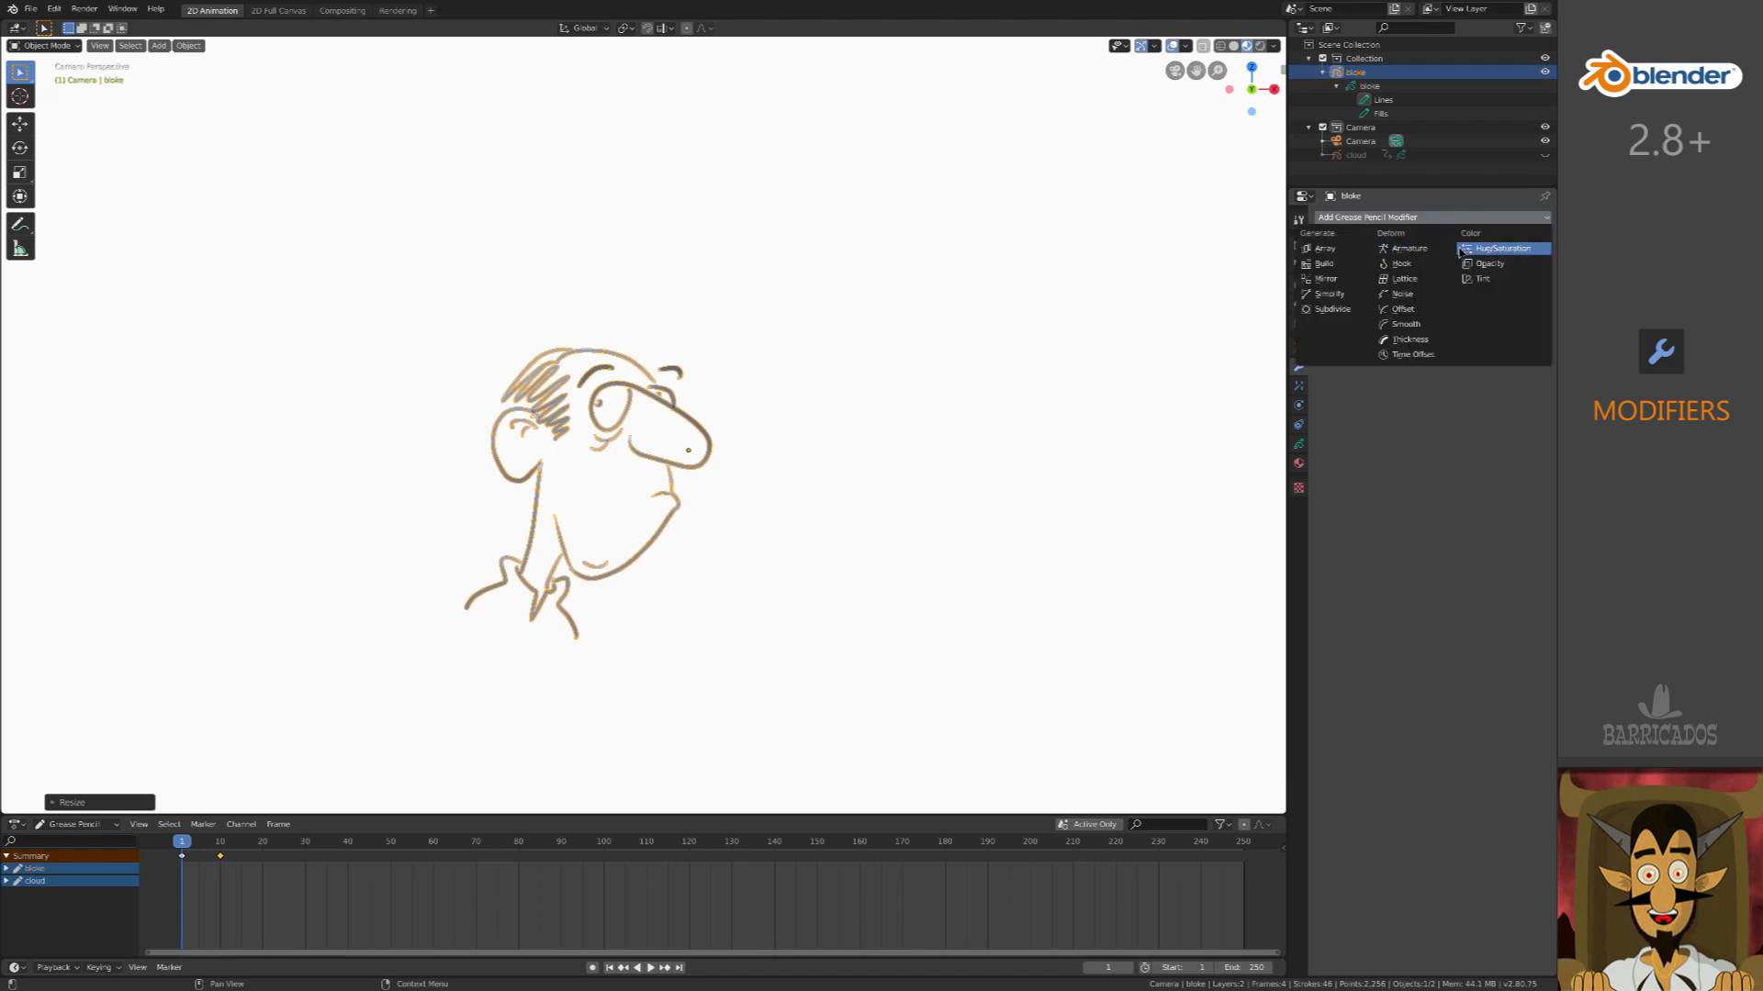
mouse_move(1489, 264)
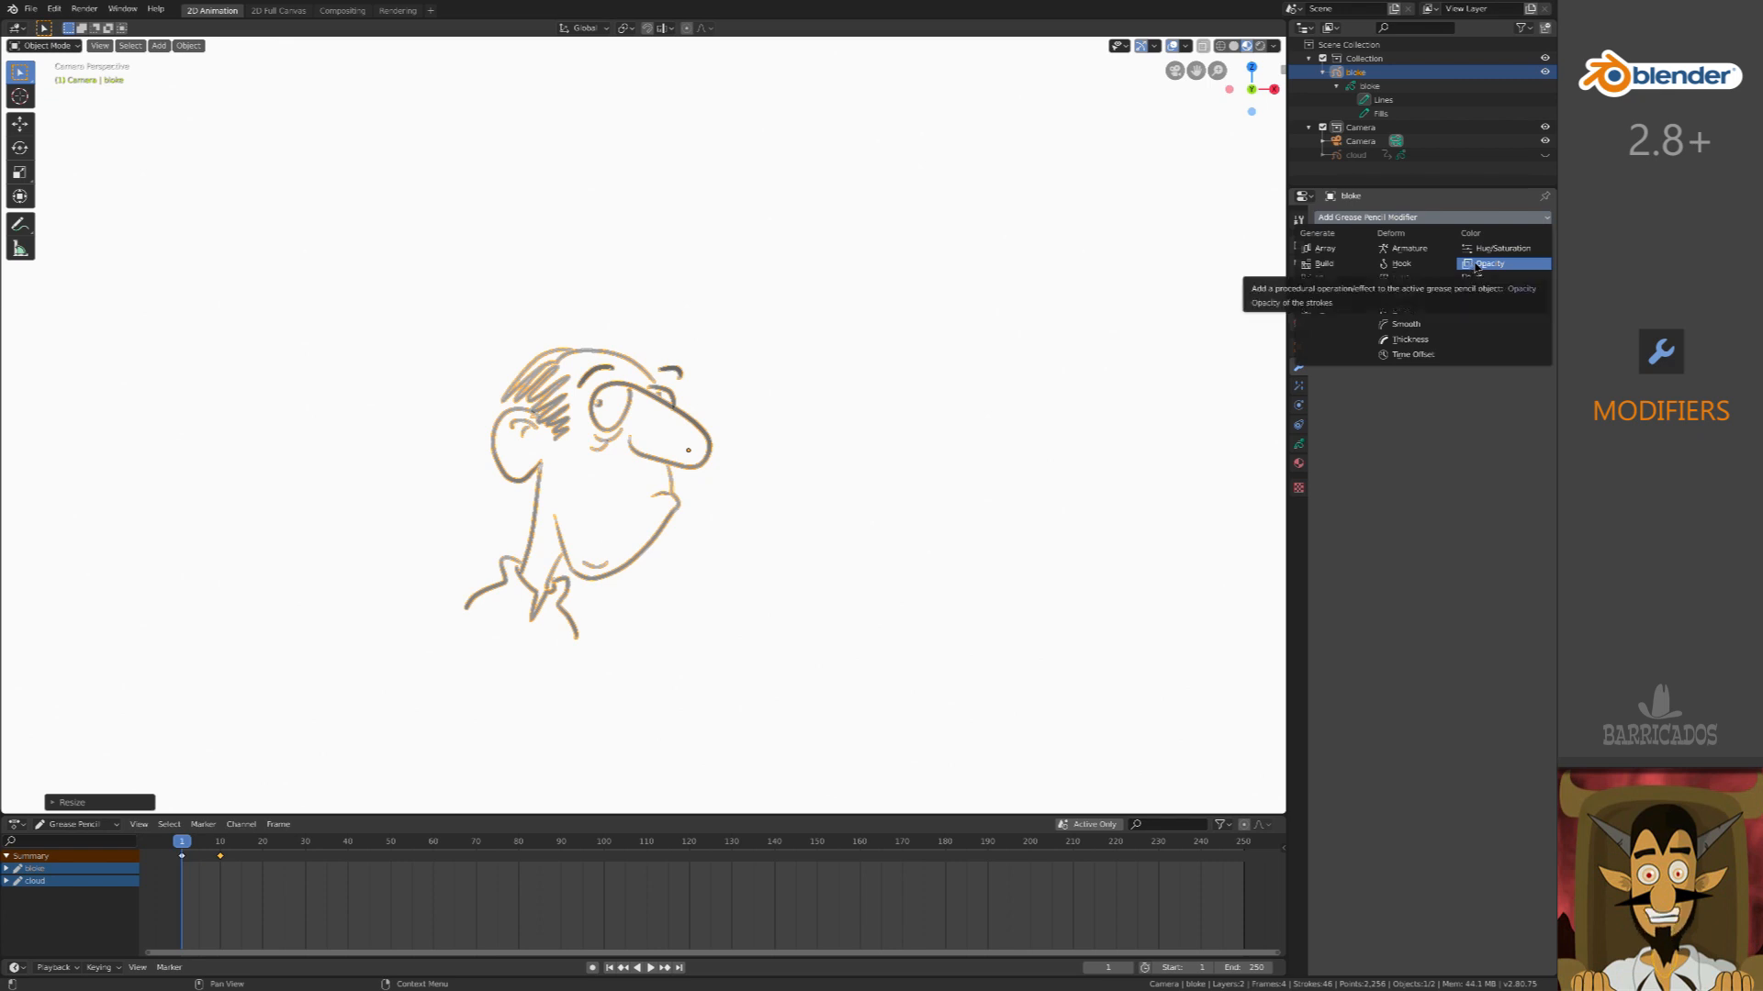
click(1489, 264)
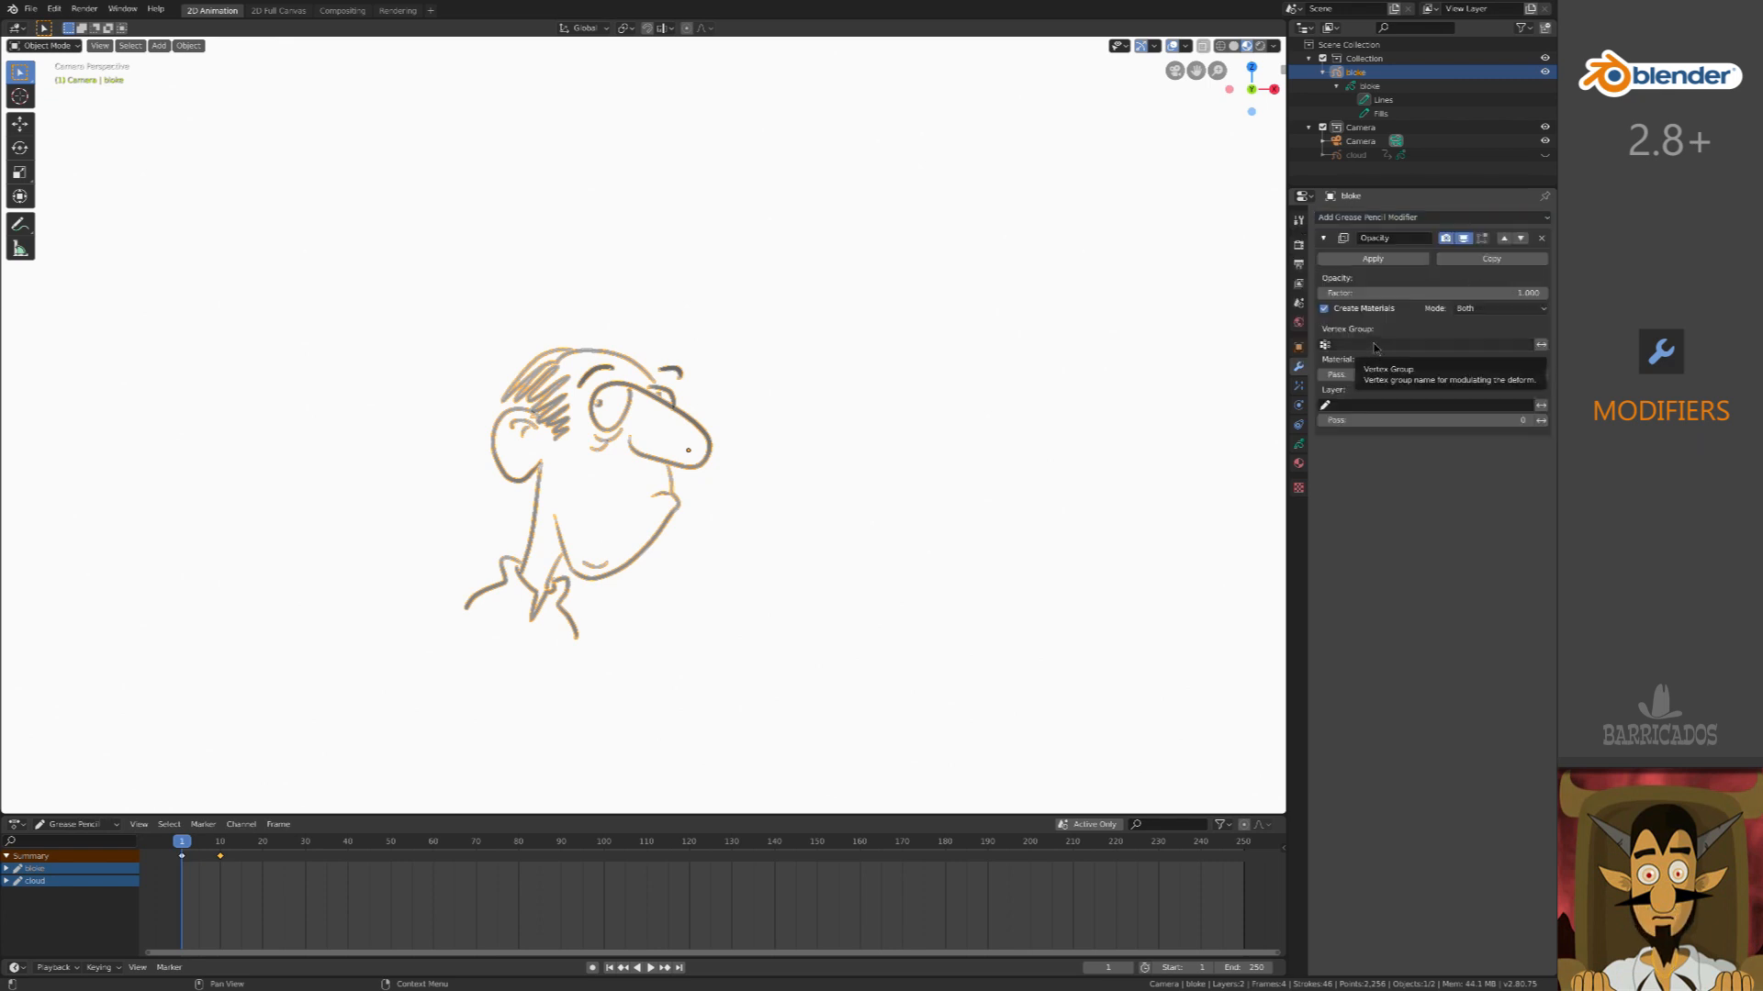
mouse_move(1428, 292)
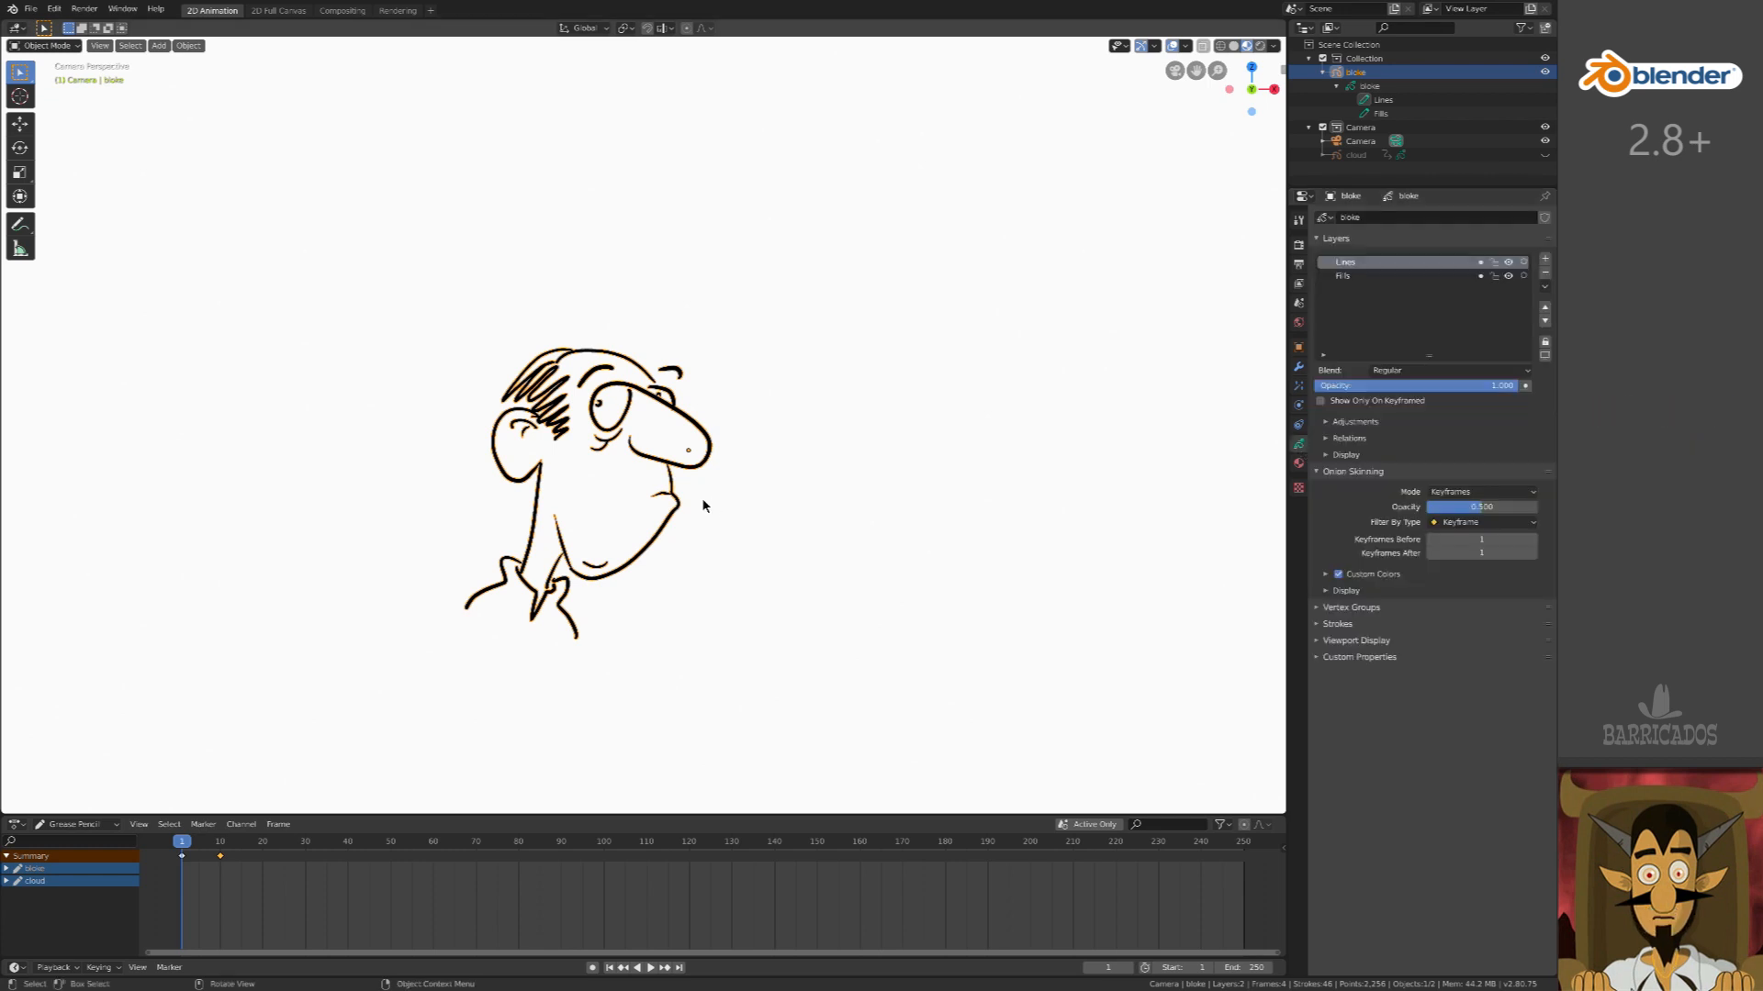
click(45, 45)
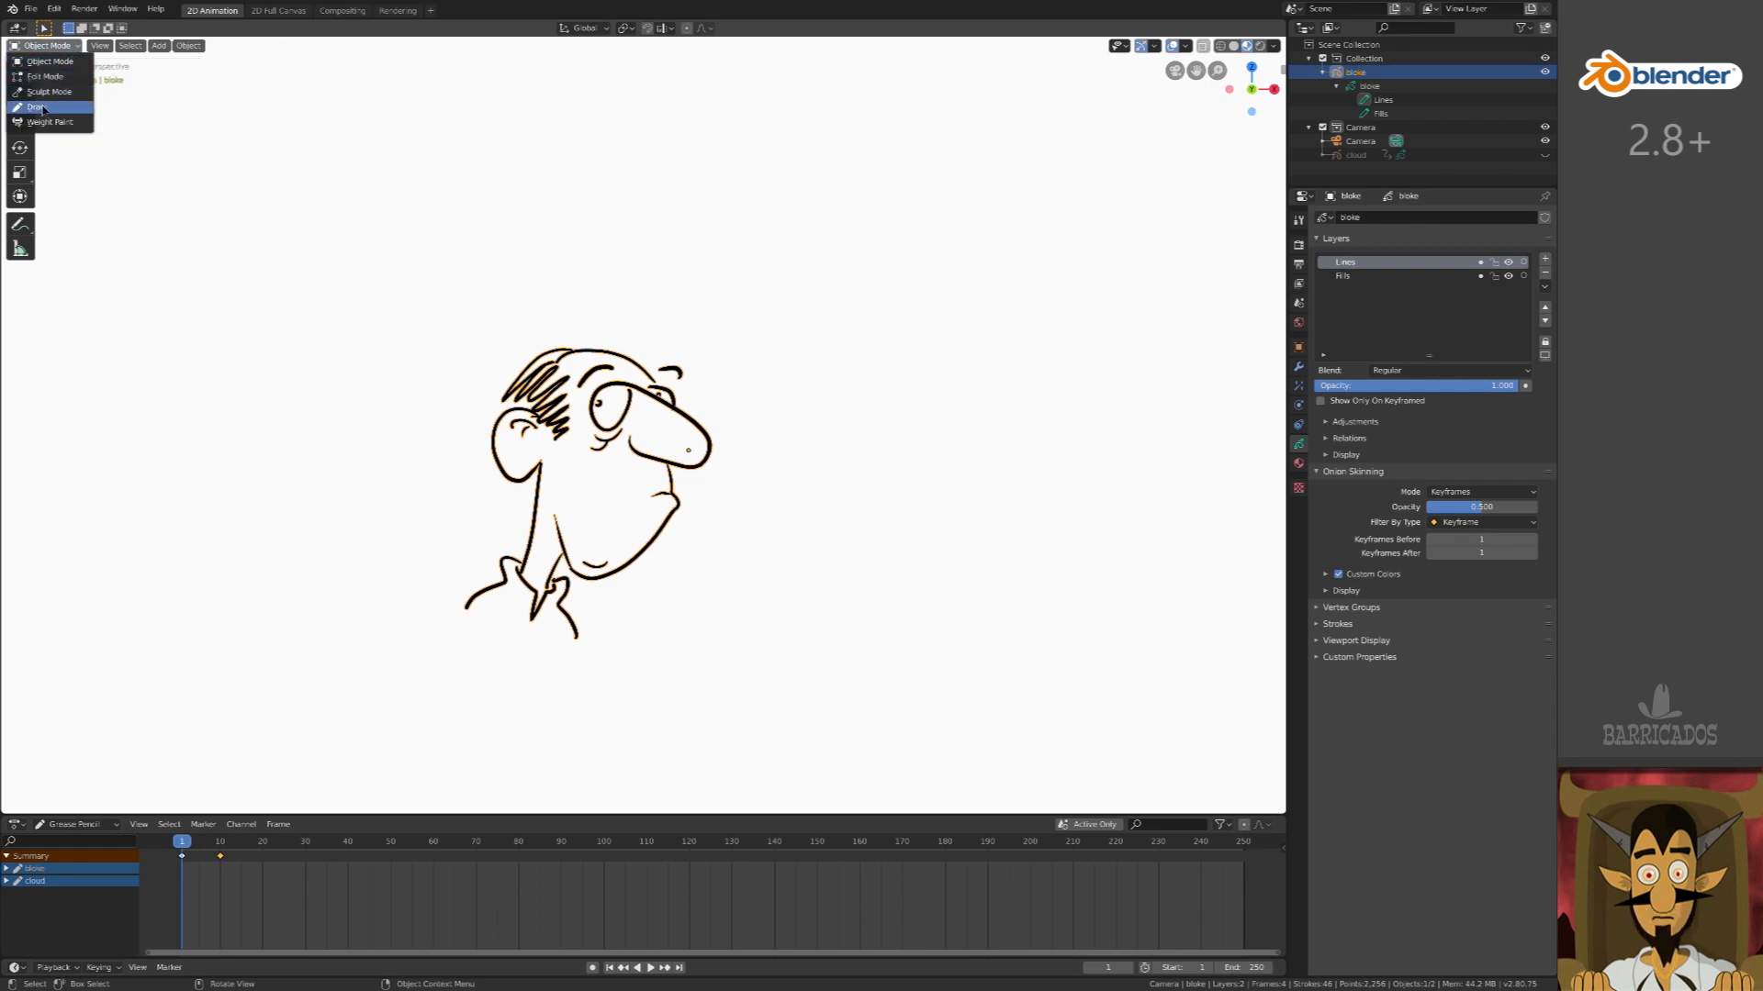
- Pick the Eraser Stroke brush in Draw mode, return to Object Mode, and activate the Fills layer
click(36, 106)
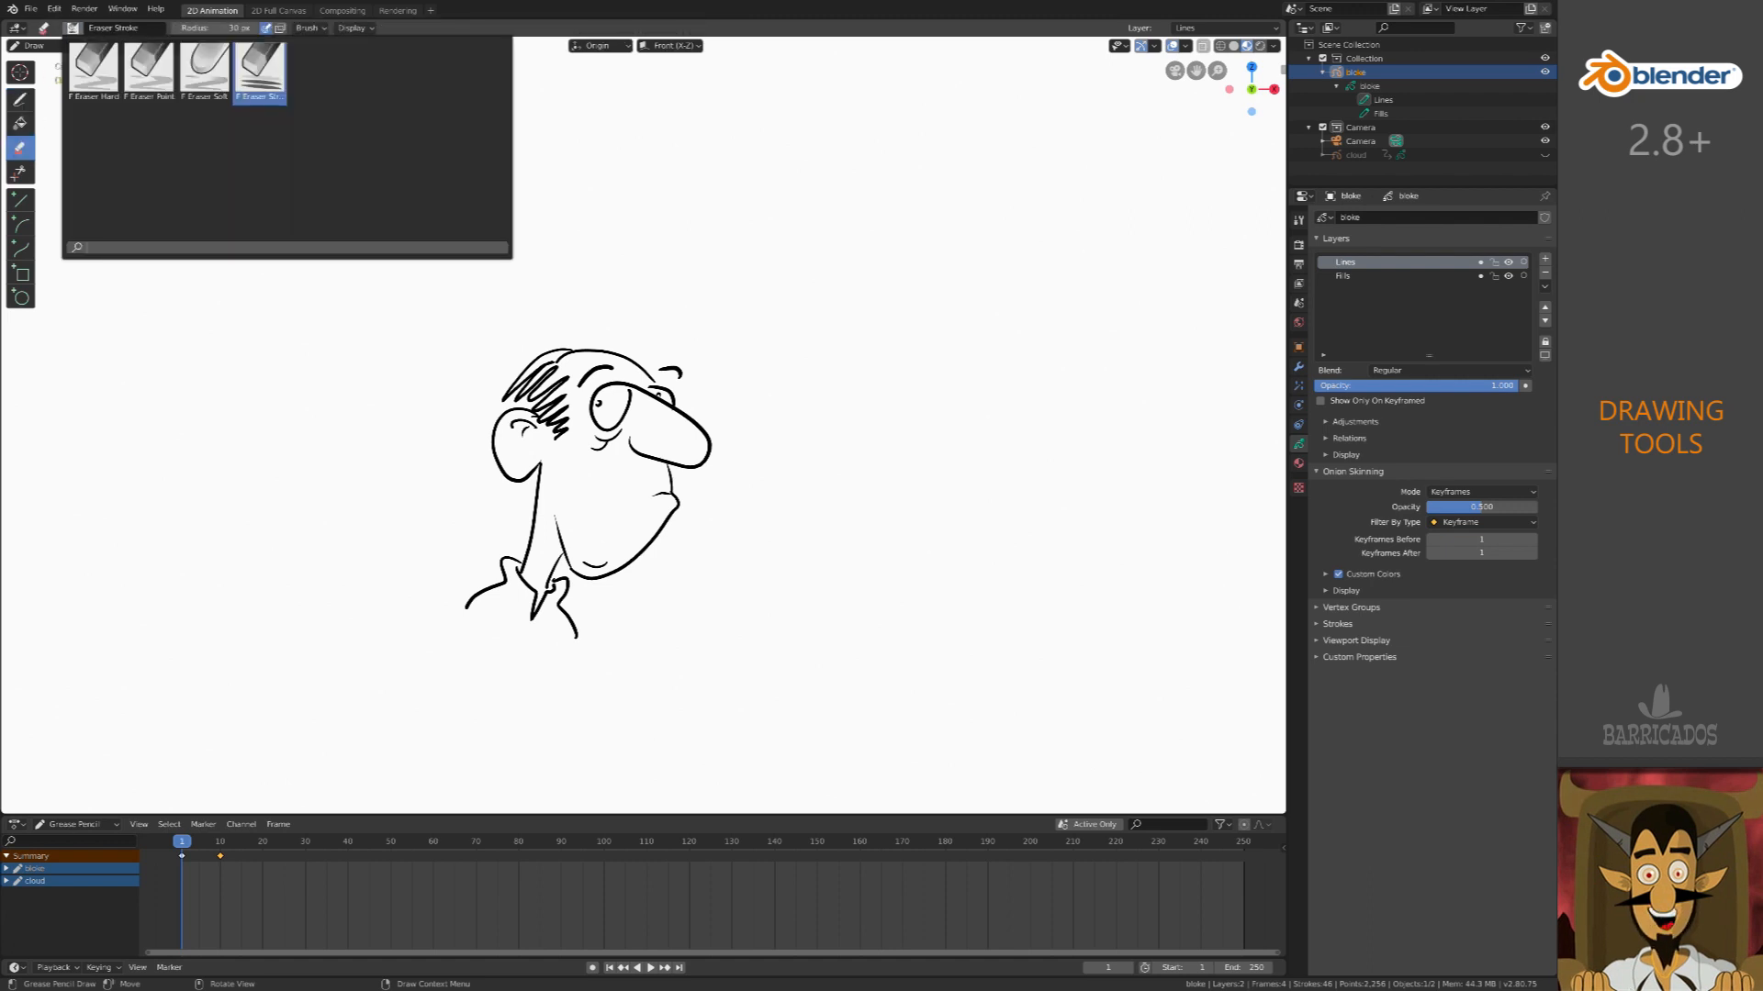
click(45, 28)
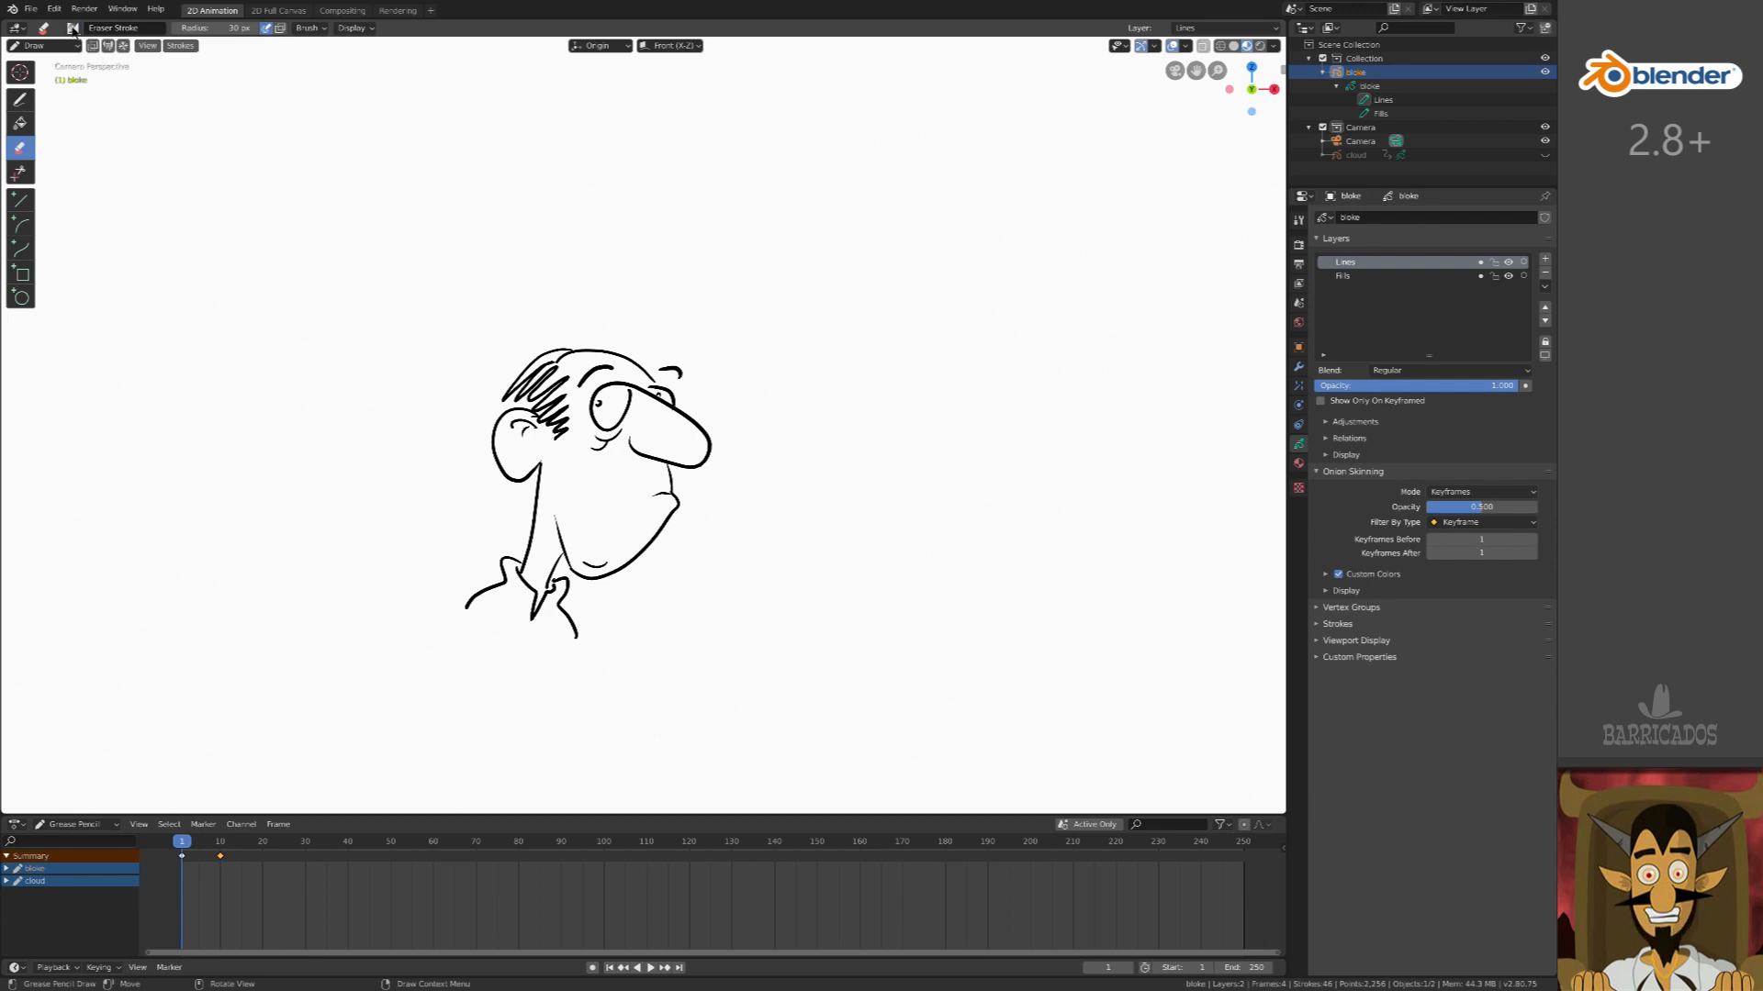
key(Tab)
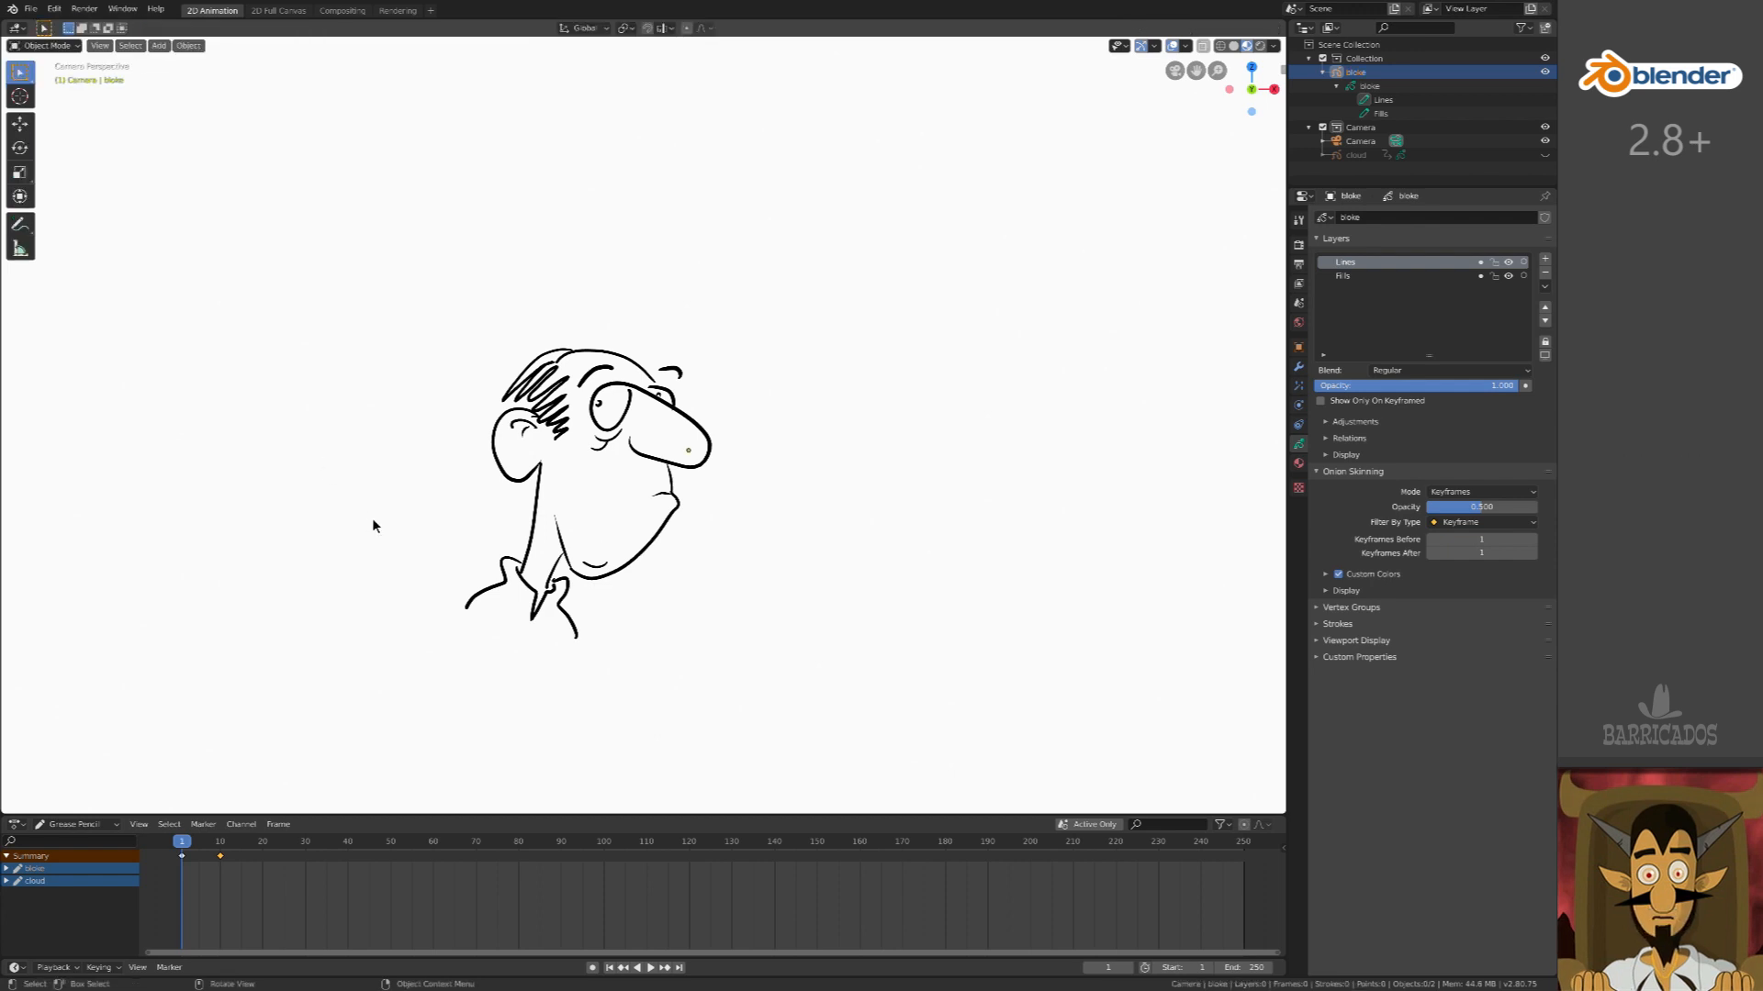
click(1343, 276)
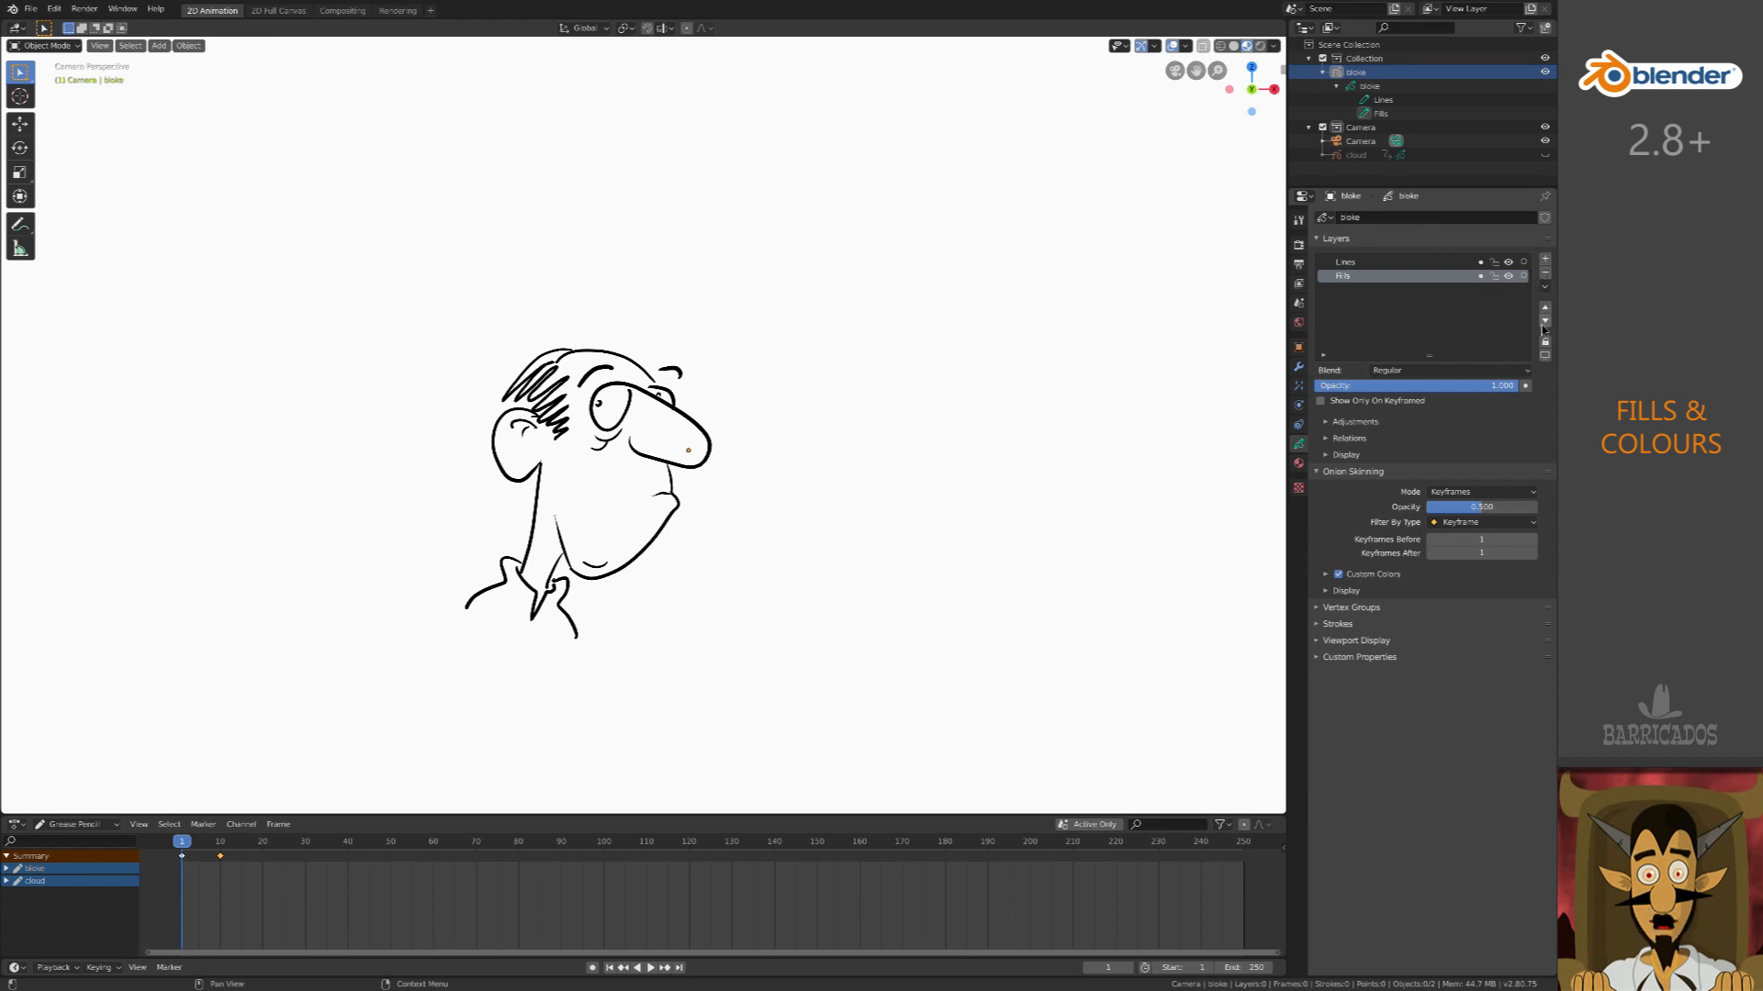
mouse_move(1347, 277)
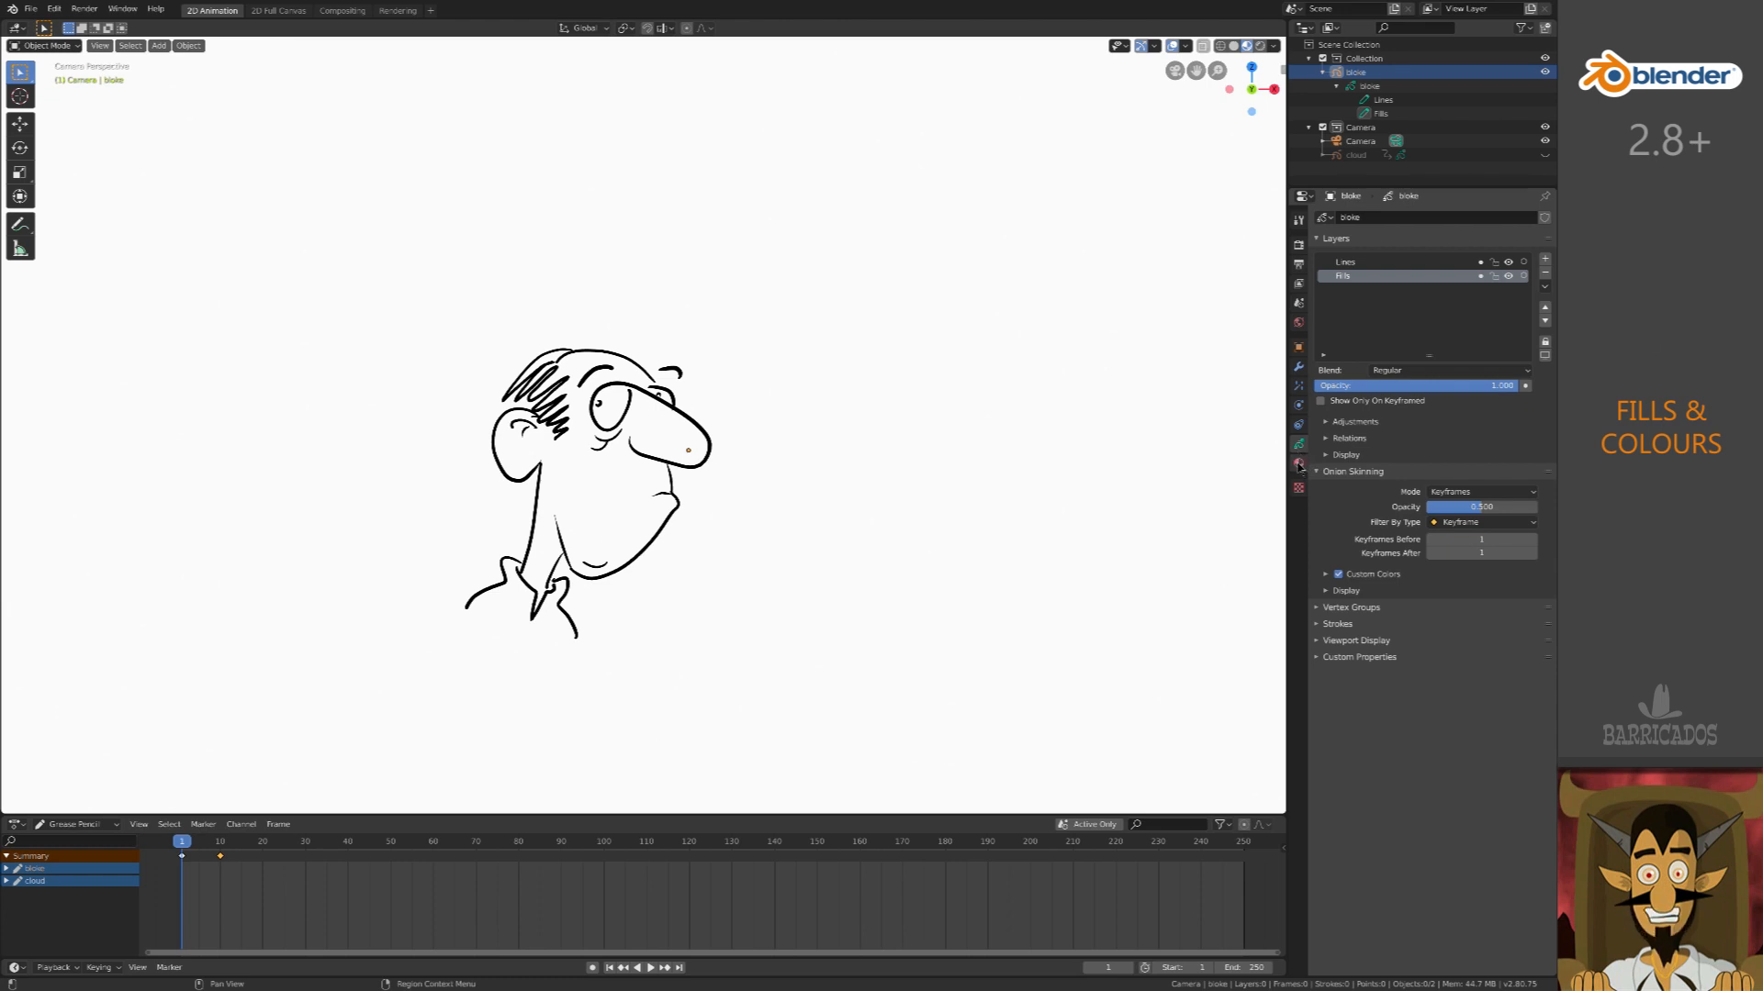
- Add a 'skin' material with a tan fill and no stroke to the caricature
click(1298, 461)
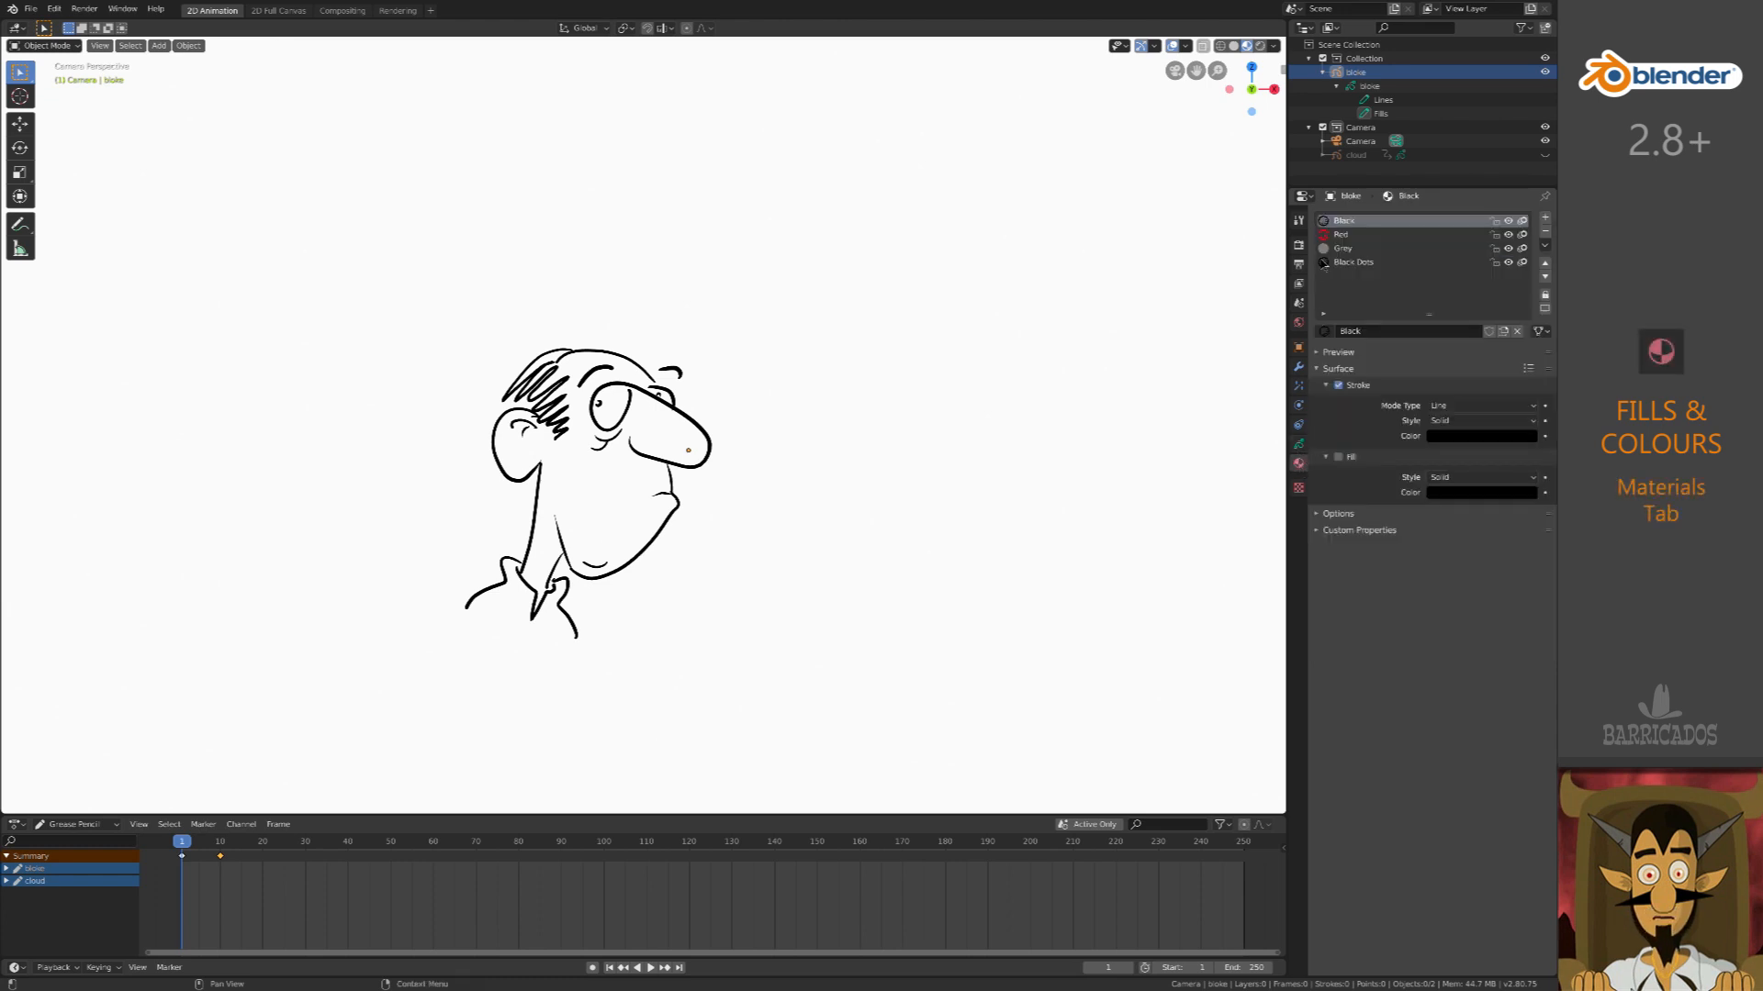
mouse_move(1337, 385)
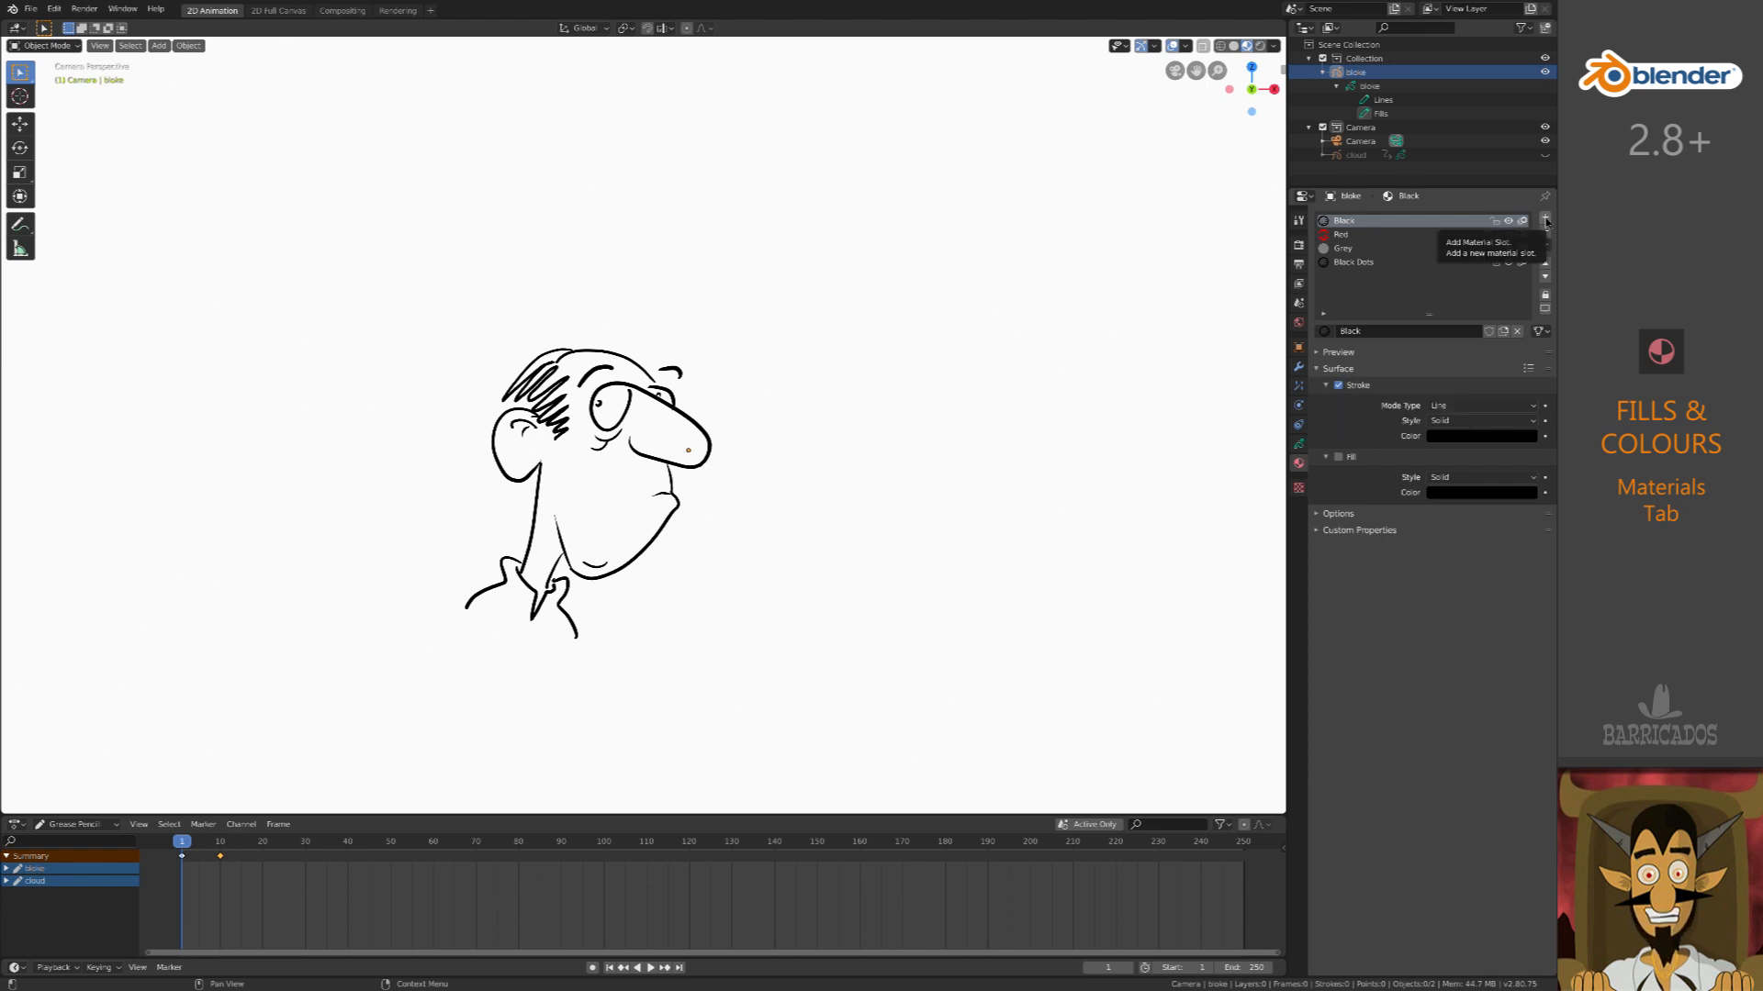
click(1544, 220)
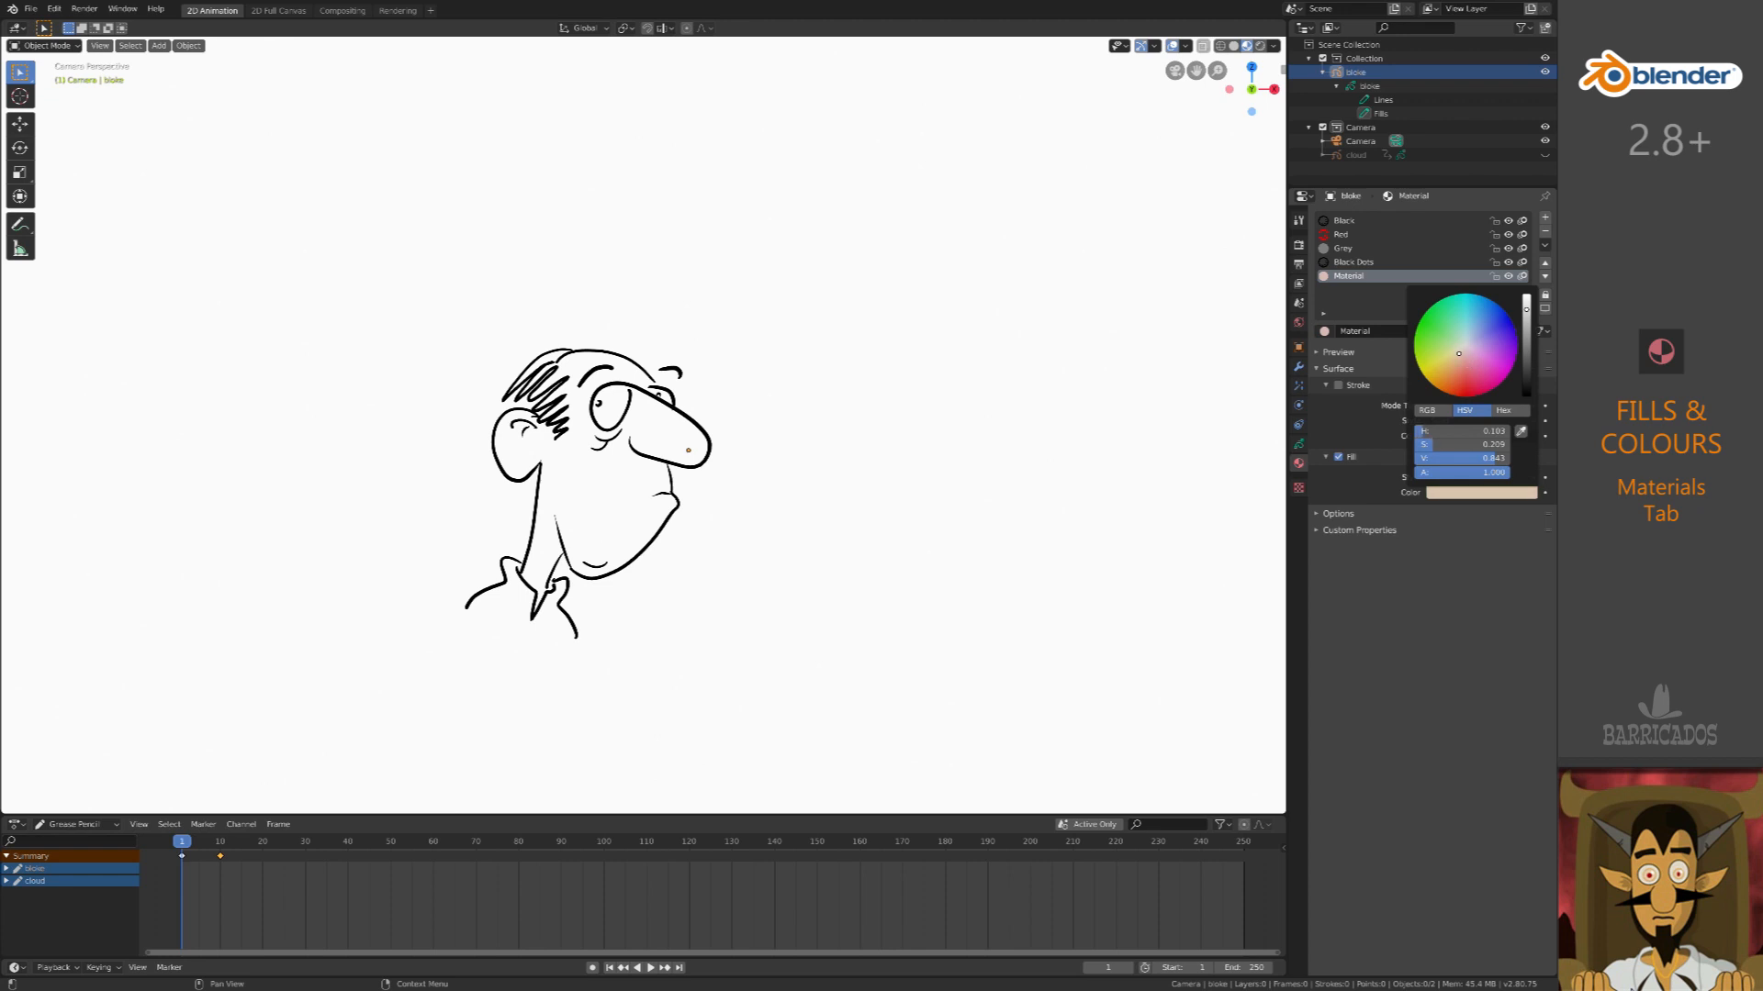
click(1457, 359)
text(skin)
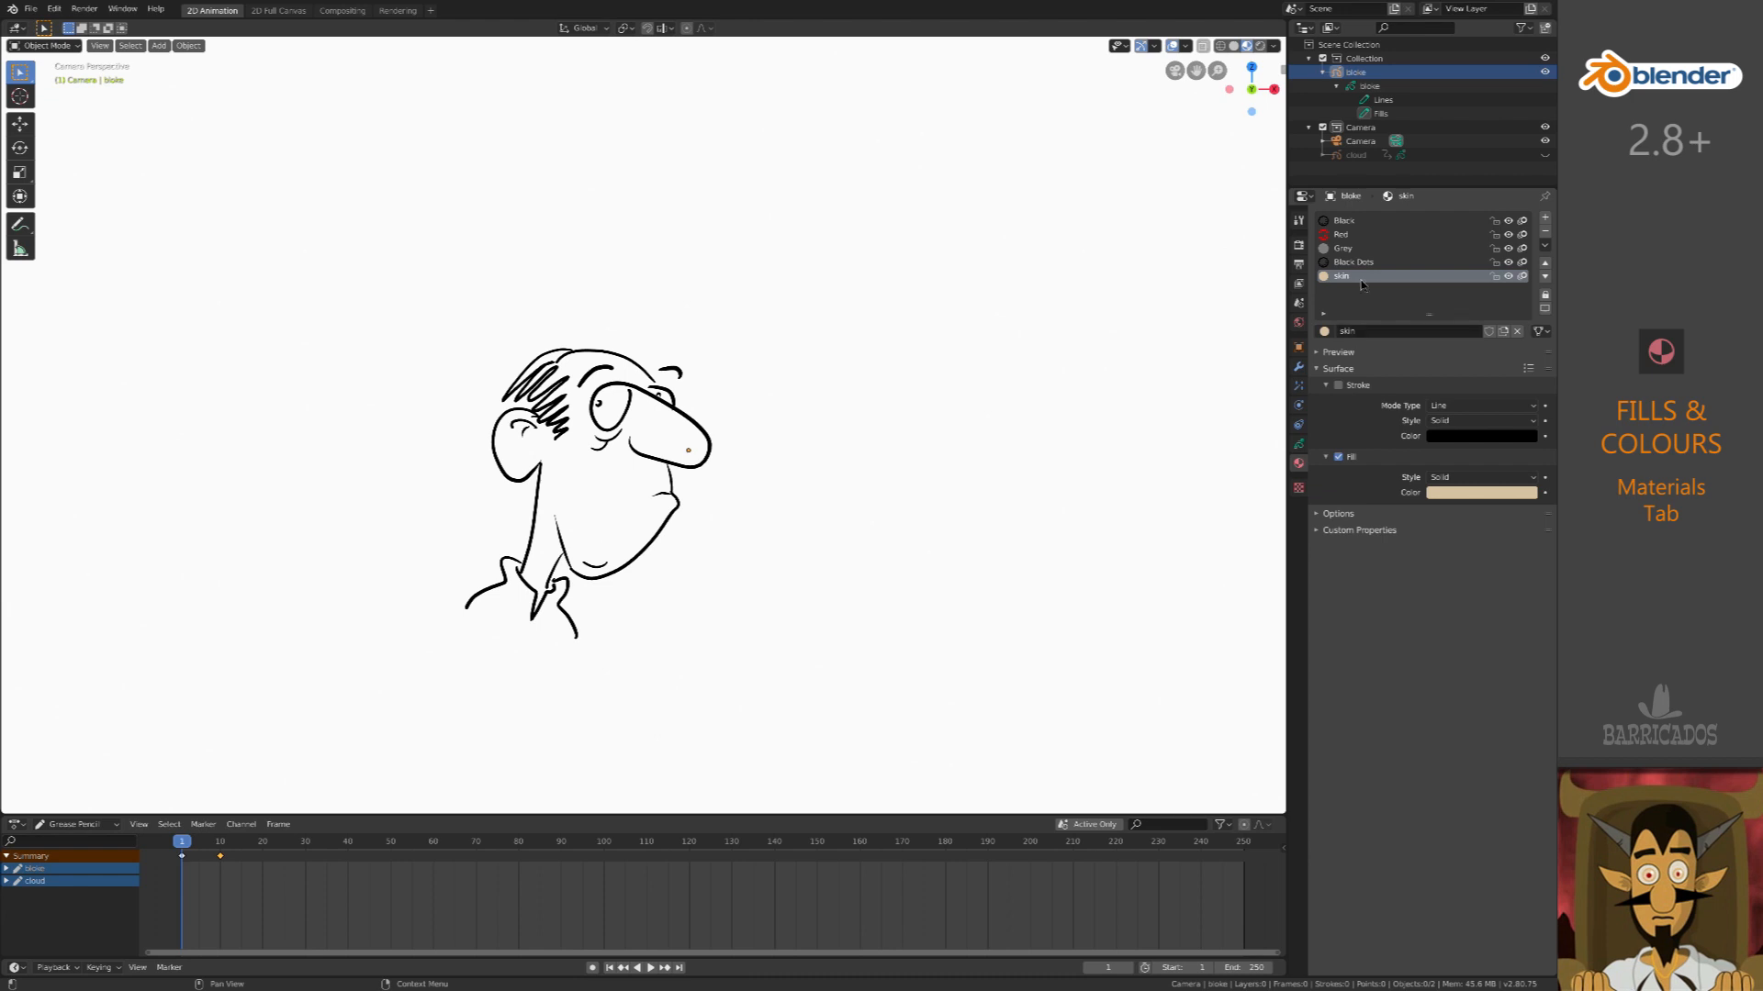
click(45, 45)
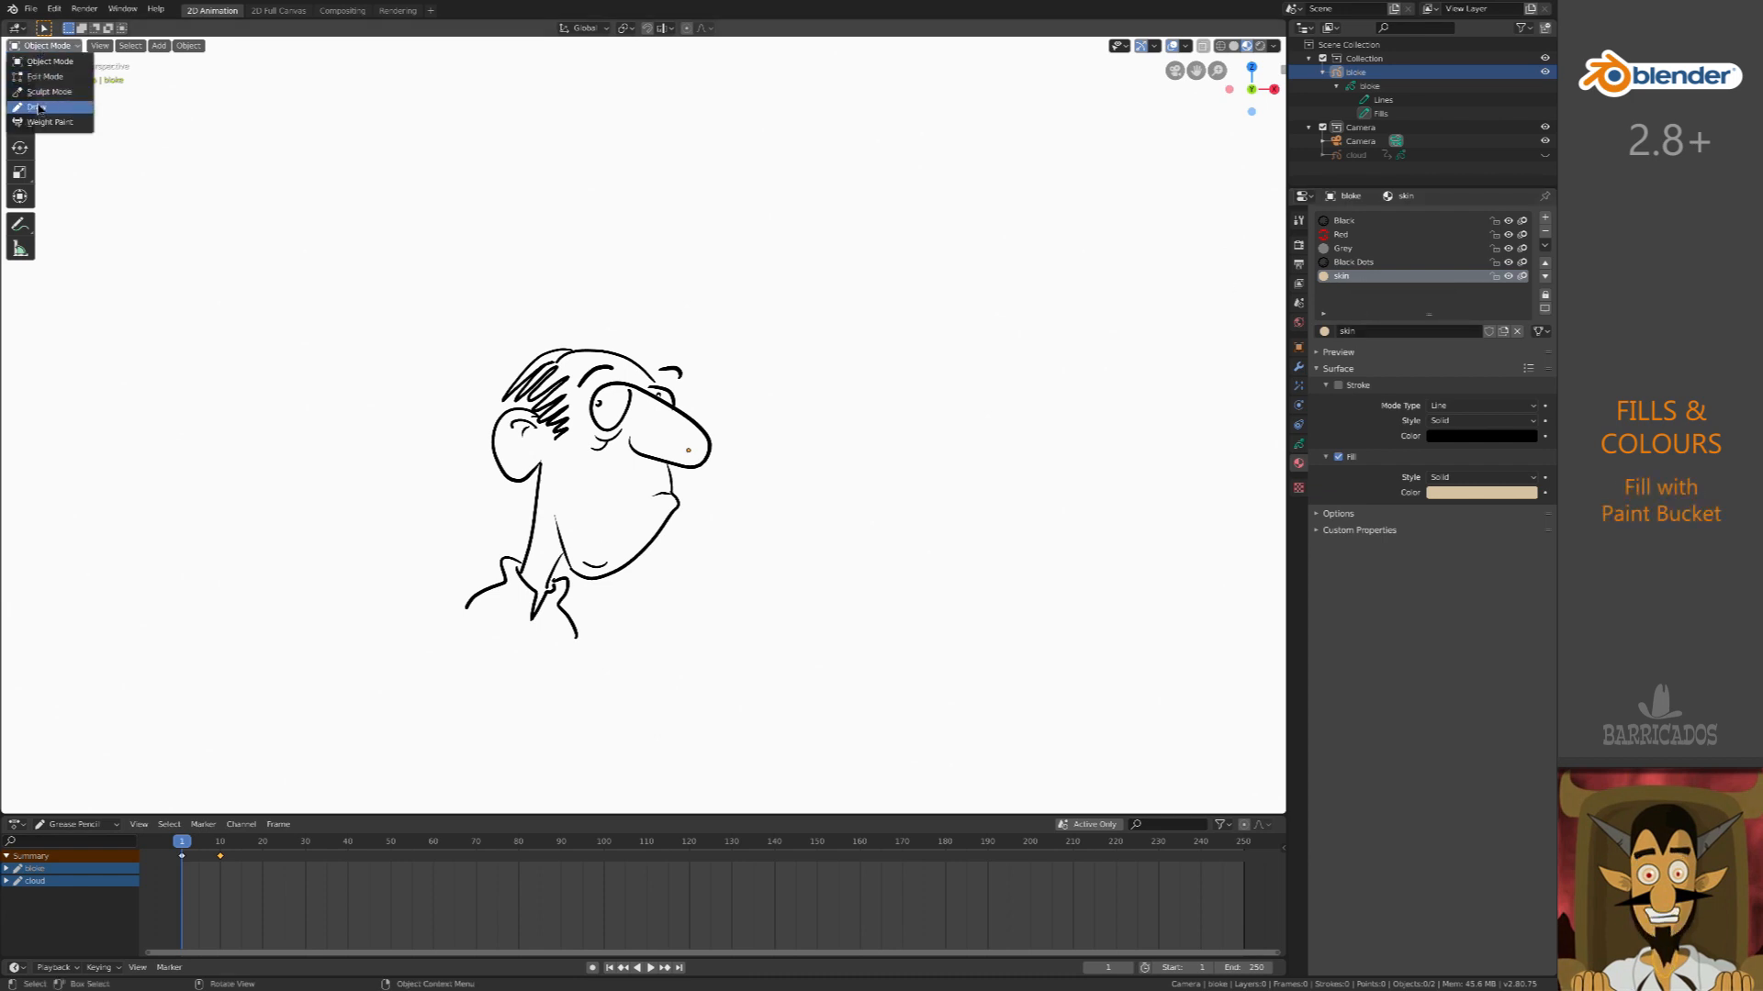
- Fill the head, face and neck with the skin material using a larger leak size
click(40, 106)
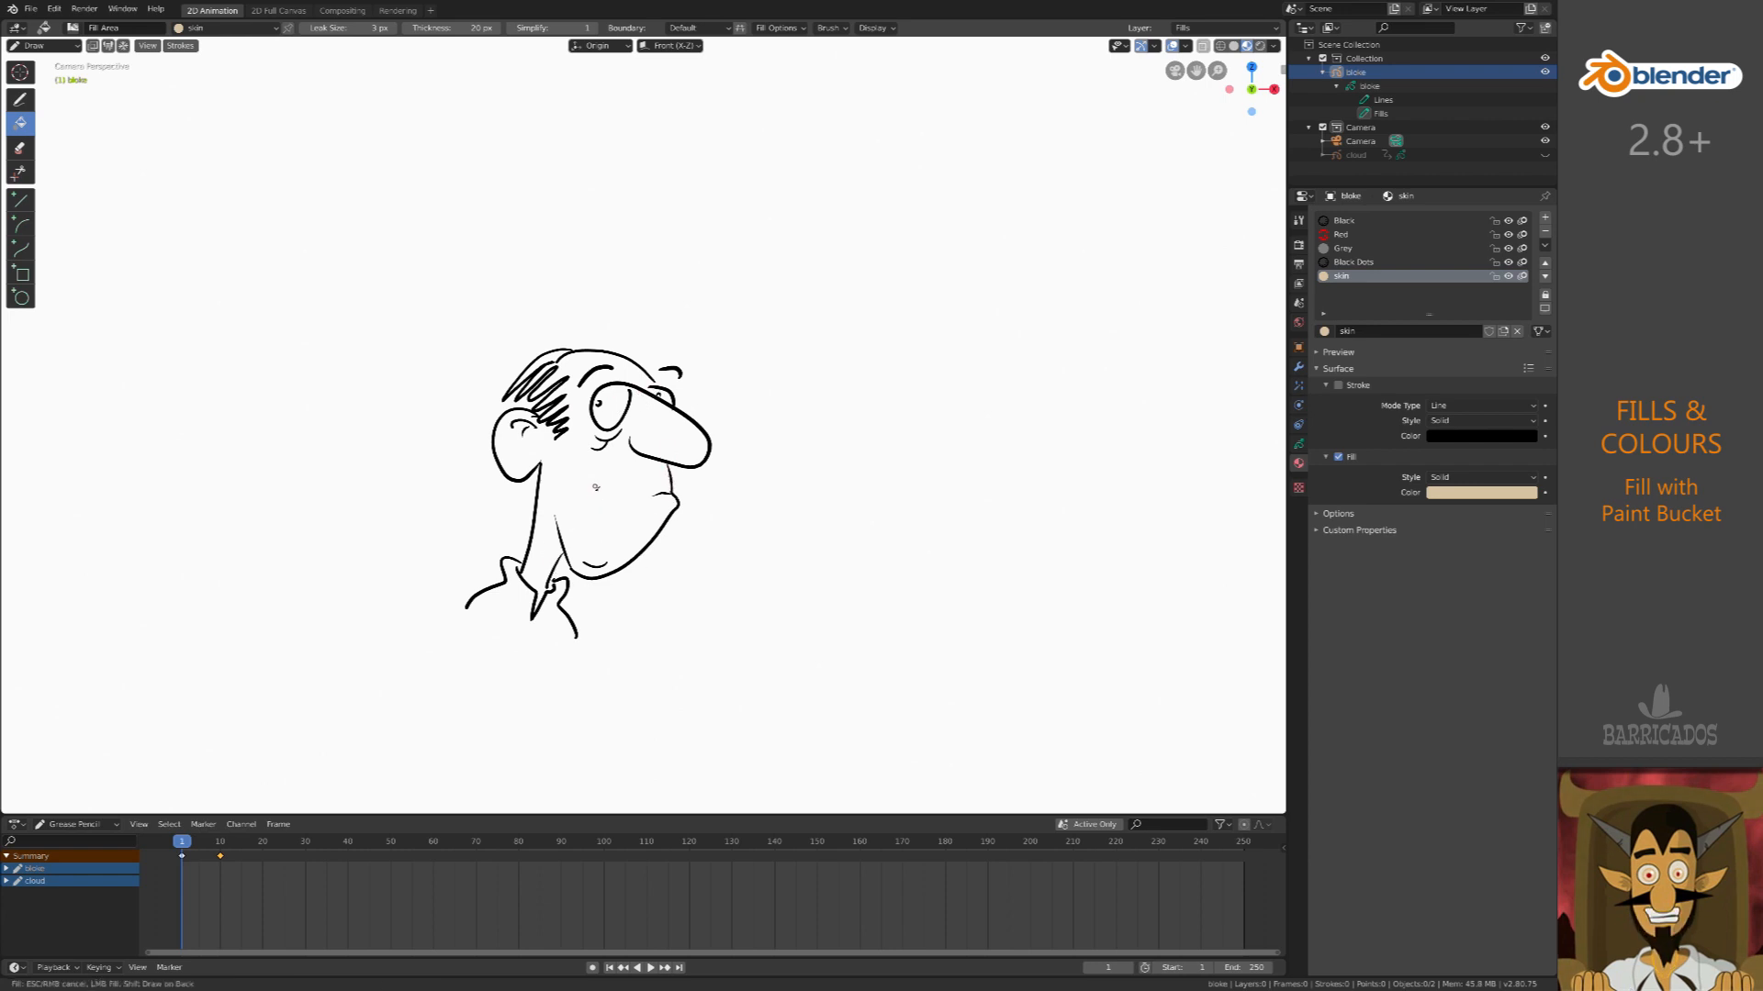
click(596, 489)
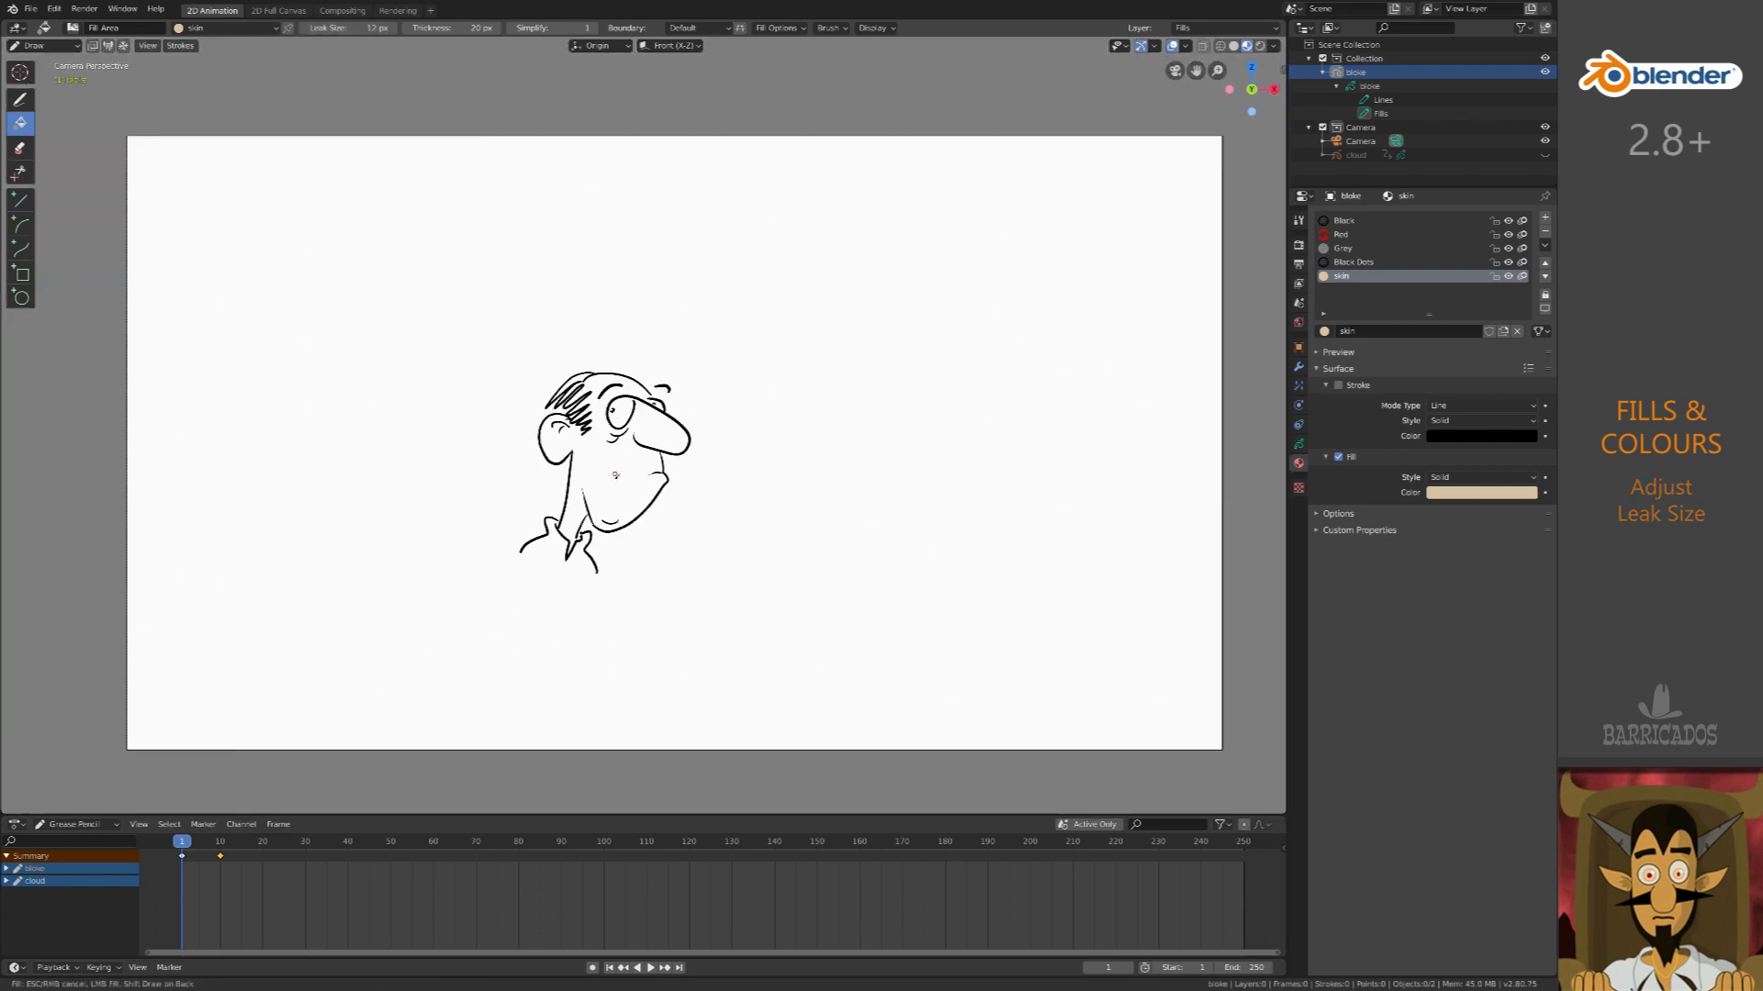
click(614, 472)
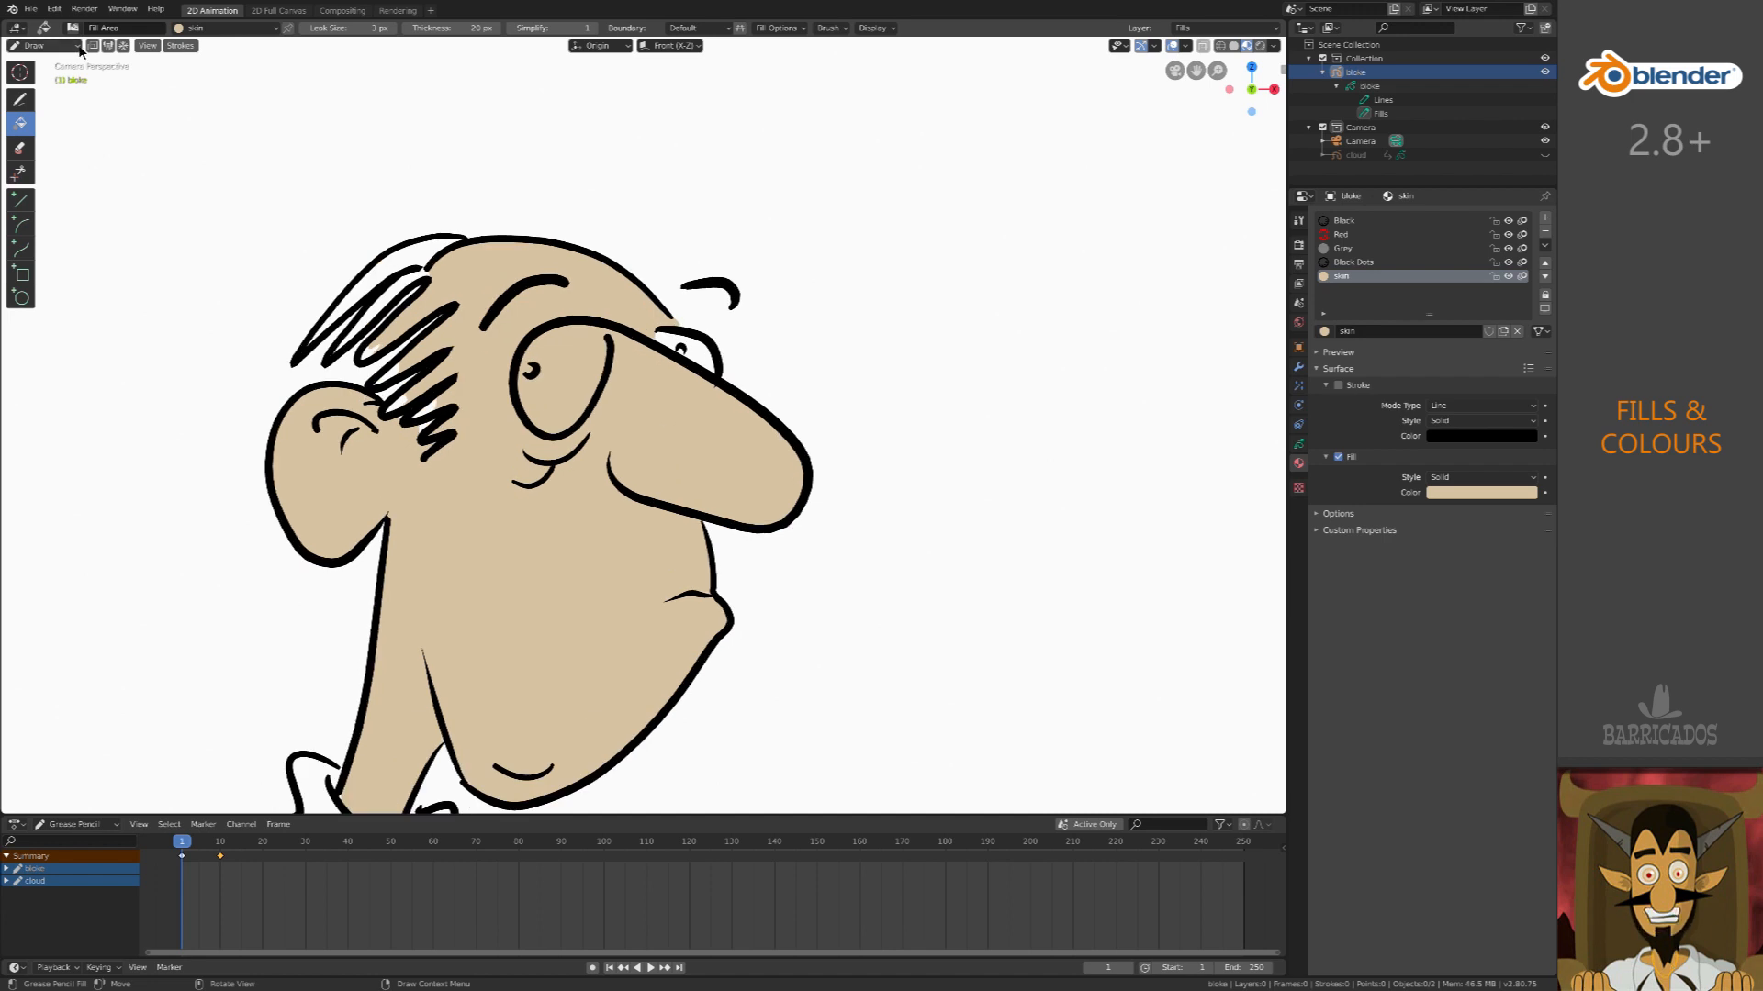
key(Tab)
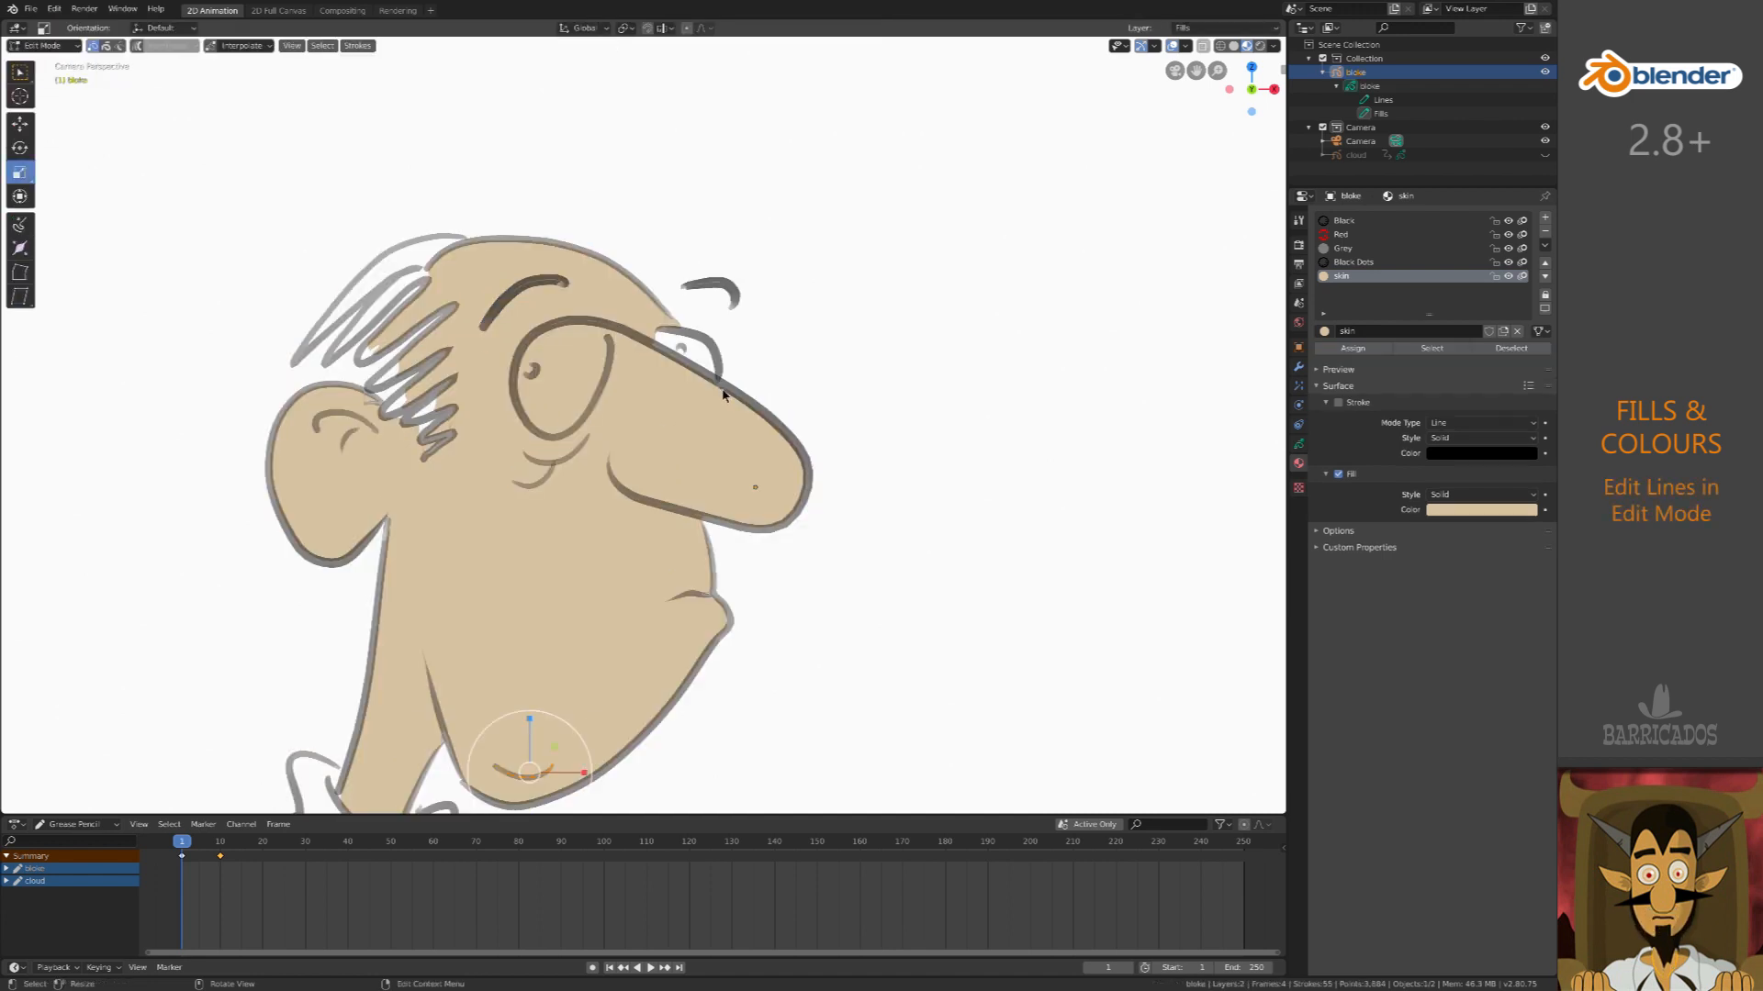
scroll(up, 3)
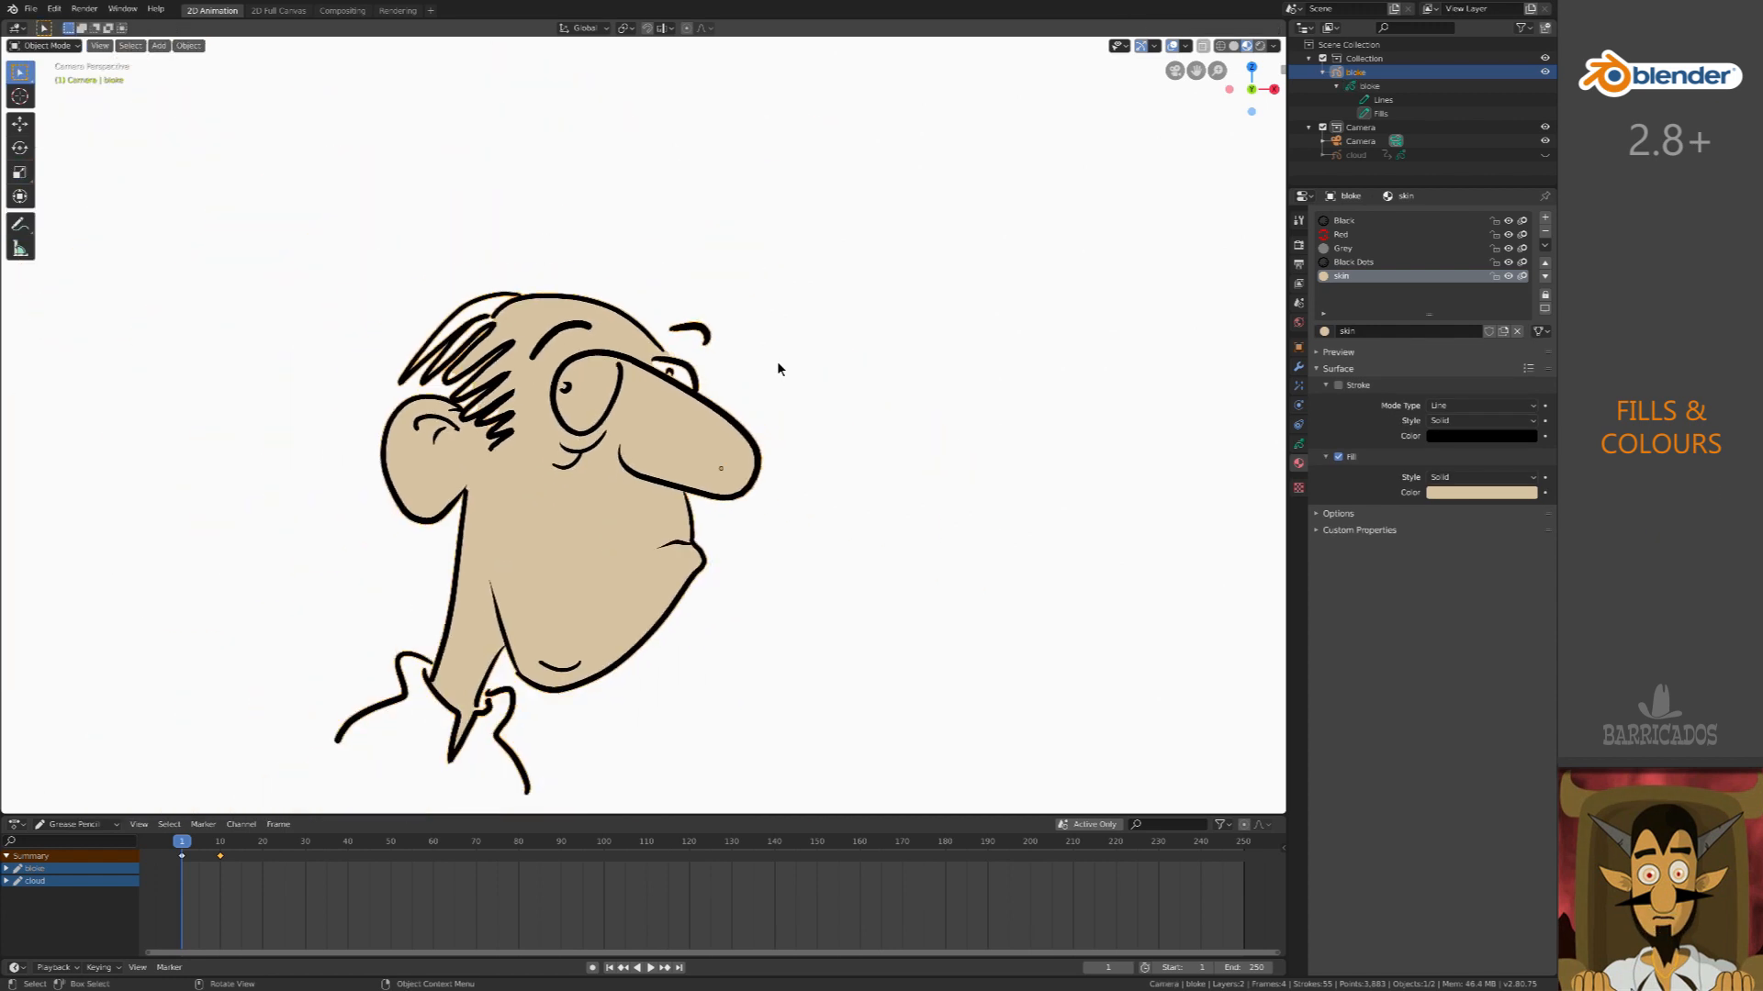
- In Draw mode, fill the eye whites with a new pale 'eyes' material and colour the hair brown
click(47, 45)
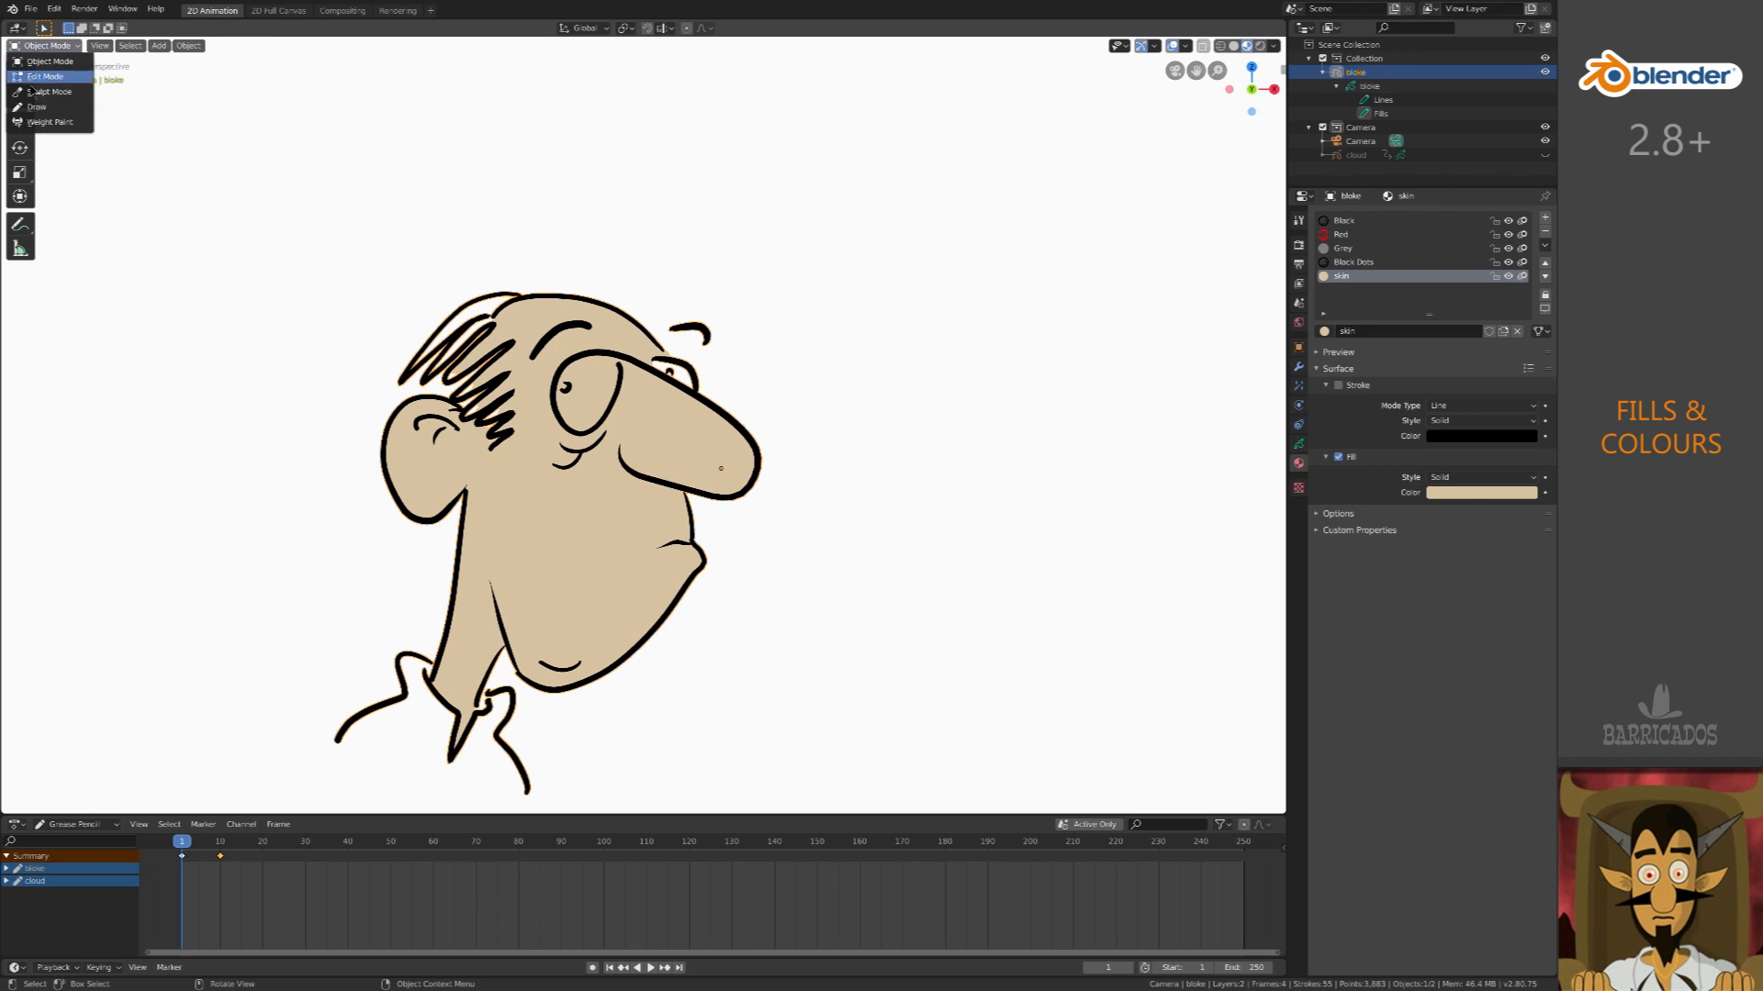
click(35, 106)
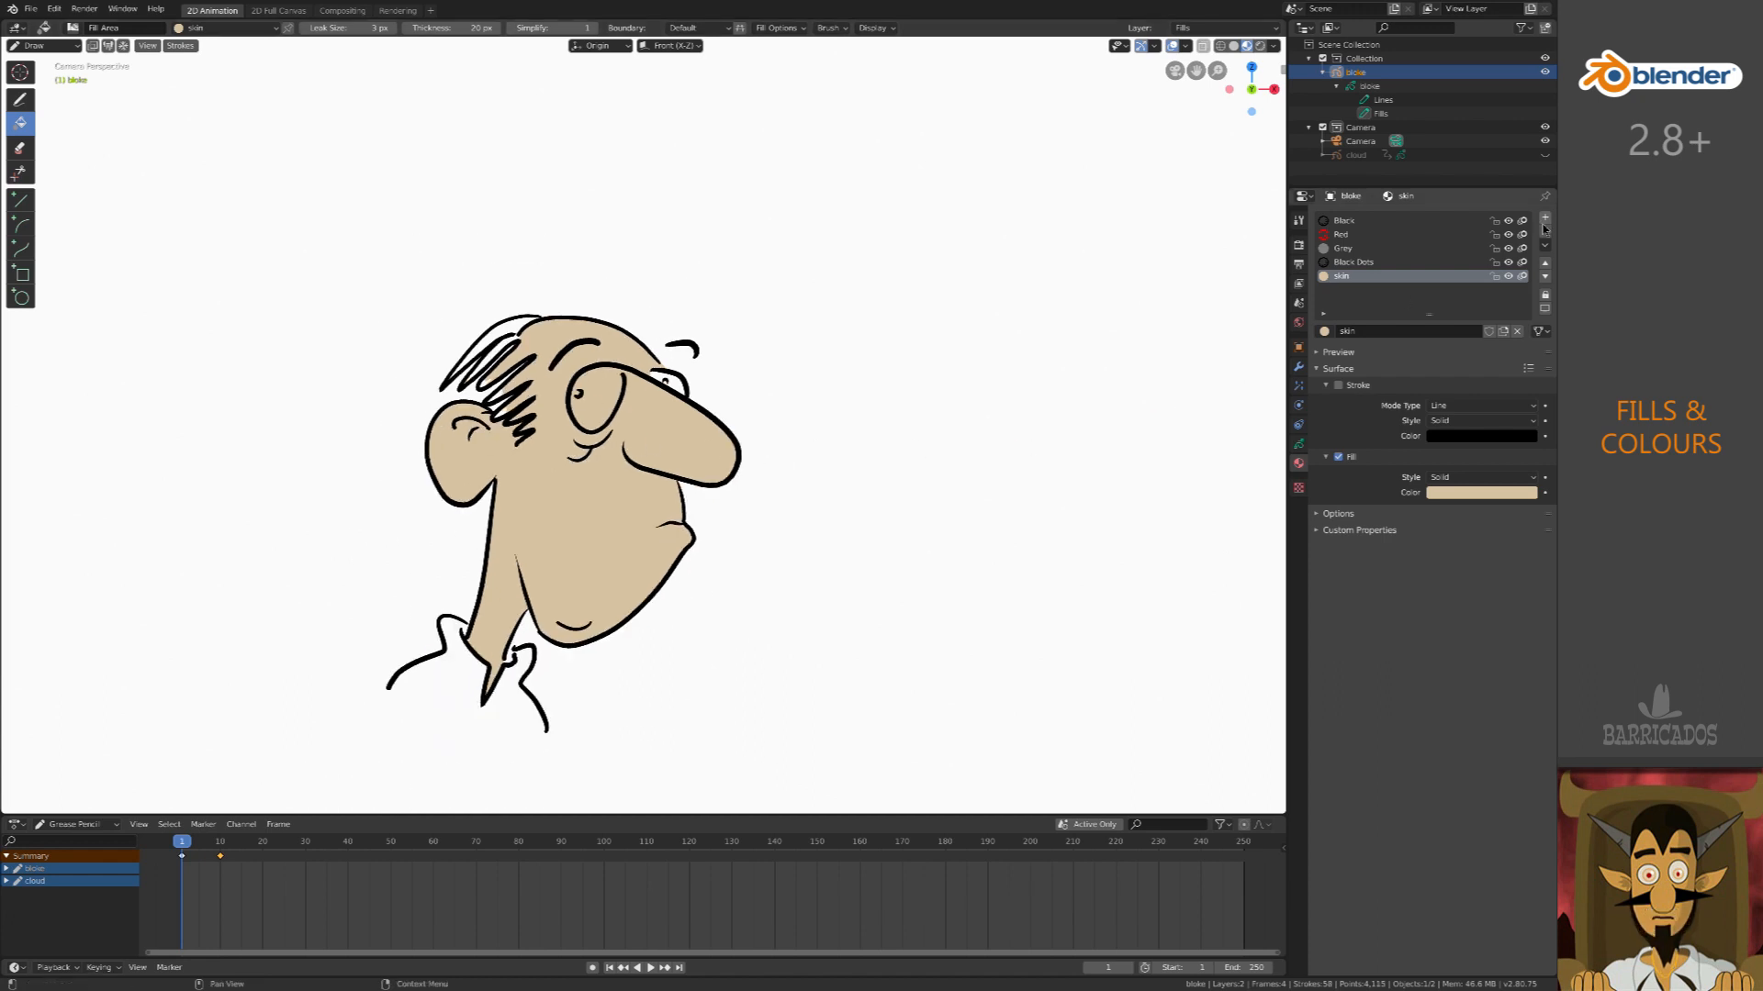
click(1544, 219)
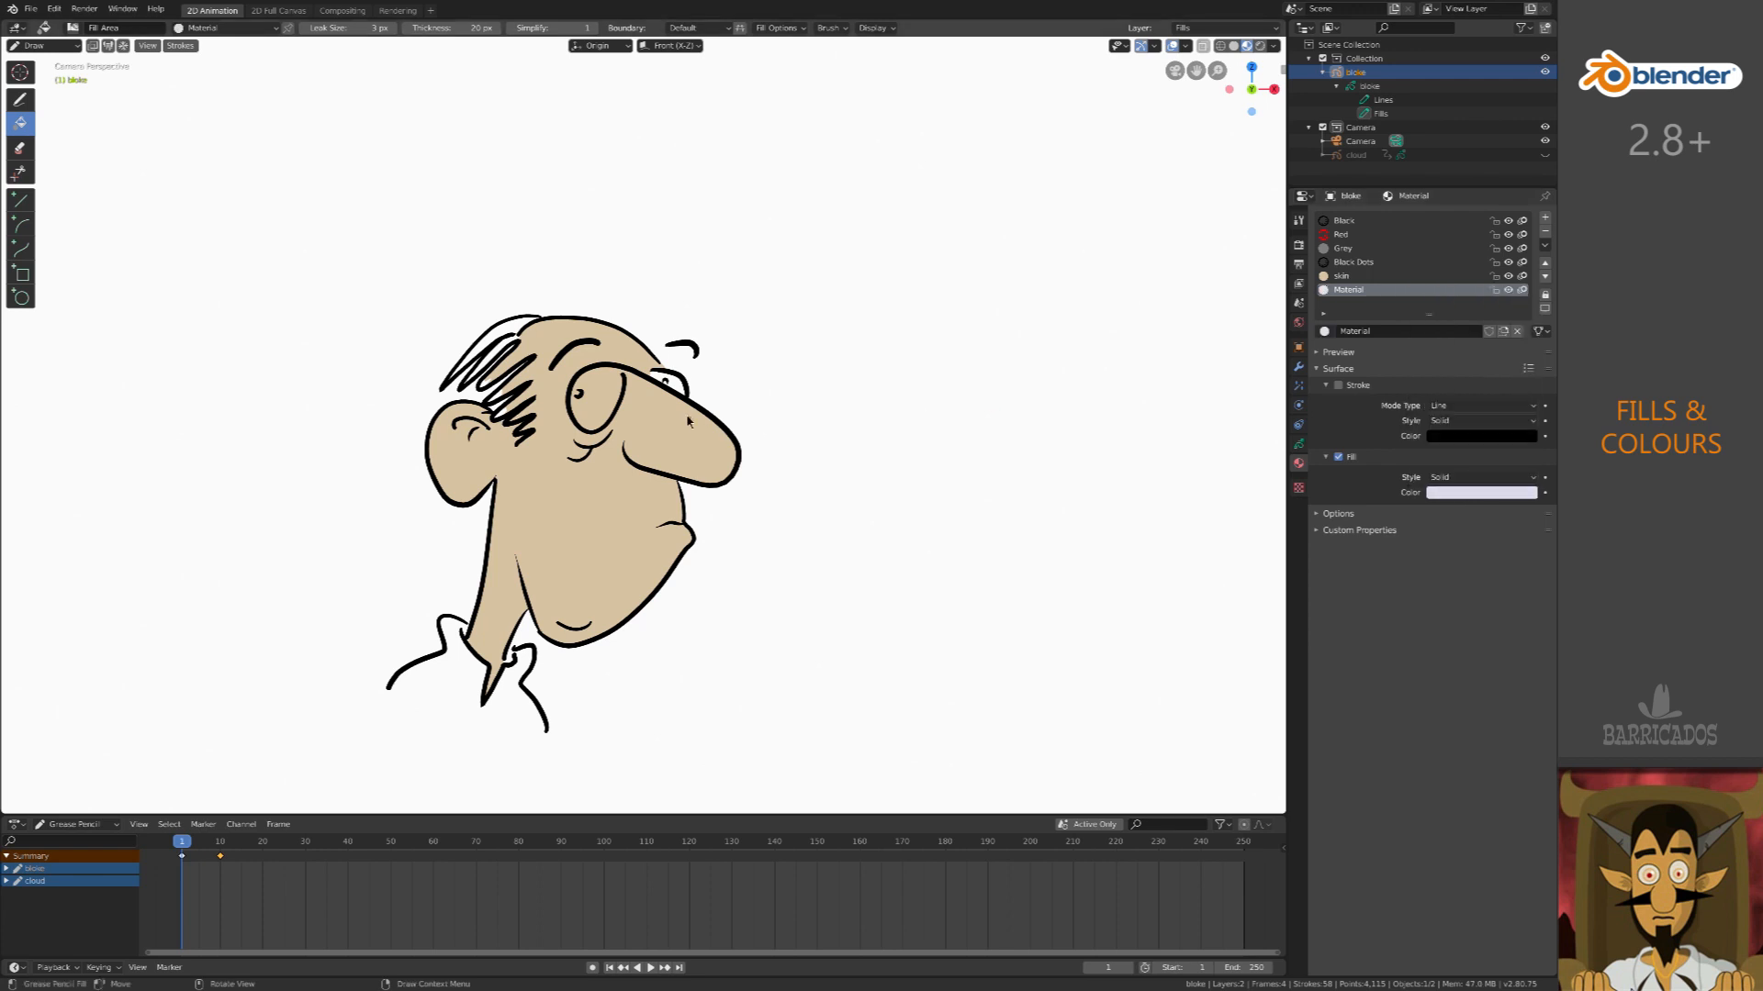
click(675, 382)
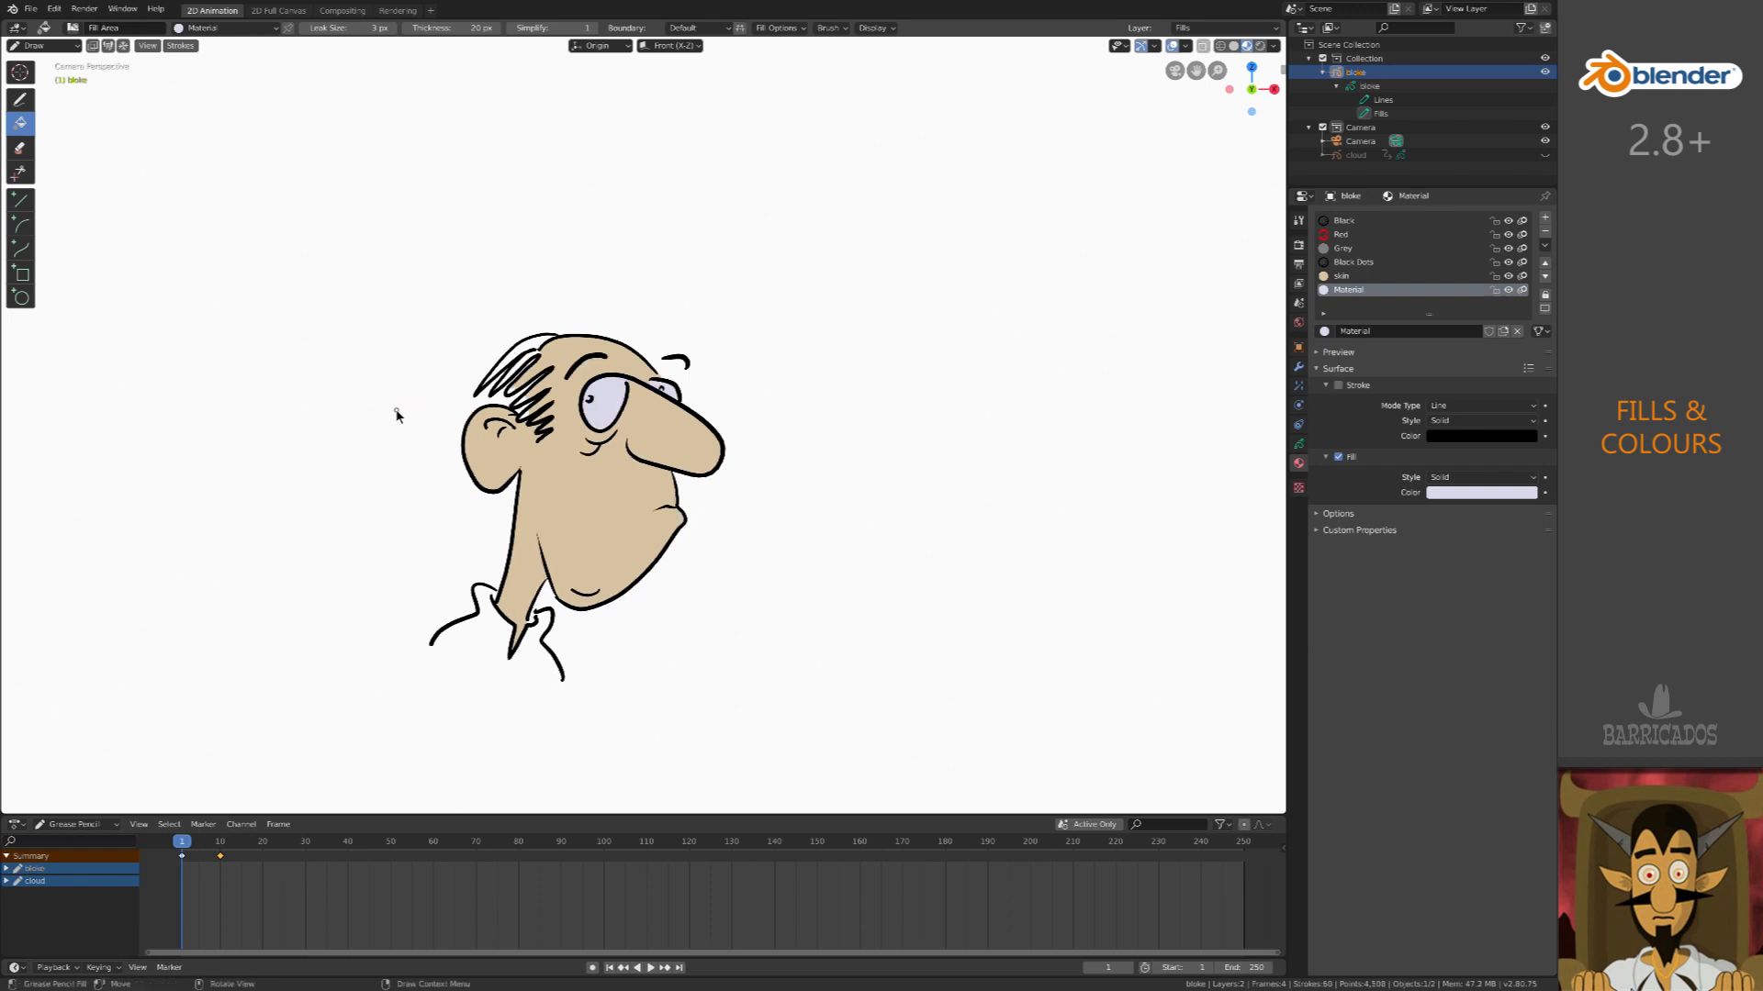
mouse_move(717, 514)
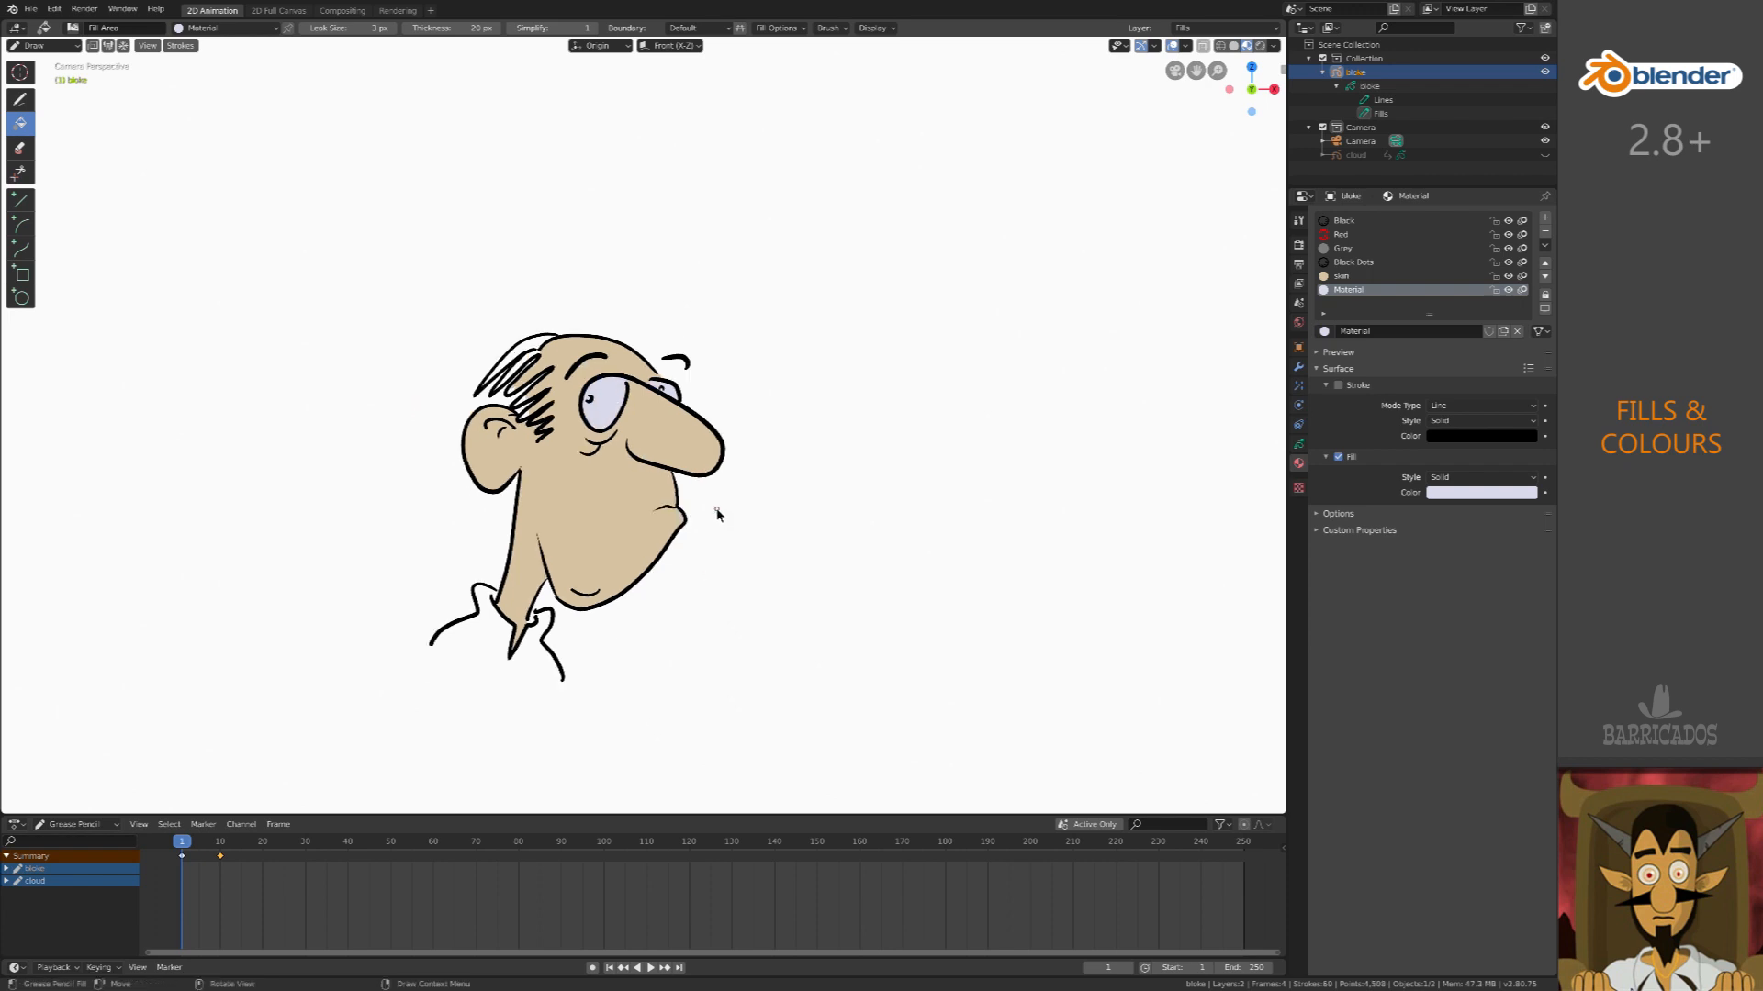
double_click(1399, 331)
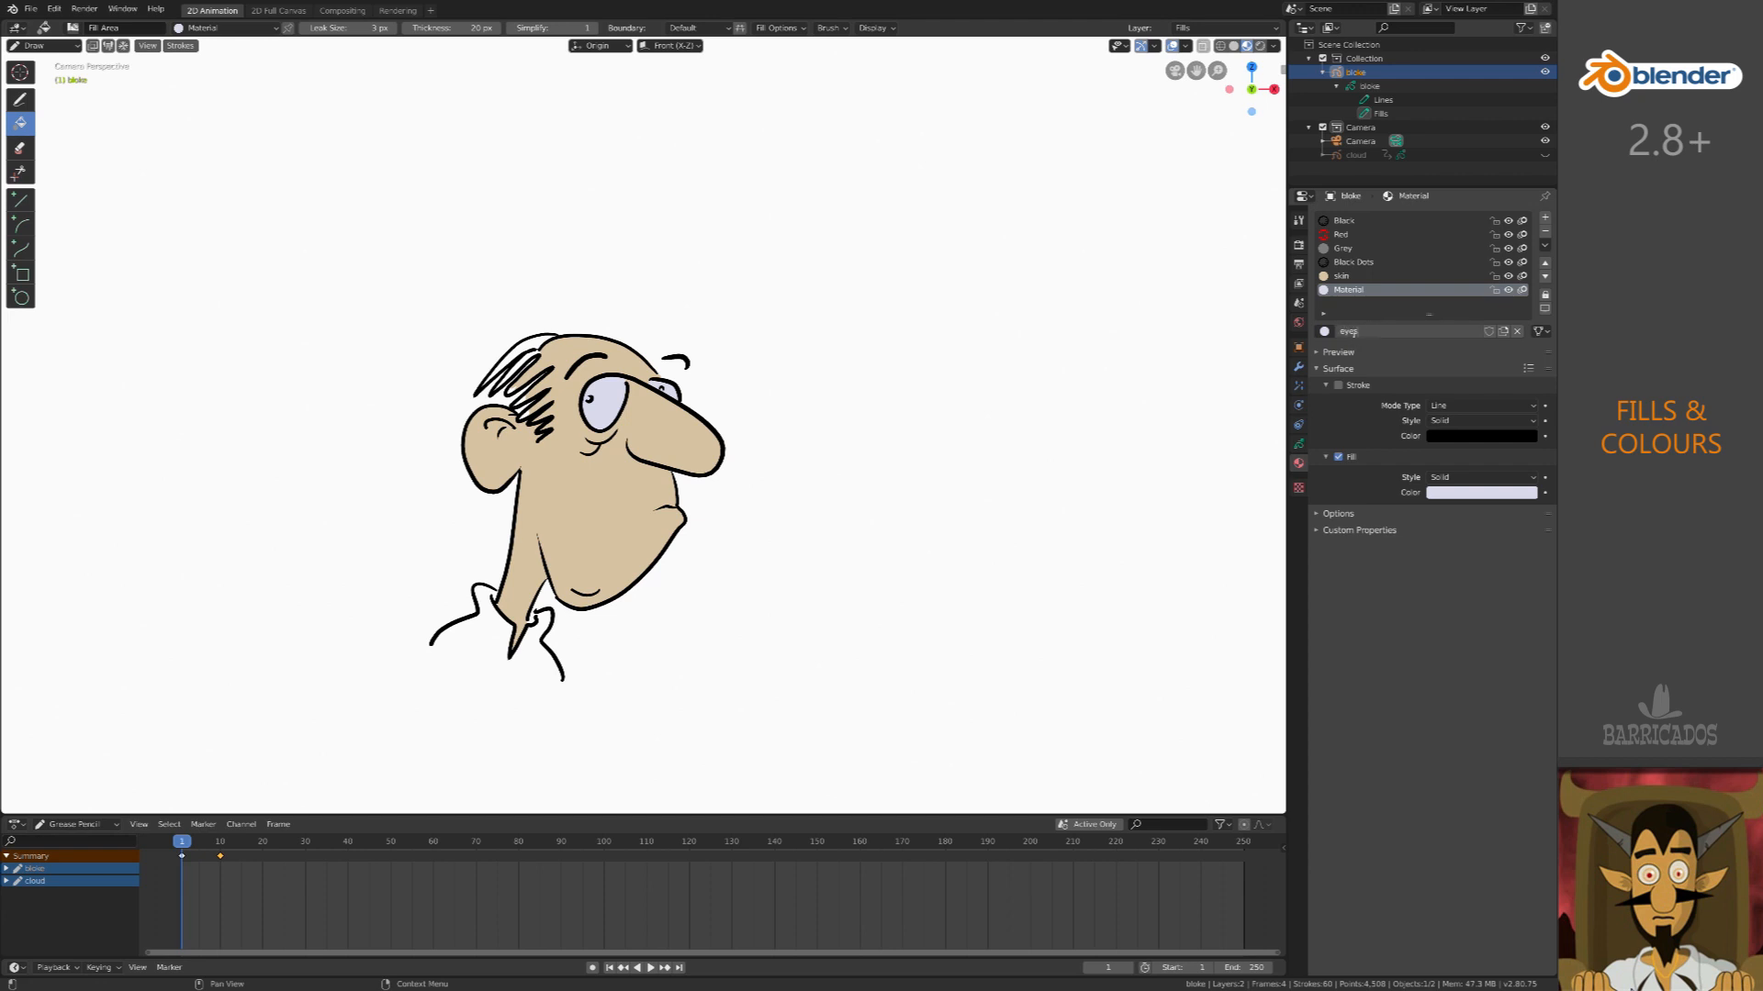
click(1481, 436)
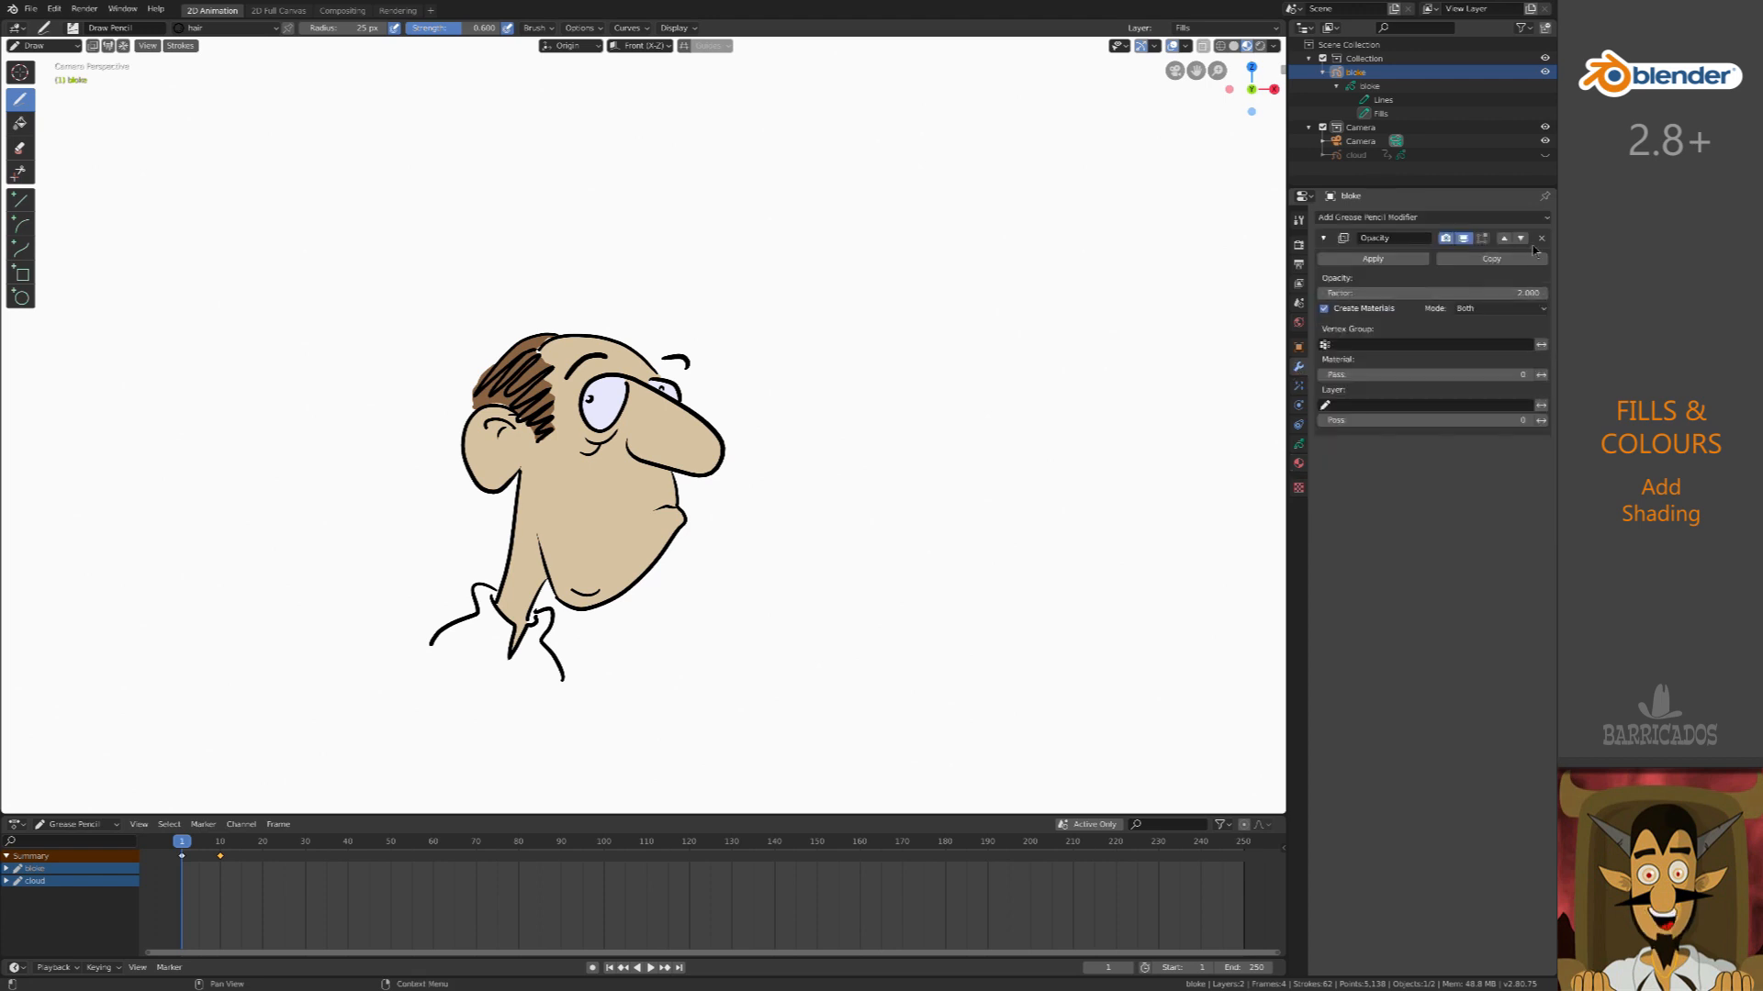
- Remove the Opacity modifier, add shadow and highlight materials, and paint shading under nose, jaw and neck
click(1541, 236)
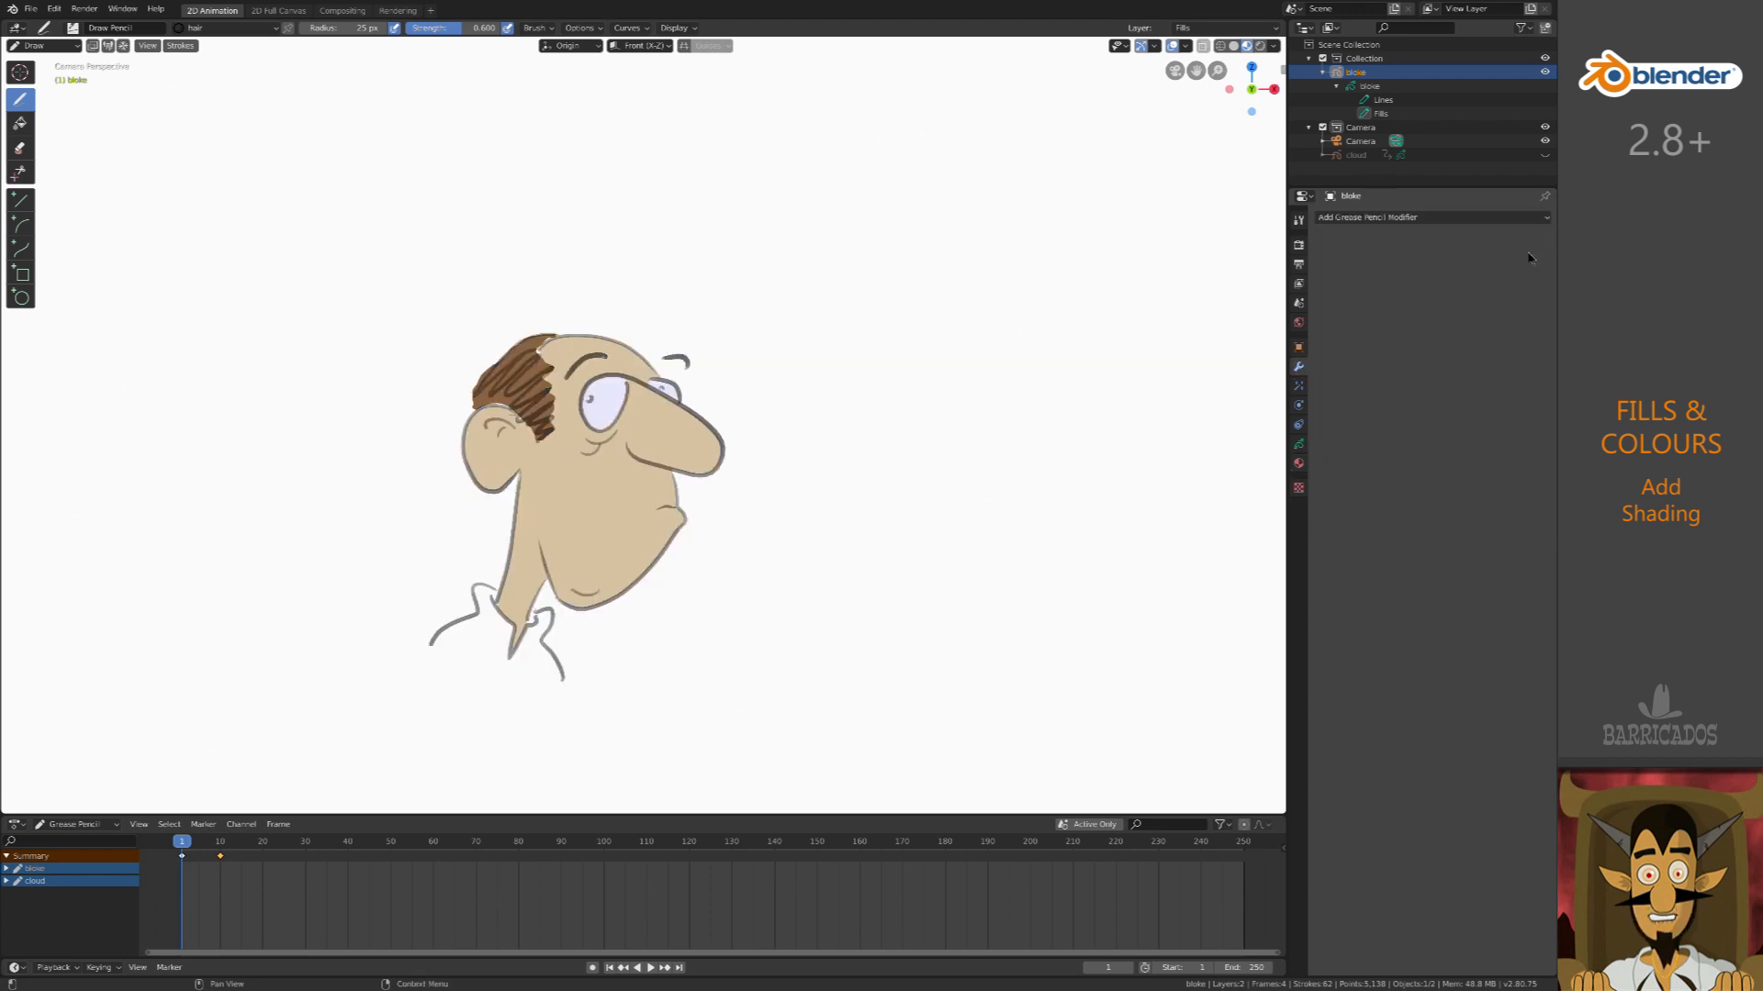
click(1298, 465)
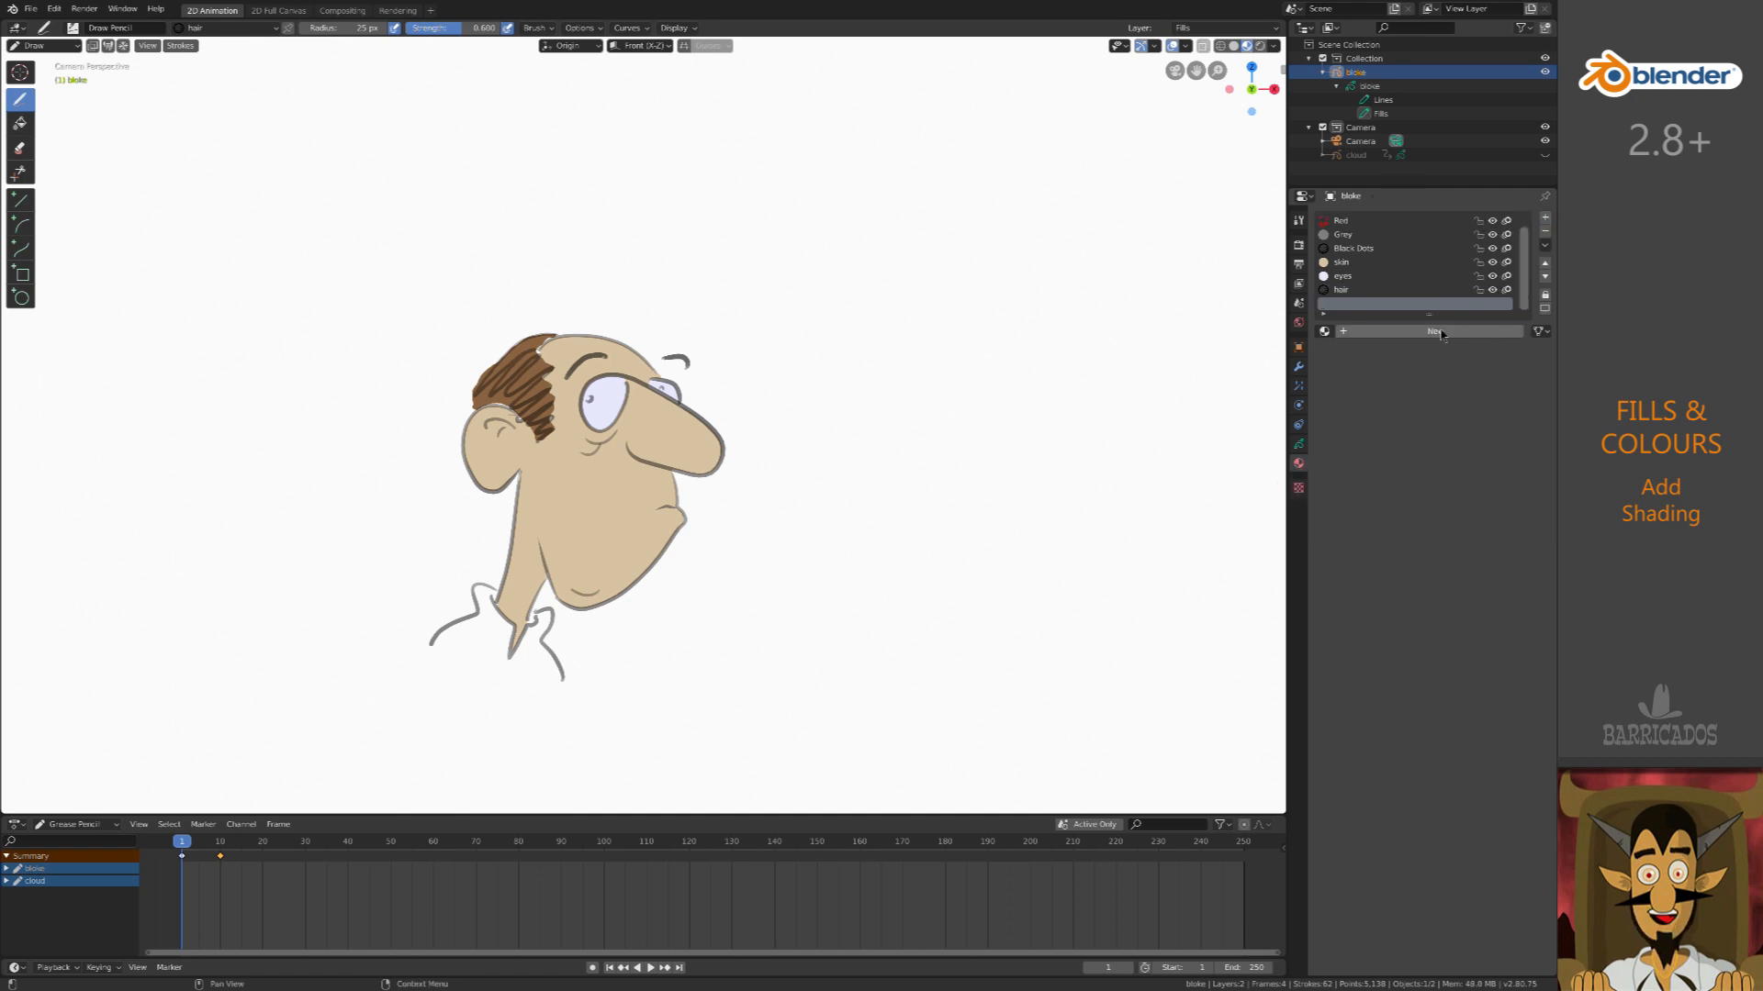
click(1428, 331)
text(shadow)
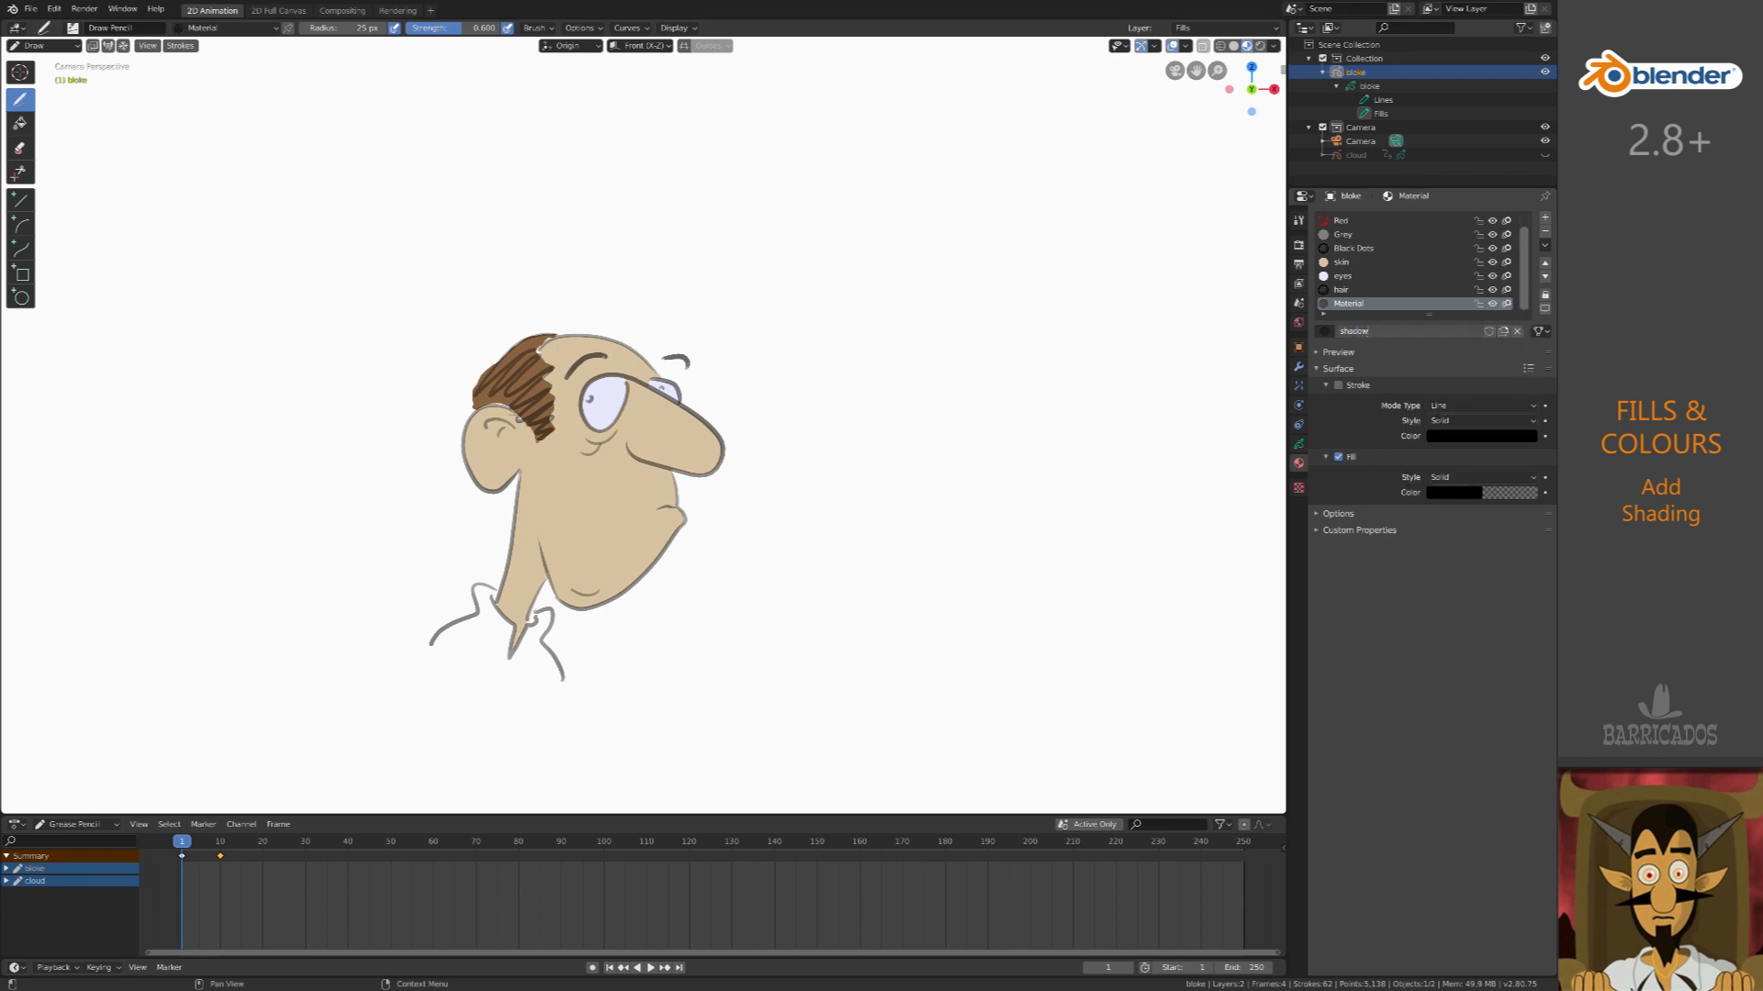
click(1348, 302)
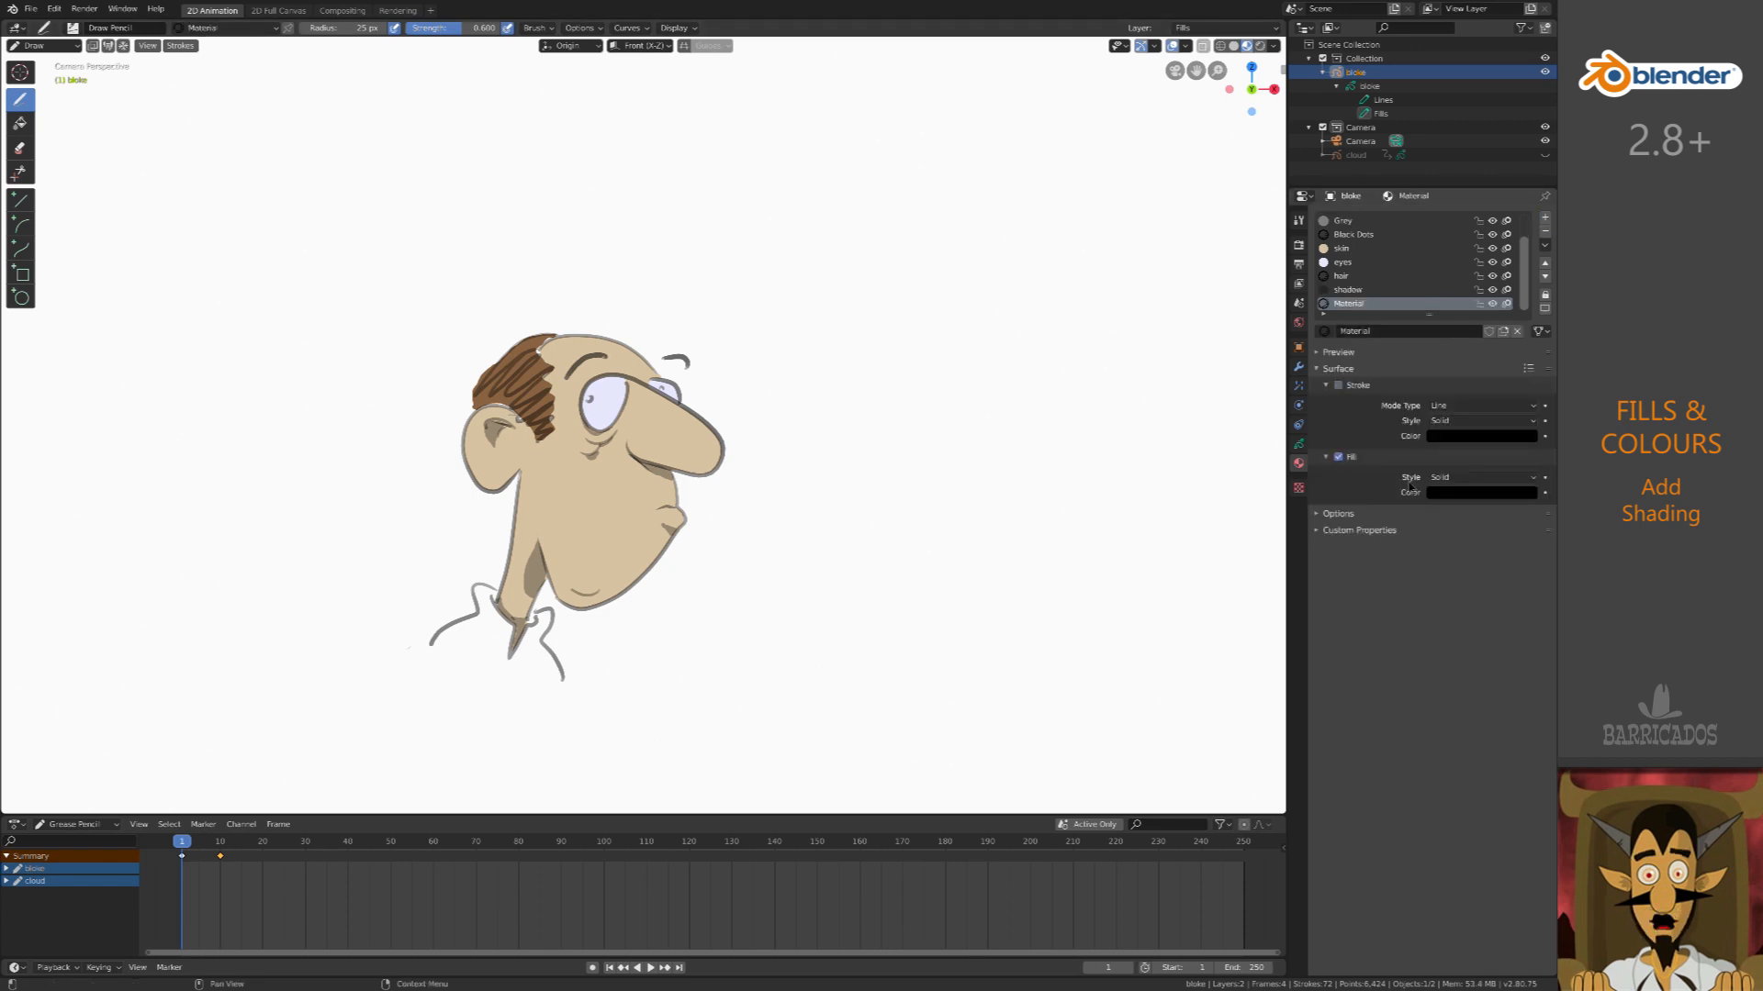
click(1481, 436)
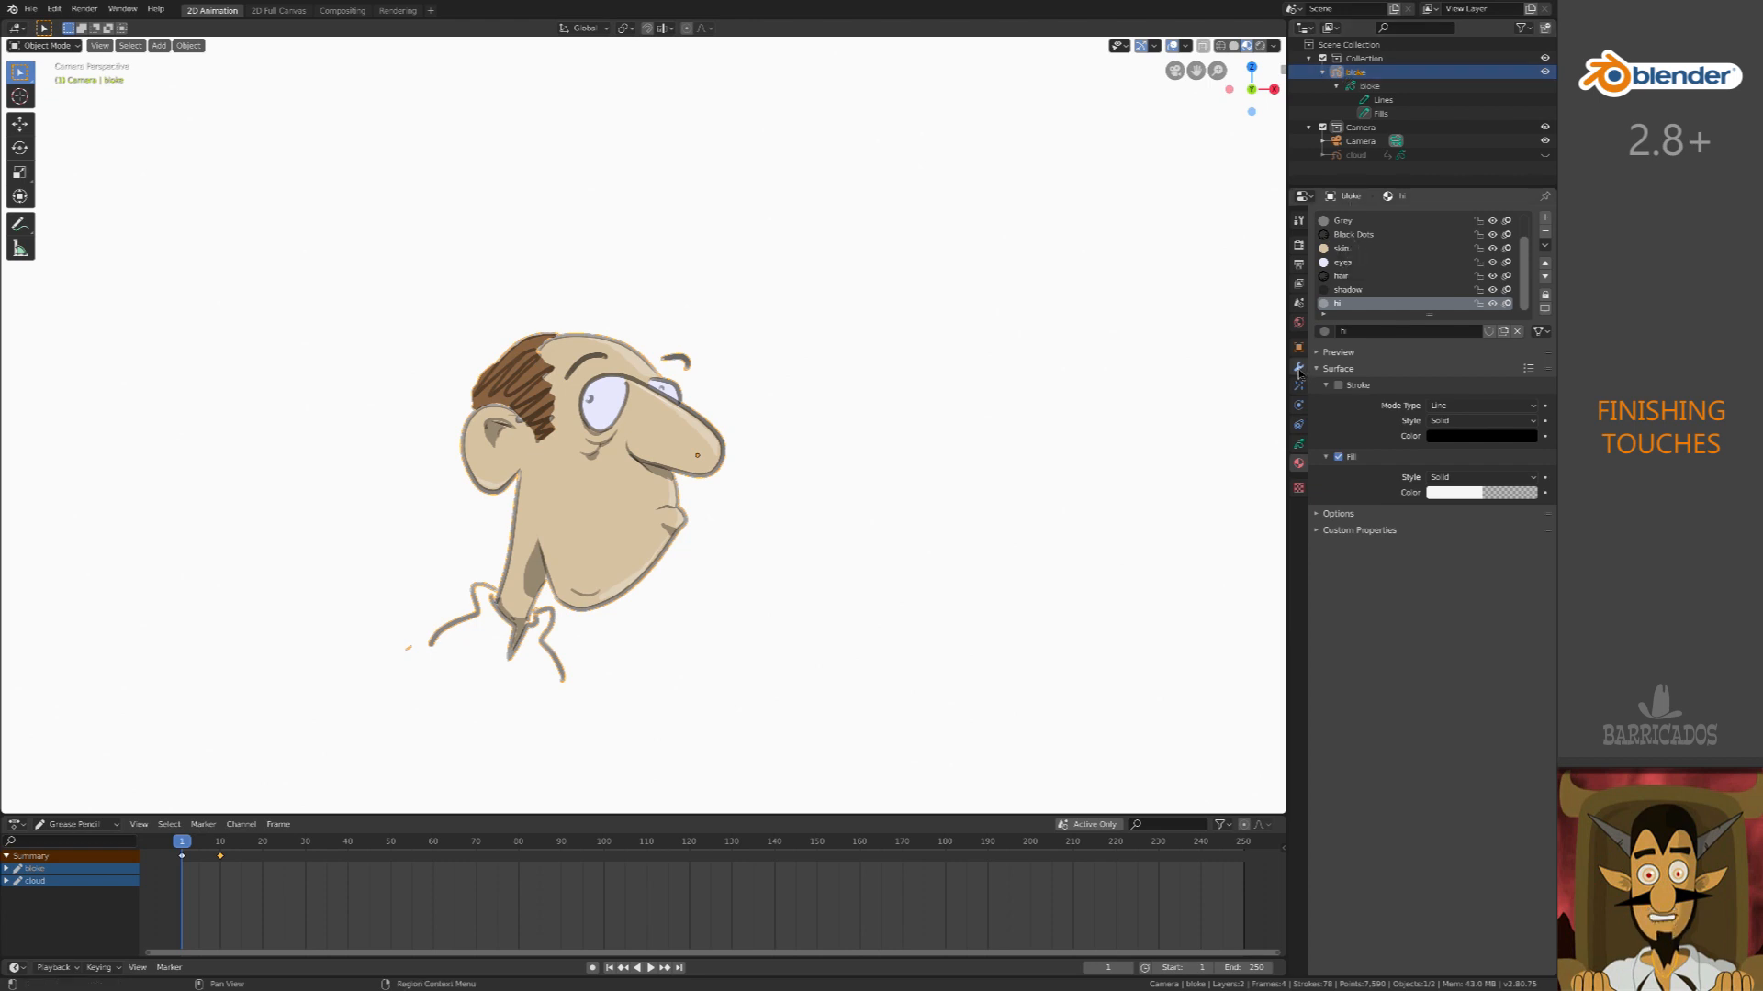
- Make the outlines solid black via the Opacity modifier and view 1920×1080 PNG RGBA output
click(1297, 367)
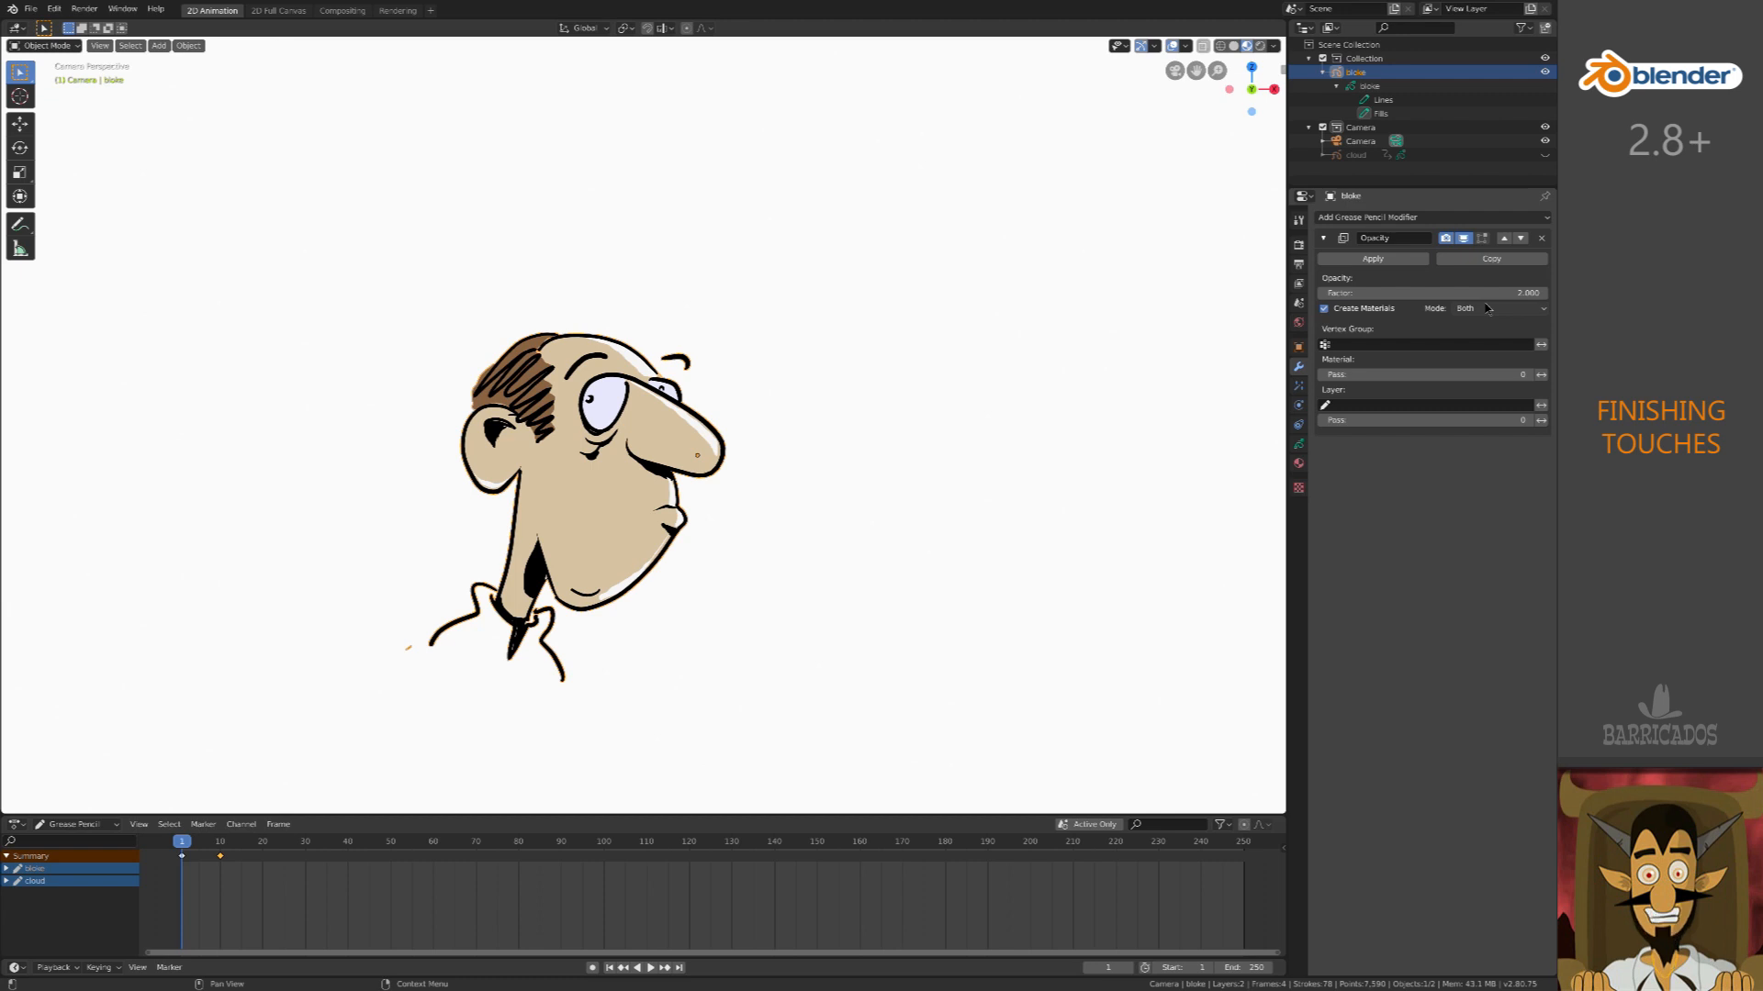
mouse_move(1544, 316)
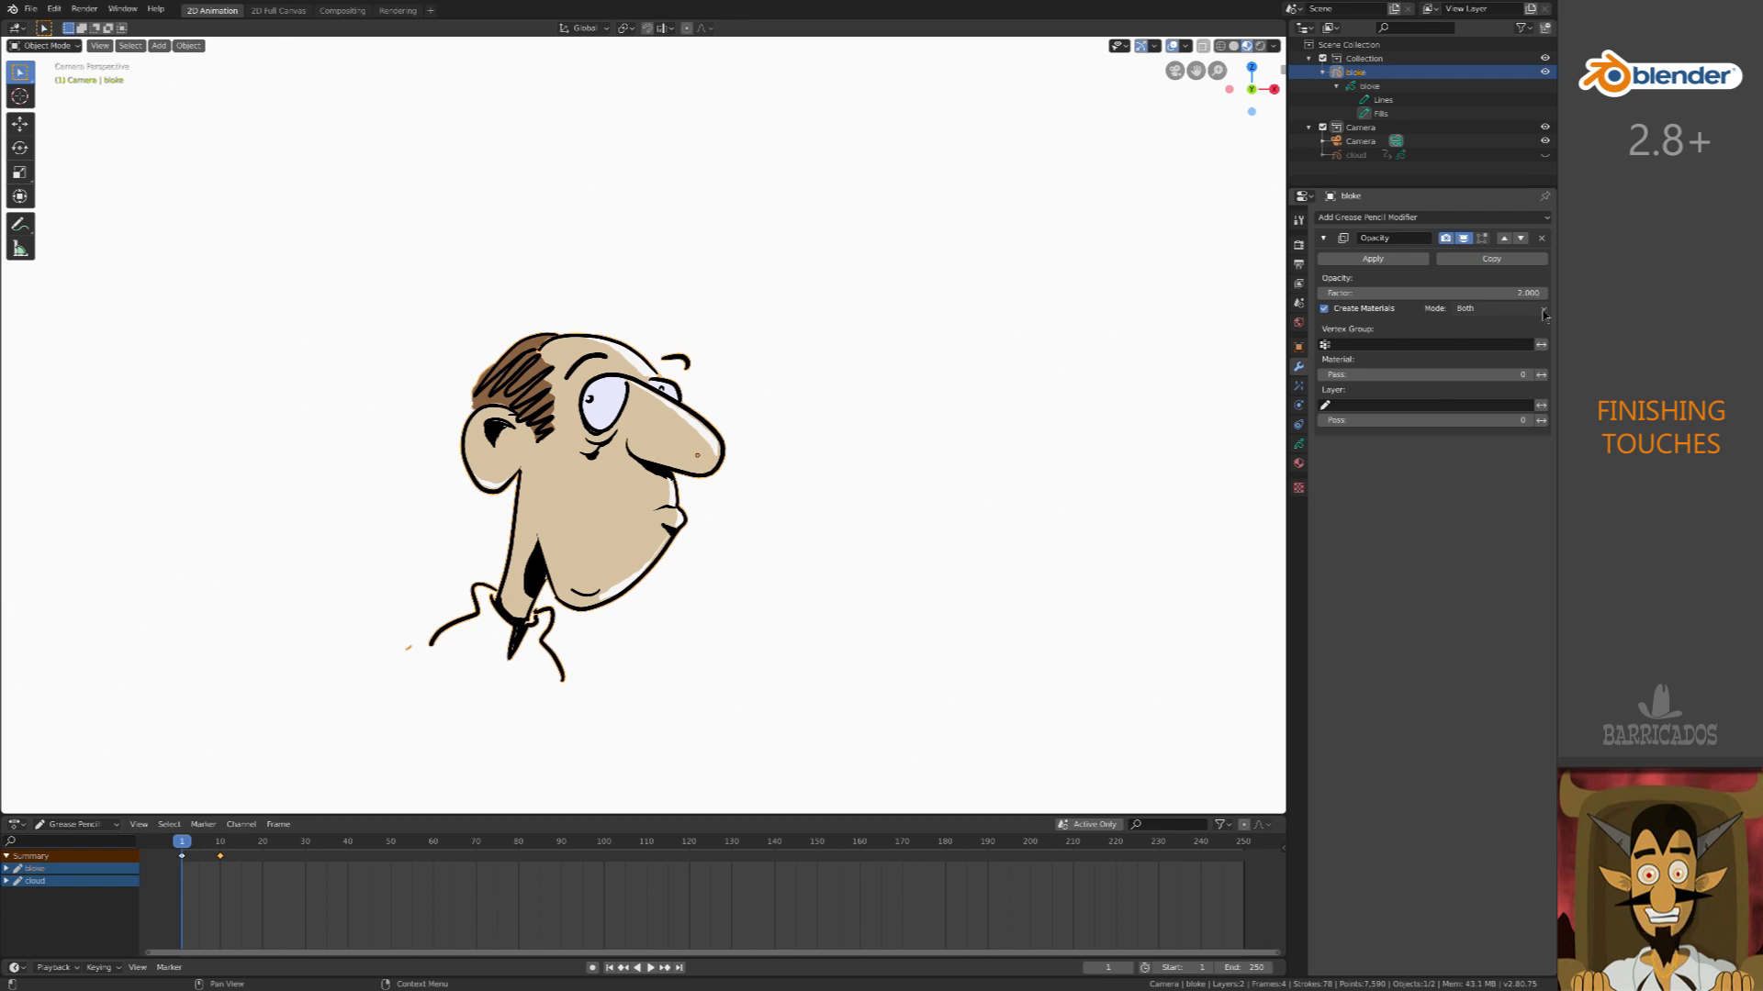
click(1484, 308)
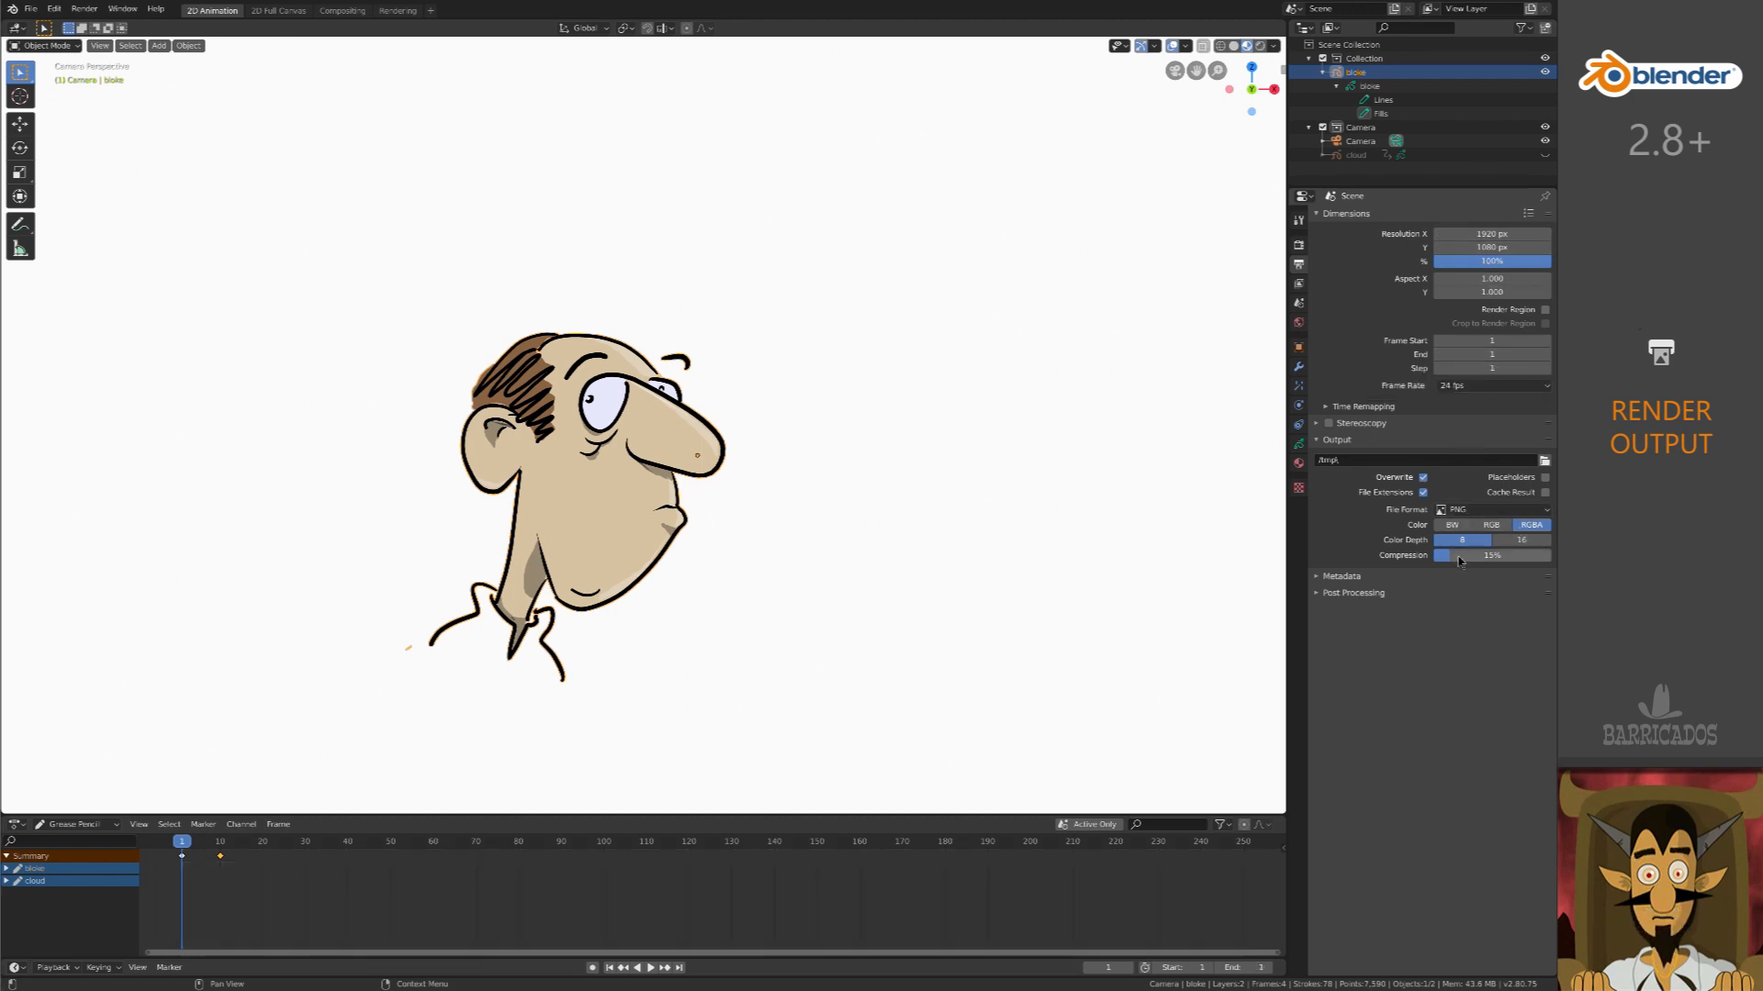
- Set the render output folder to 'test render grease' and make cloud active again
click(1545, 461)
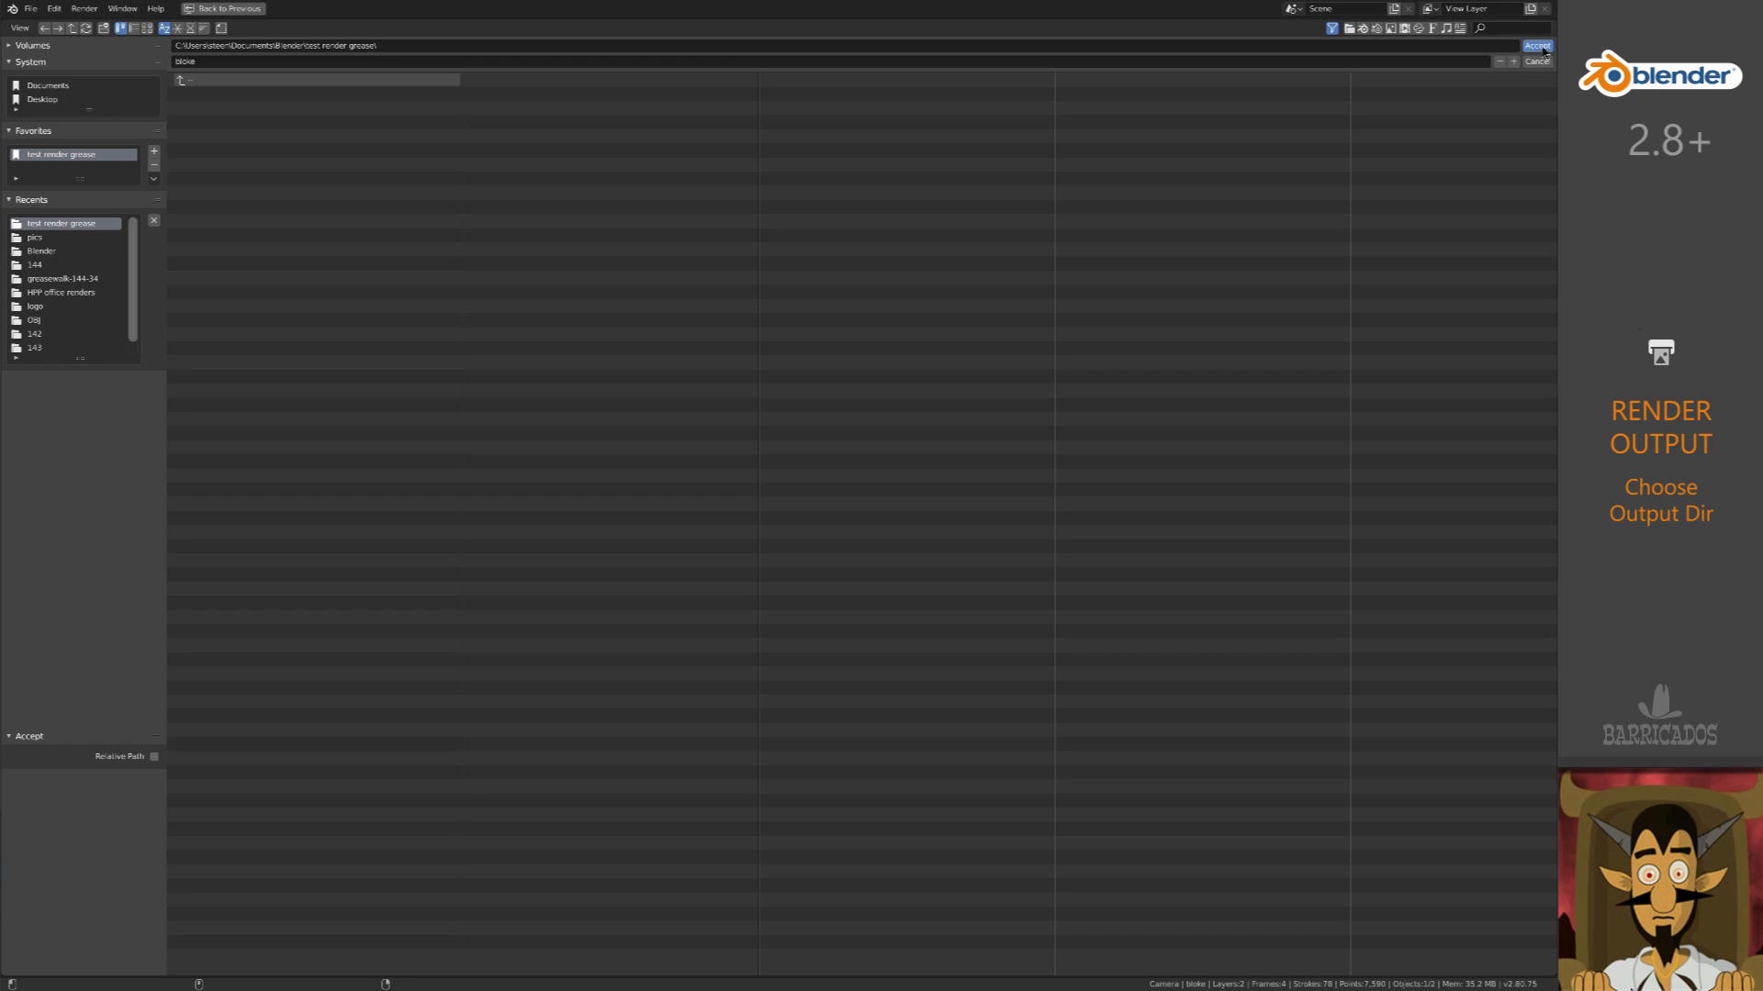
click(1537, 45)
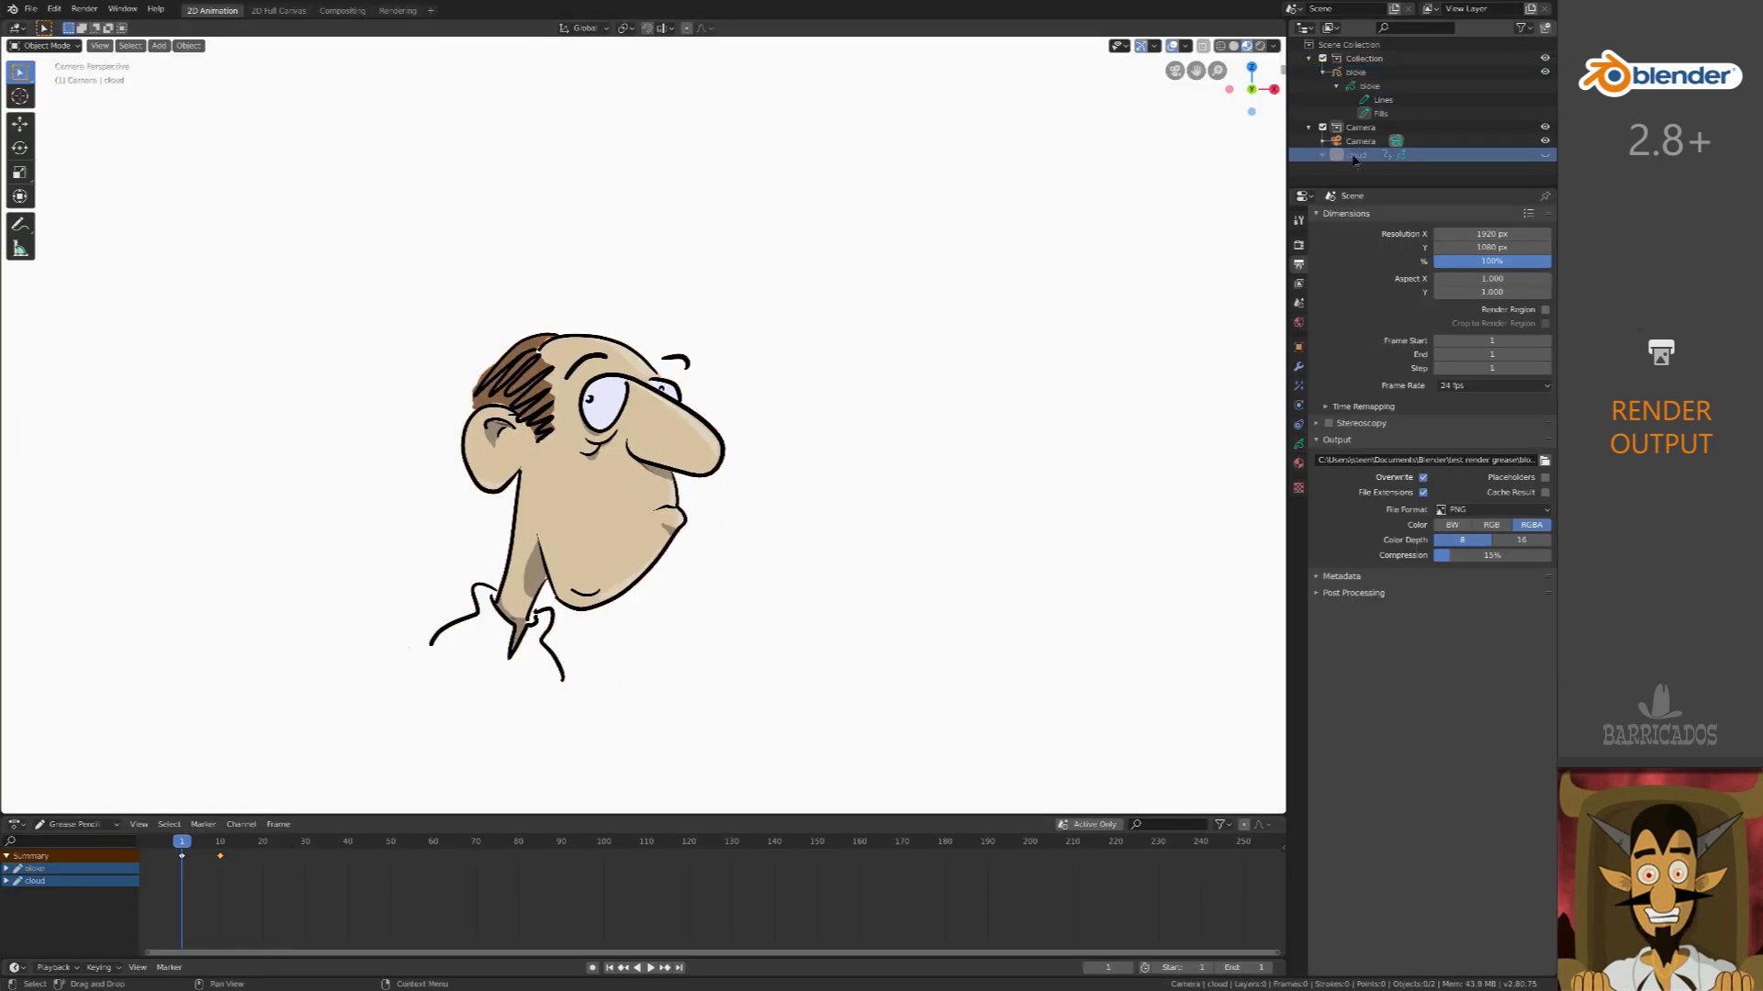
click(1361, 155)
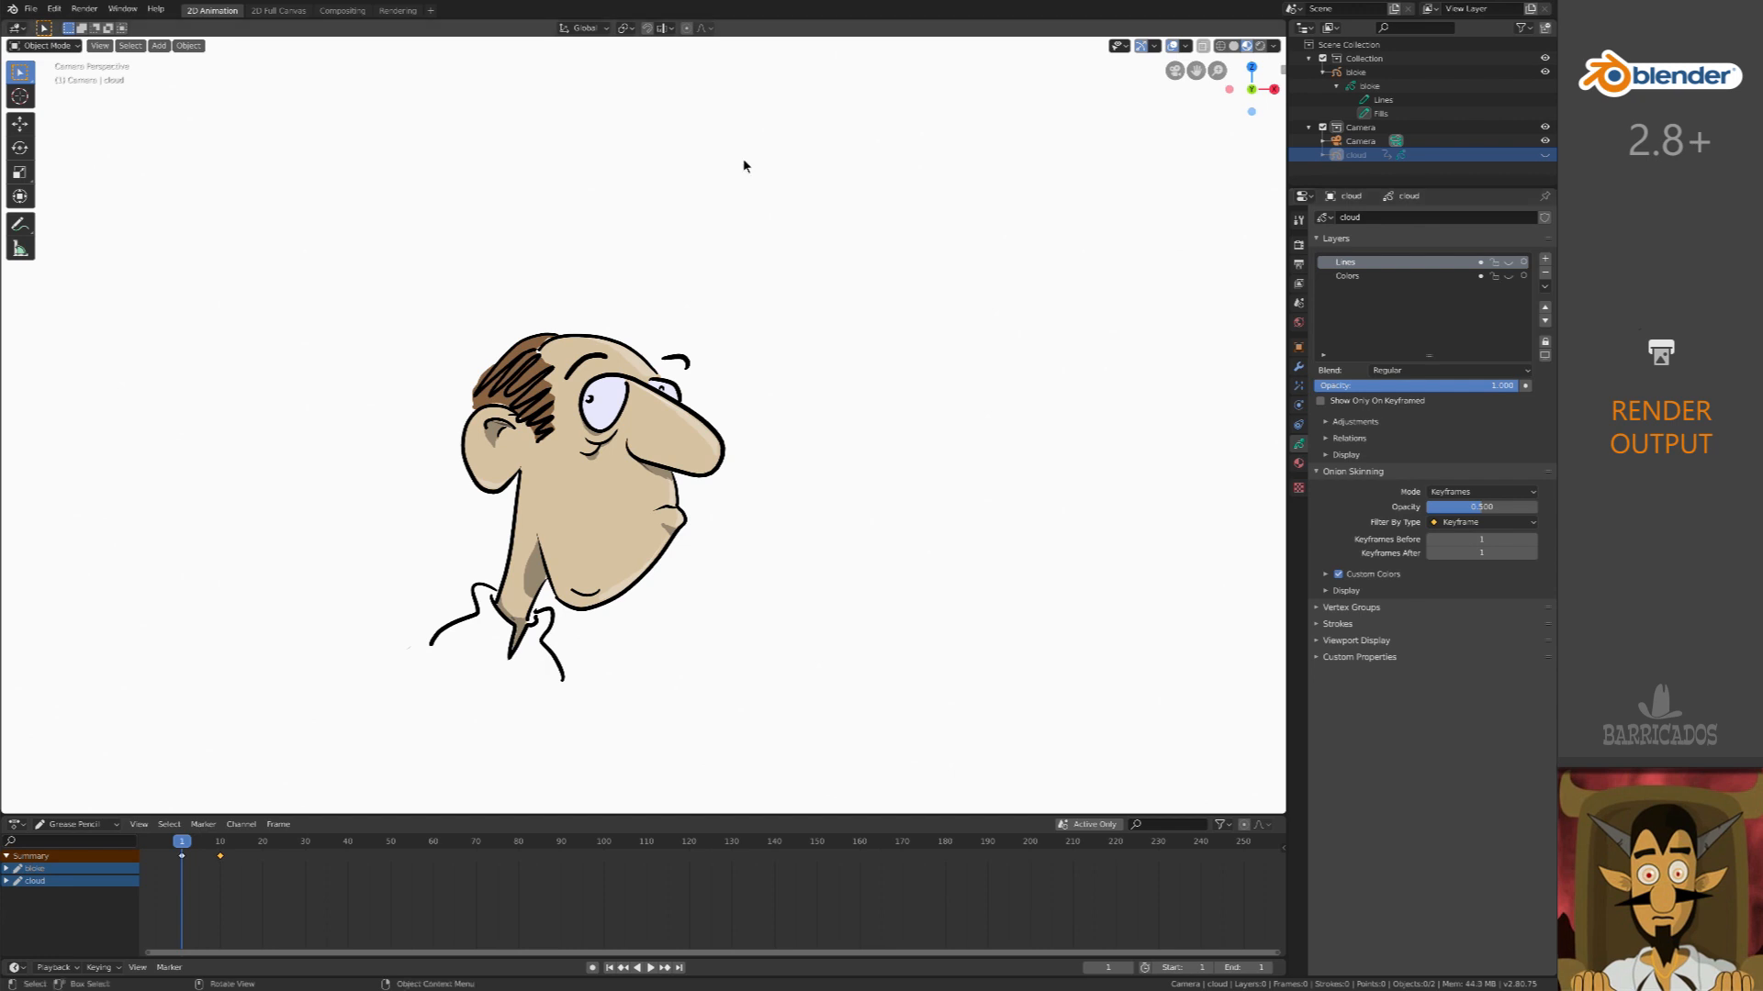
click(83, 9)
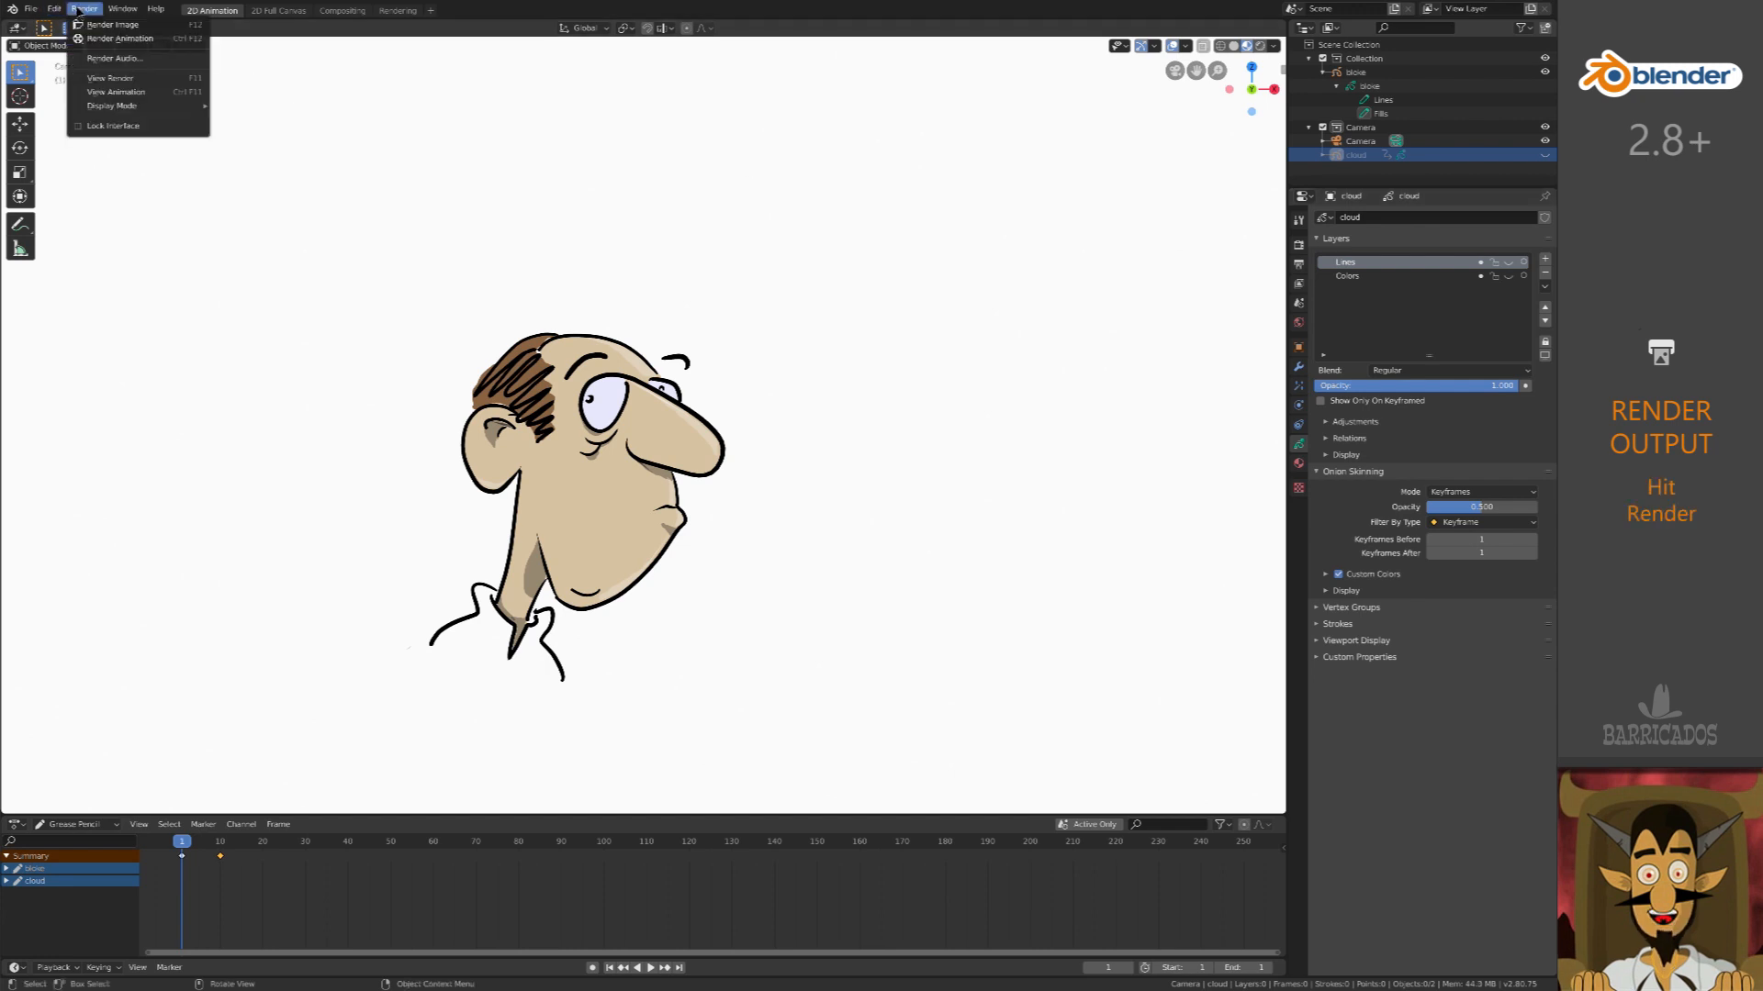